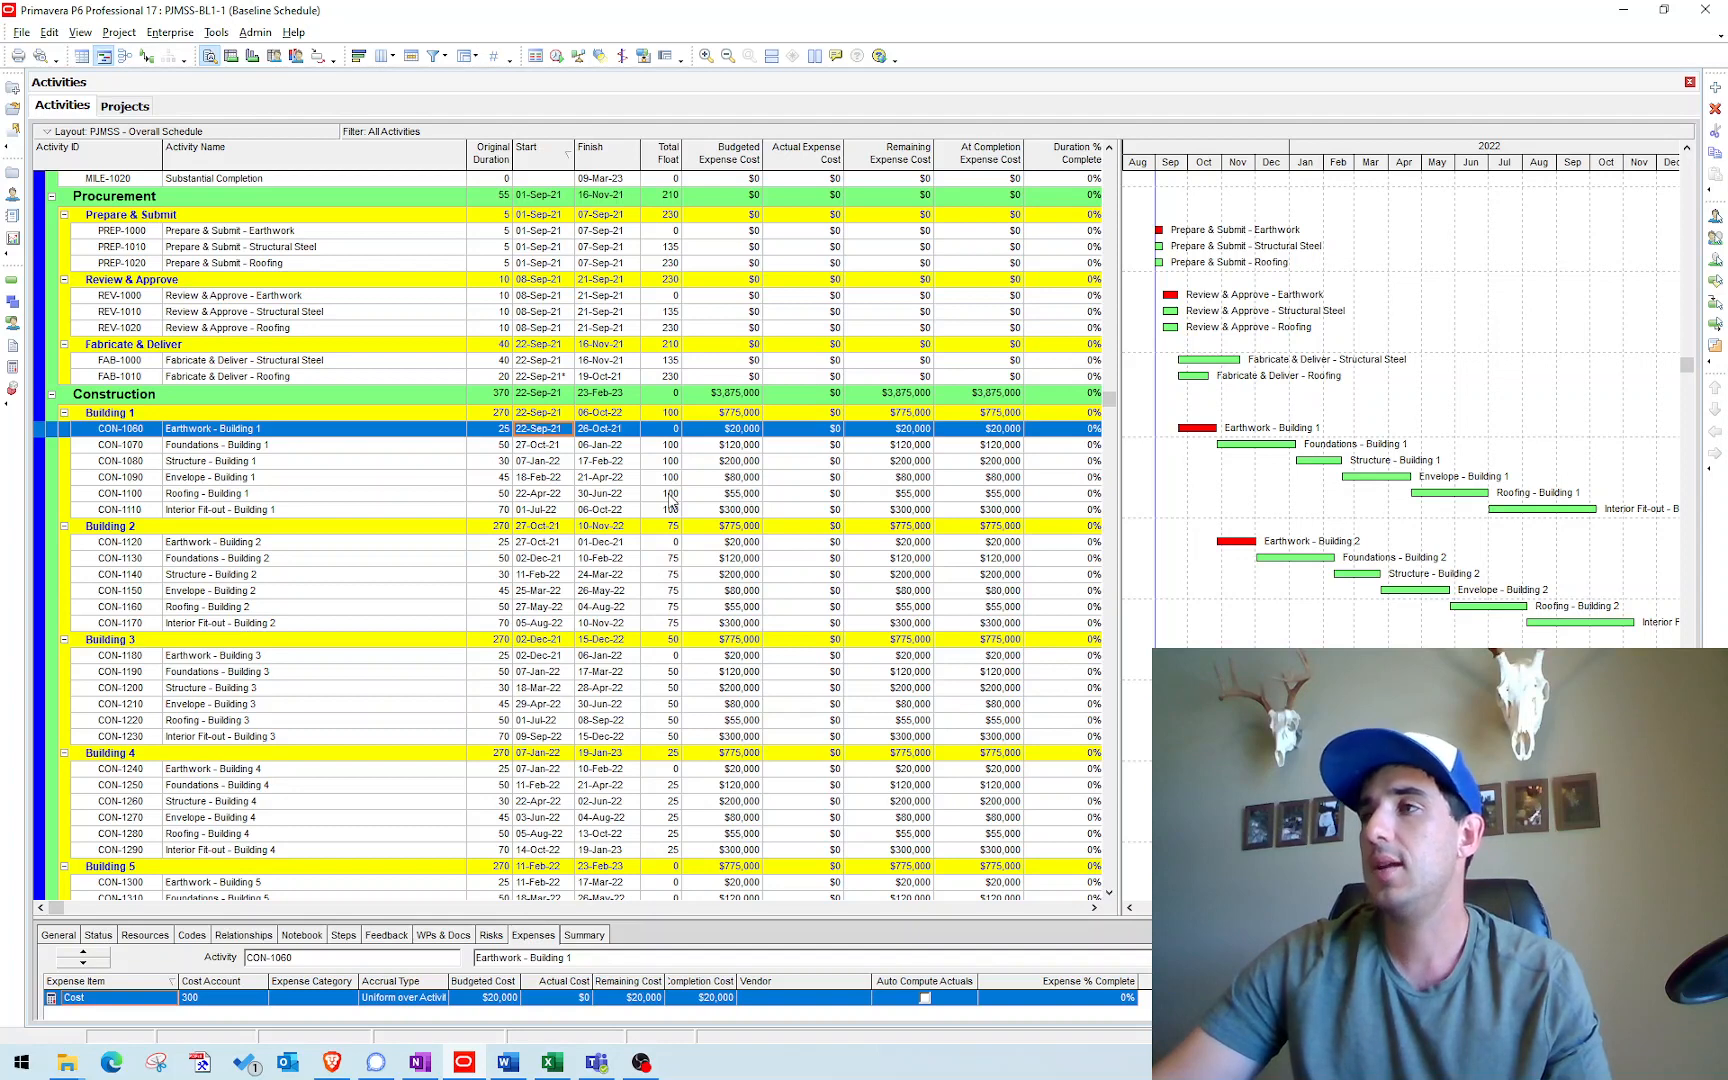
Review expenses for Foundations and Earthwork - Building 1, then bring up the Excel cost template.
click(218, 444)
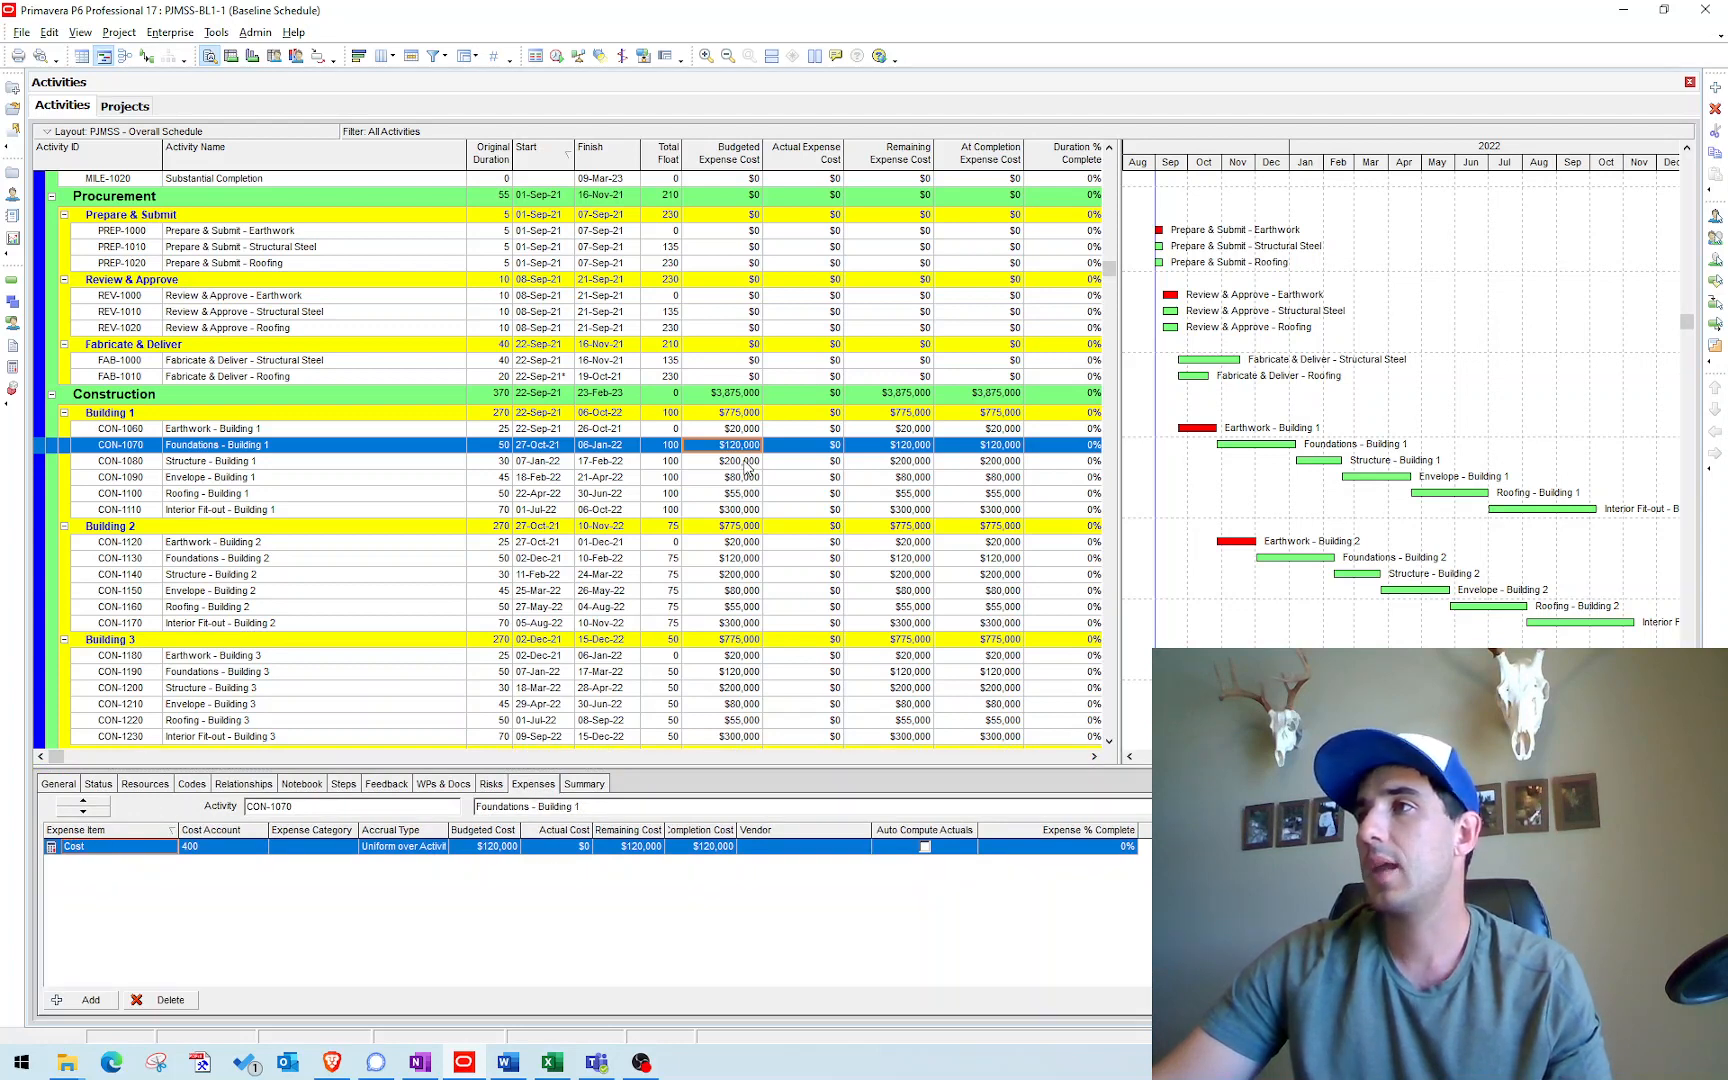
click(220, 460)
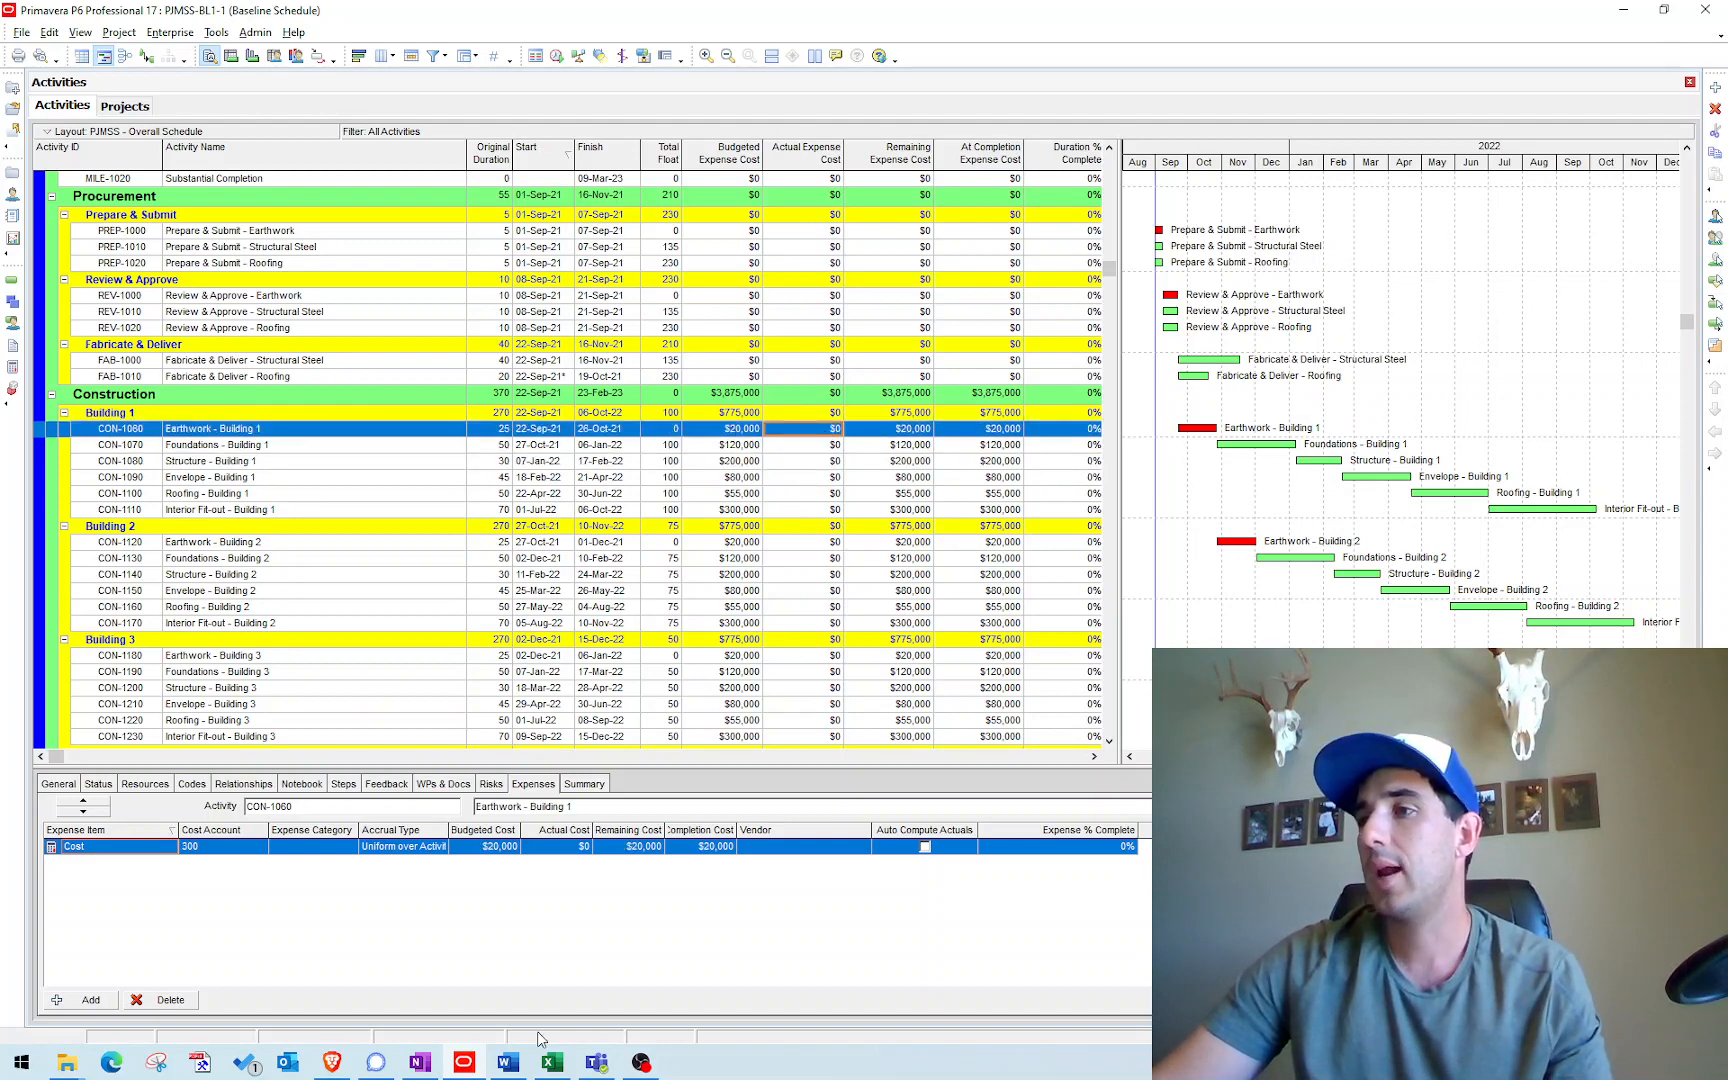
click(550, 1064)
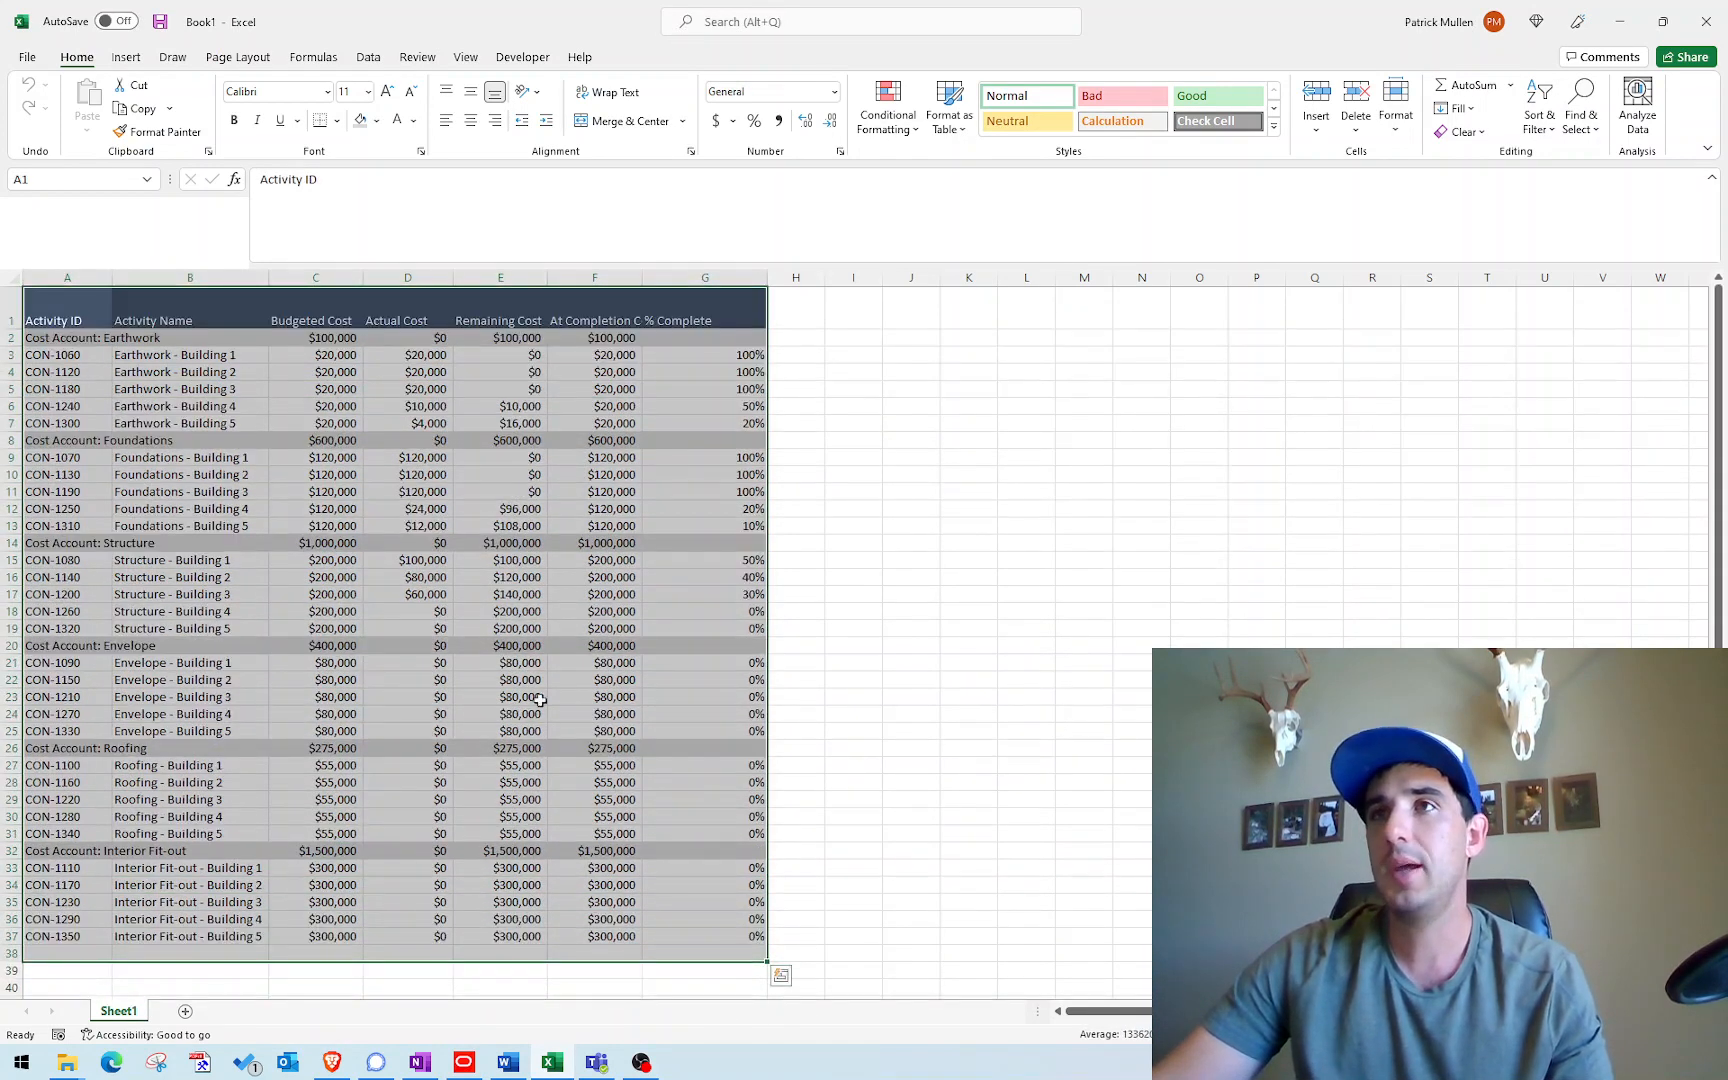
Inspect the =C9*G9 actual-cost formula and select the Earthwork activity IDs A3:A7.
click(406, 458)
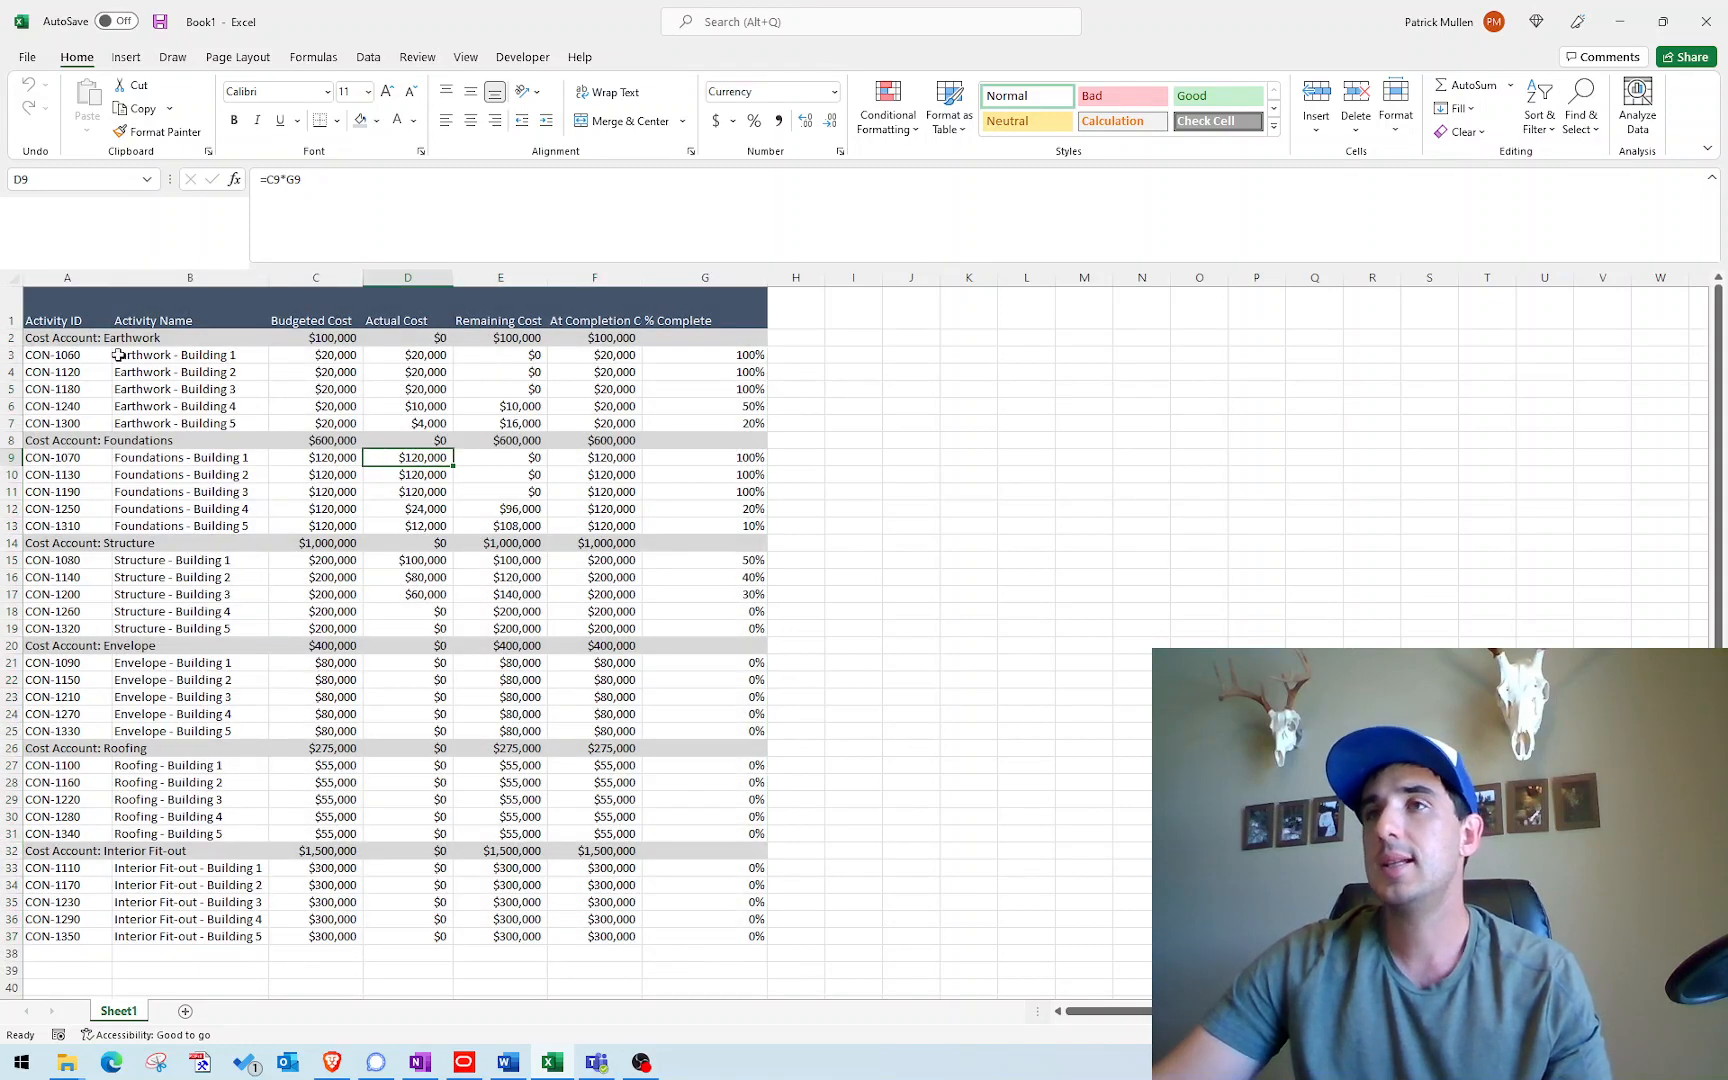
click(66, 354)
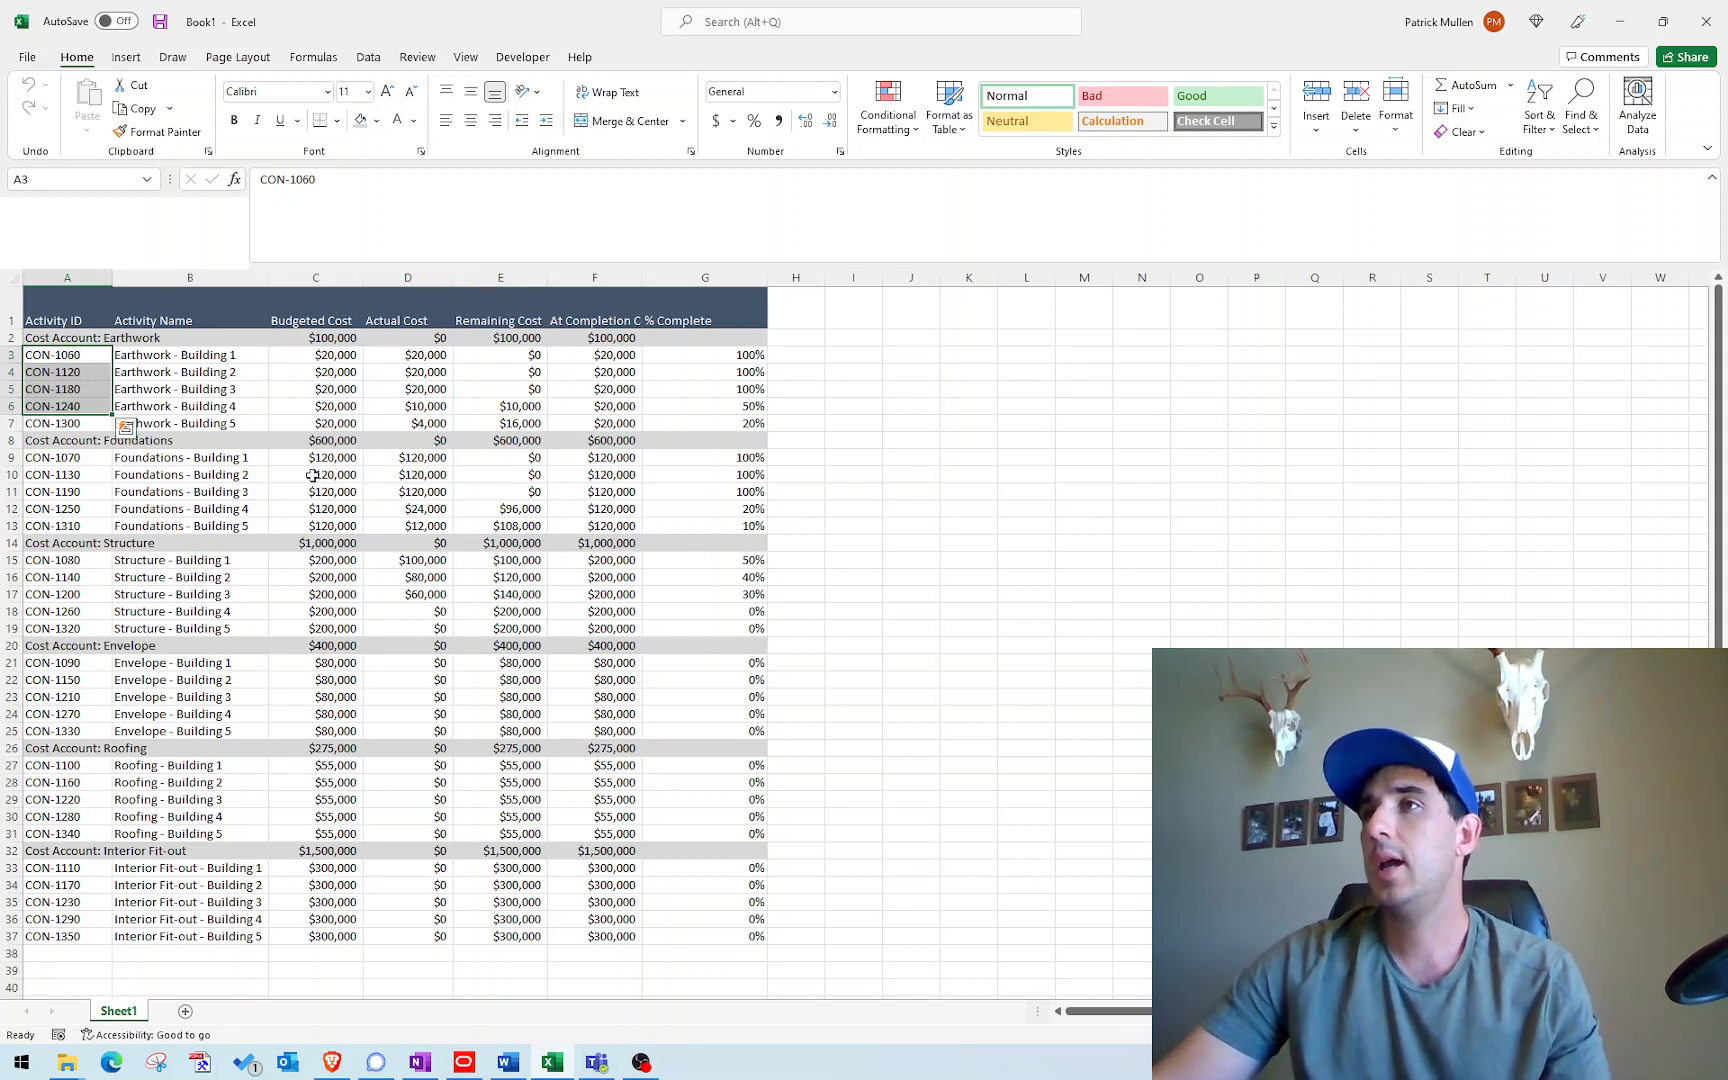
mouse_move(392, 390)
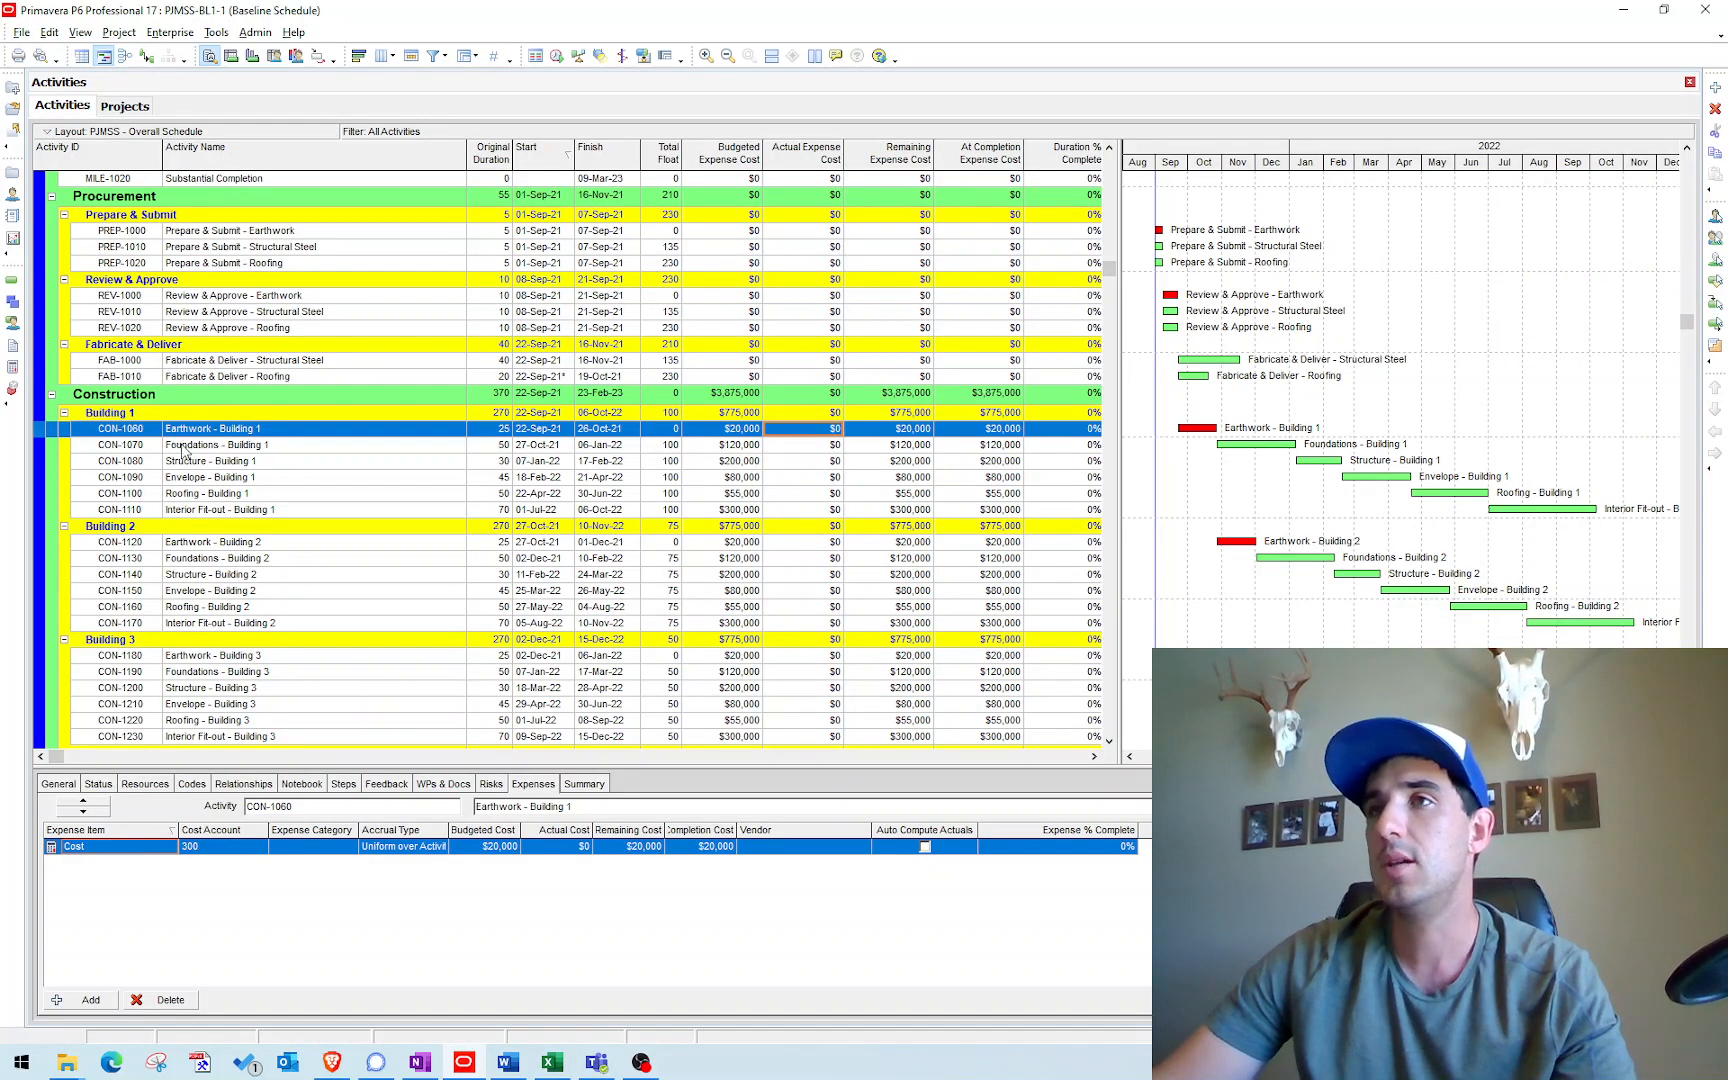
Enter 10000 as the actual cost of Earthwork - Building 1.
click(562, 846)
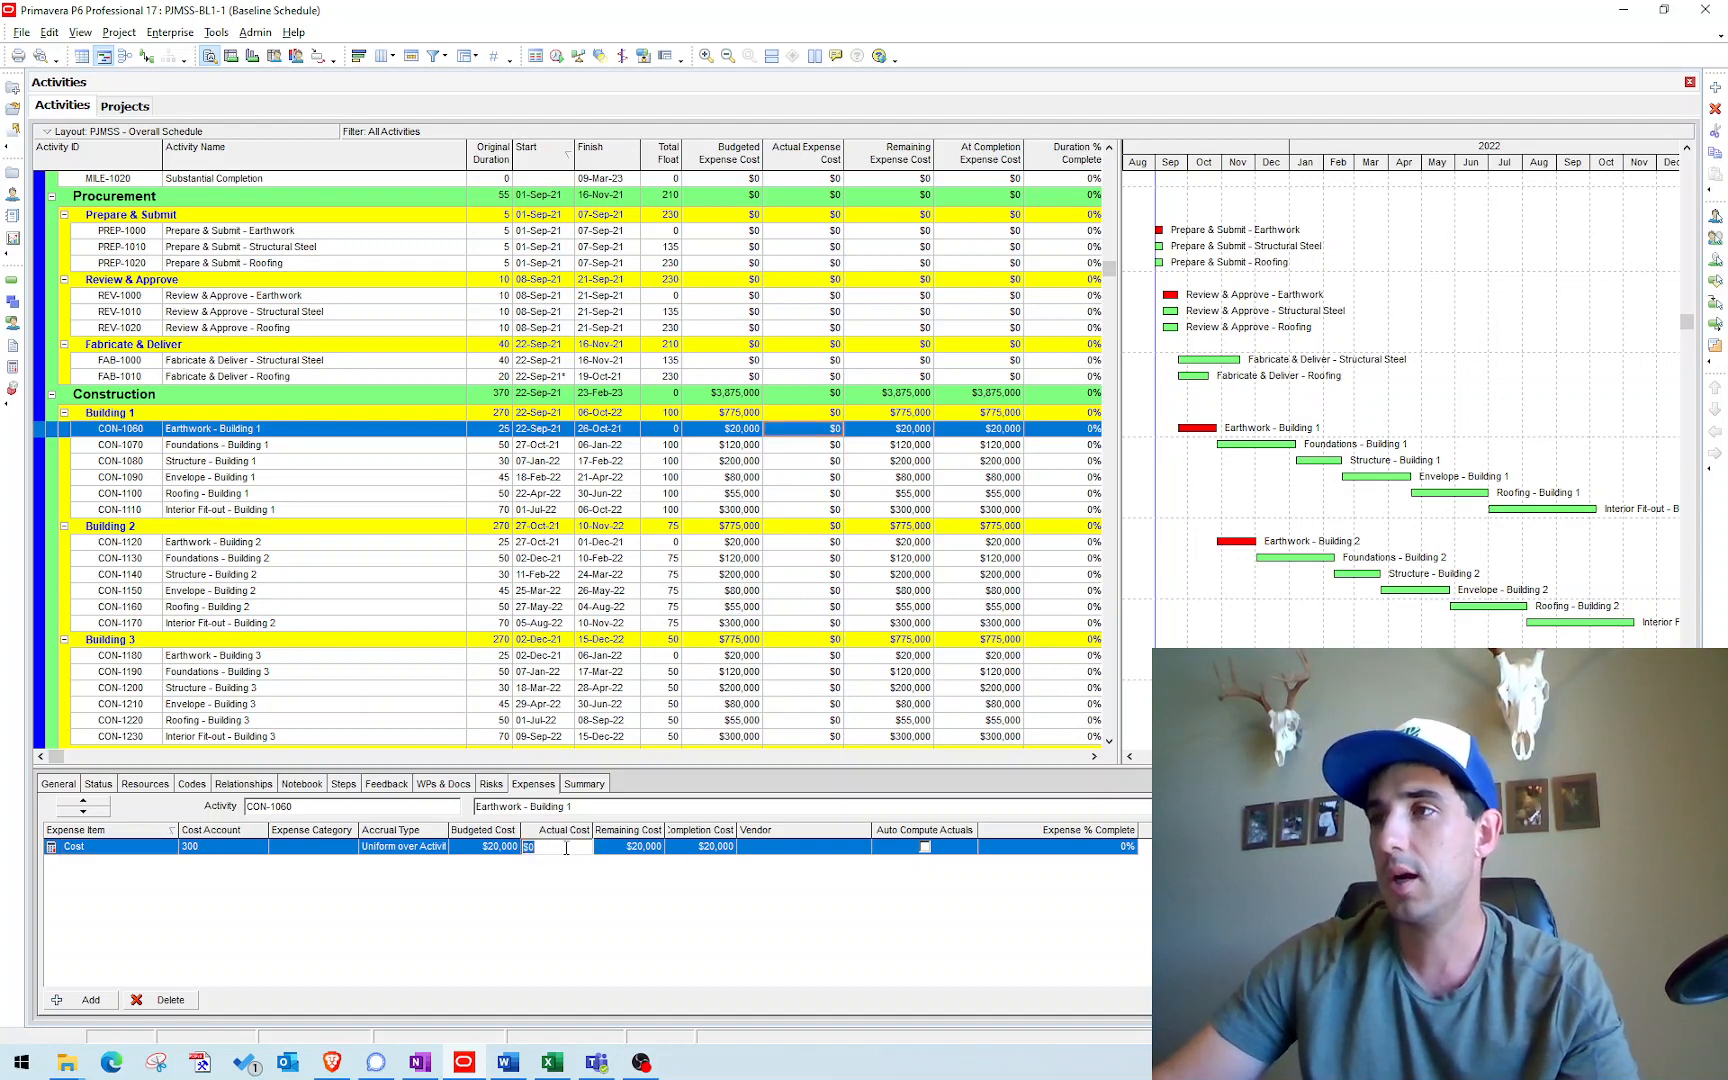
text(100000)
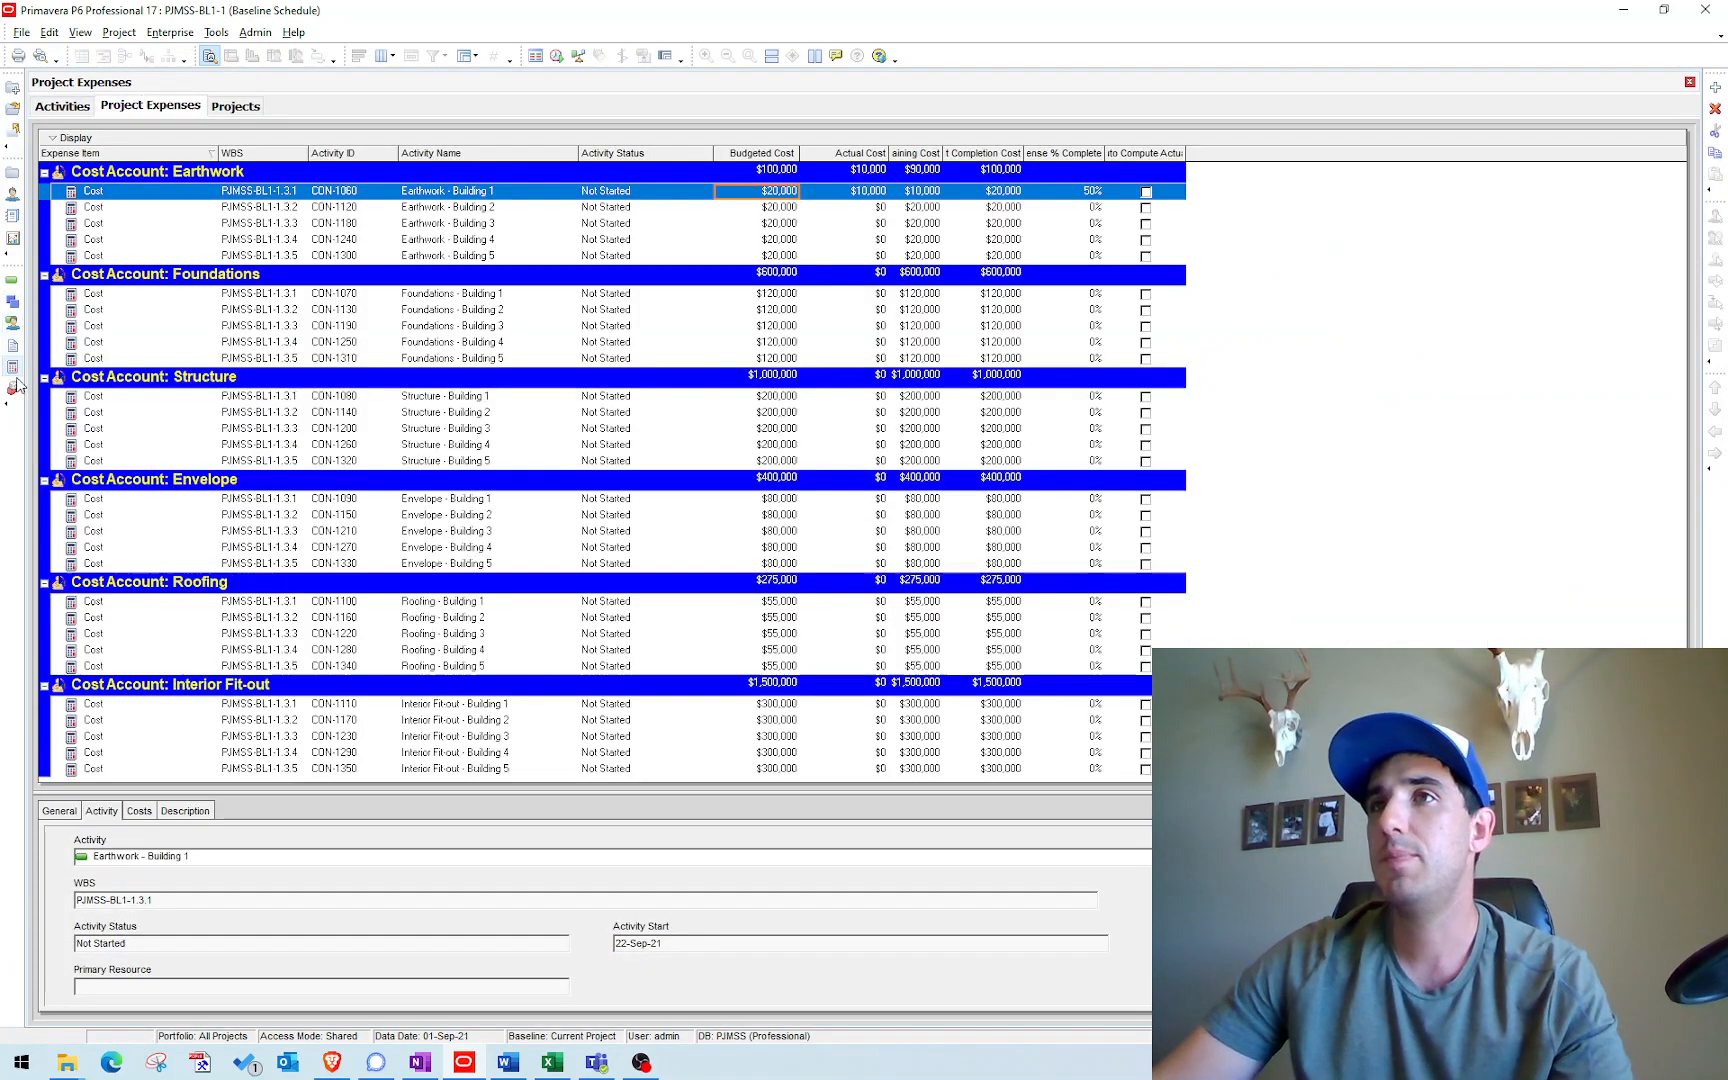
Enter 20000 actual cost for Earthwork - Building 2, undo all actuals to $0, and switch to the browser.
click(880, 208)
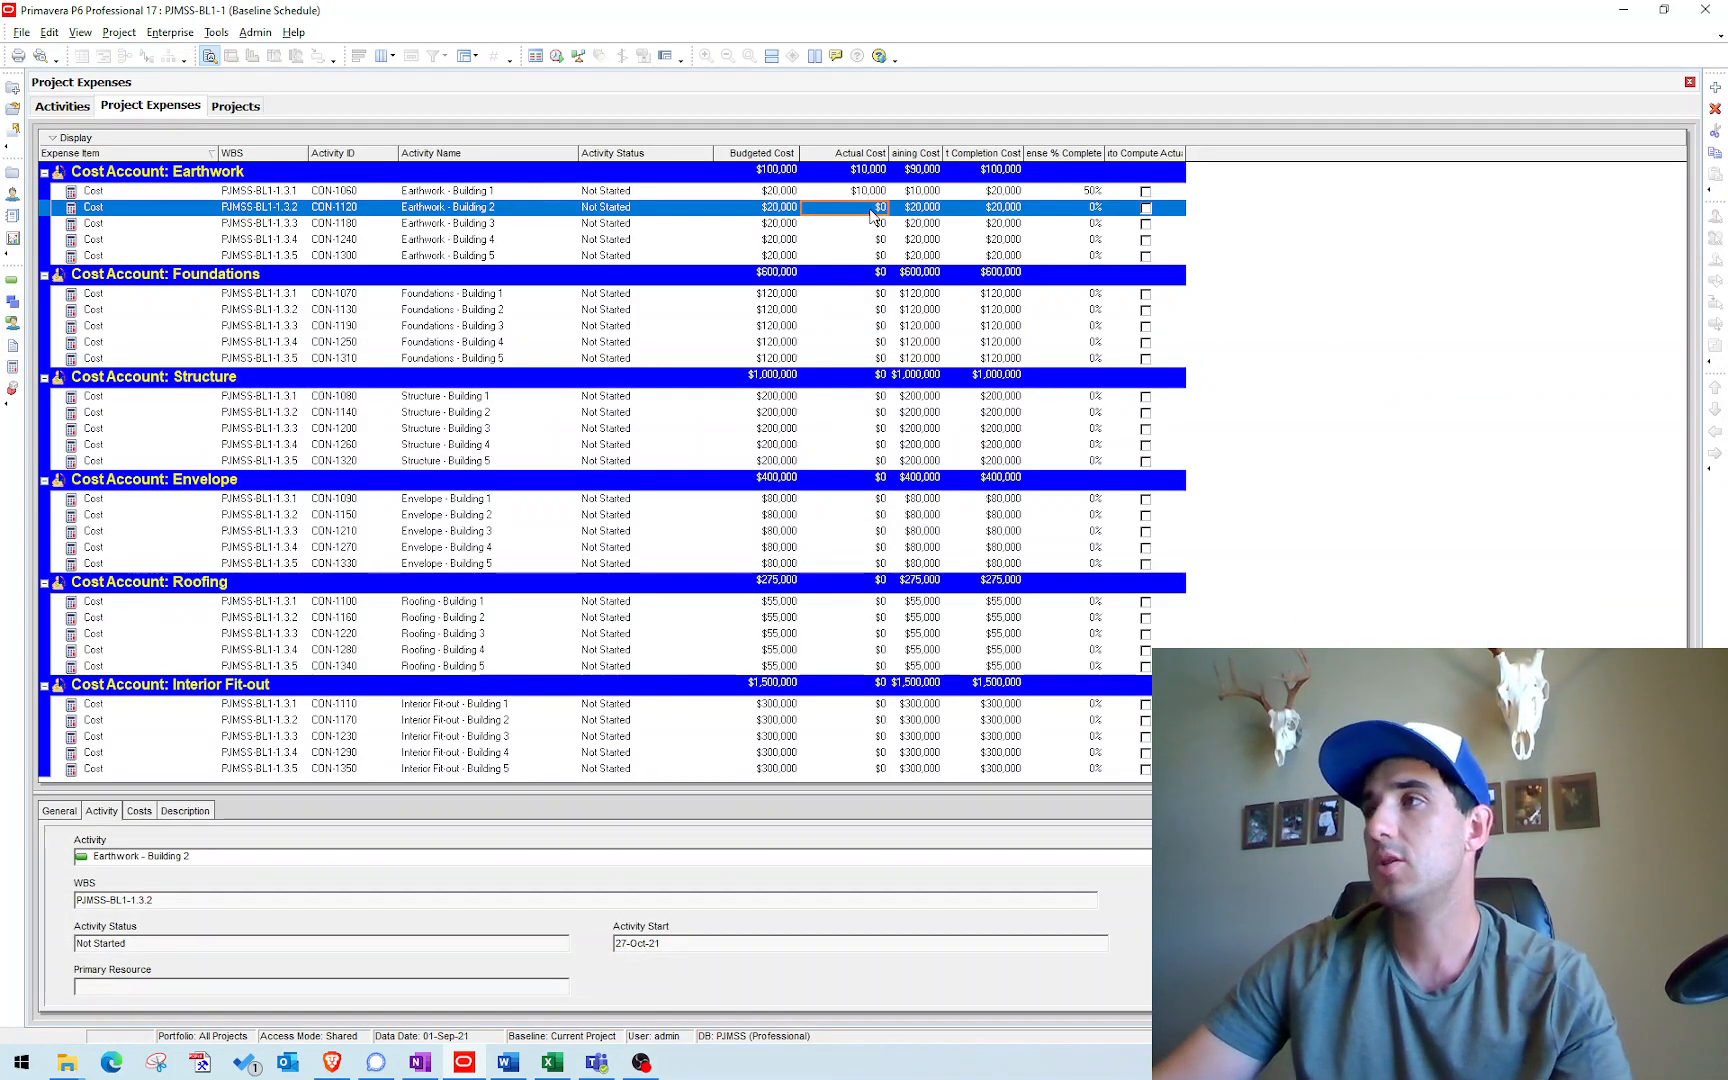
text(200000)
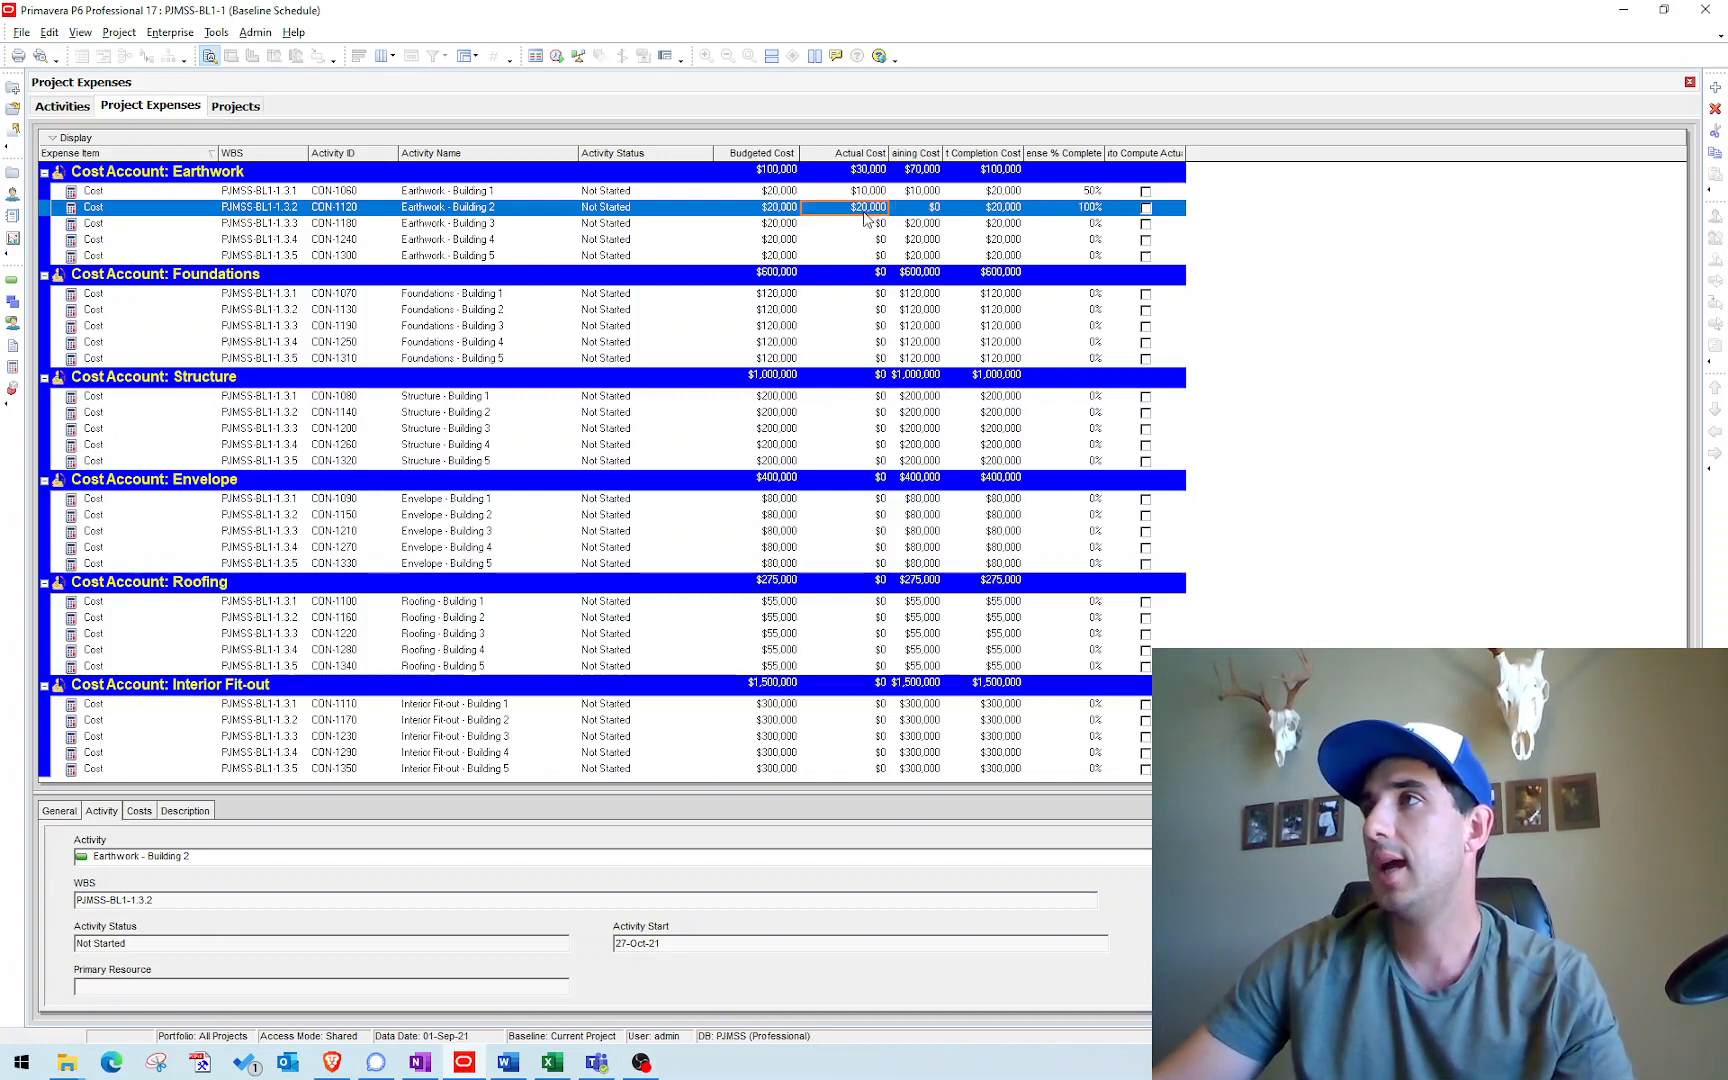
click(440, 222)
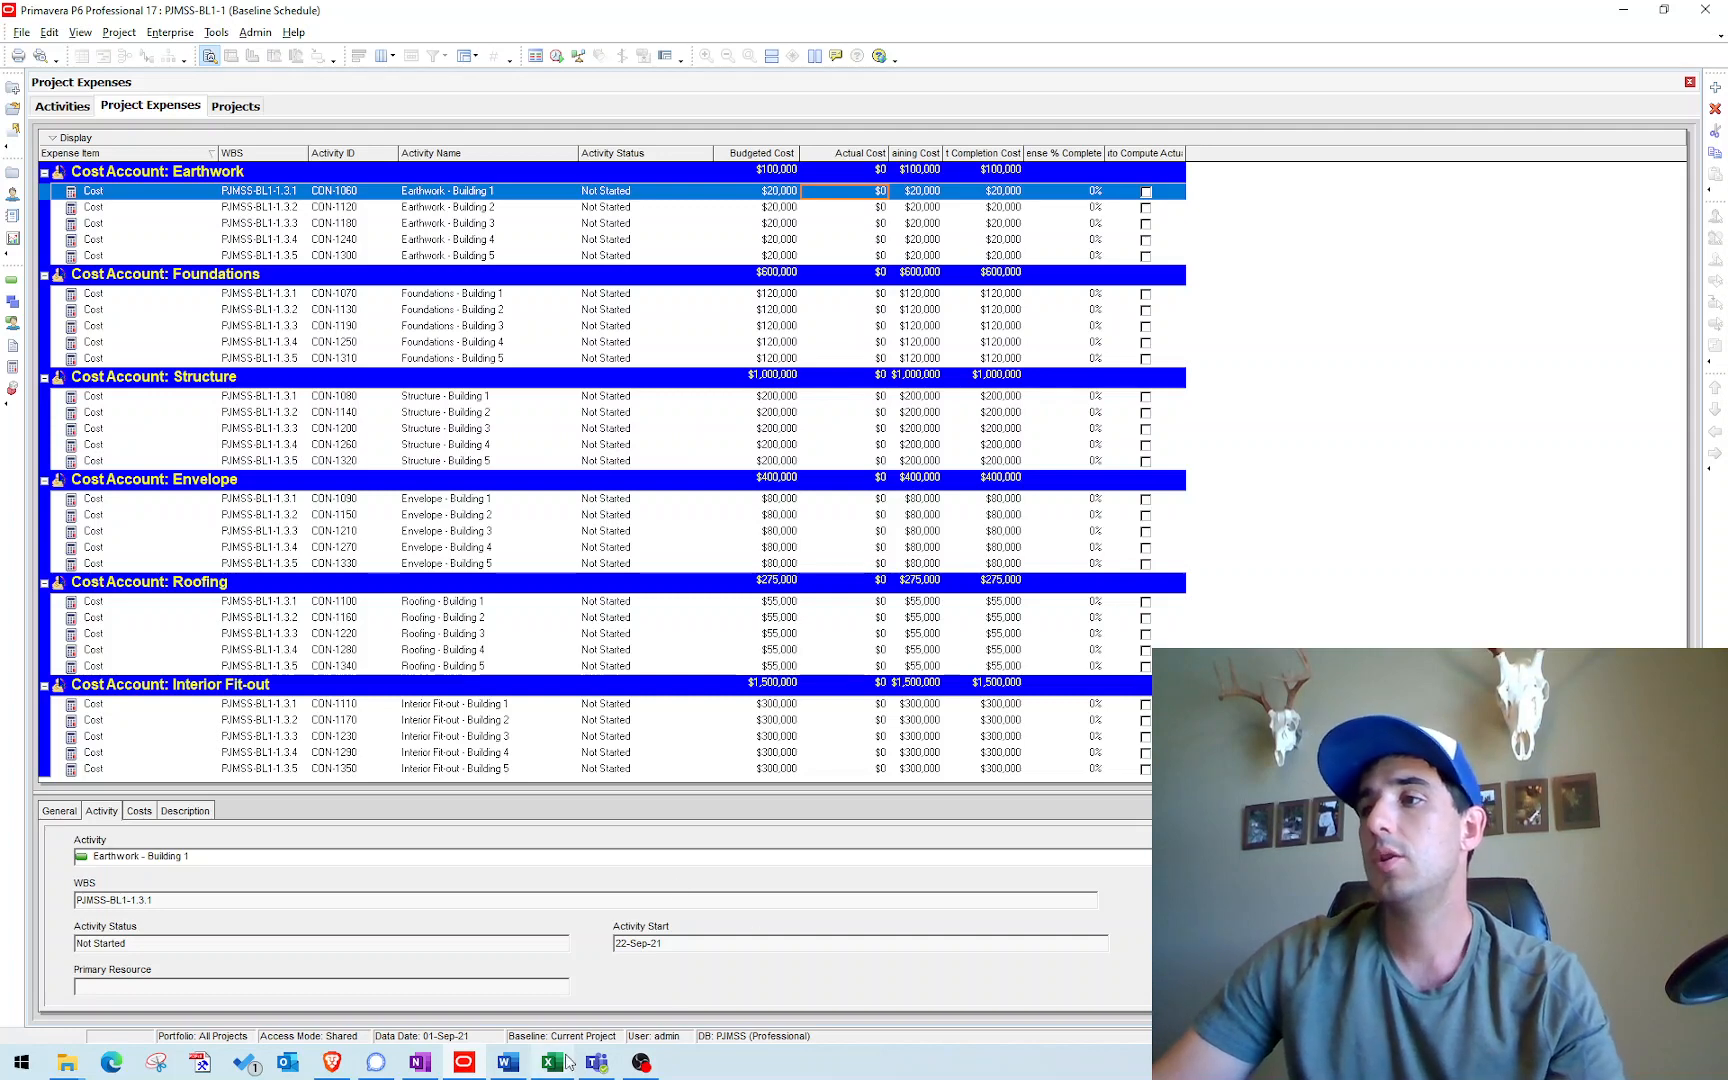
click(548, 1064)
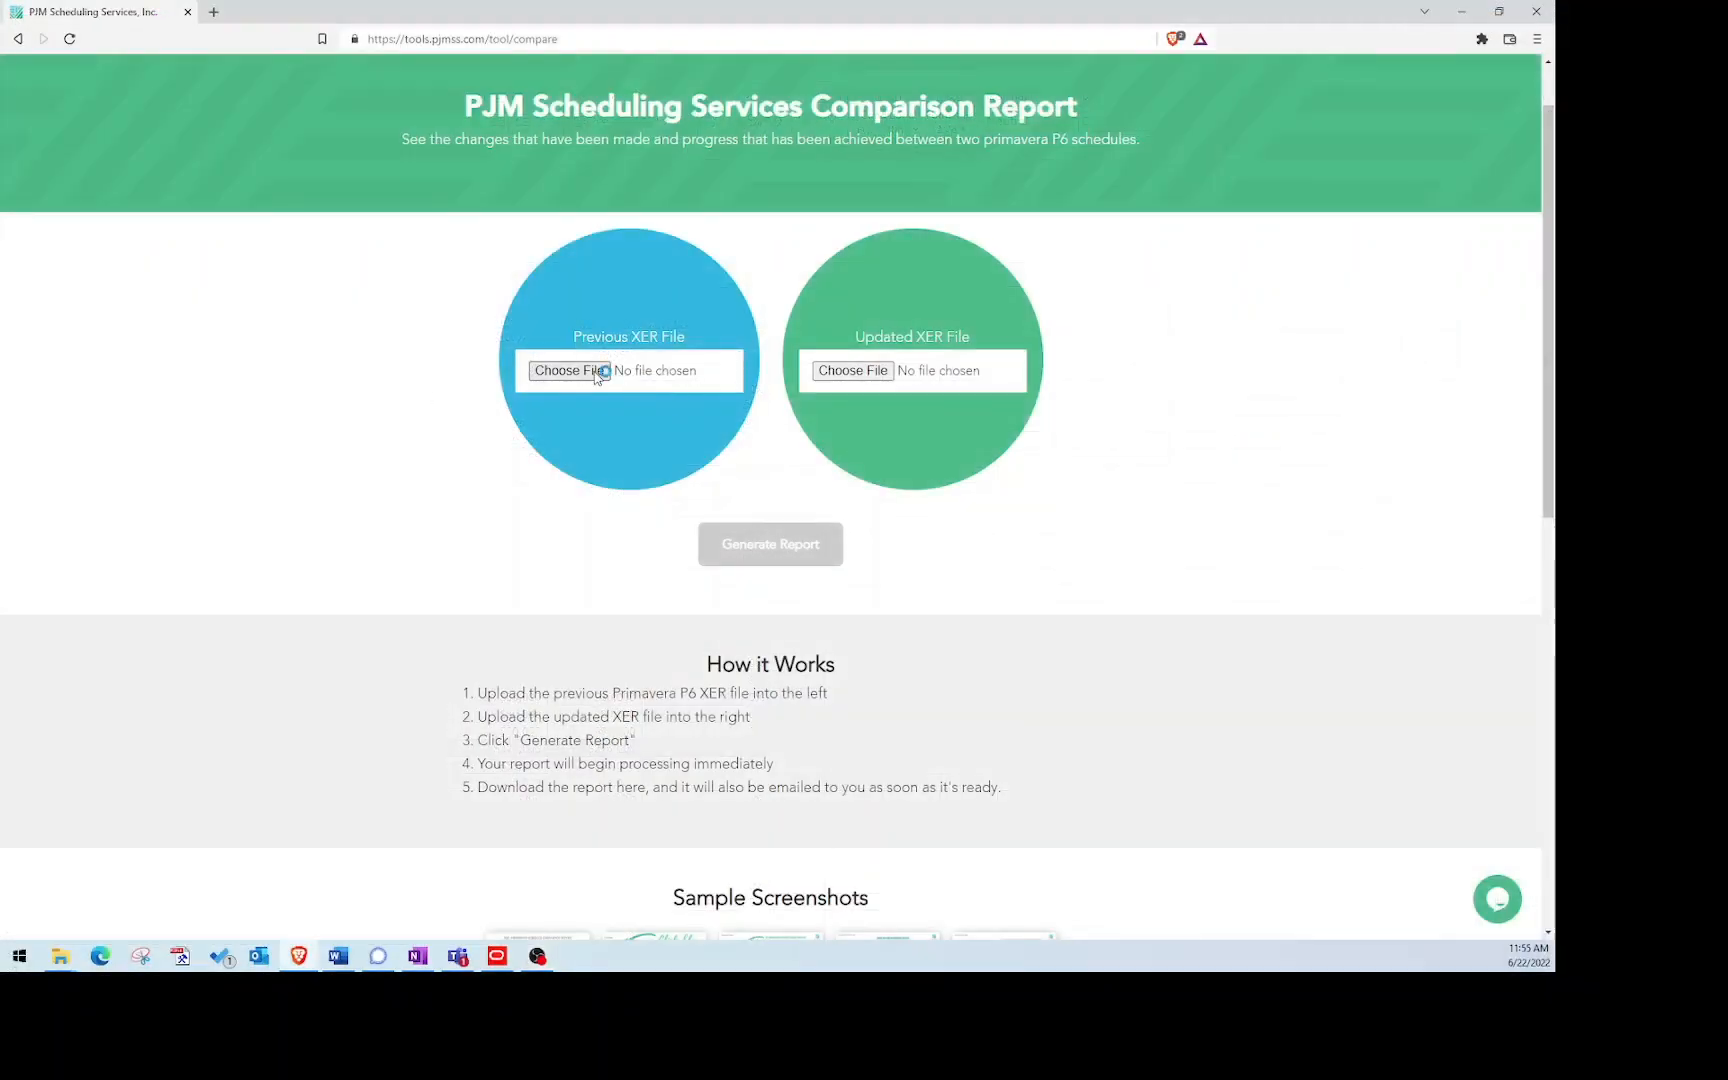
Upload the Rev 6 and Rev 7 XER files, generate the comparison report and open its Excel download.
click(564, 370)
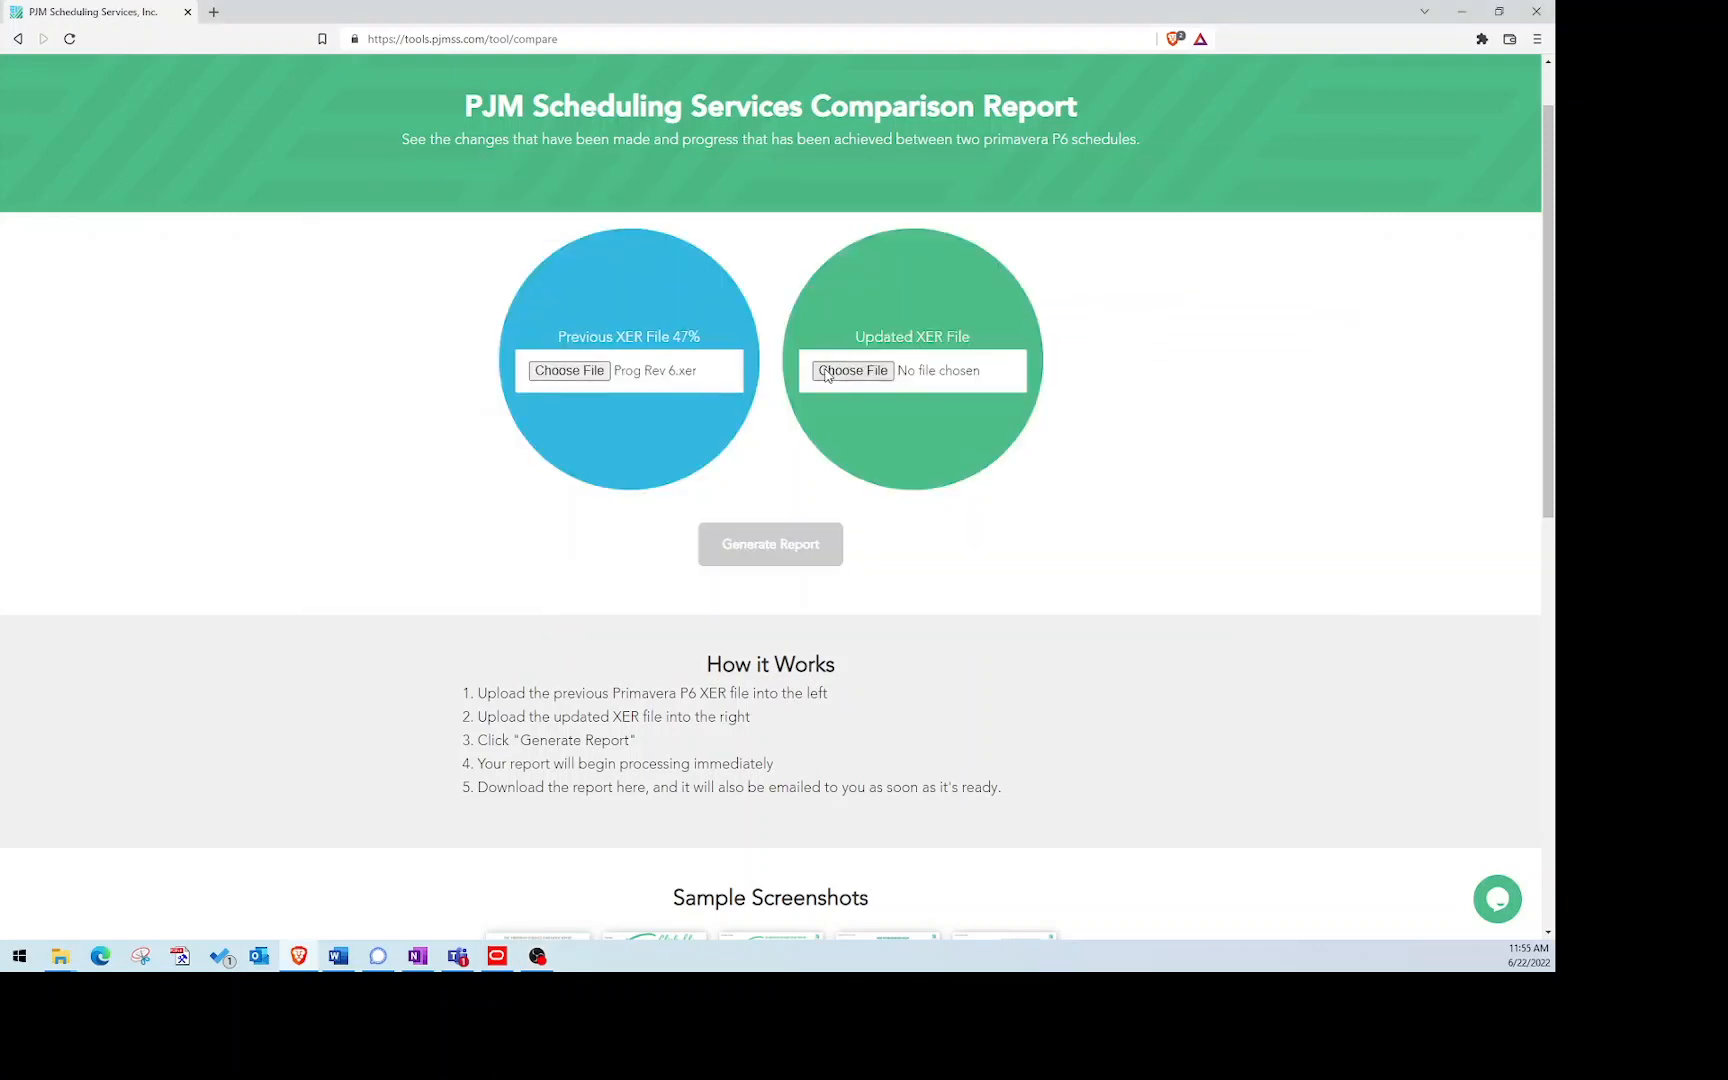
click(852, 370)
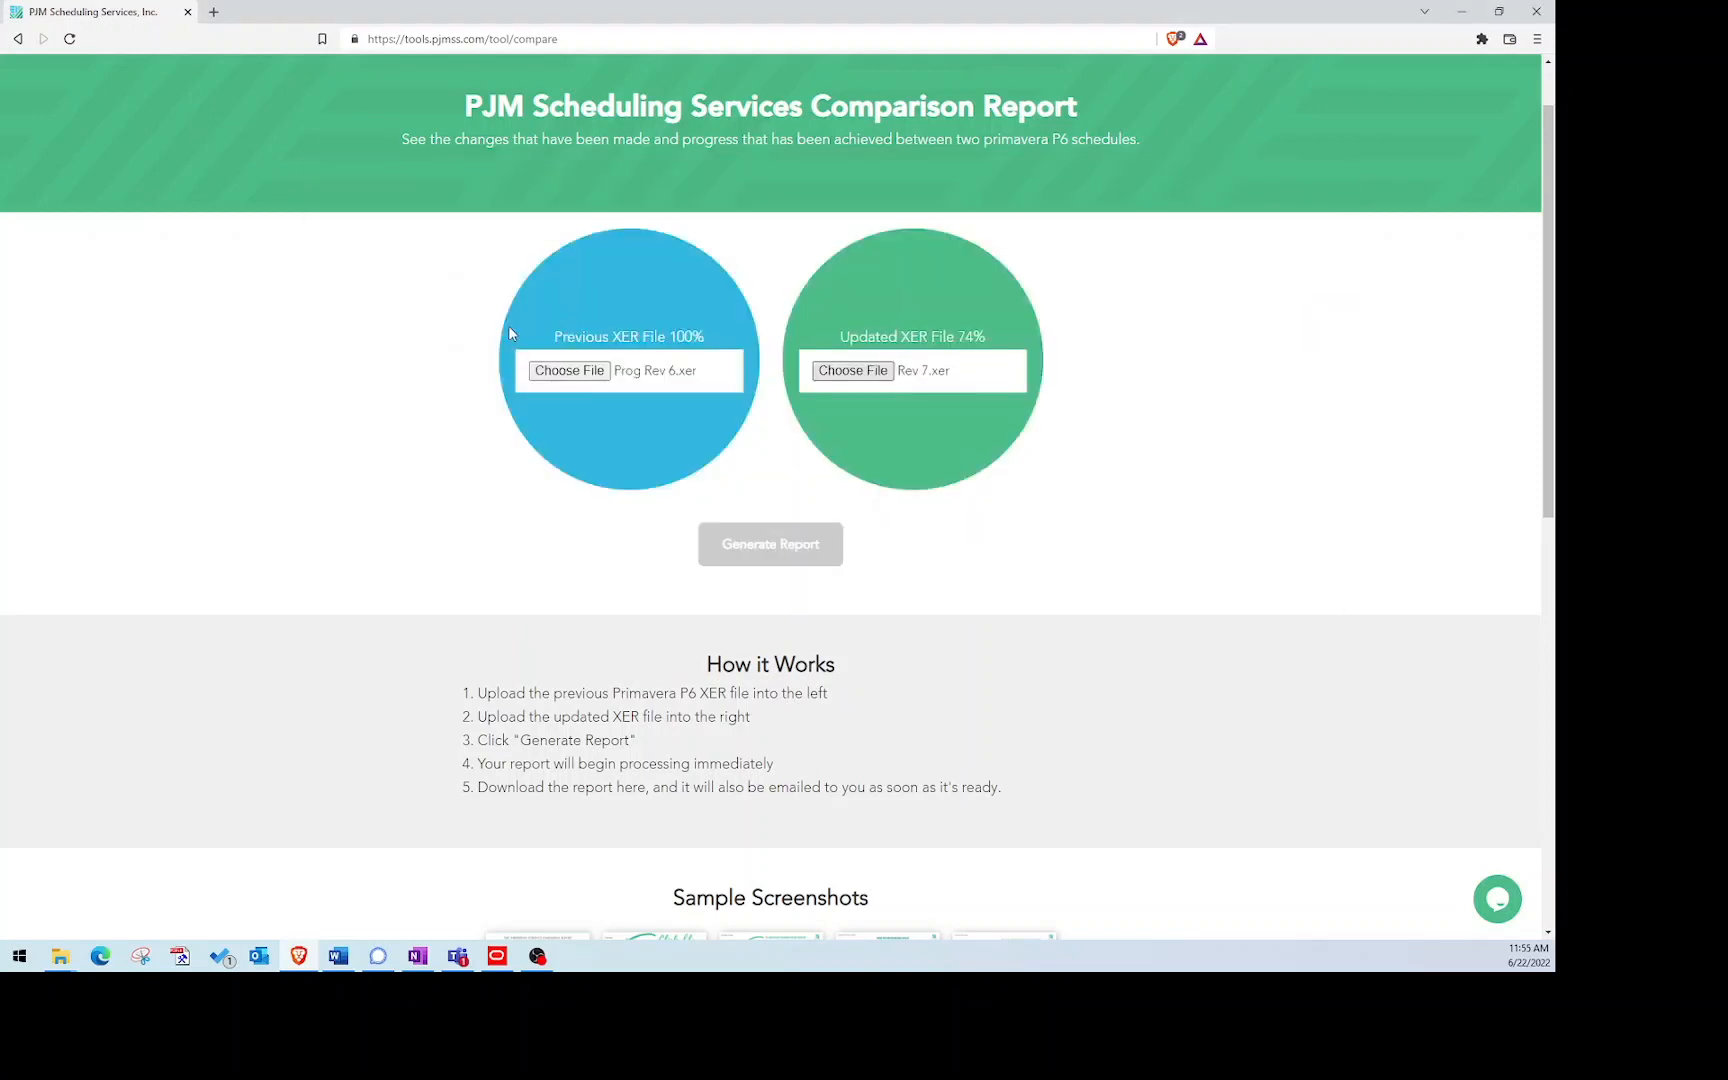
click(770, 544)
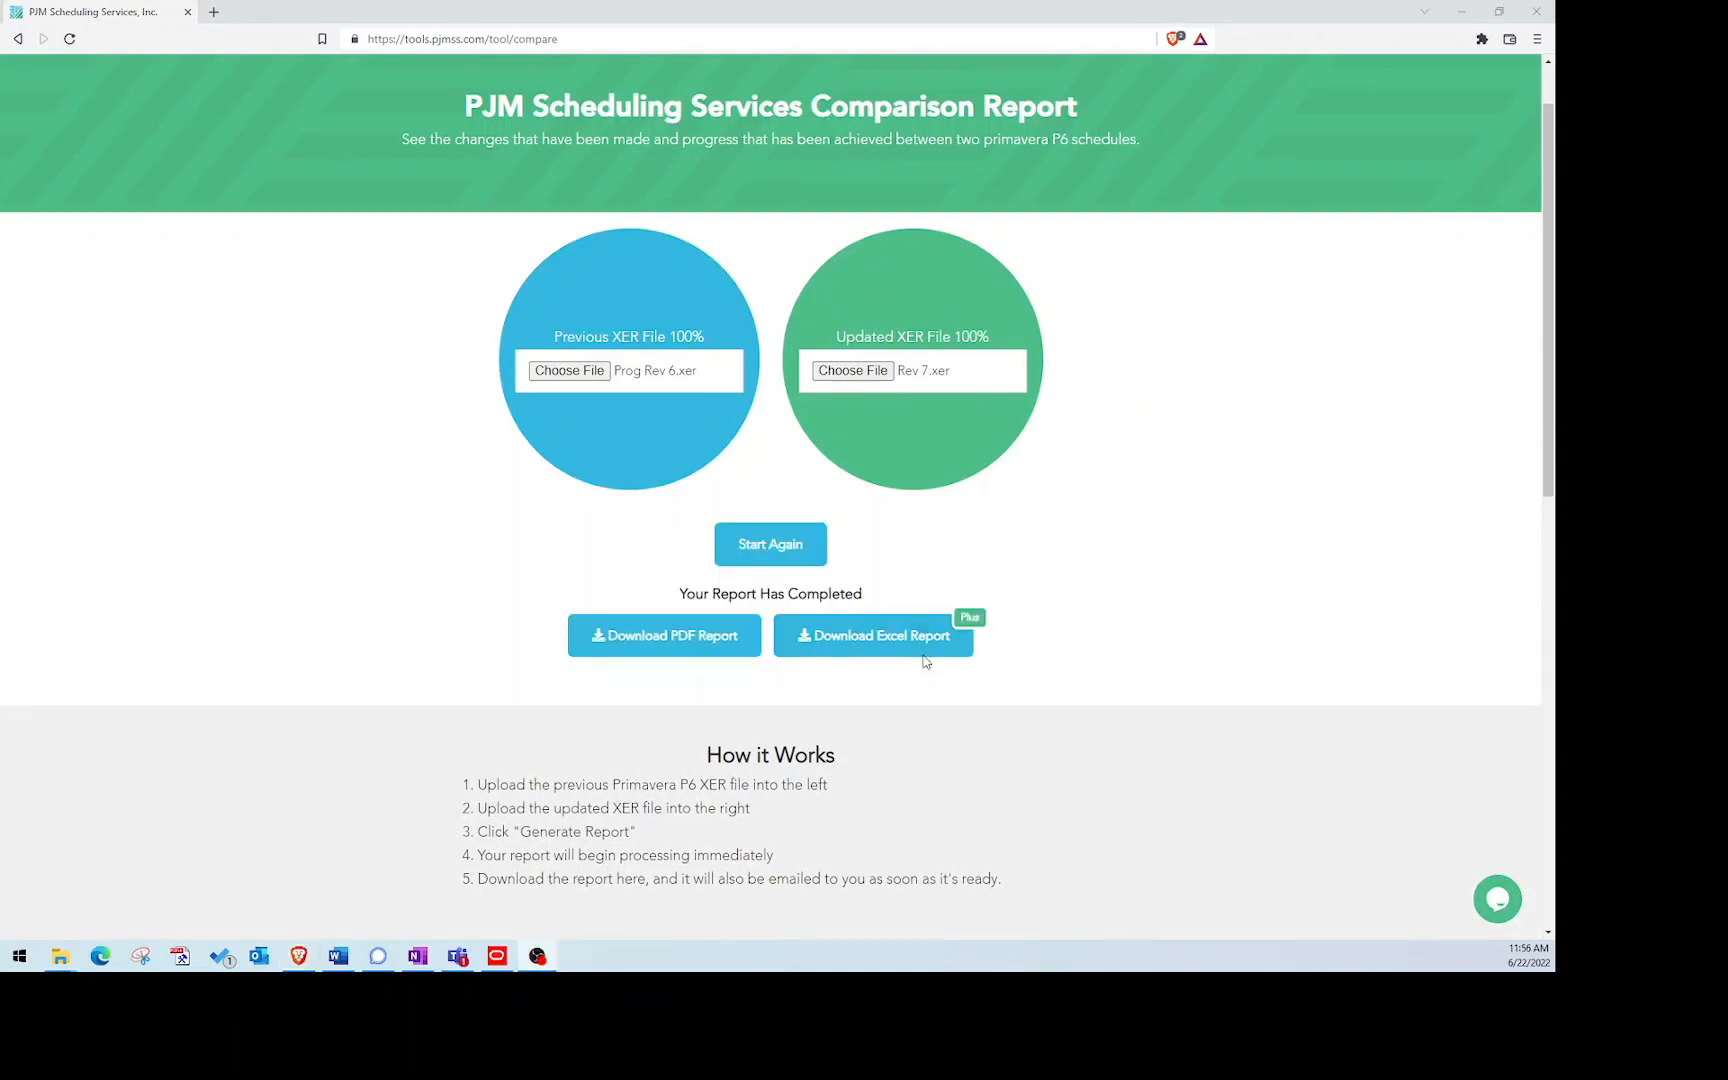
click(872, 636)
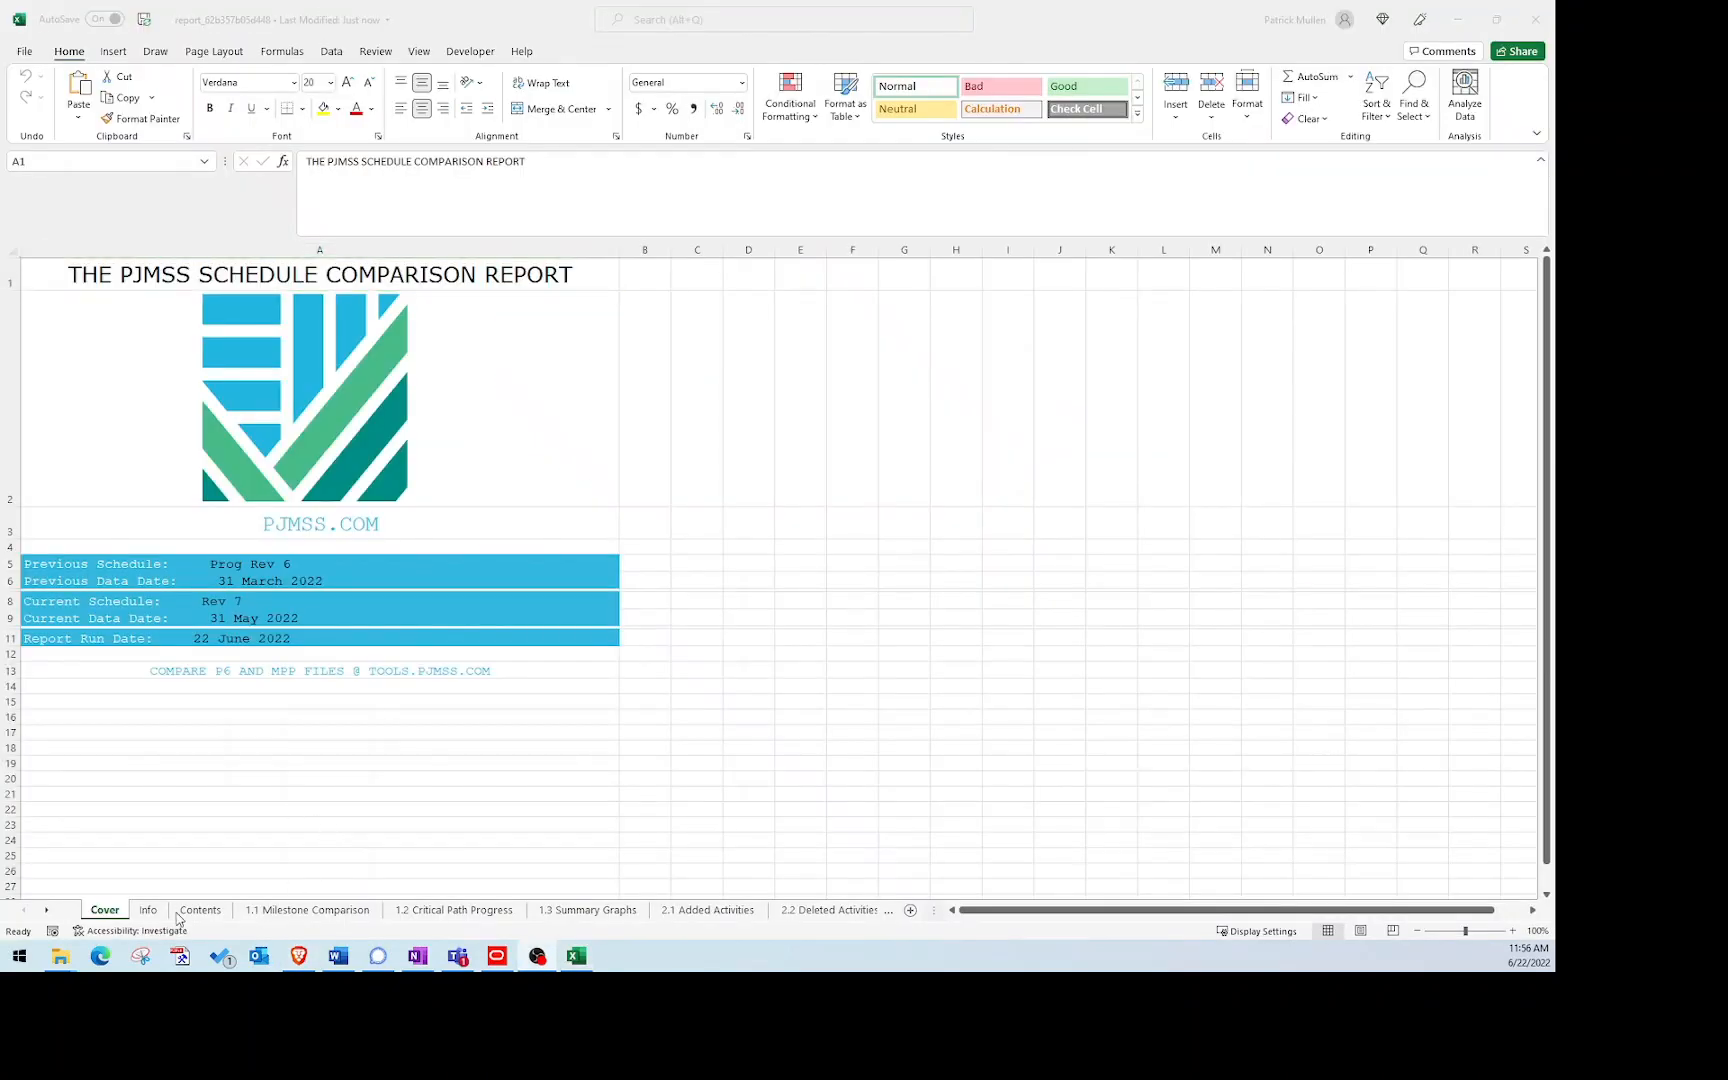
click(200, 910)
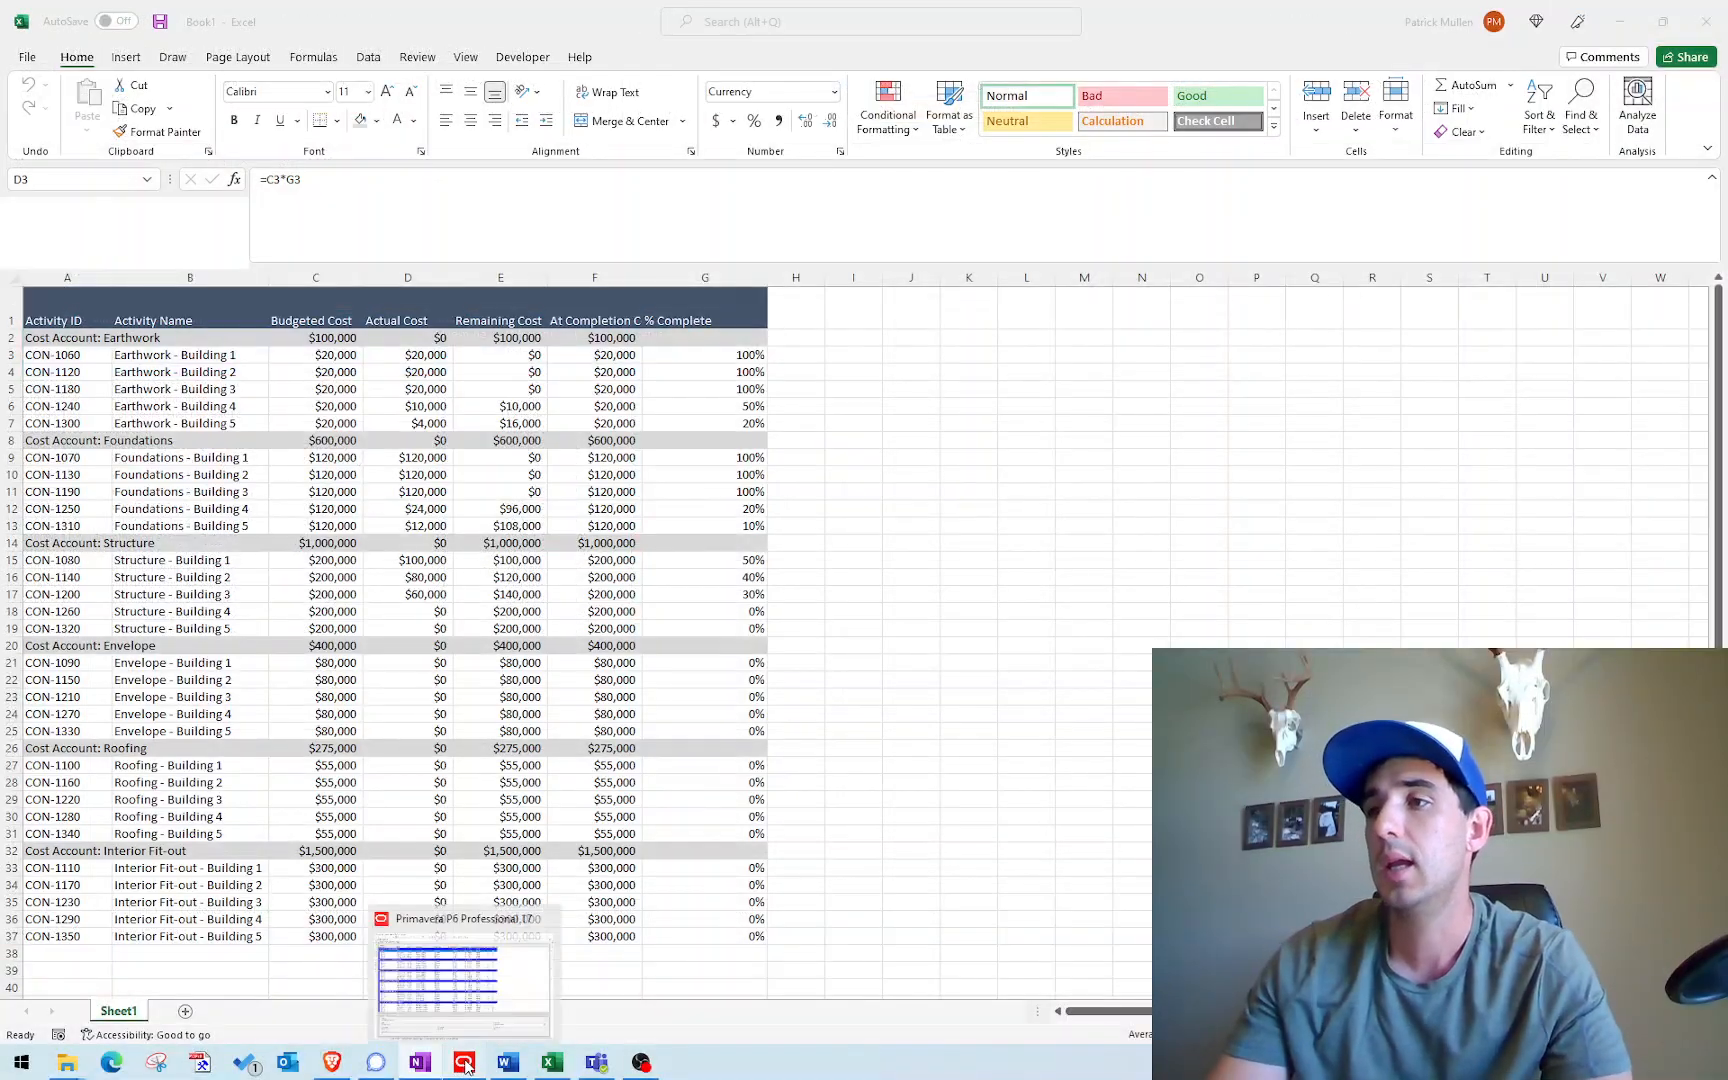
Check the Earthwork actual-cost formula and select activity IDs A3:A7 against the P6 expenses.
click(462, 1062)
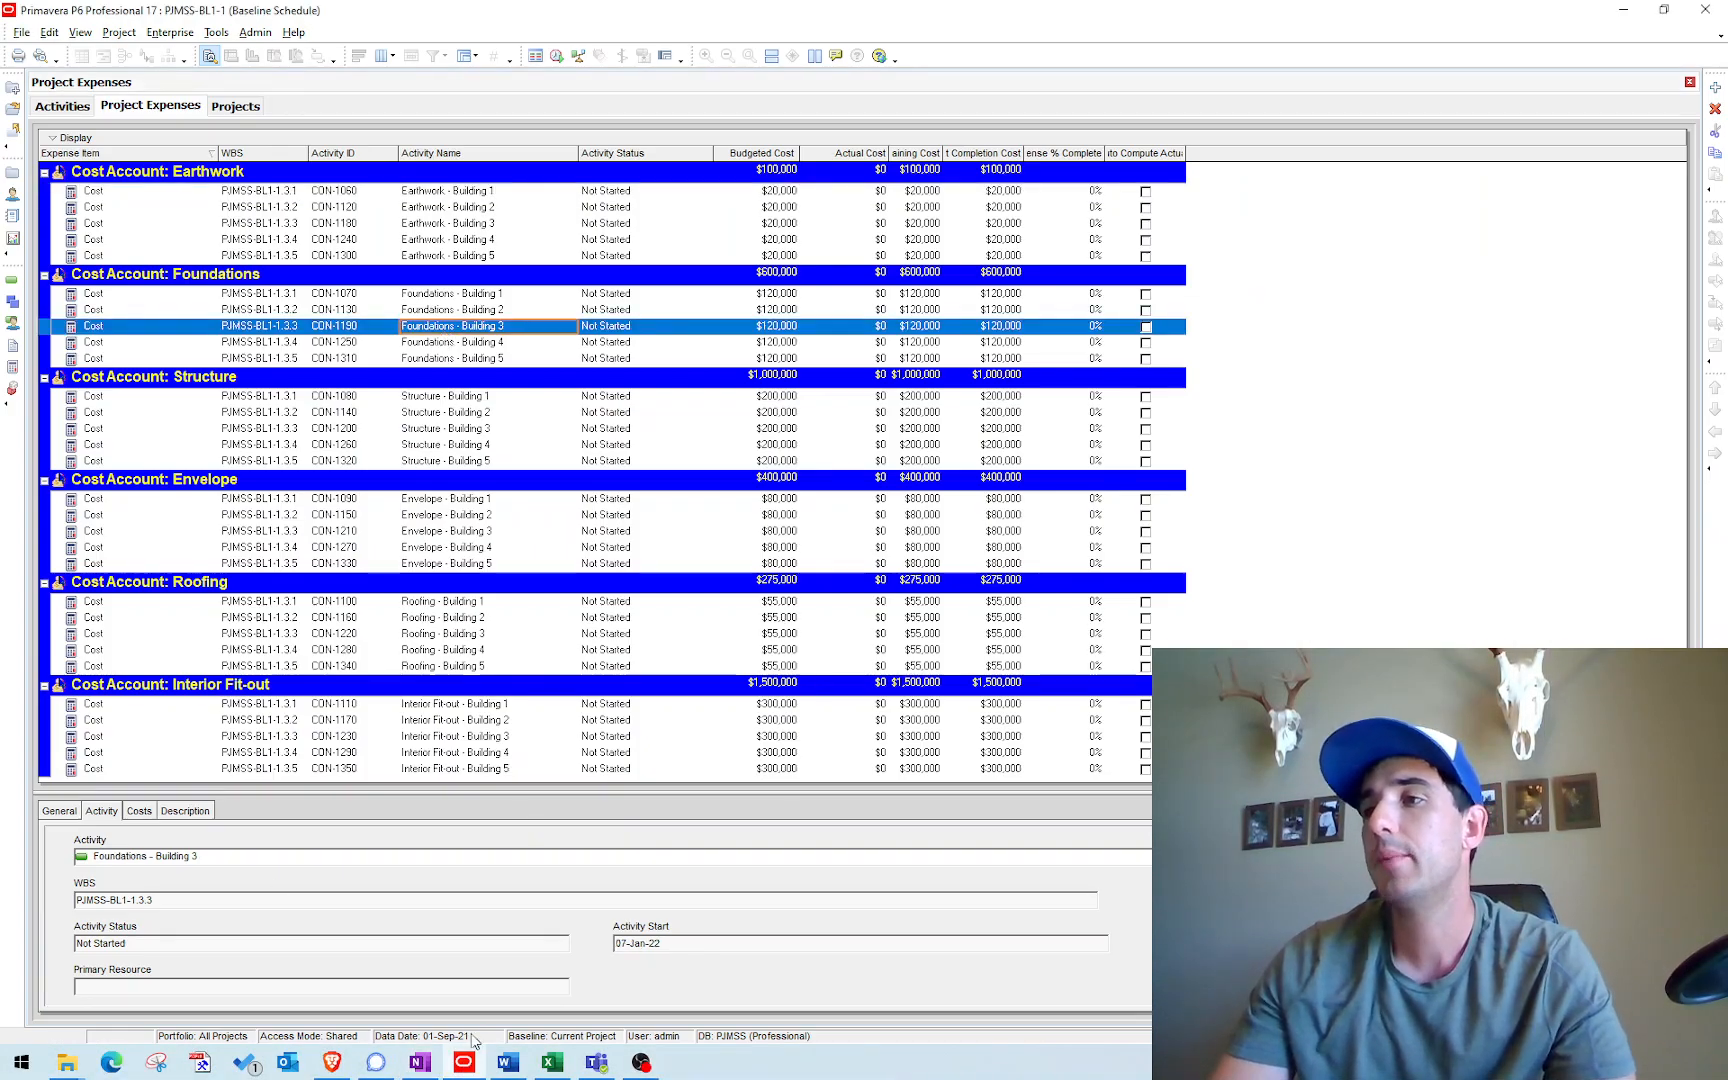
click(548, 1064)
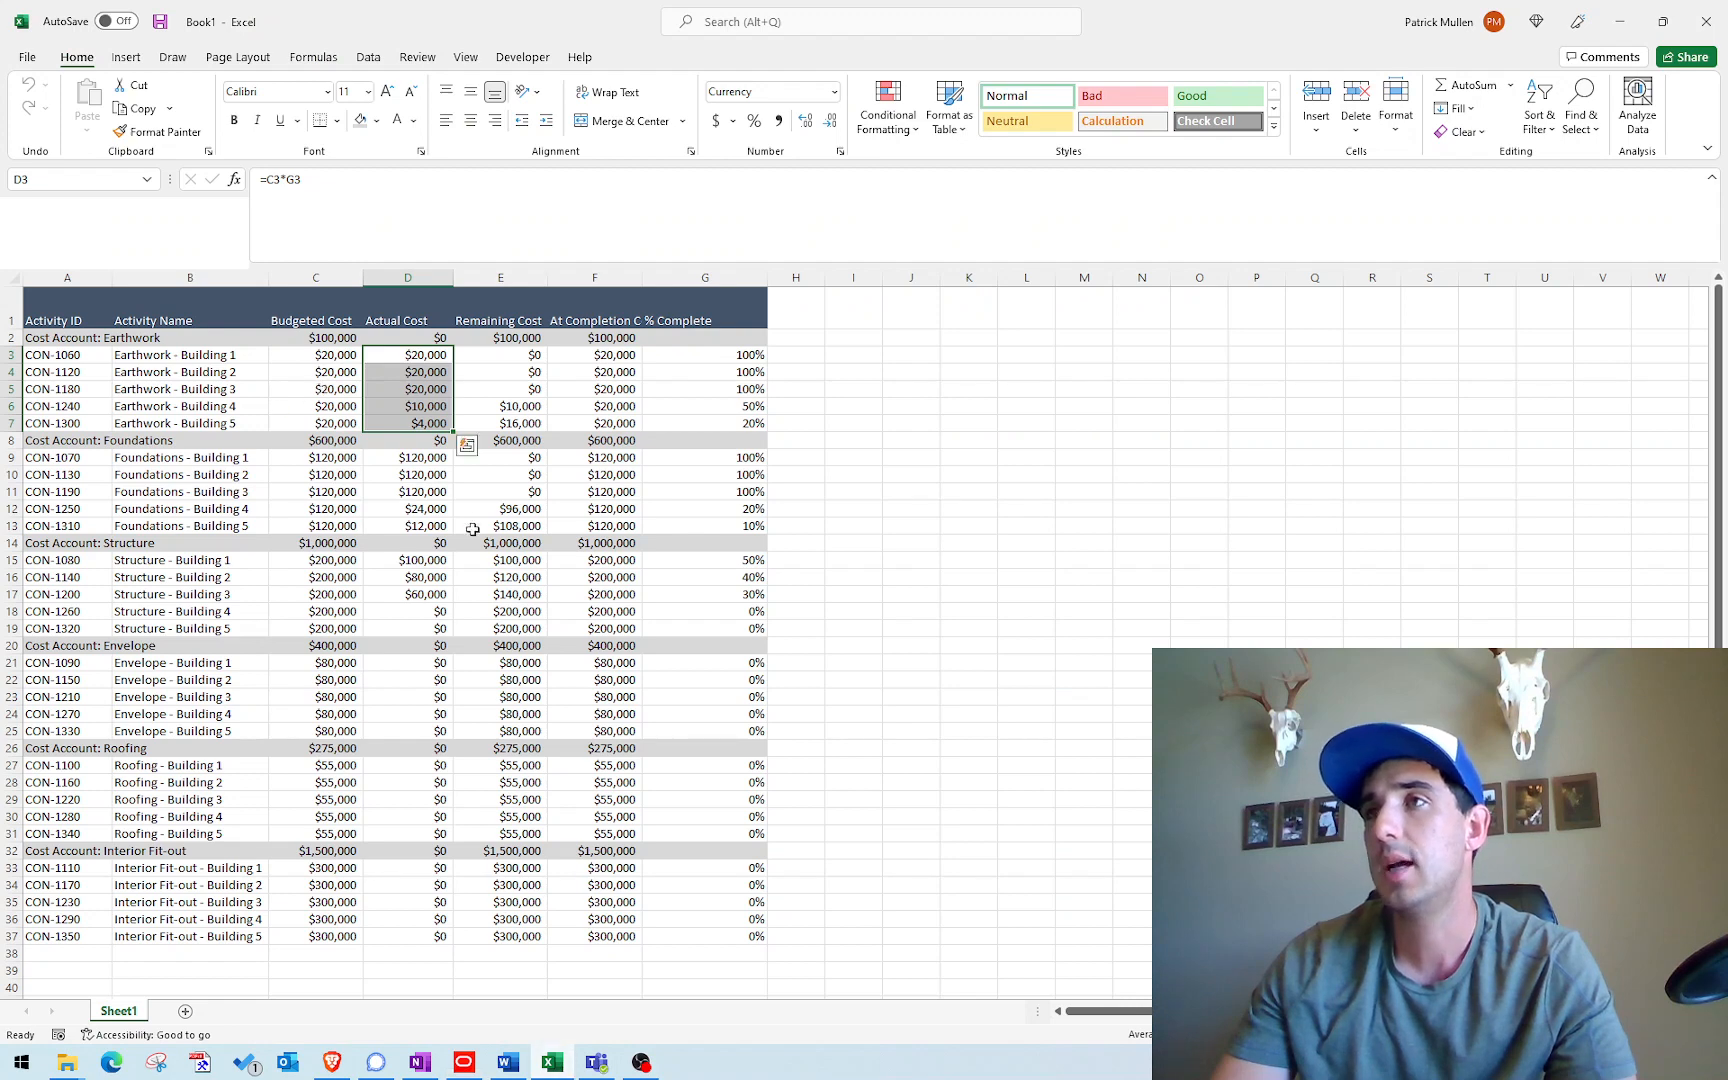
click(406, 406)
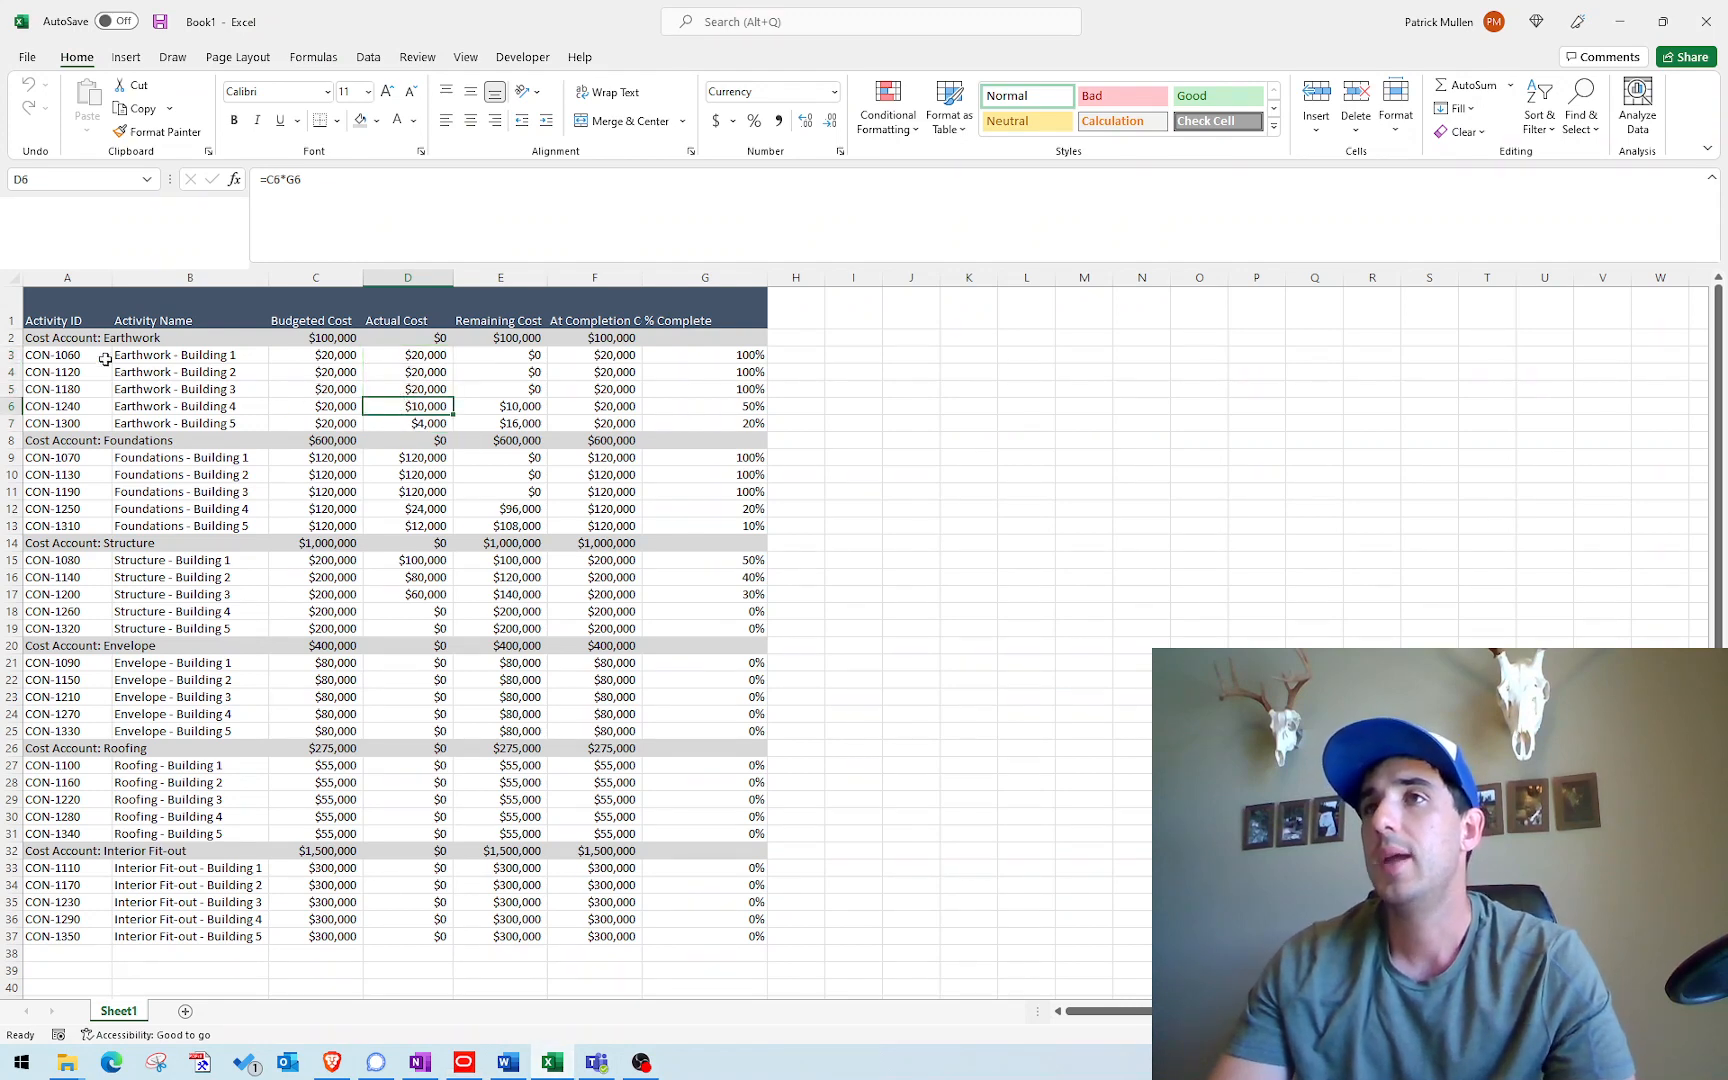
click(68, 354)
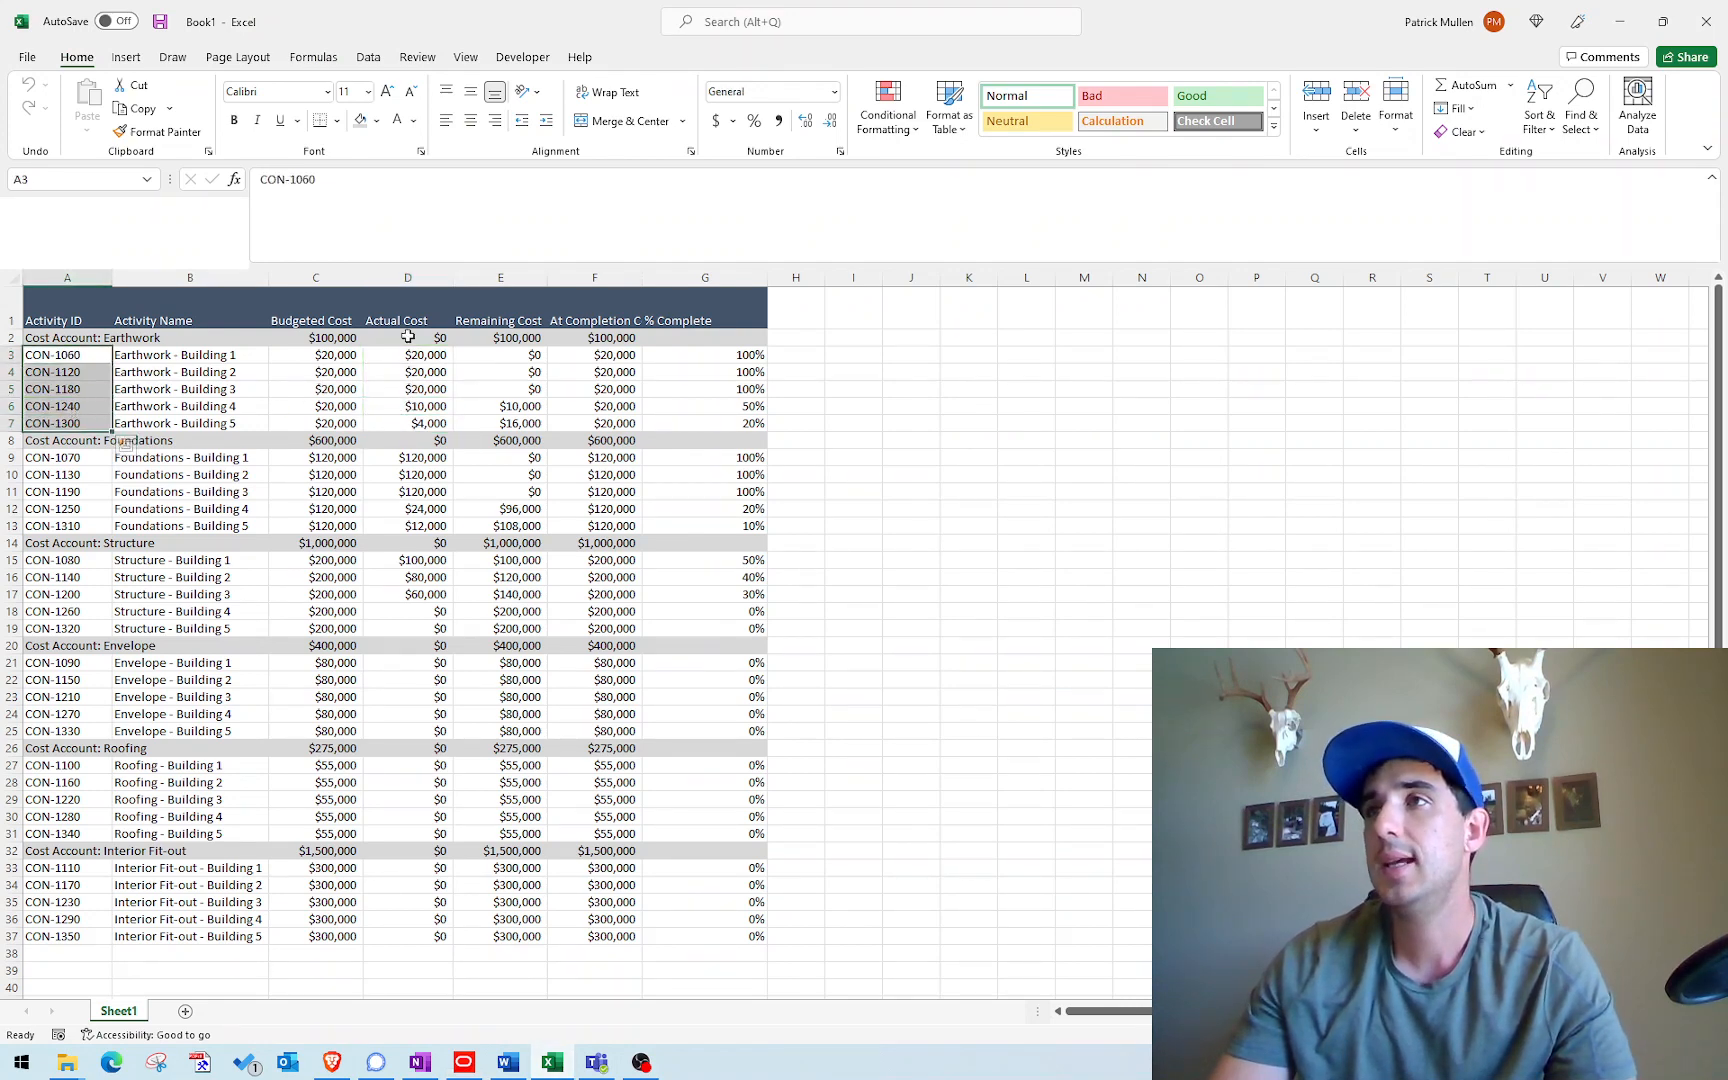
drag(408, 354, 408, 424)
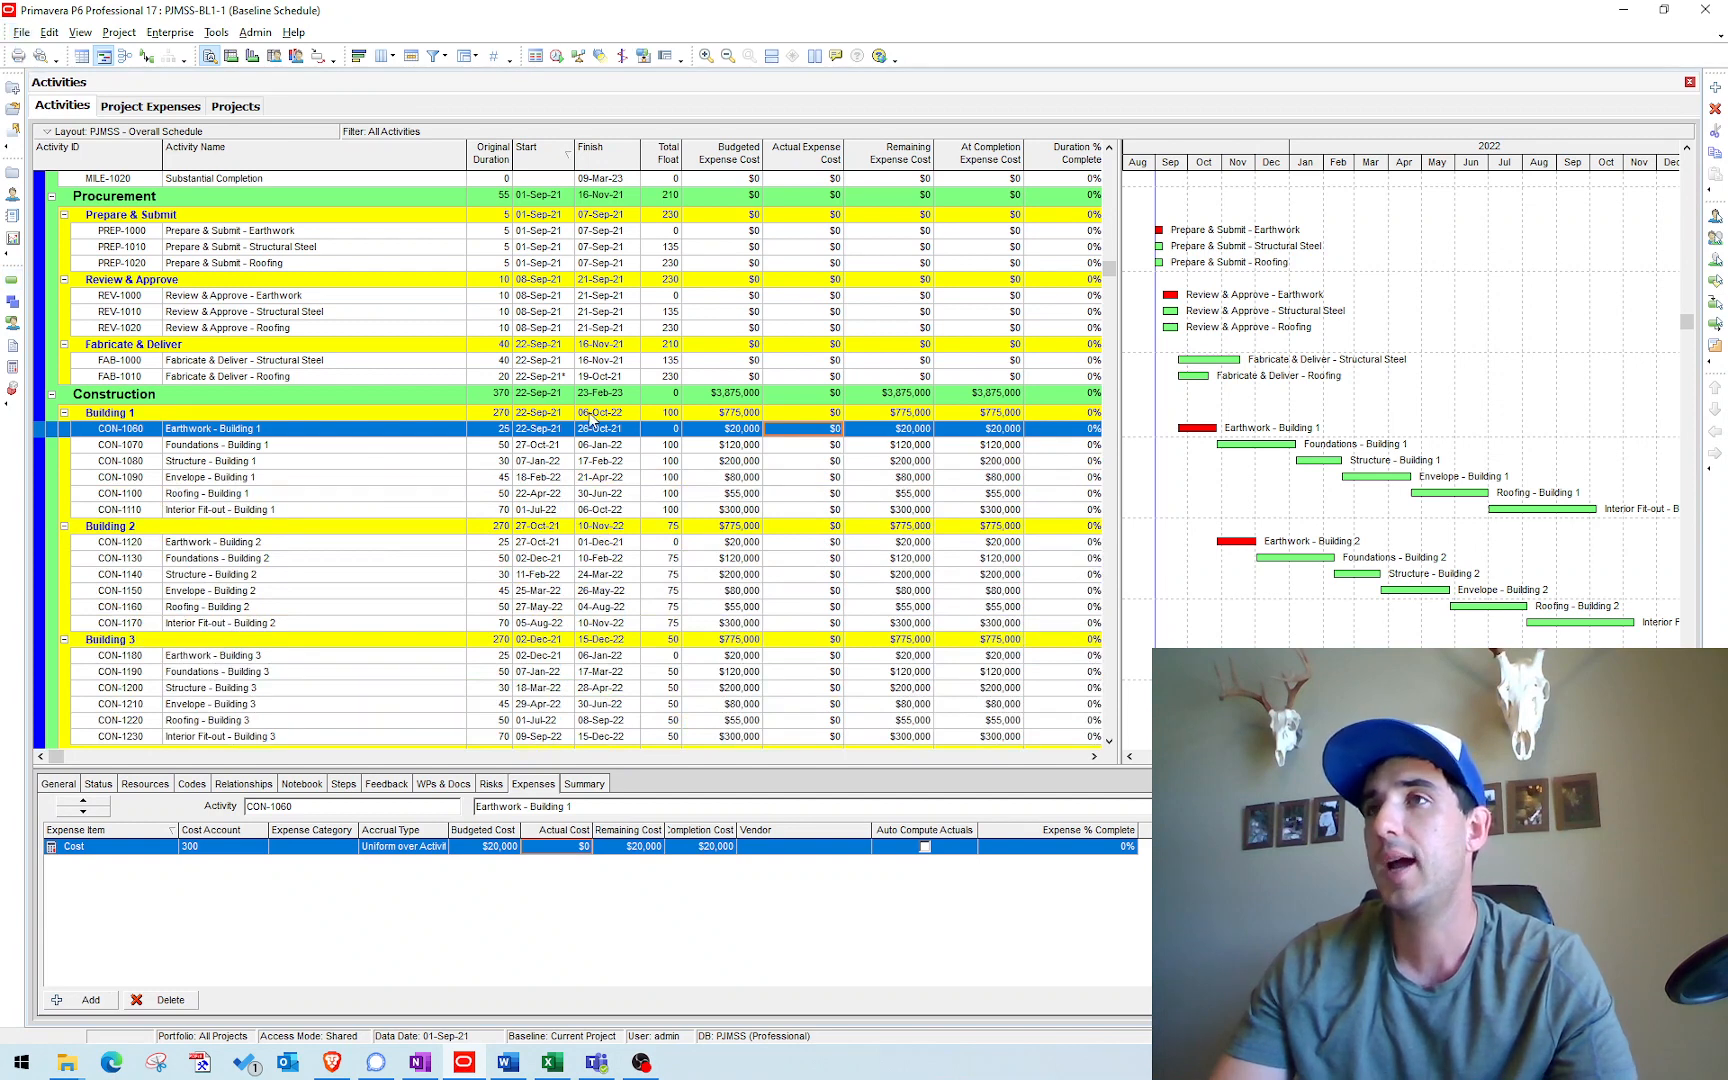
mouse_move(430, 470)
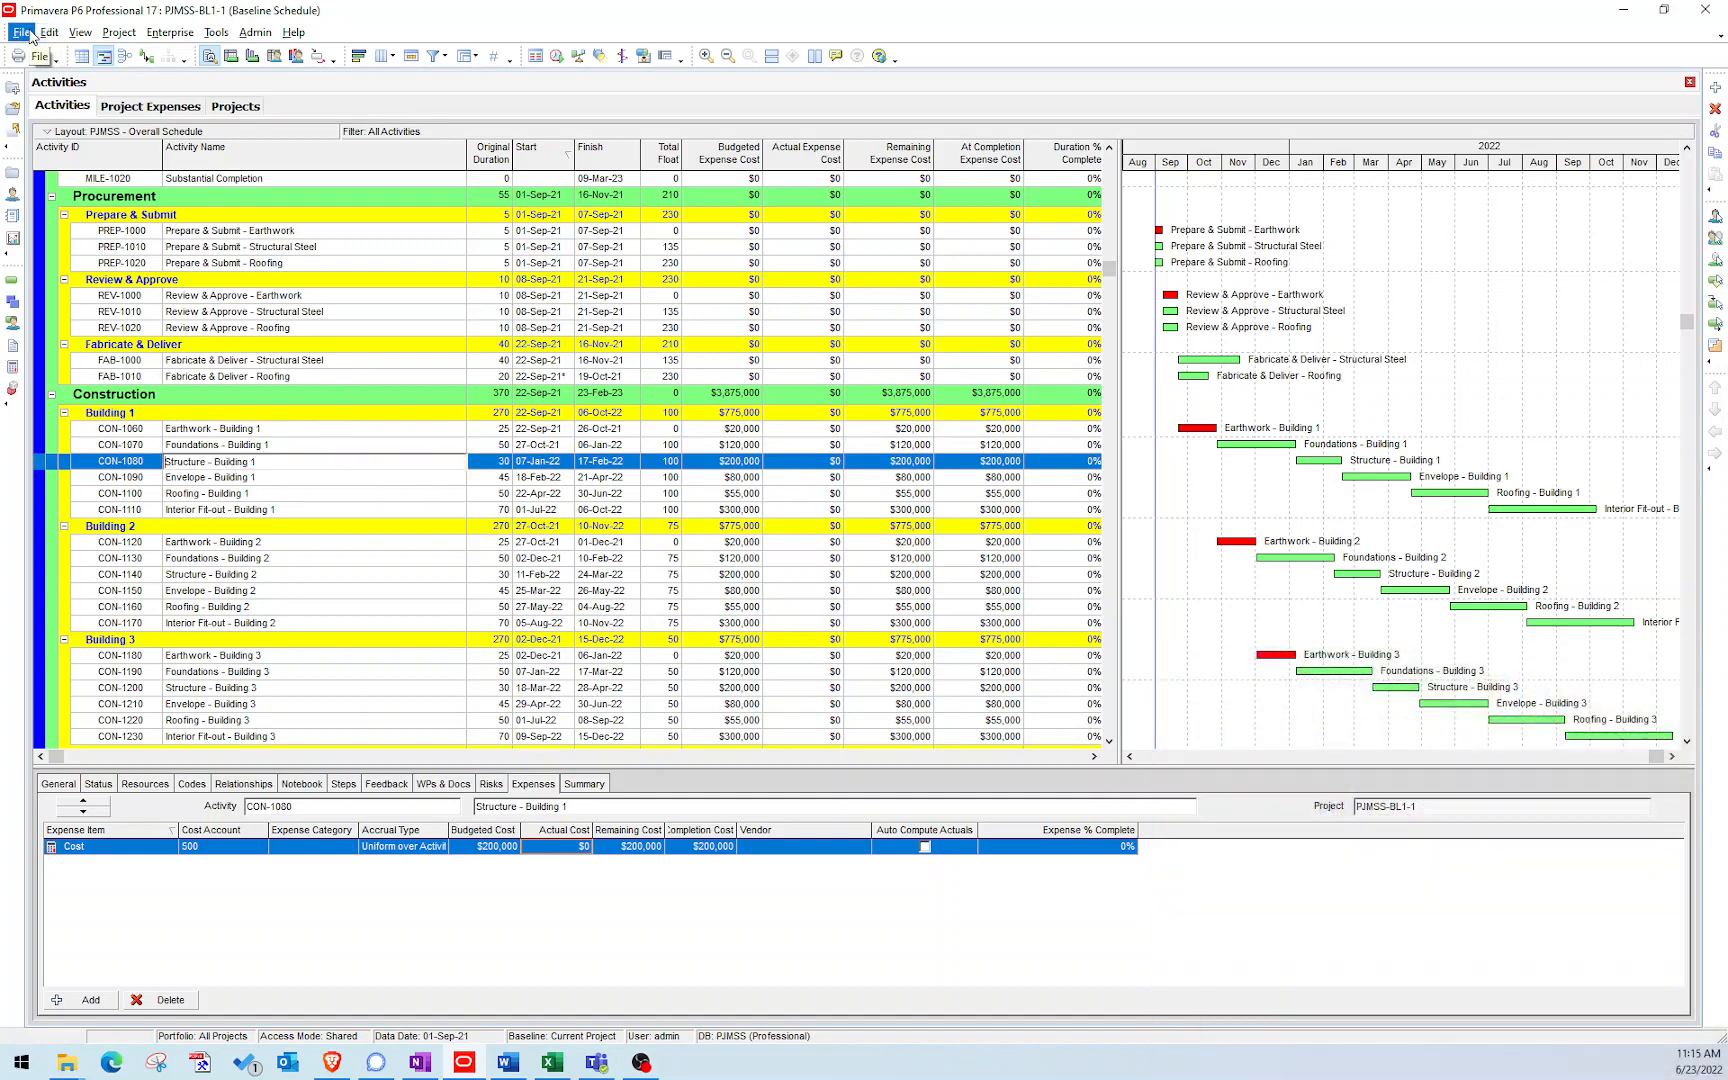
Start a File > Export with Spreadsheet (XLSX) as the format.
click(20, 32)
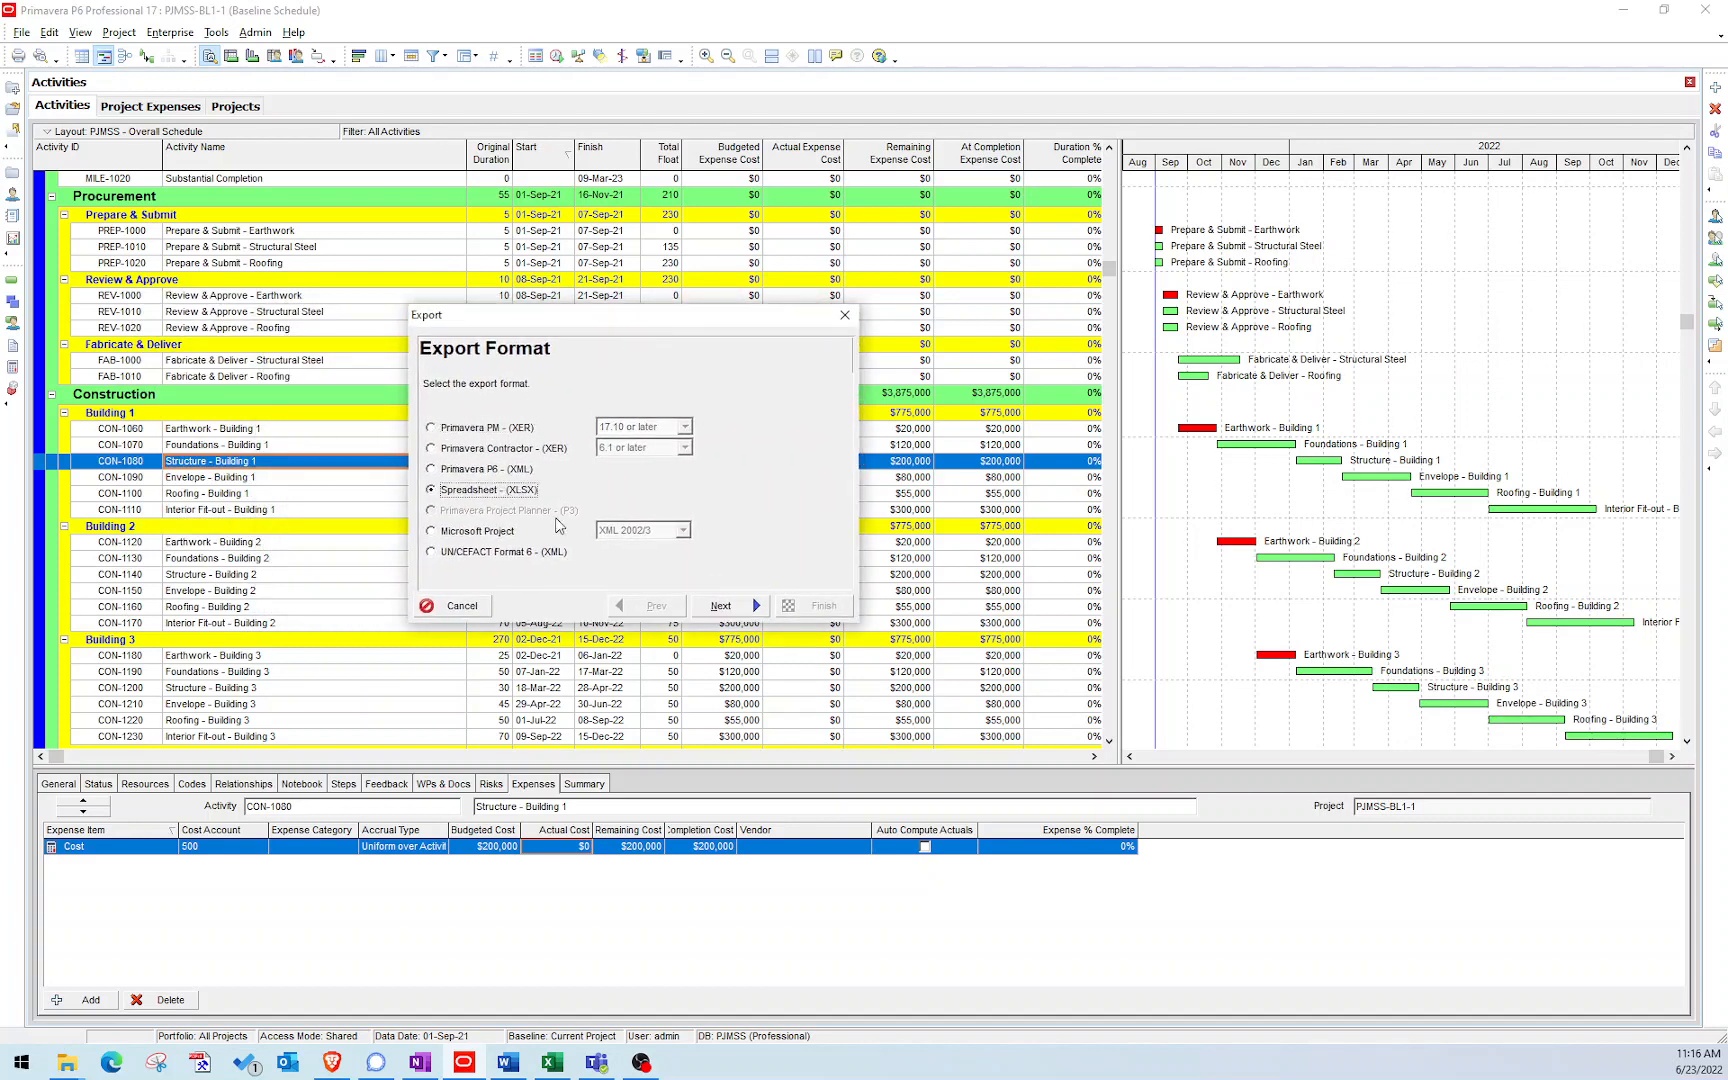
Advance the export wizard, mark the Baseline Schedule project, and modify the Expenses template.
click(720, 606)
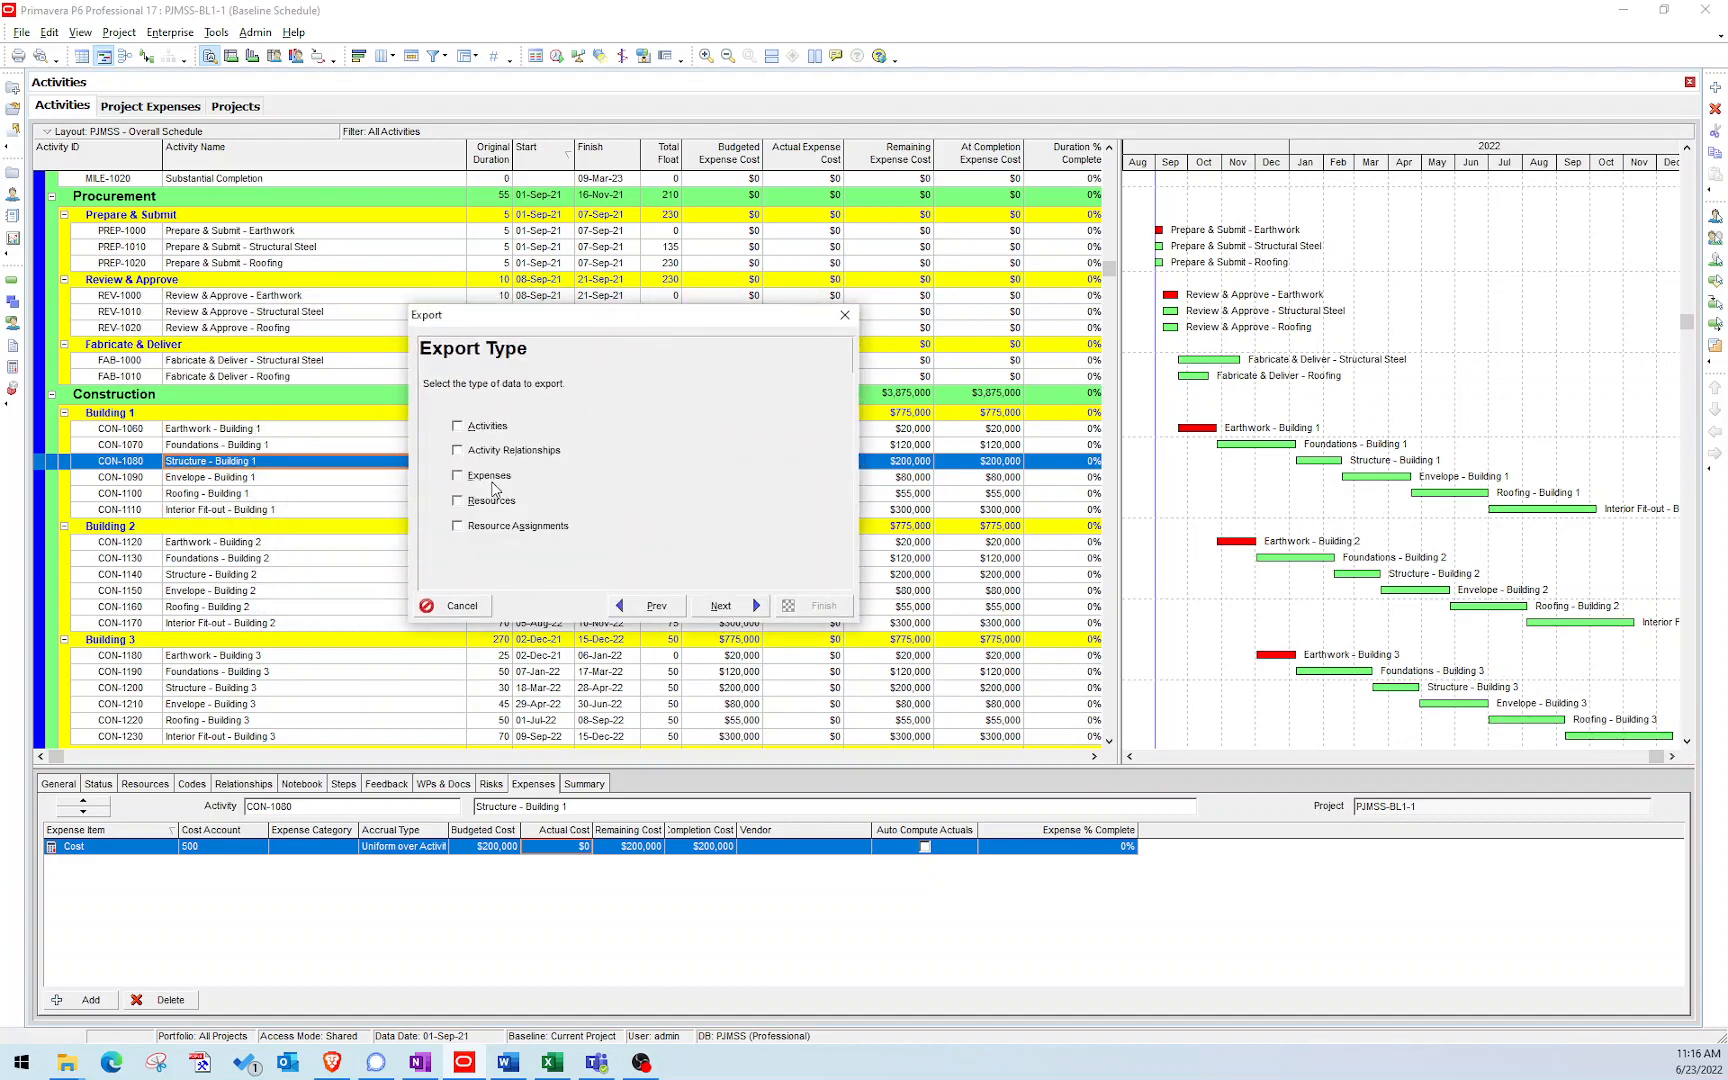
click(720, 606)
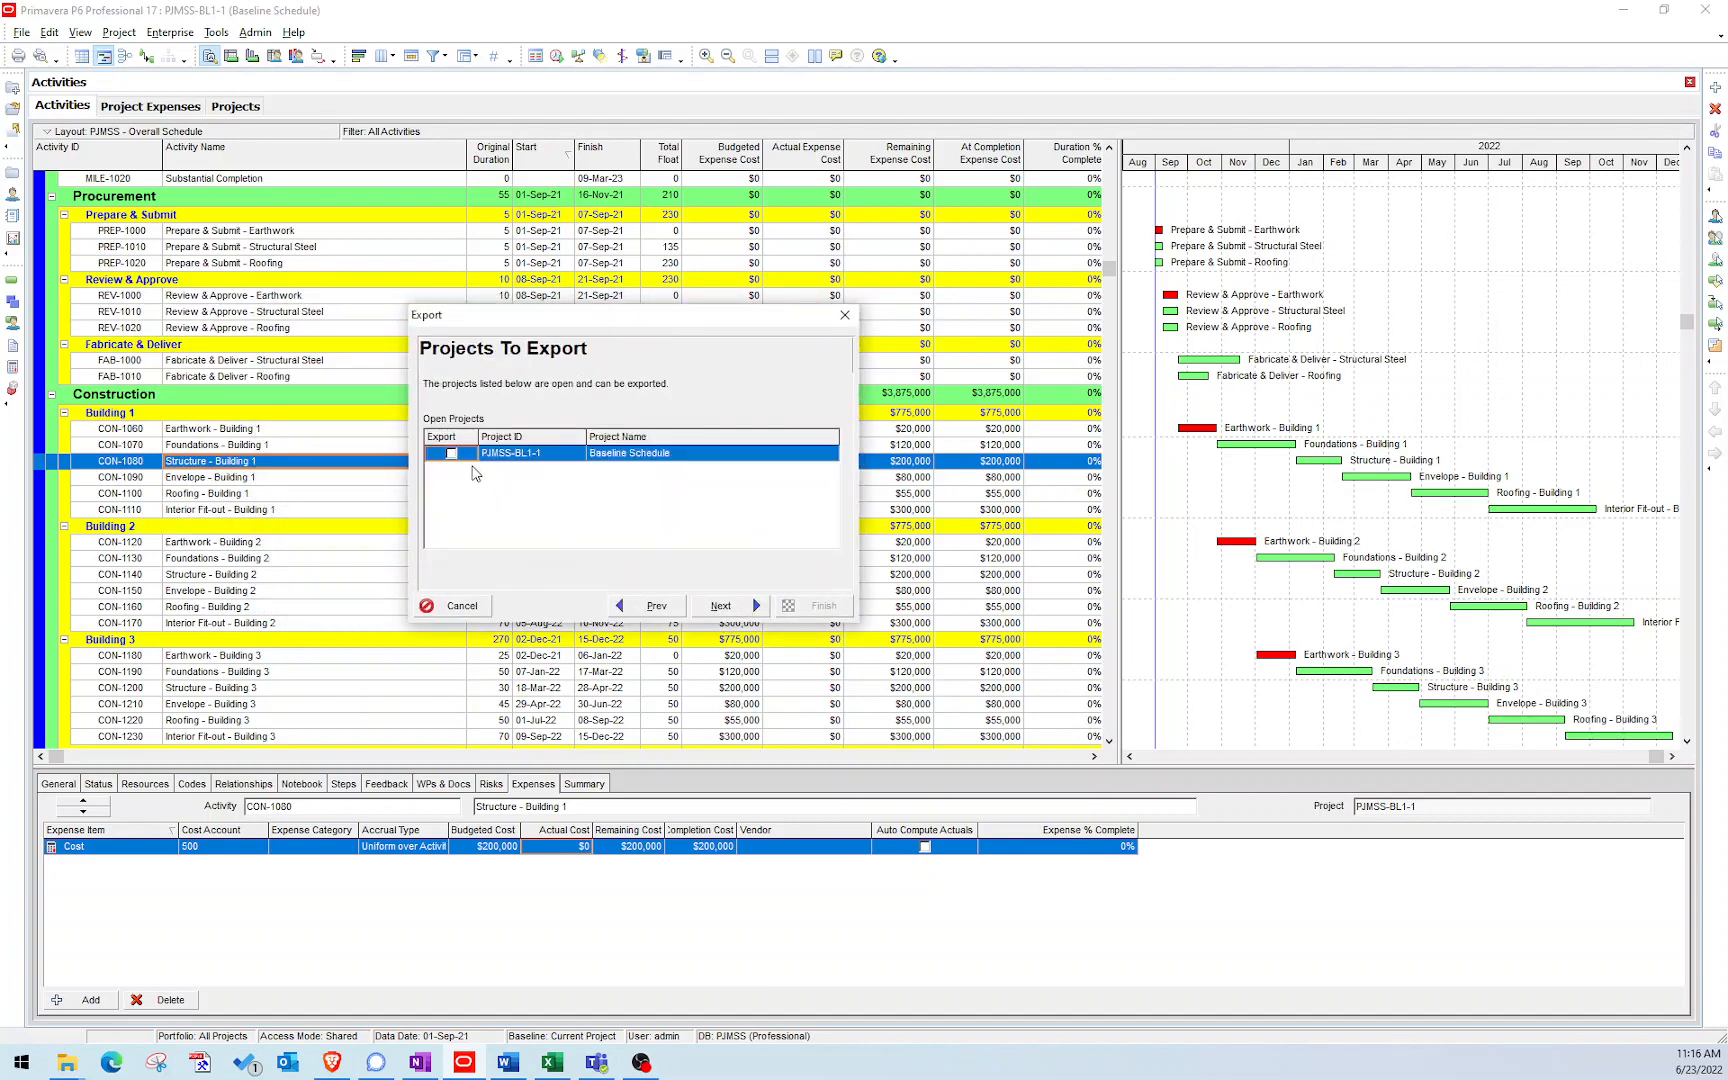
click(718, 606)
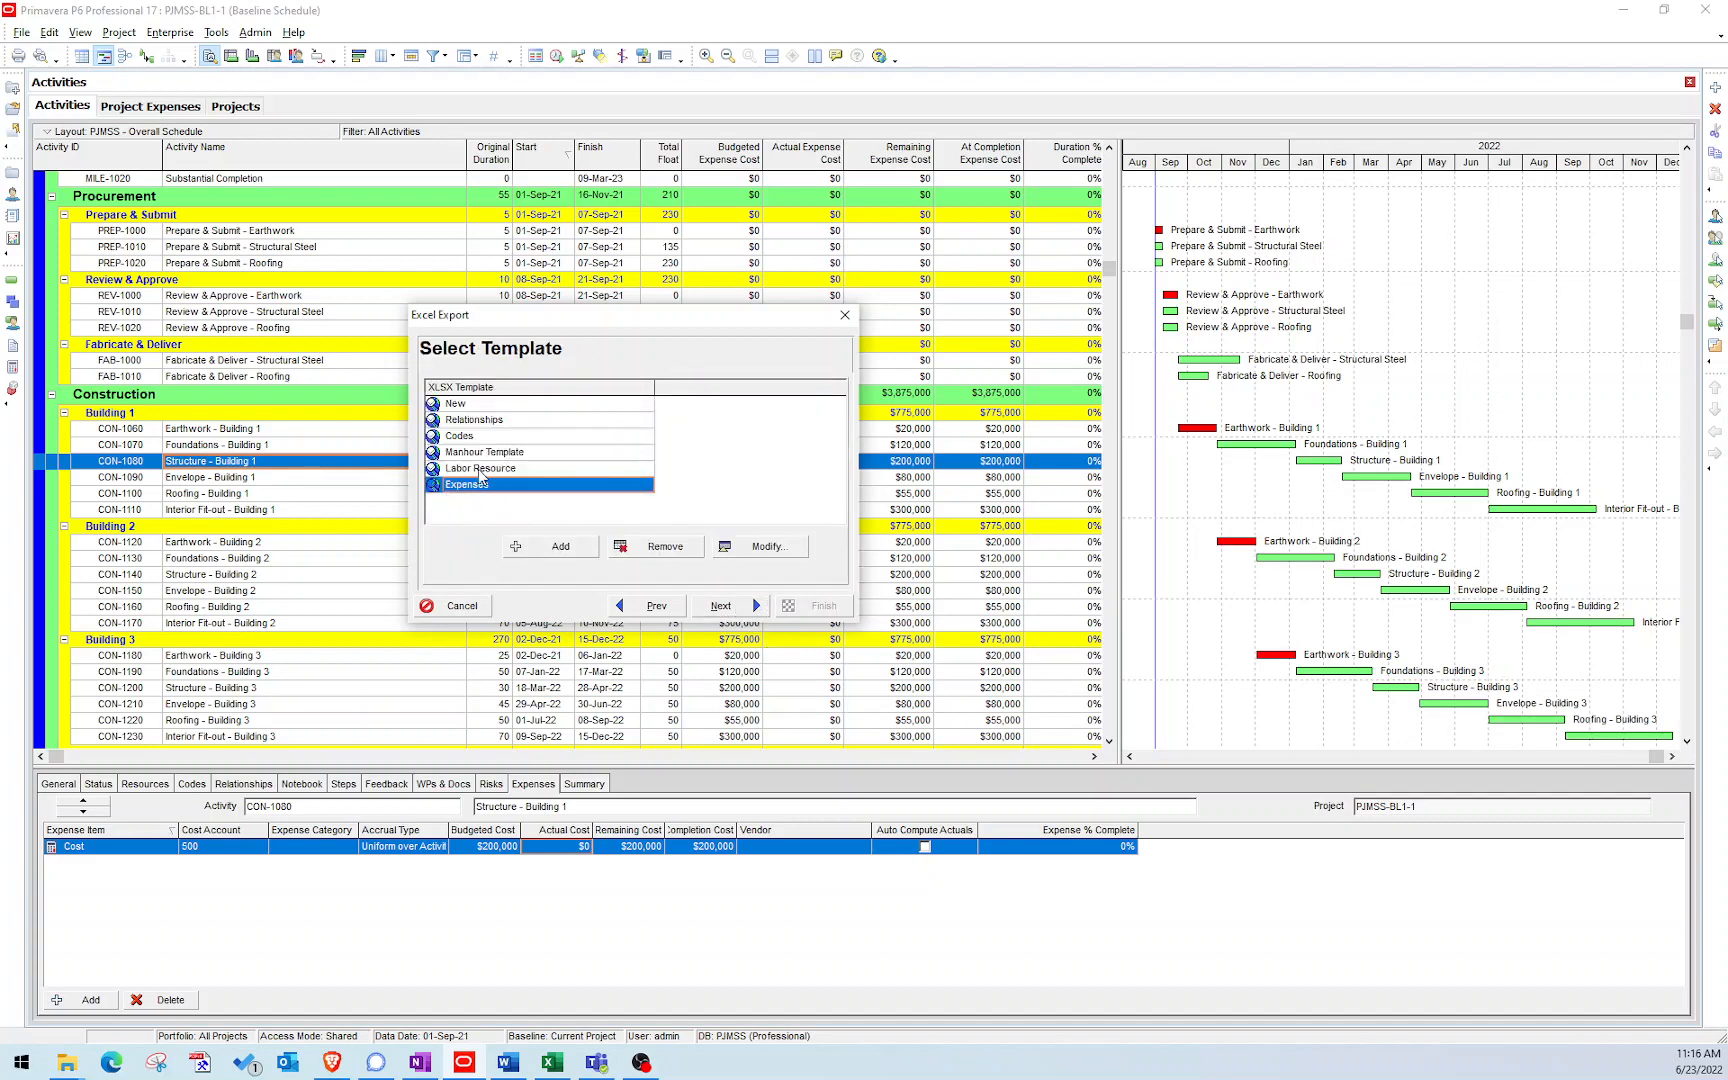
click(758, 546)
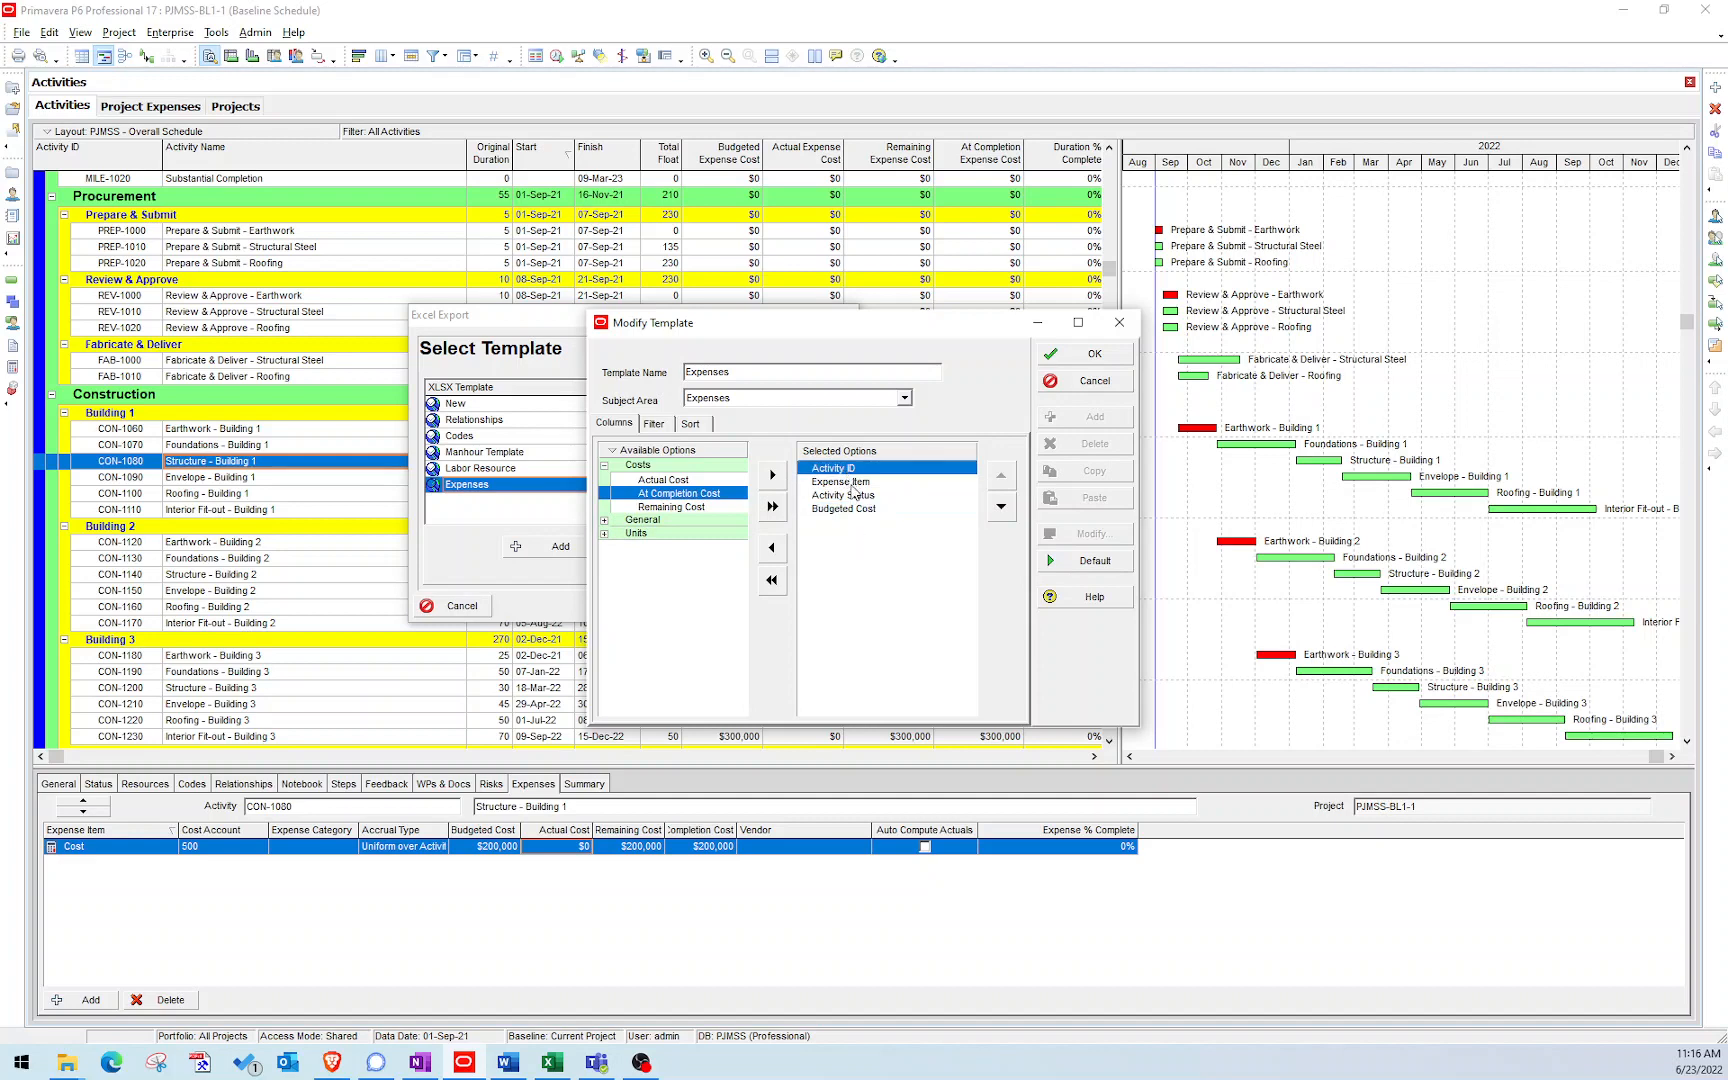
Swap Budgeted Cost for Actual Cost in the Expenses template's selected columns and save it.
click(844, 508)
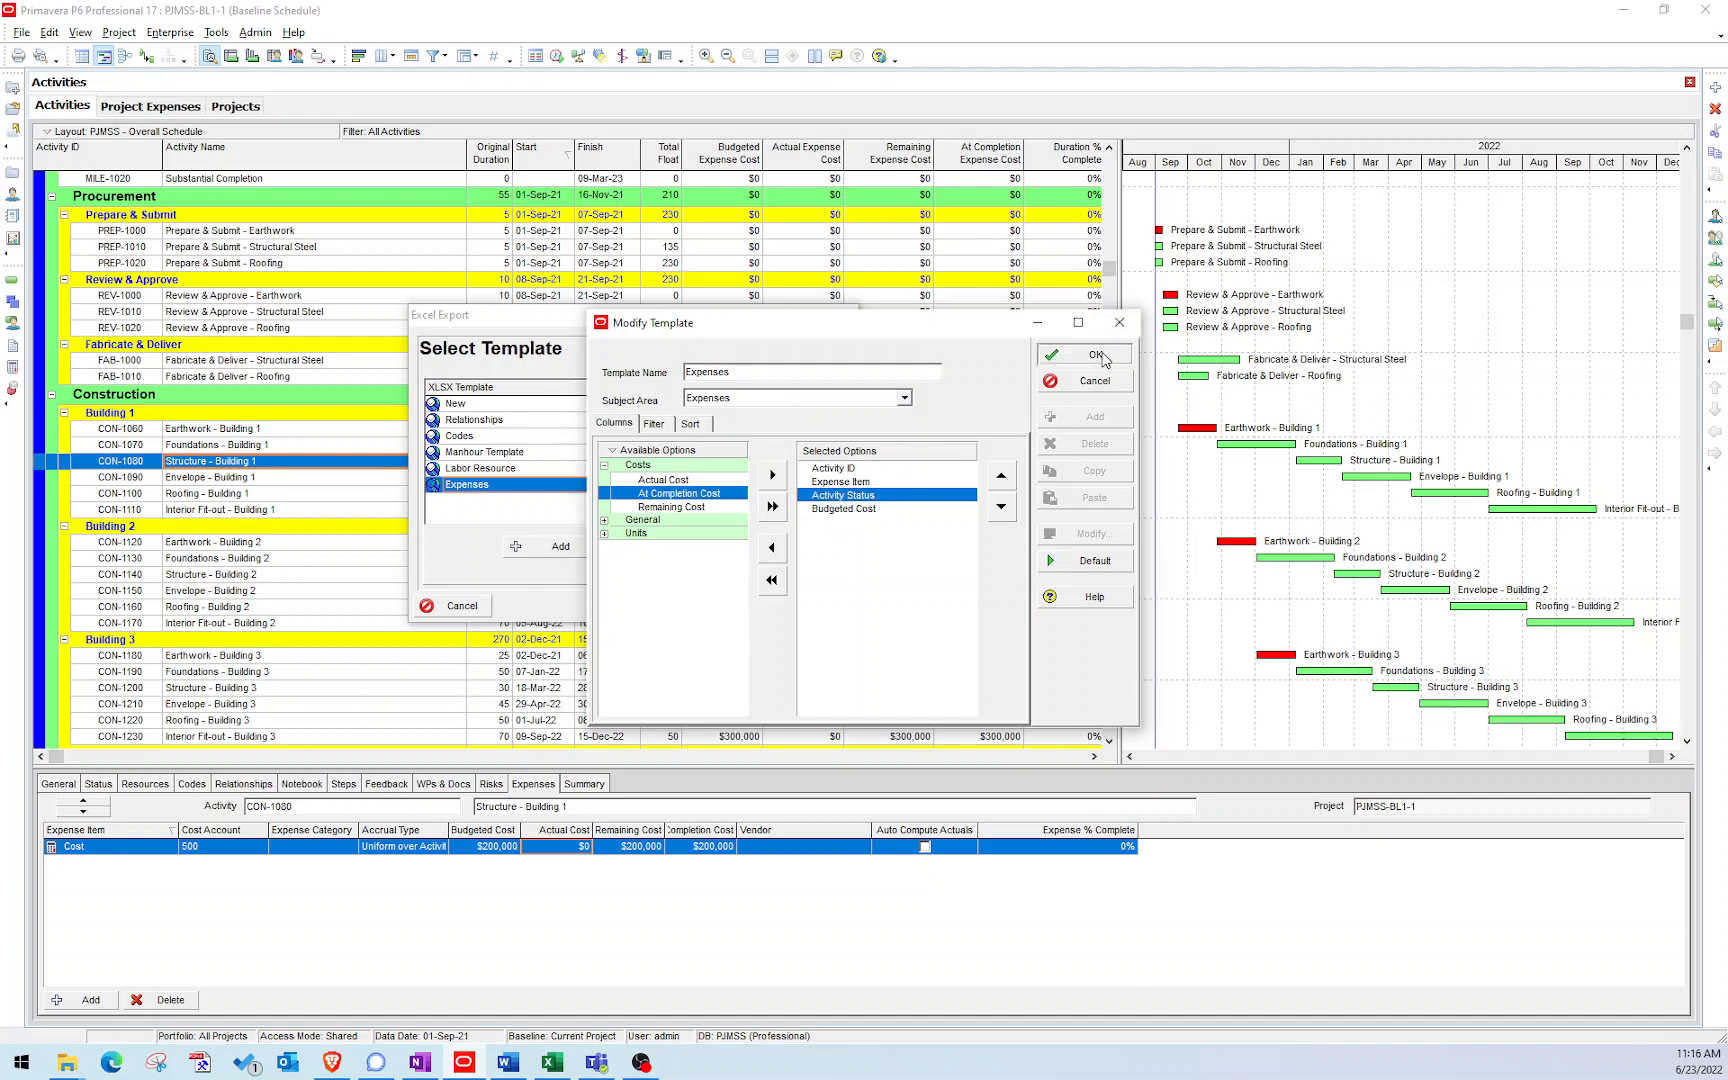
click(1084, 354)
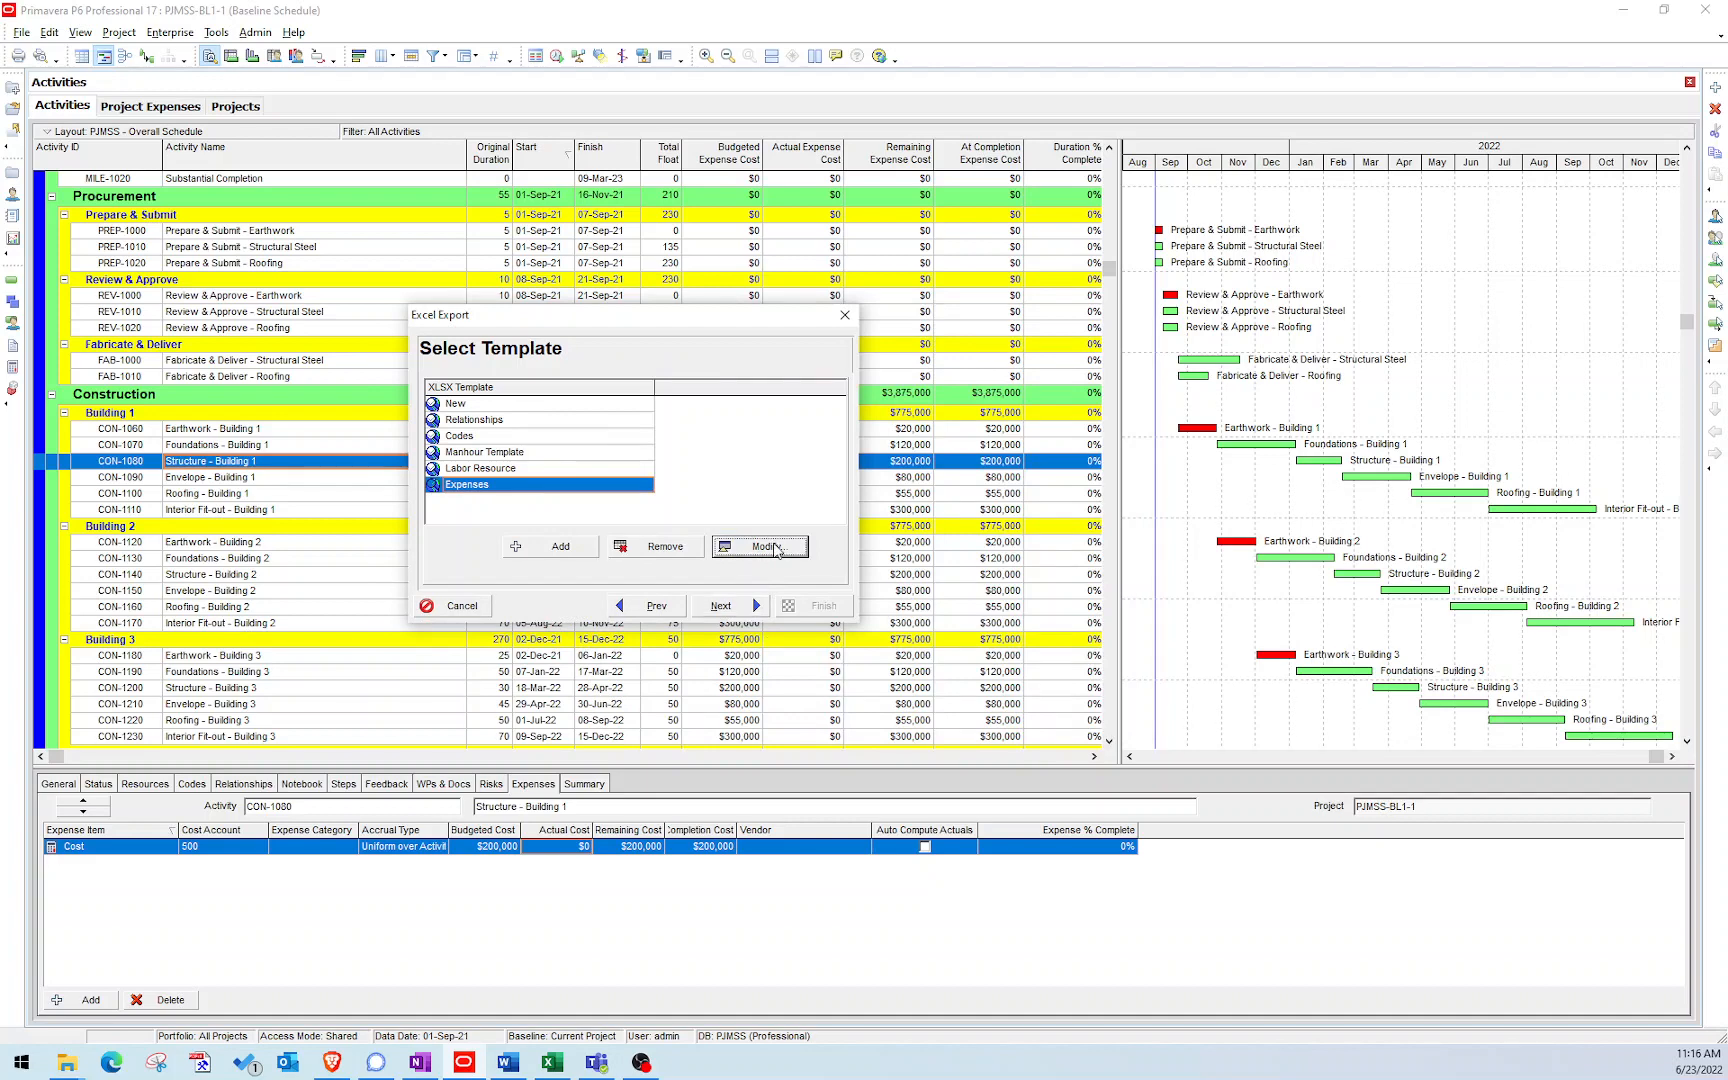
click(760, 546)
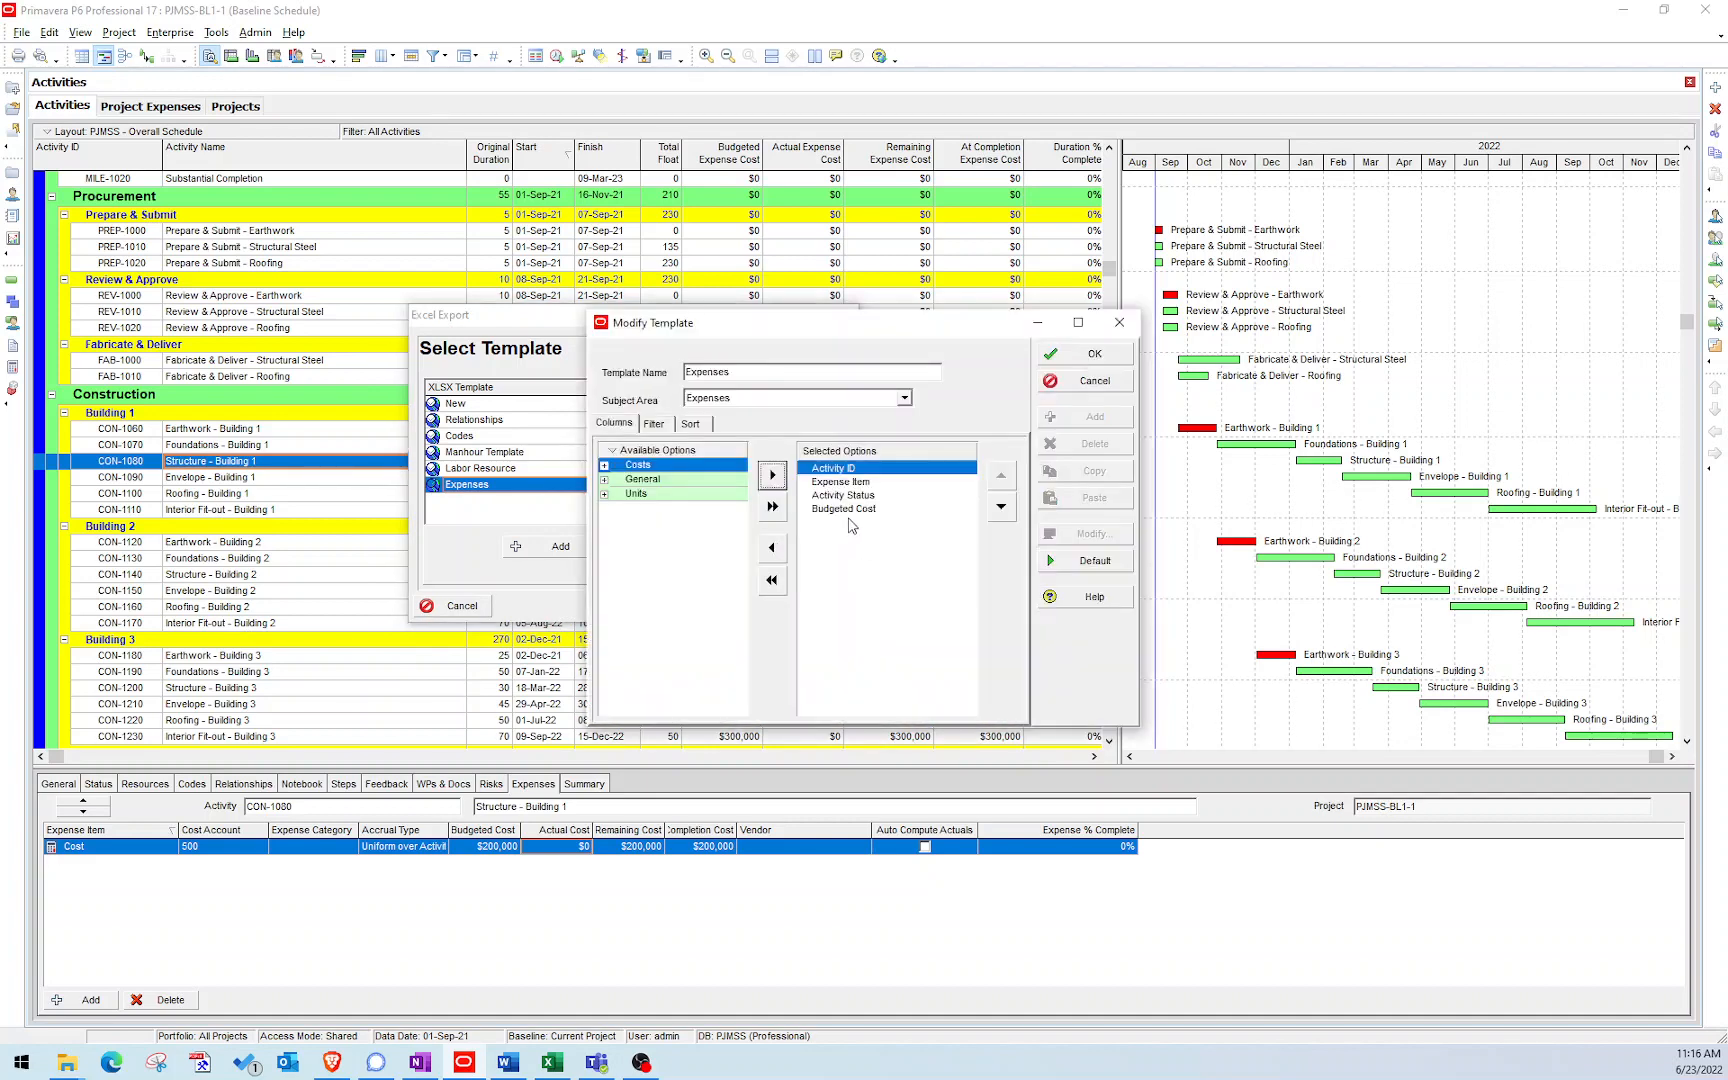
click(606, 464)
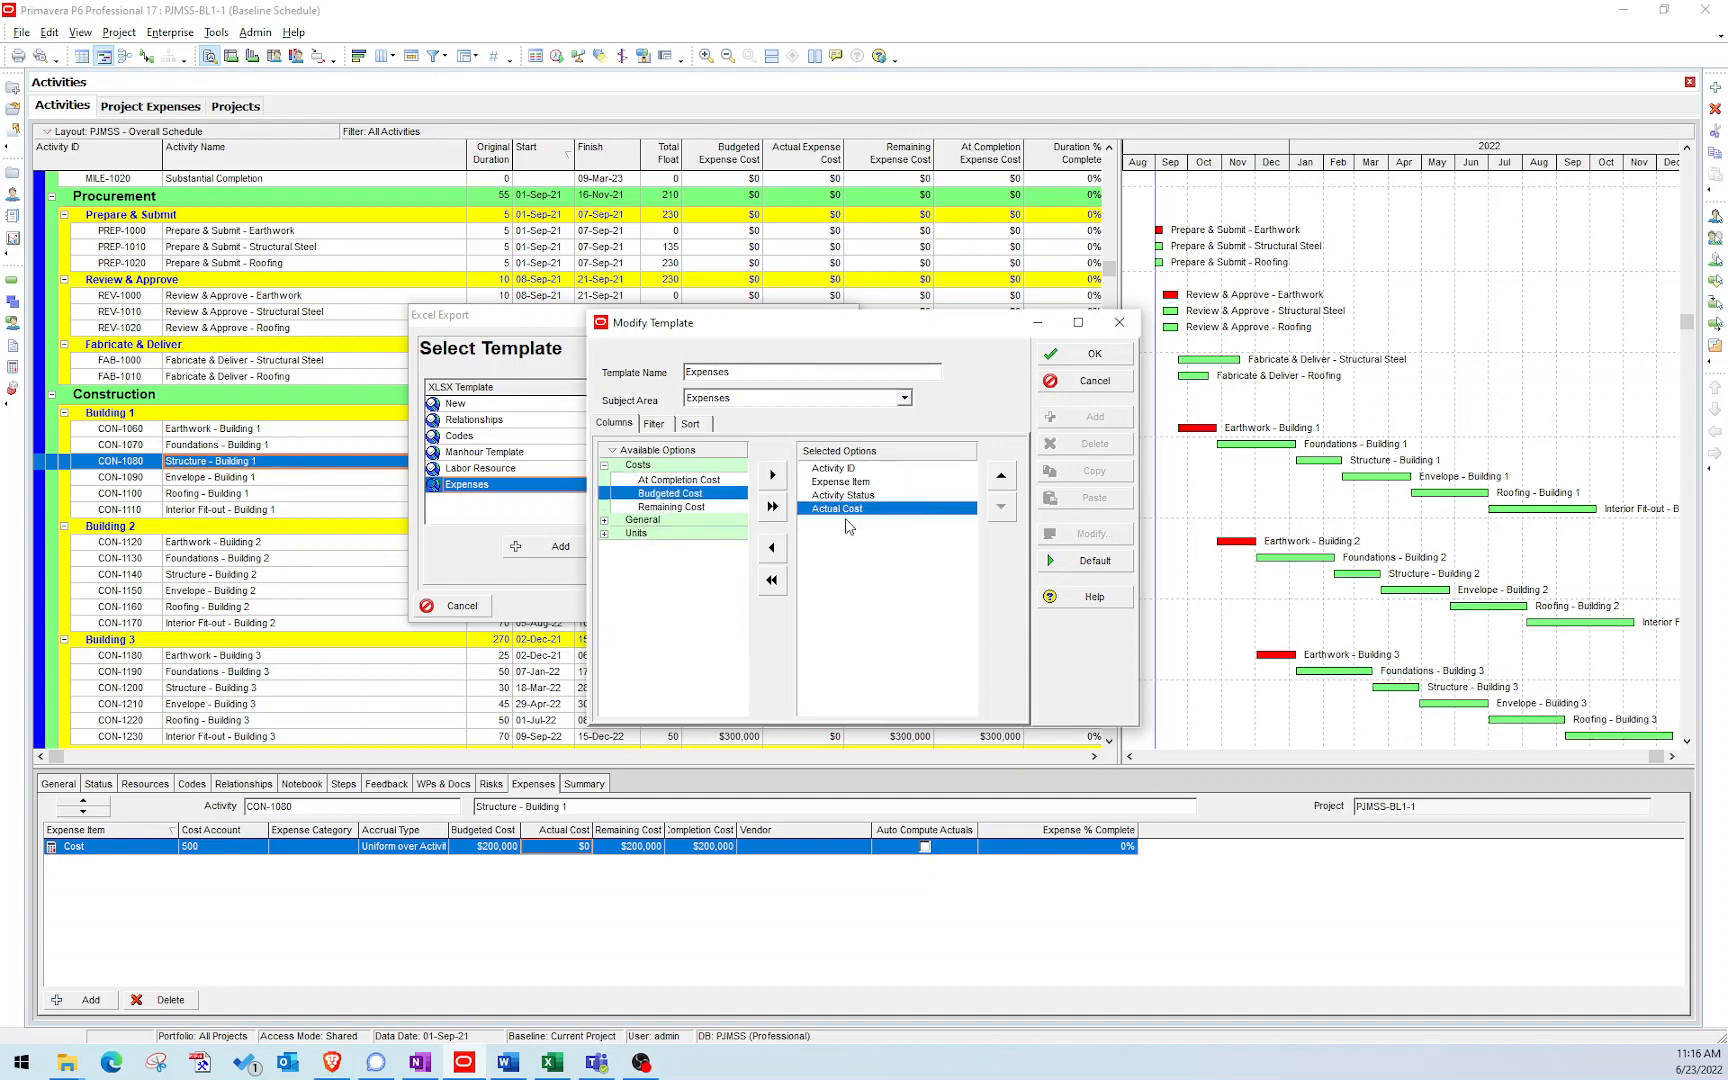
click(1082, 354)
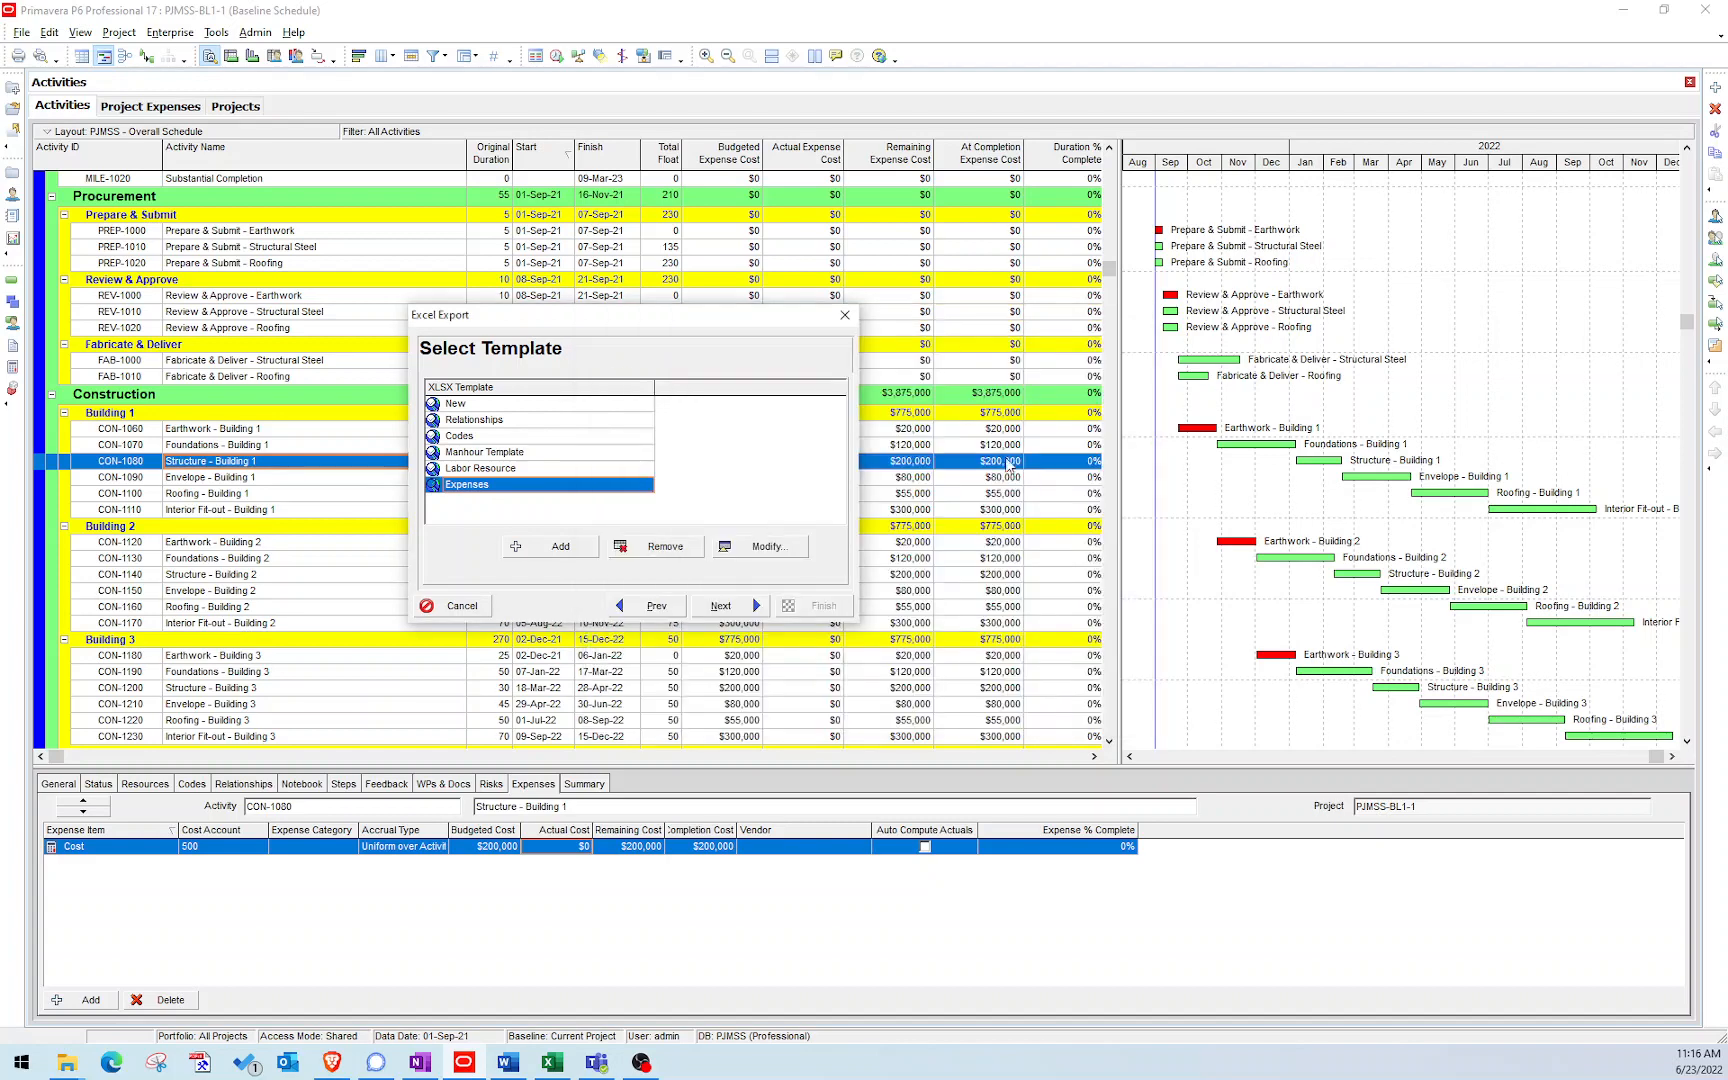
Finish the wizard and export the project expenses to the XLSX file.
click(720, 606)
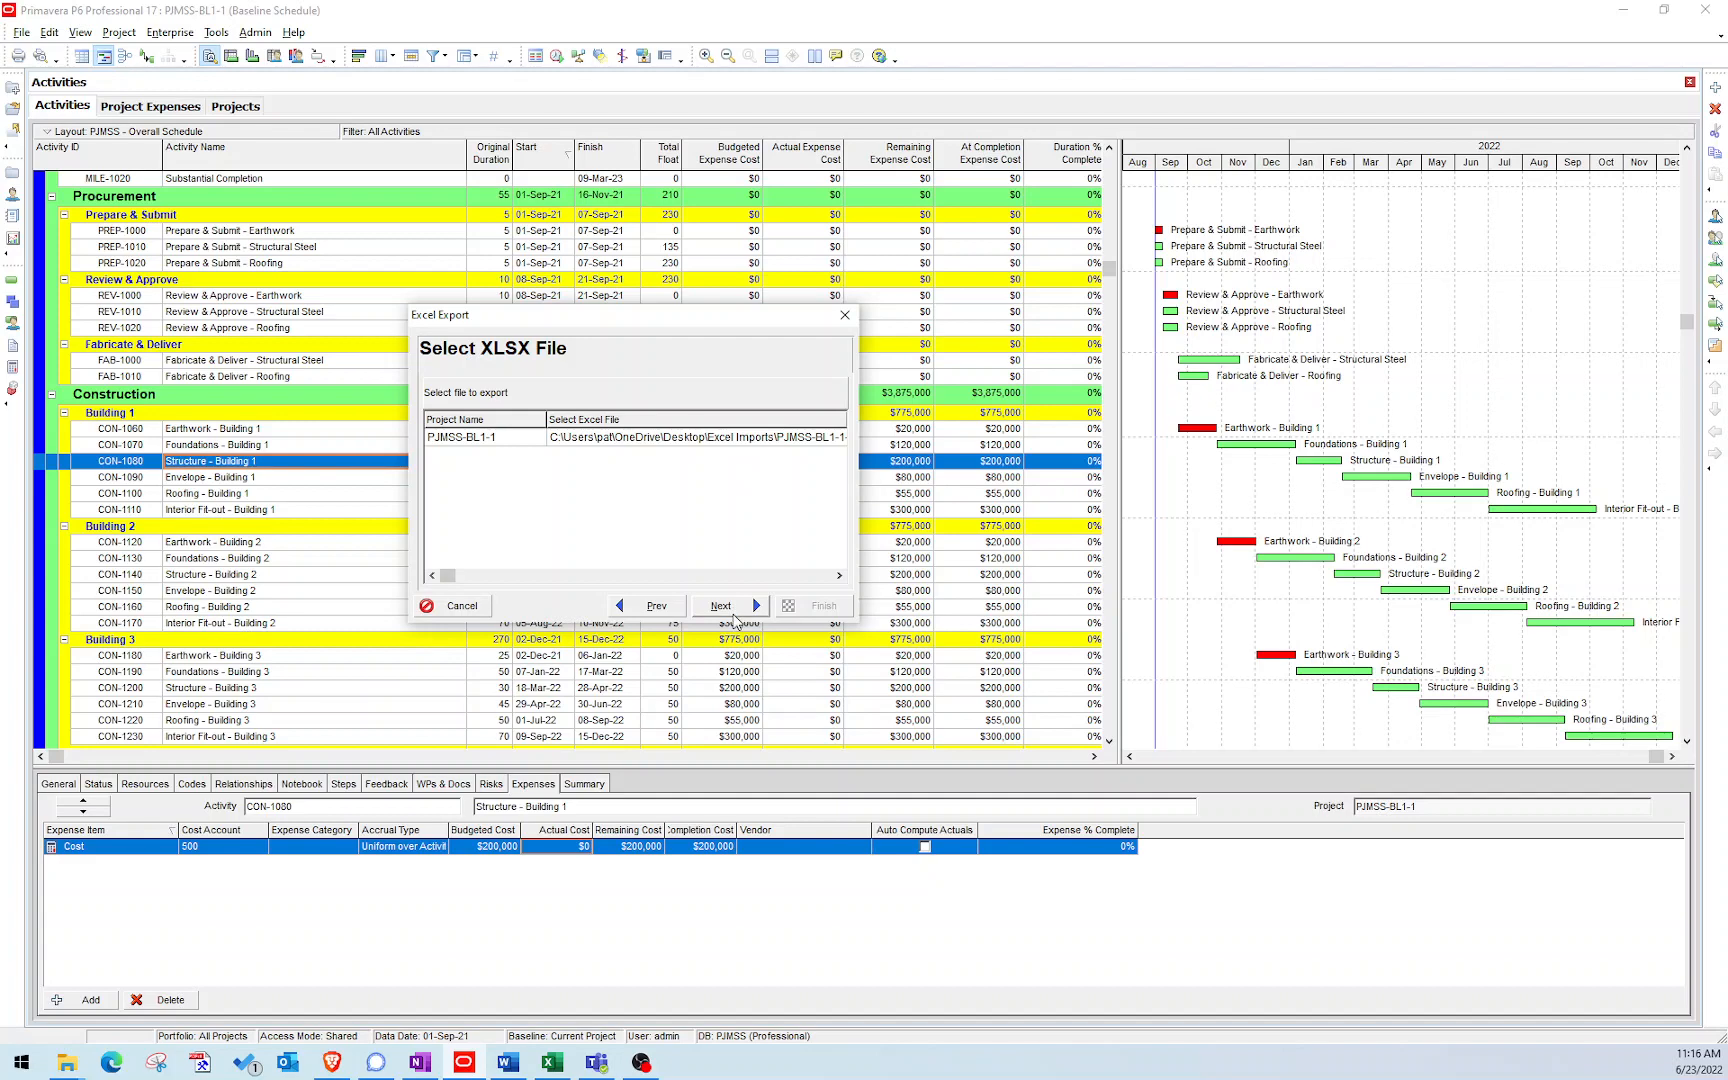
click(822, 606)
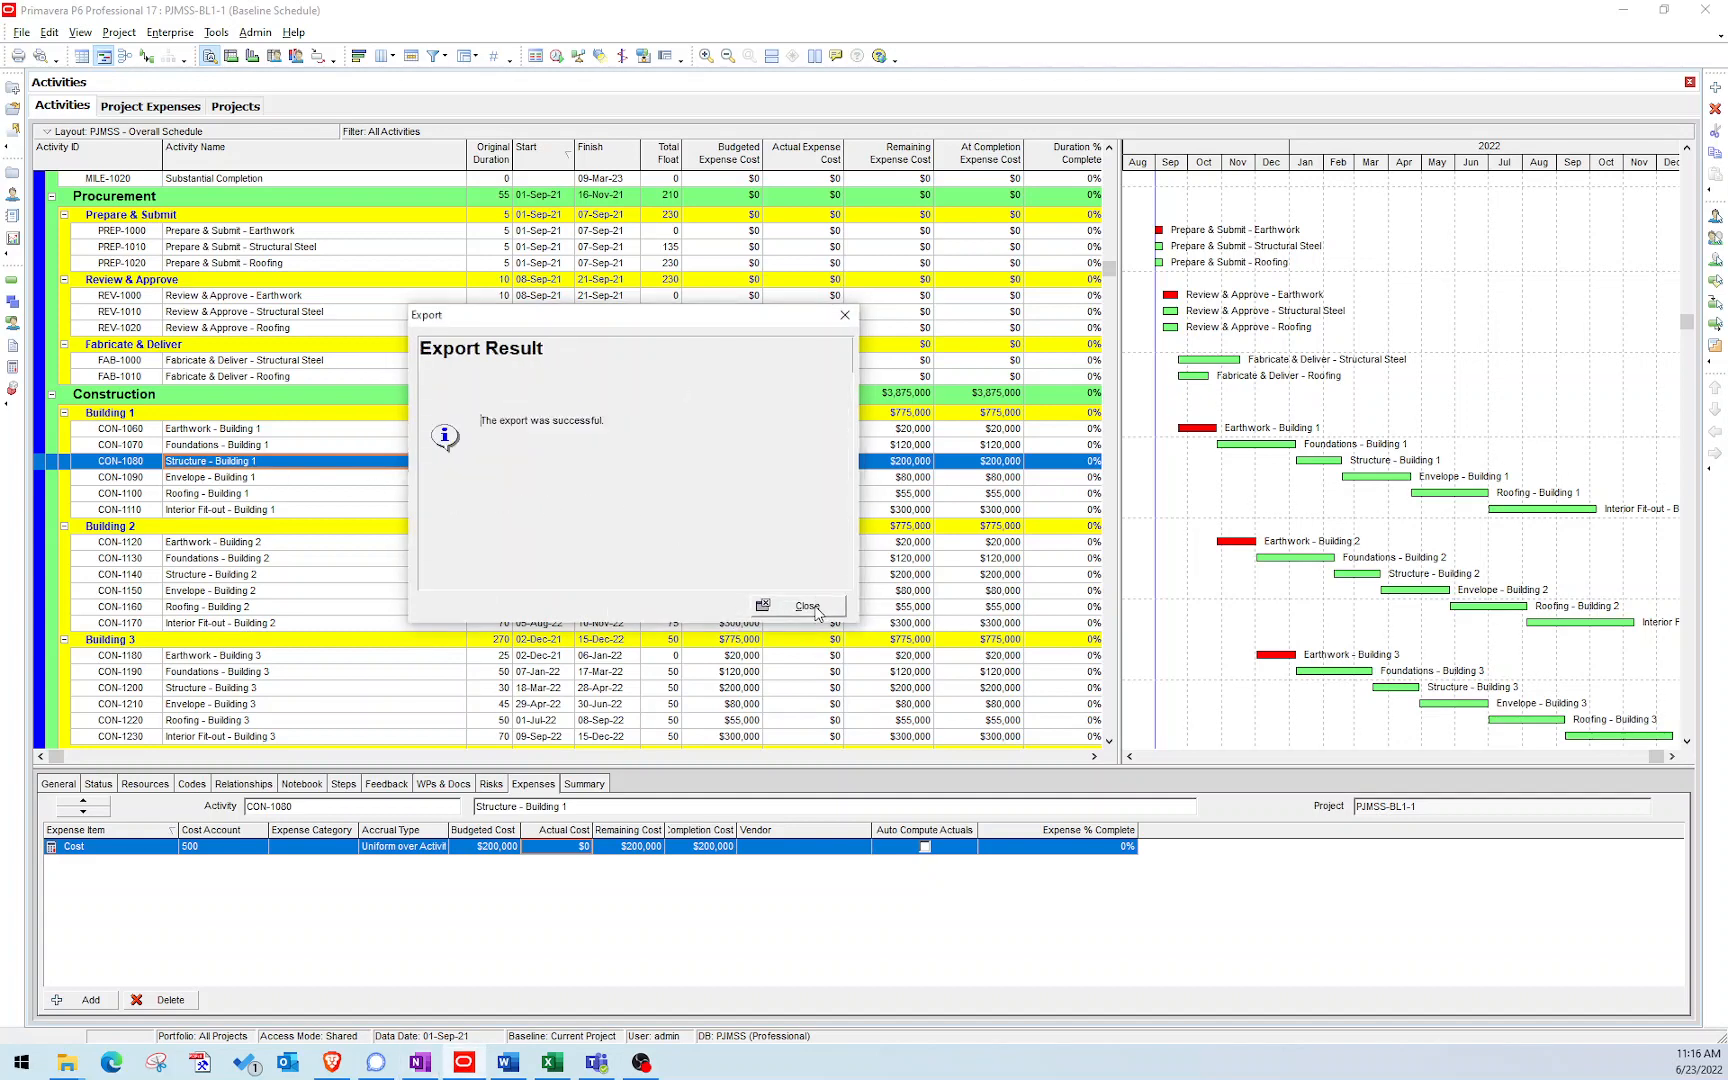
Dismiss the export result and select the PJMSS-BL1-1-Project Expenses workbook in Excel Imports.
click(806, 606)
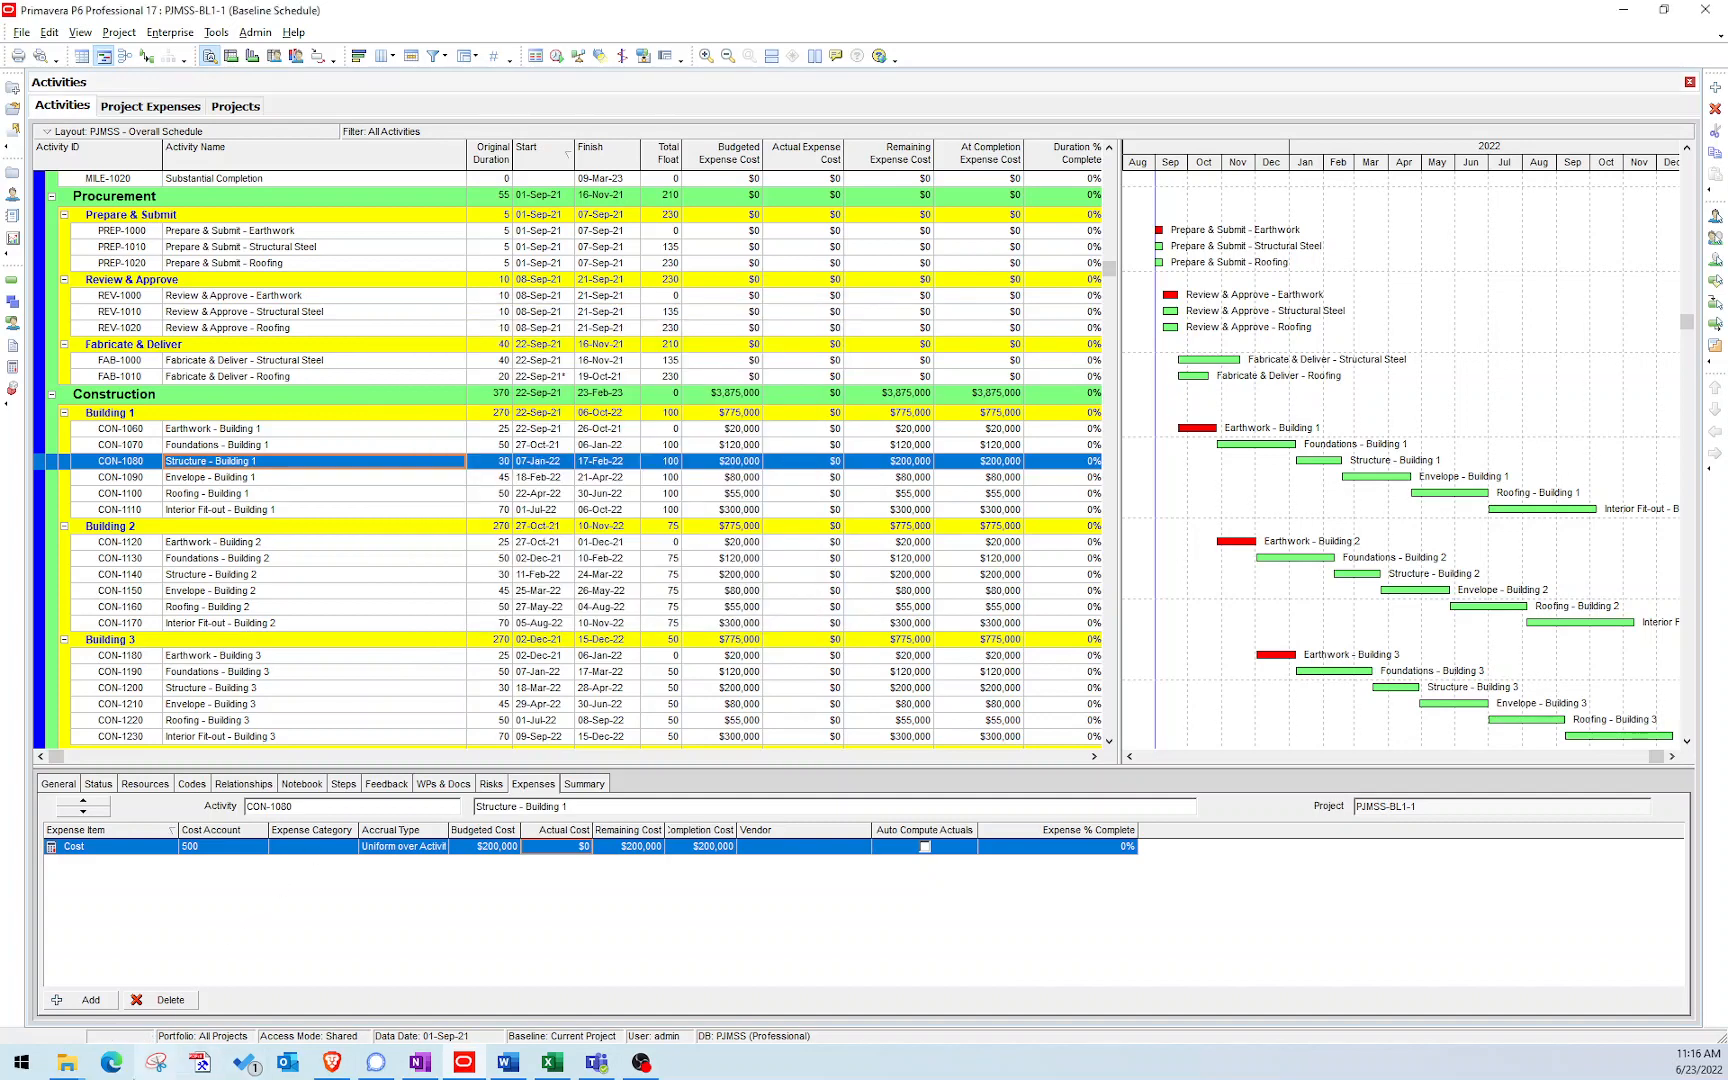
mouse_move(626, 352)
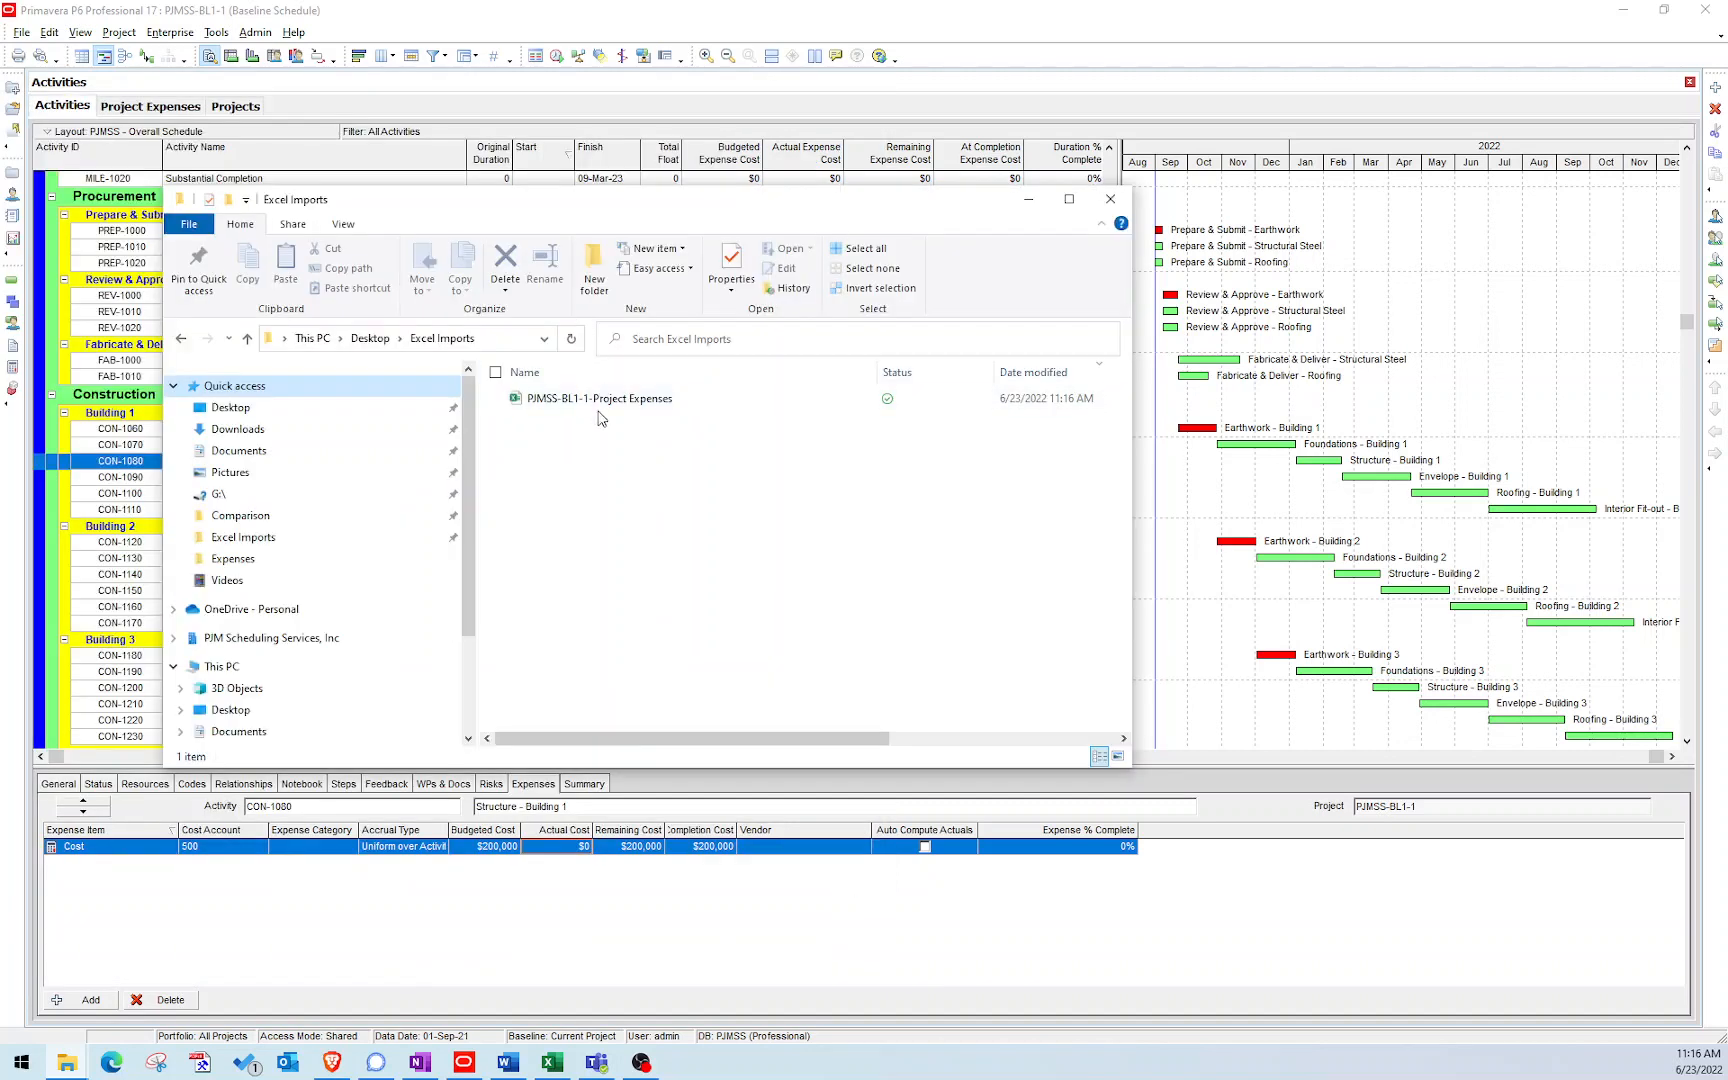
click(598, 398)
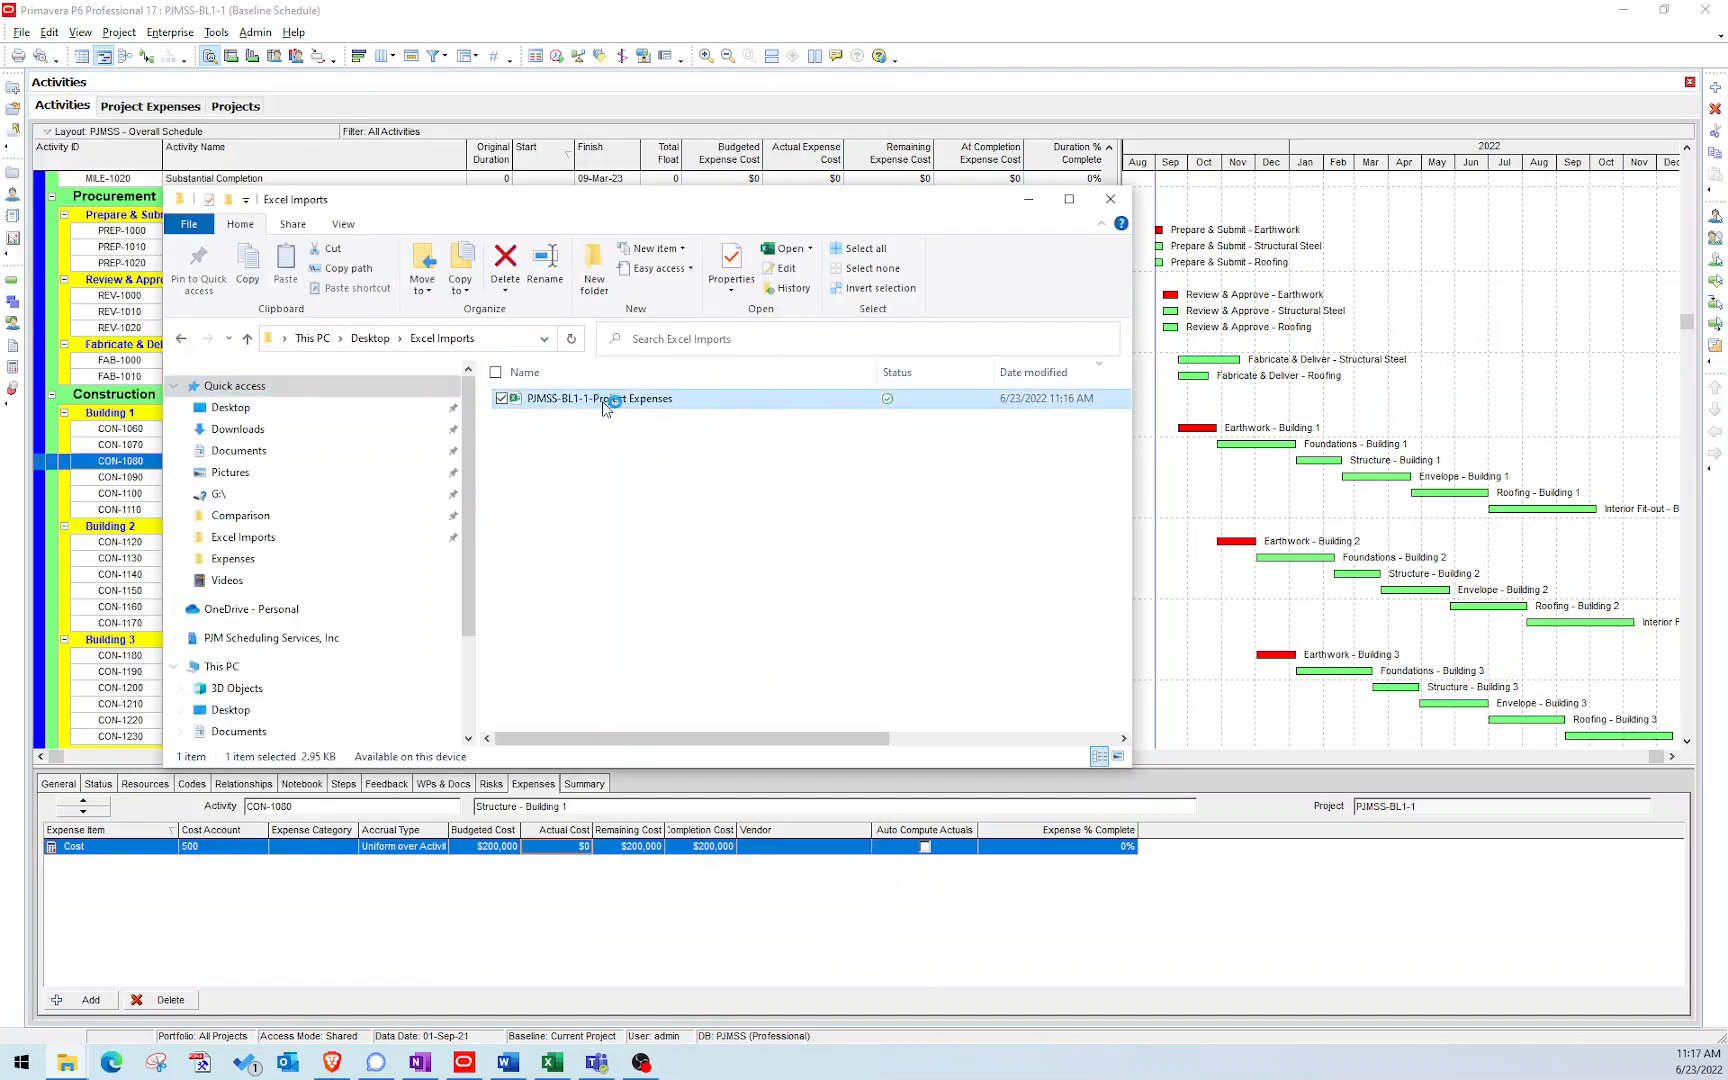
Open the exported Project Expenses workbook and select its Activity Status column for removal.
double_click(600, 398)
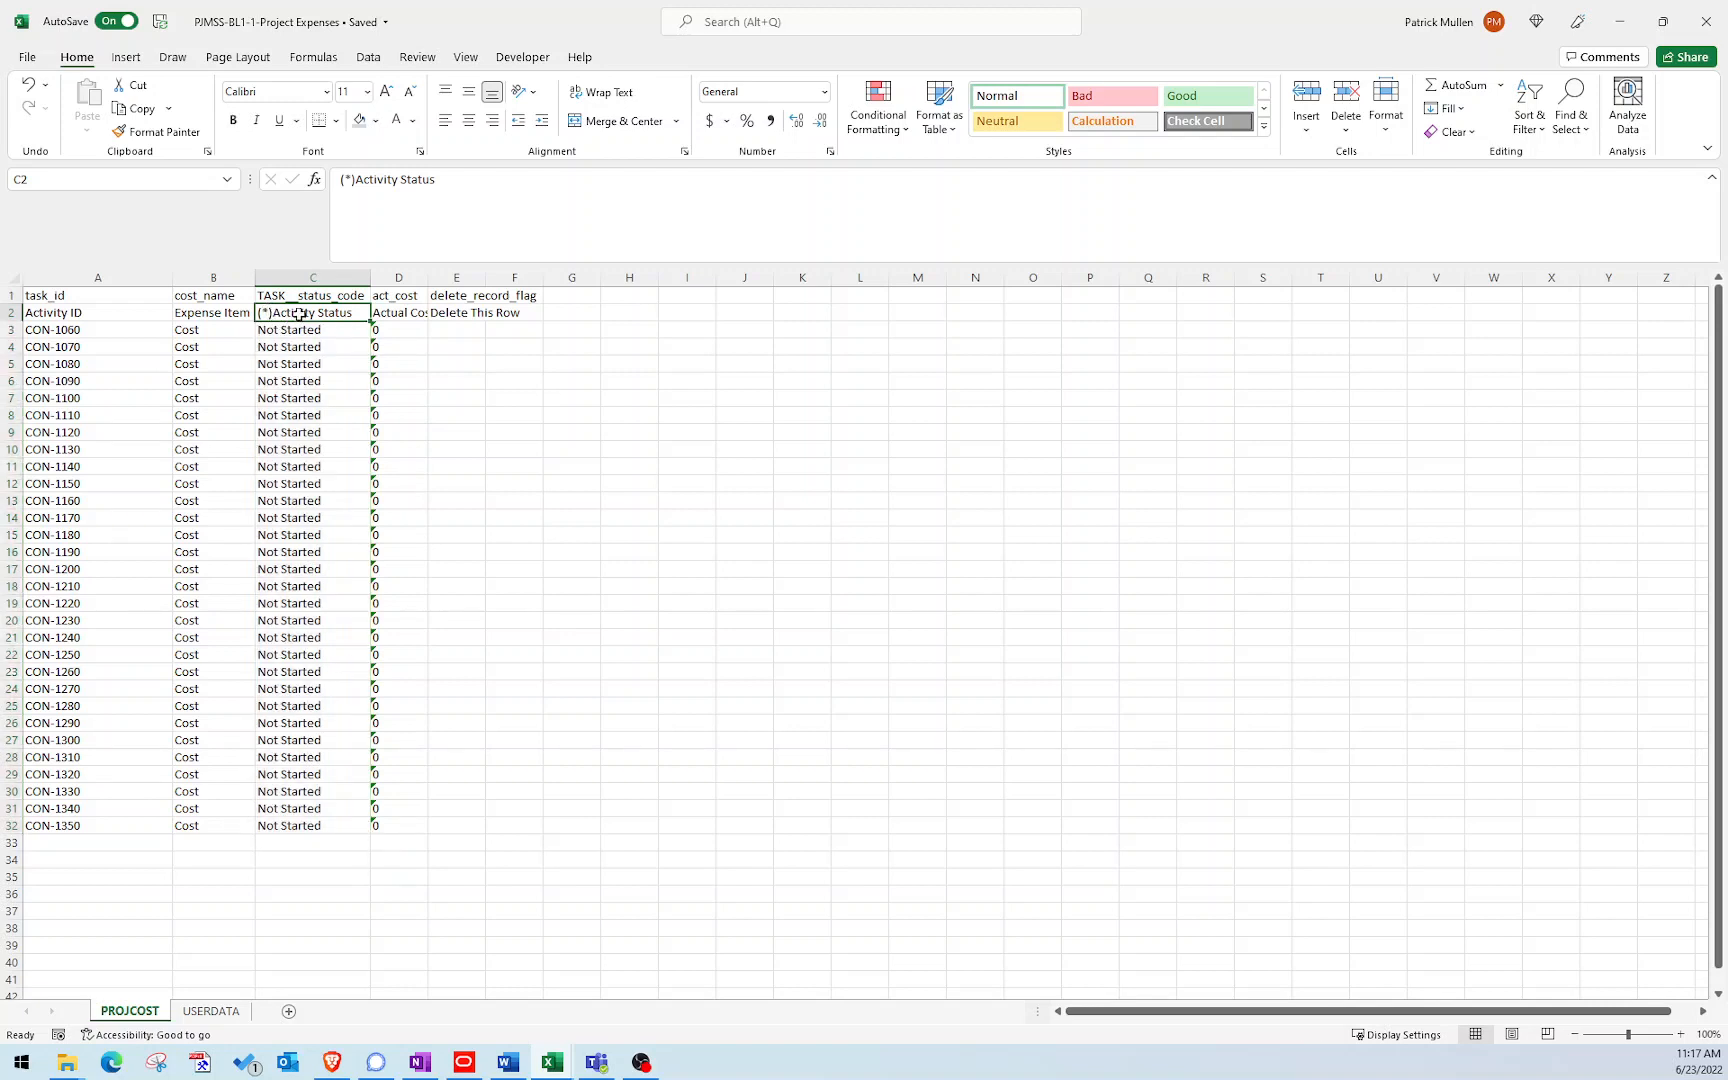
click(312, 278)
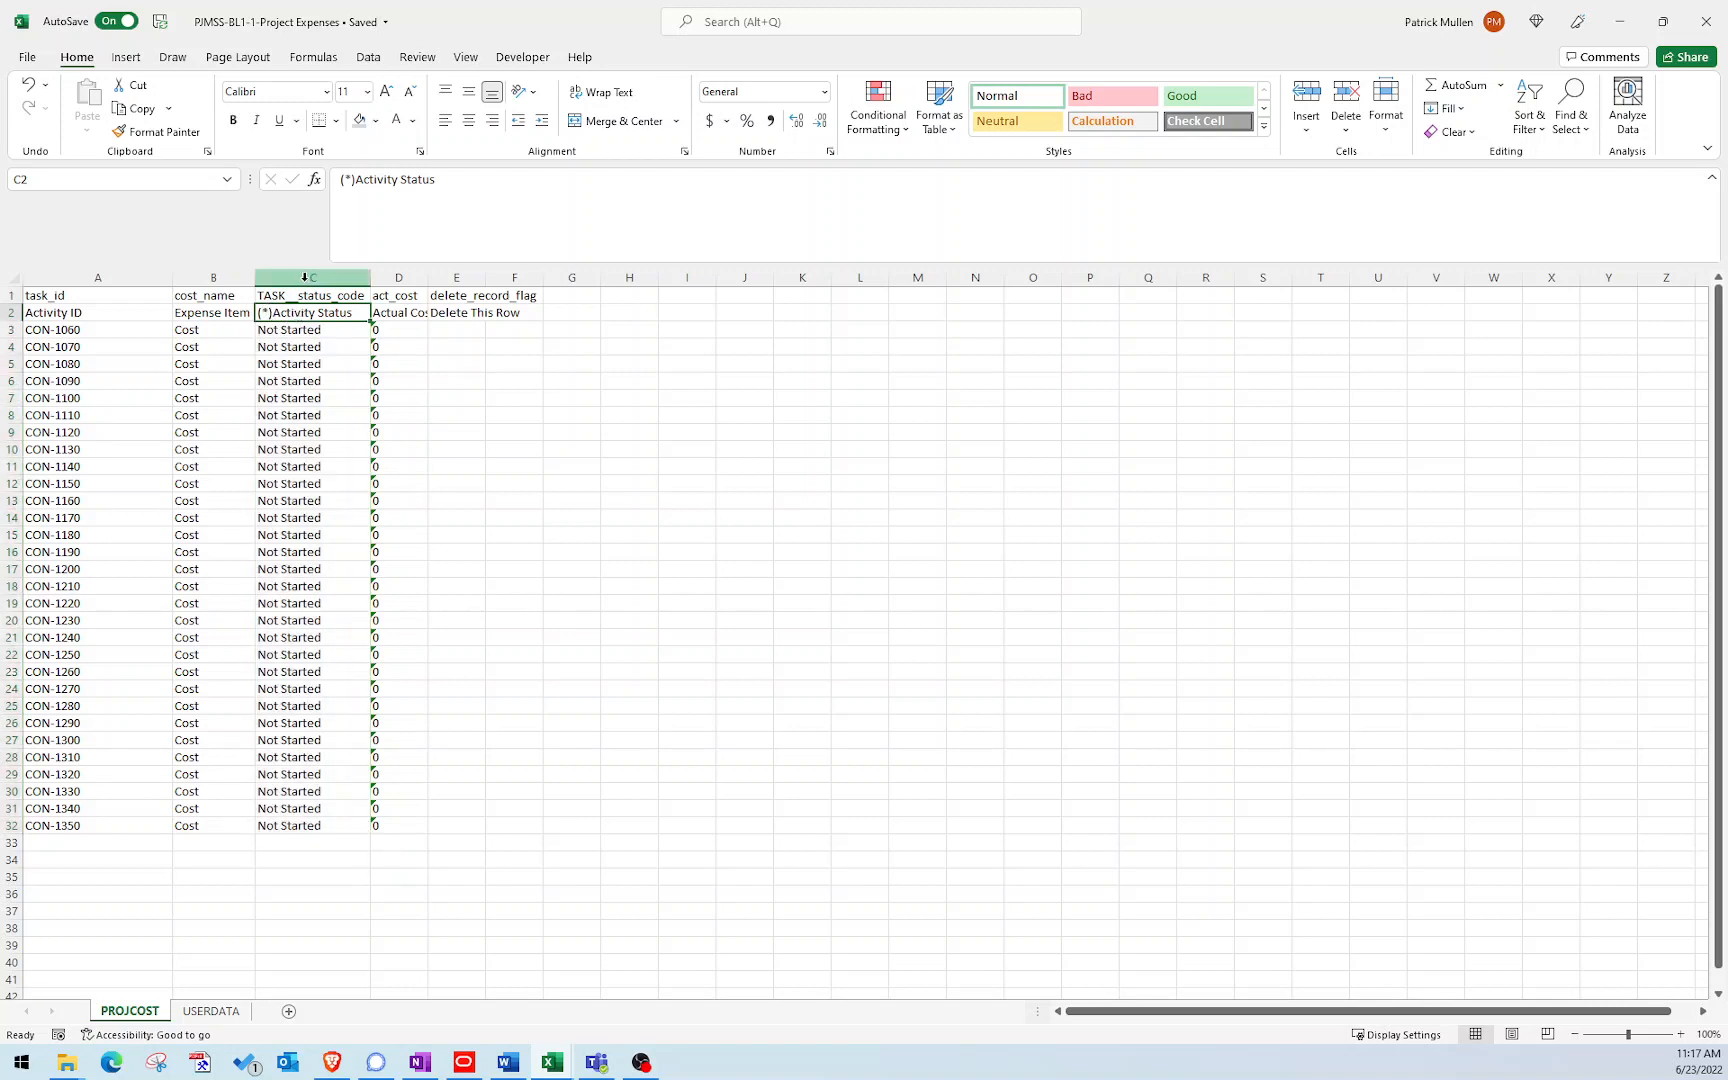
click(312, 276)
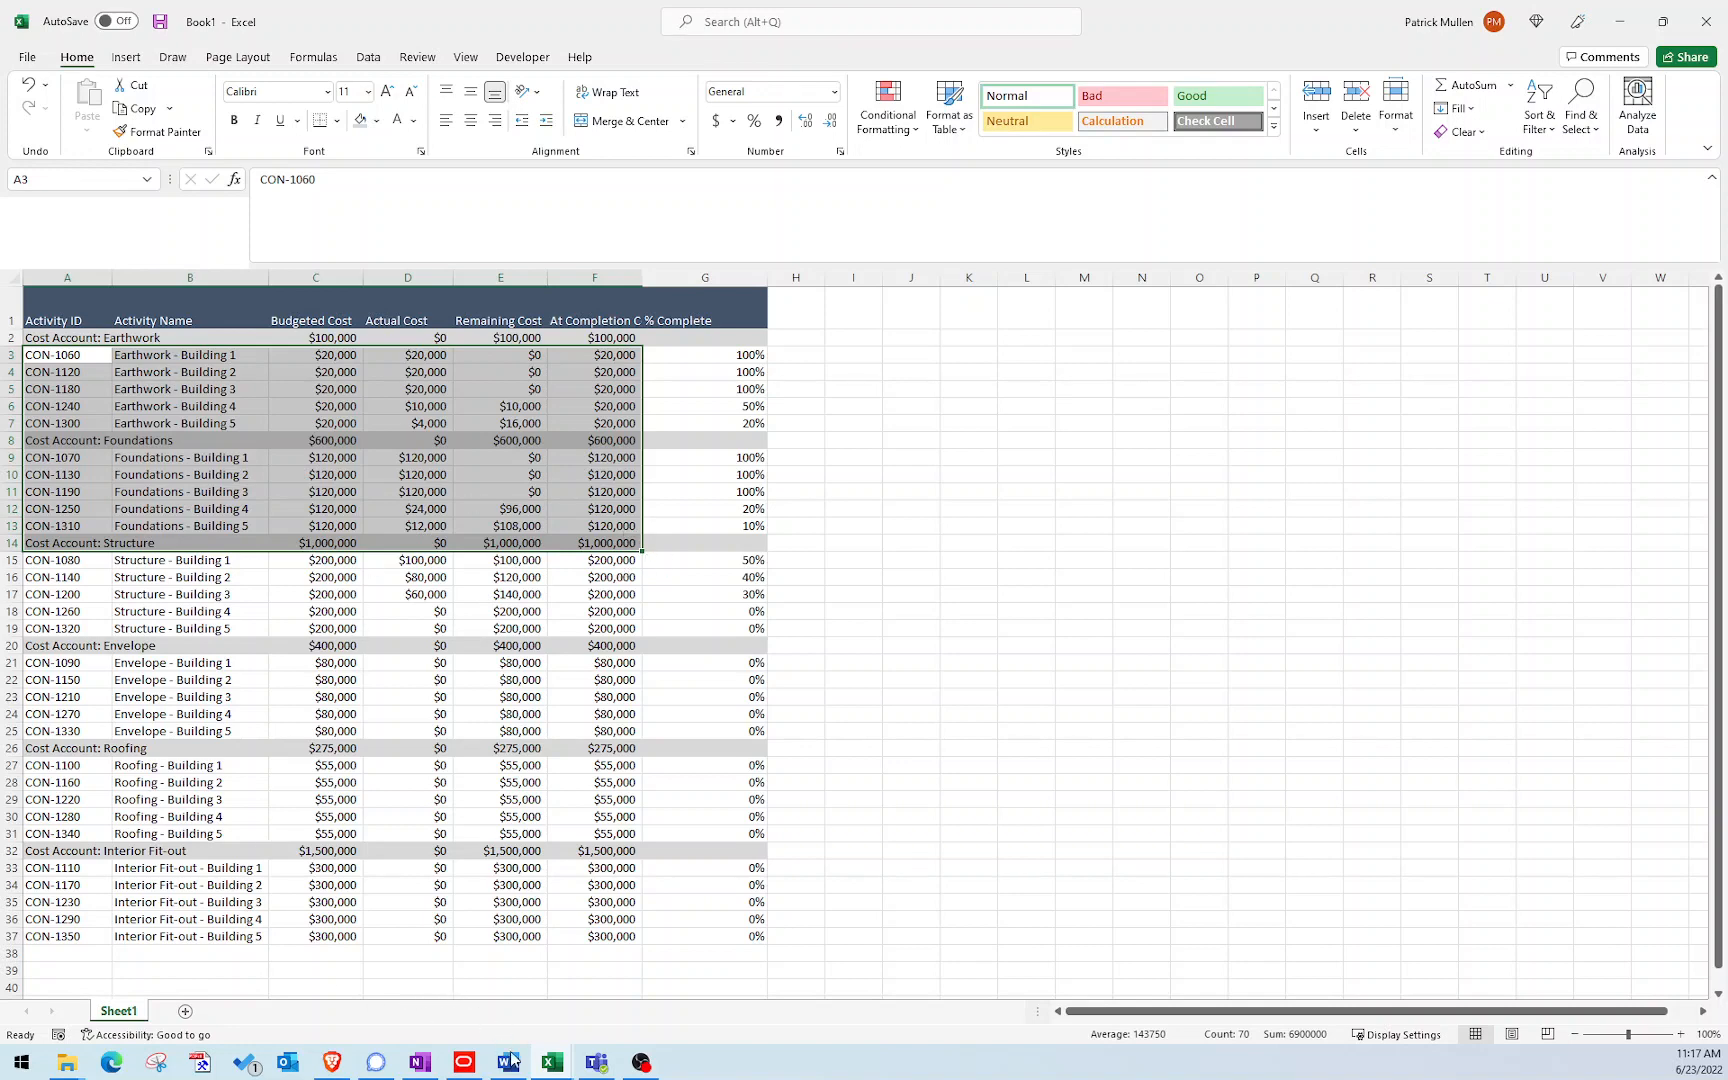
Remove the activity rows 18–37 below Structure - Building 3 from the Book1 report.
click(550, 1062)
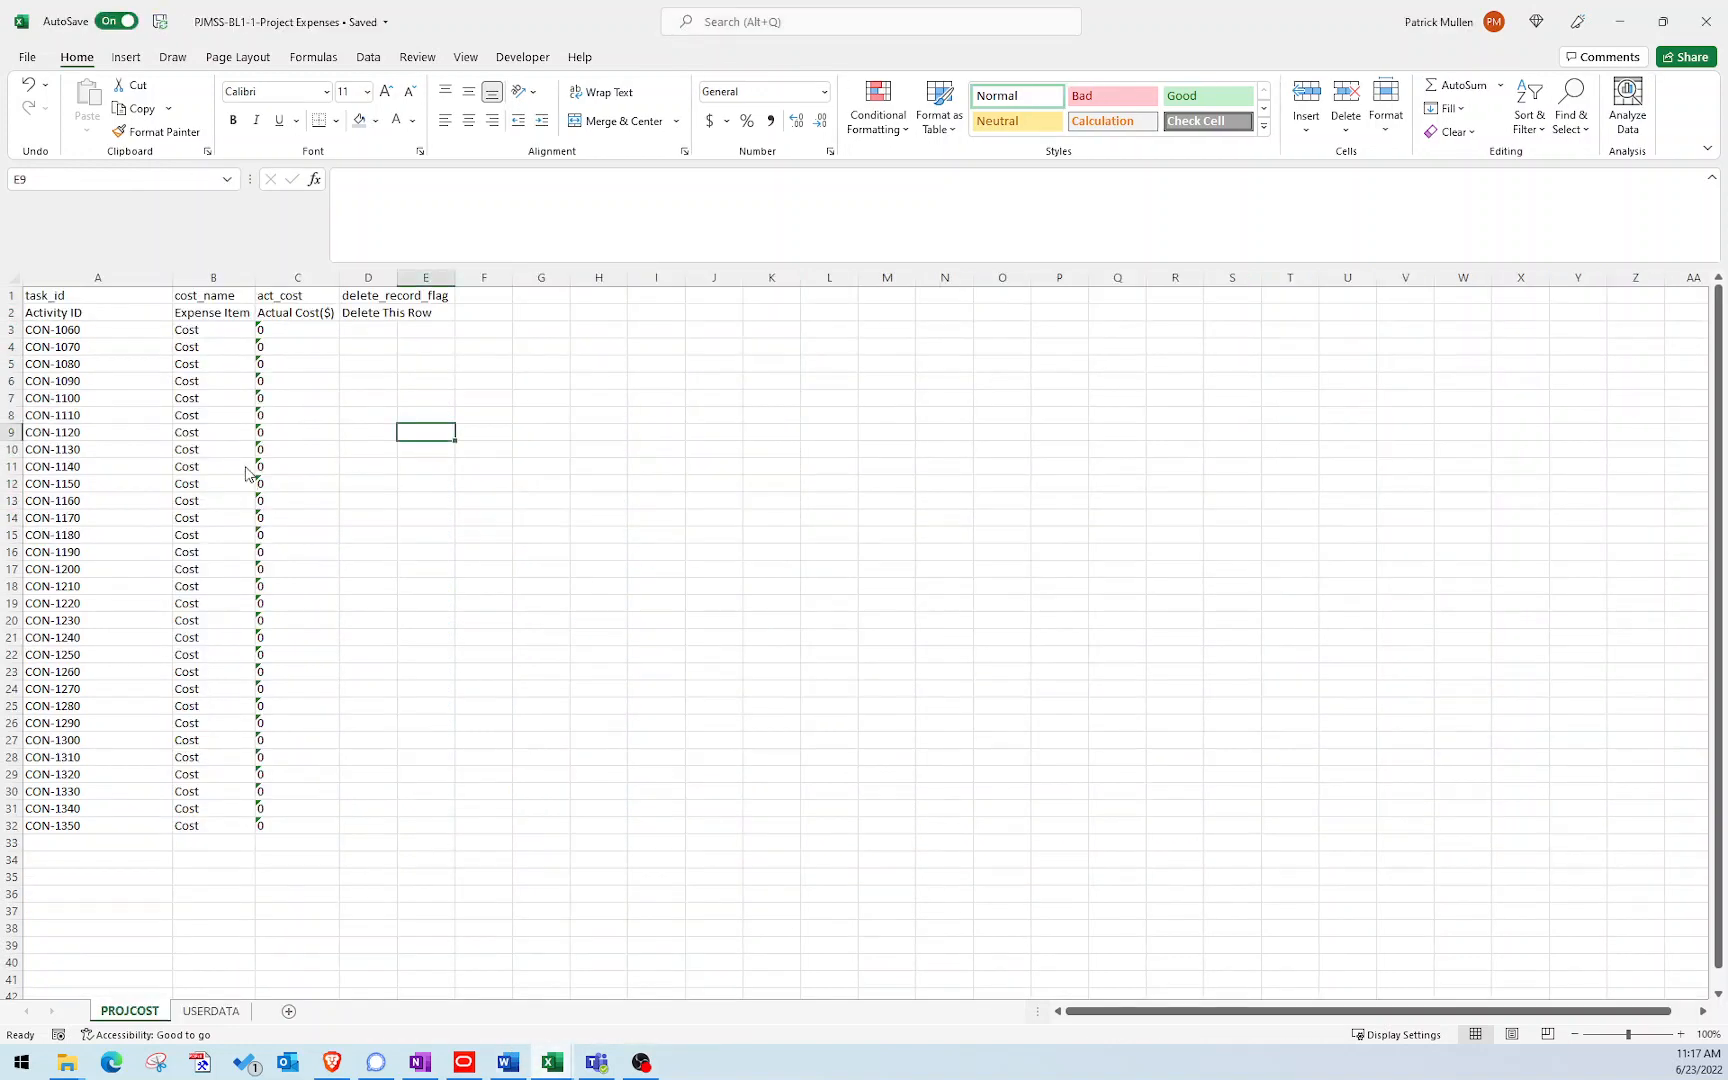
drag(96, 328, 212, 636)
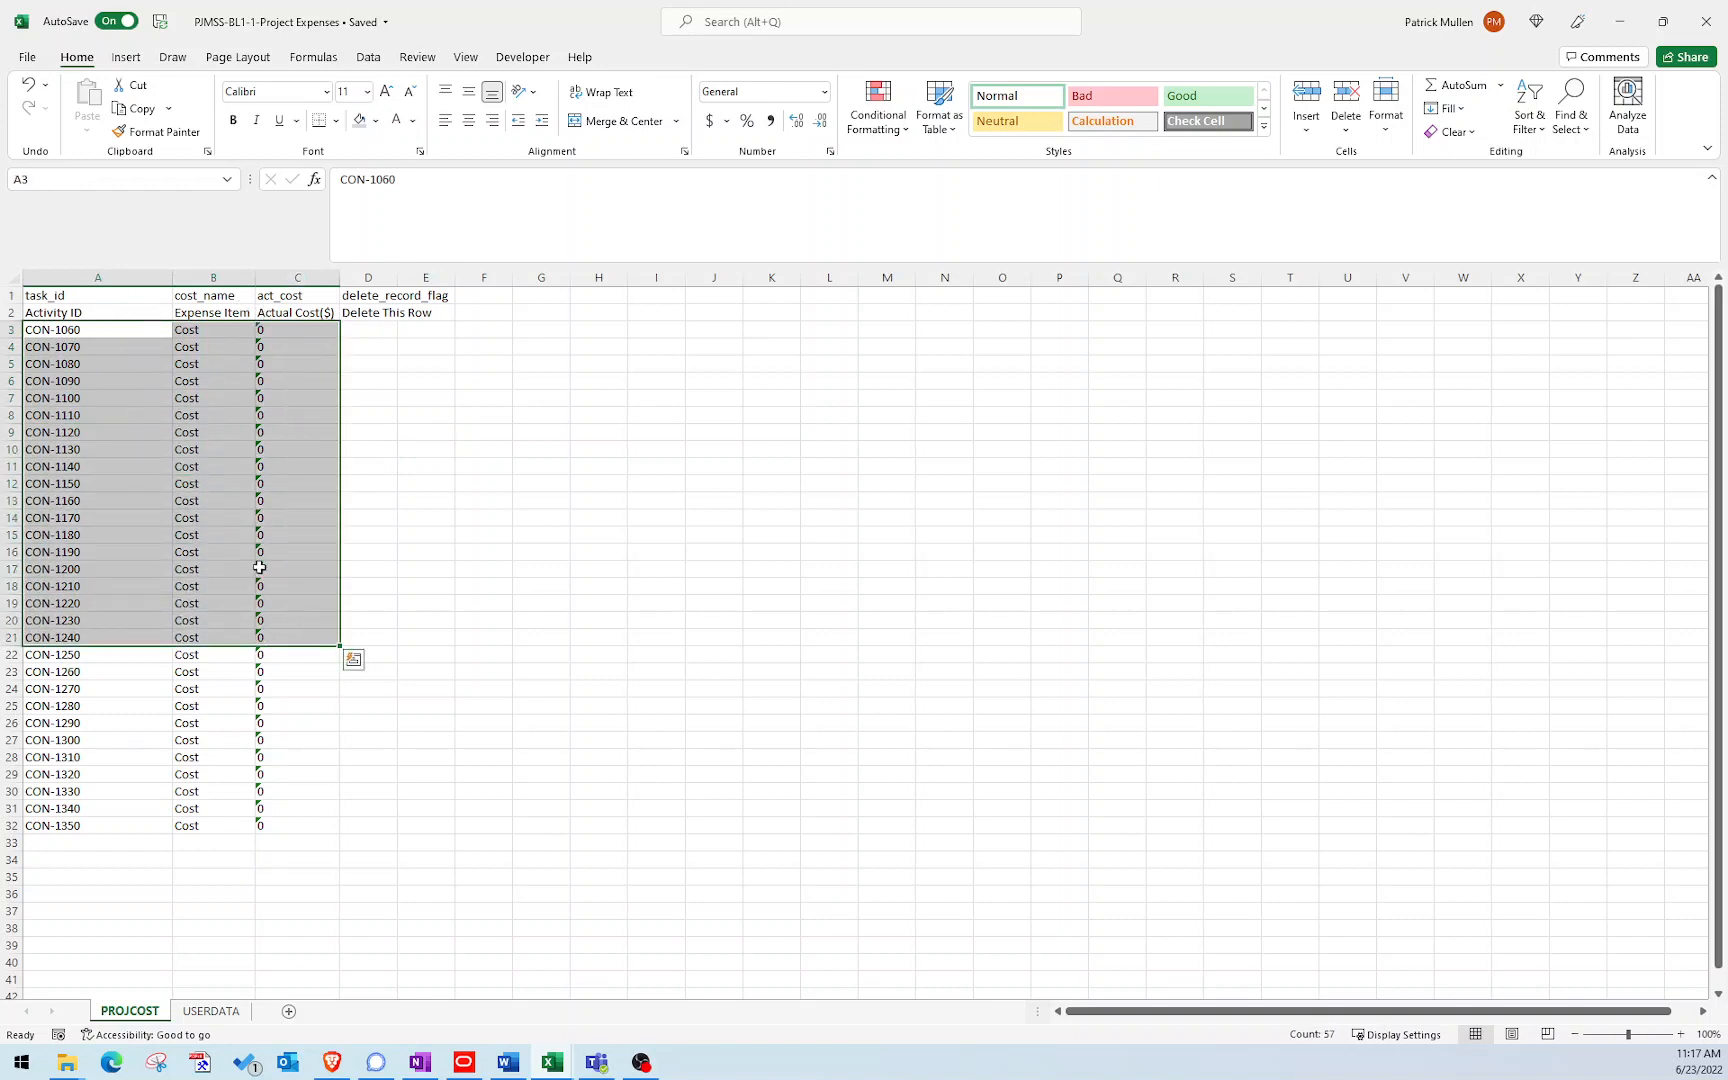
mouse_move(452, 952)
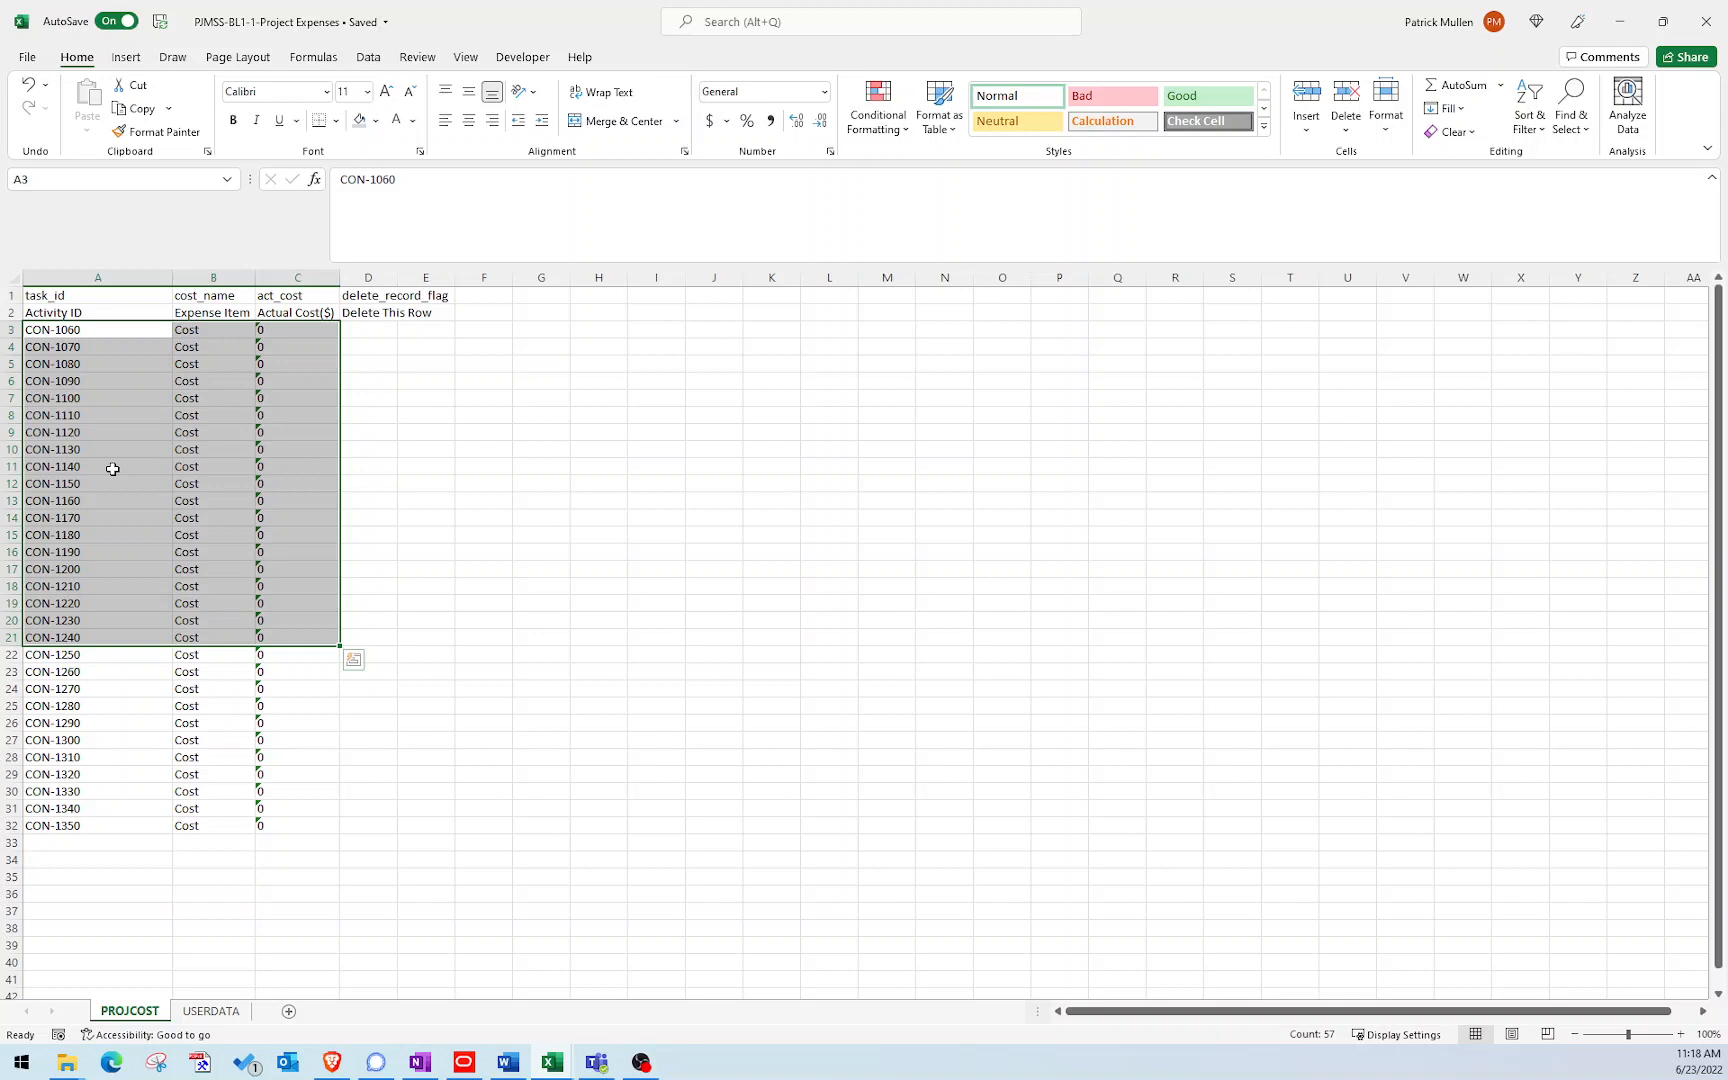
mouse_move(208, 490)
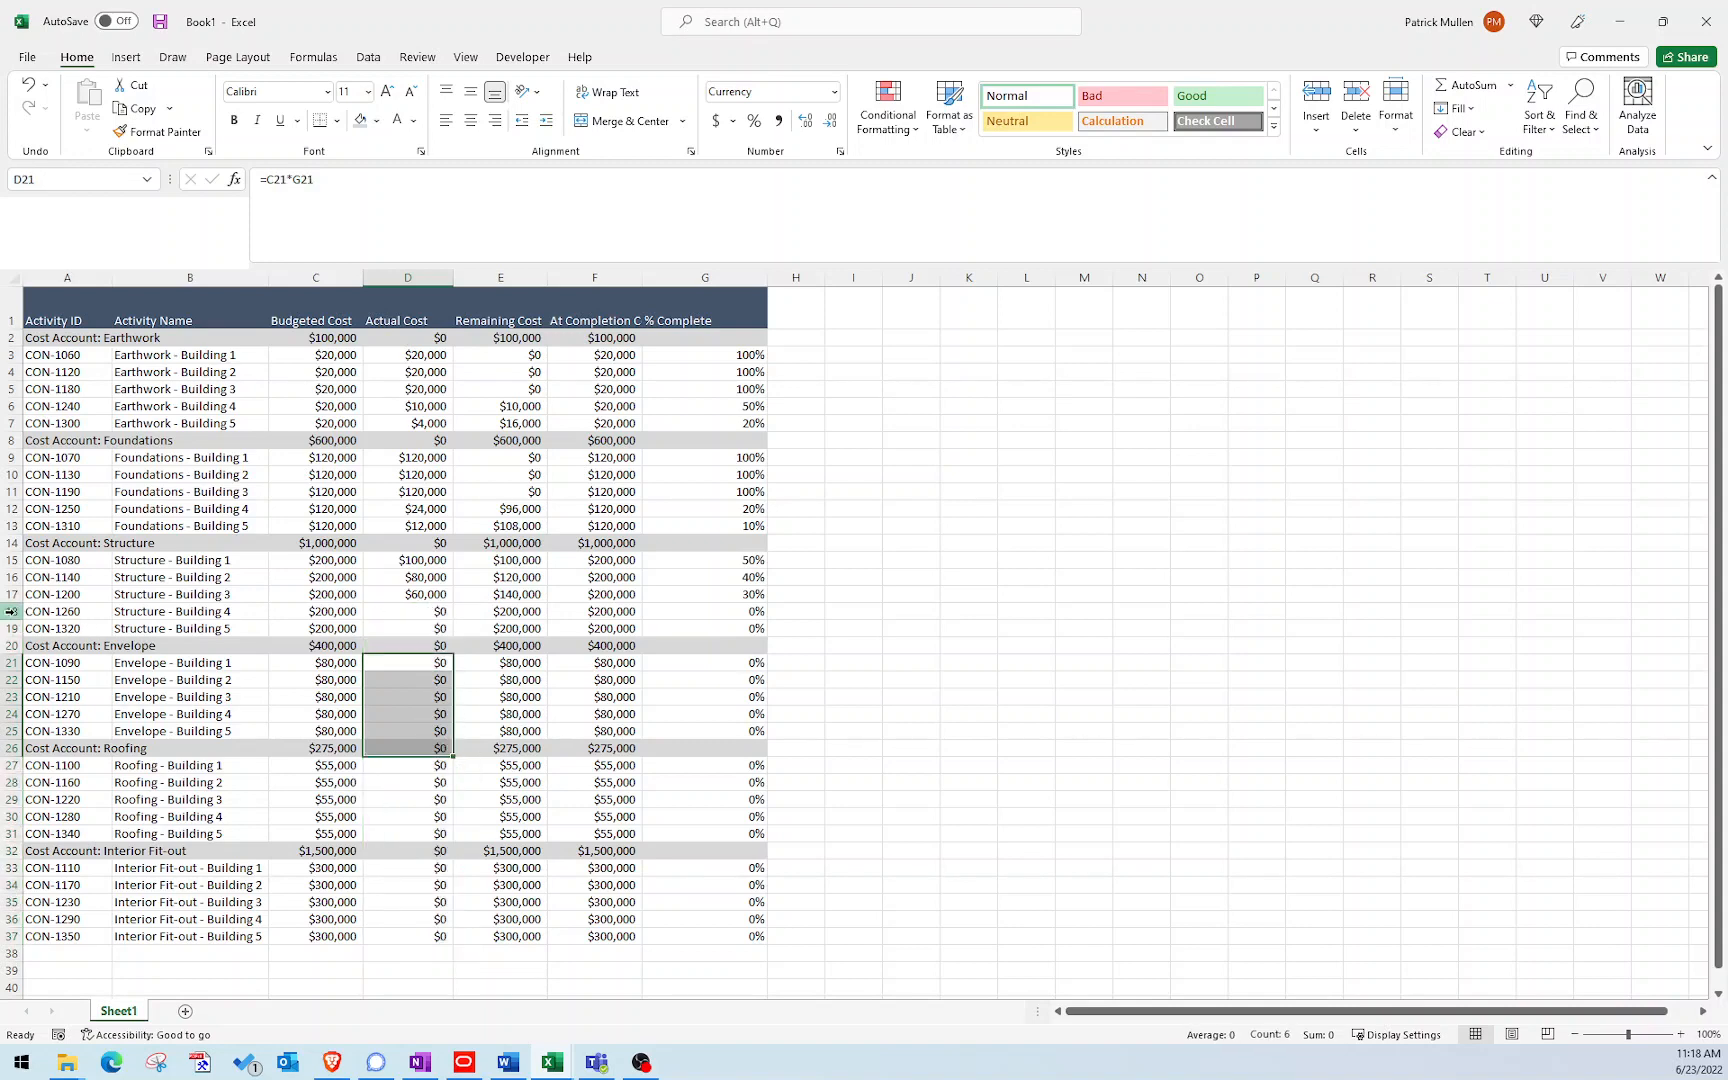
click(10, 610)
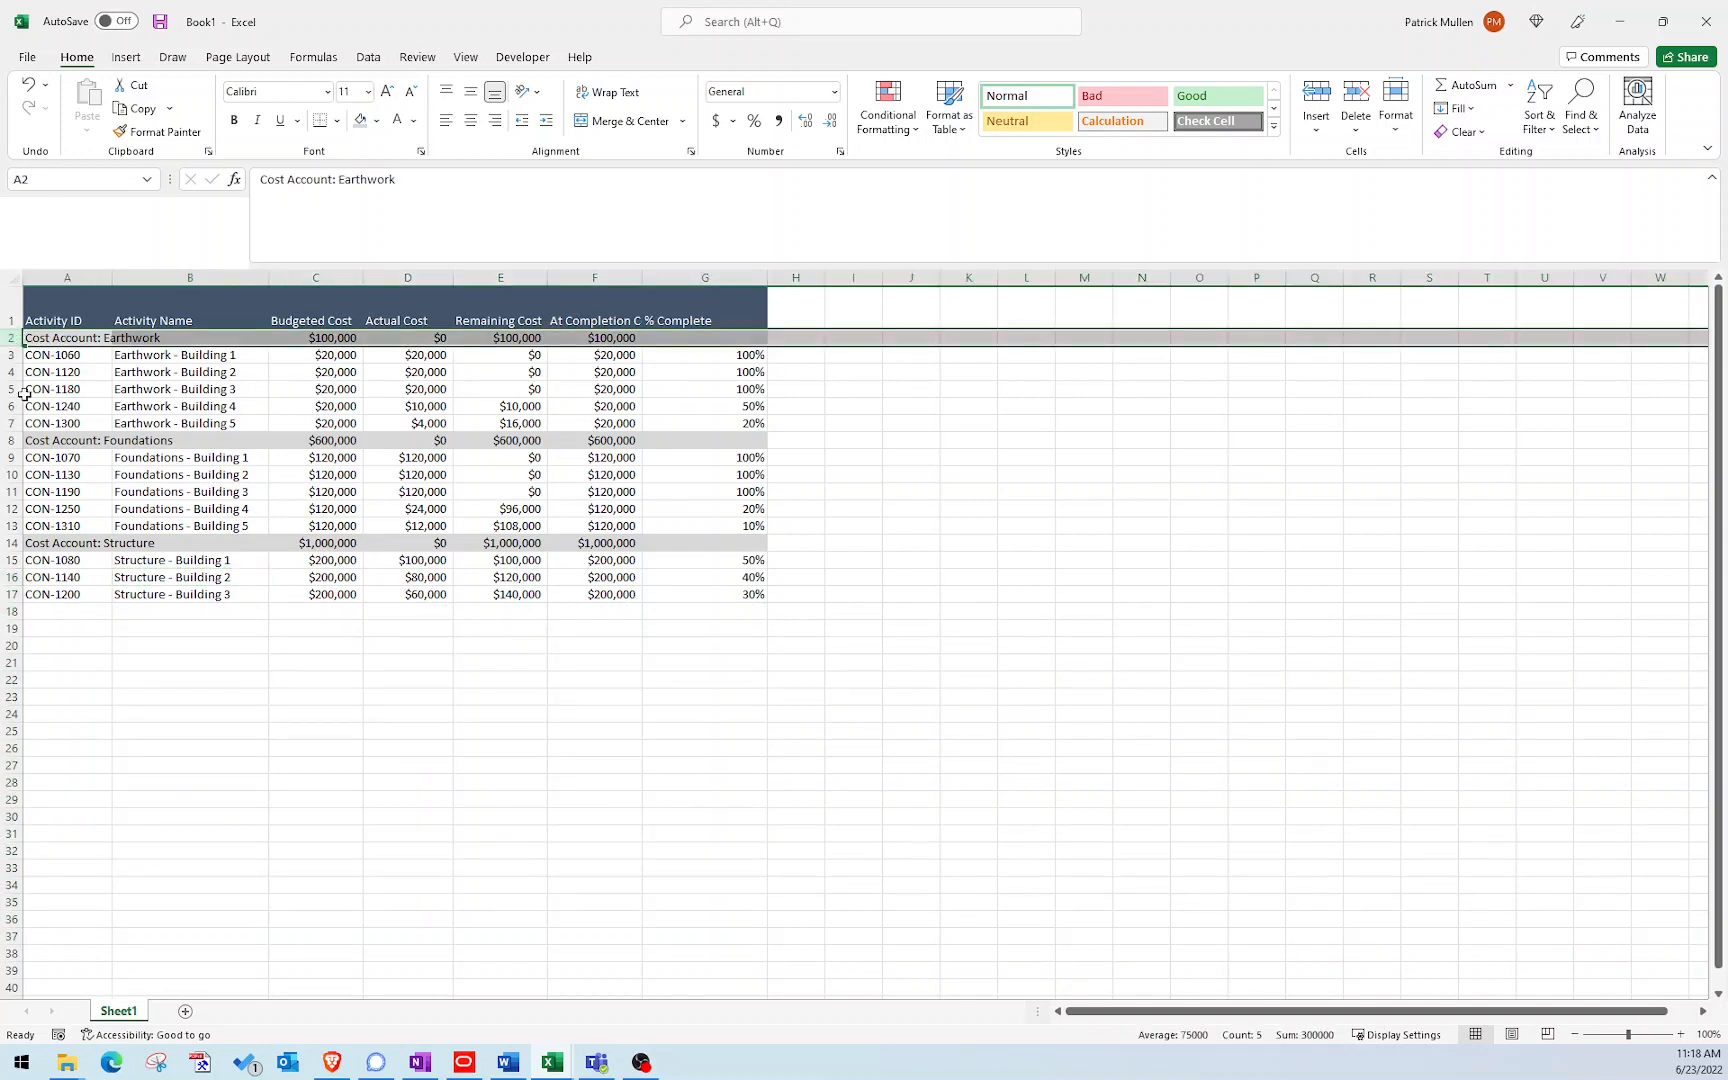
Delete the Earthwork, Foundations and Structure cost-account summary rows, leaving 13 activity rows.
click(66, 440)
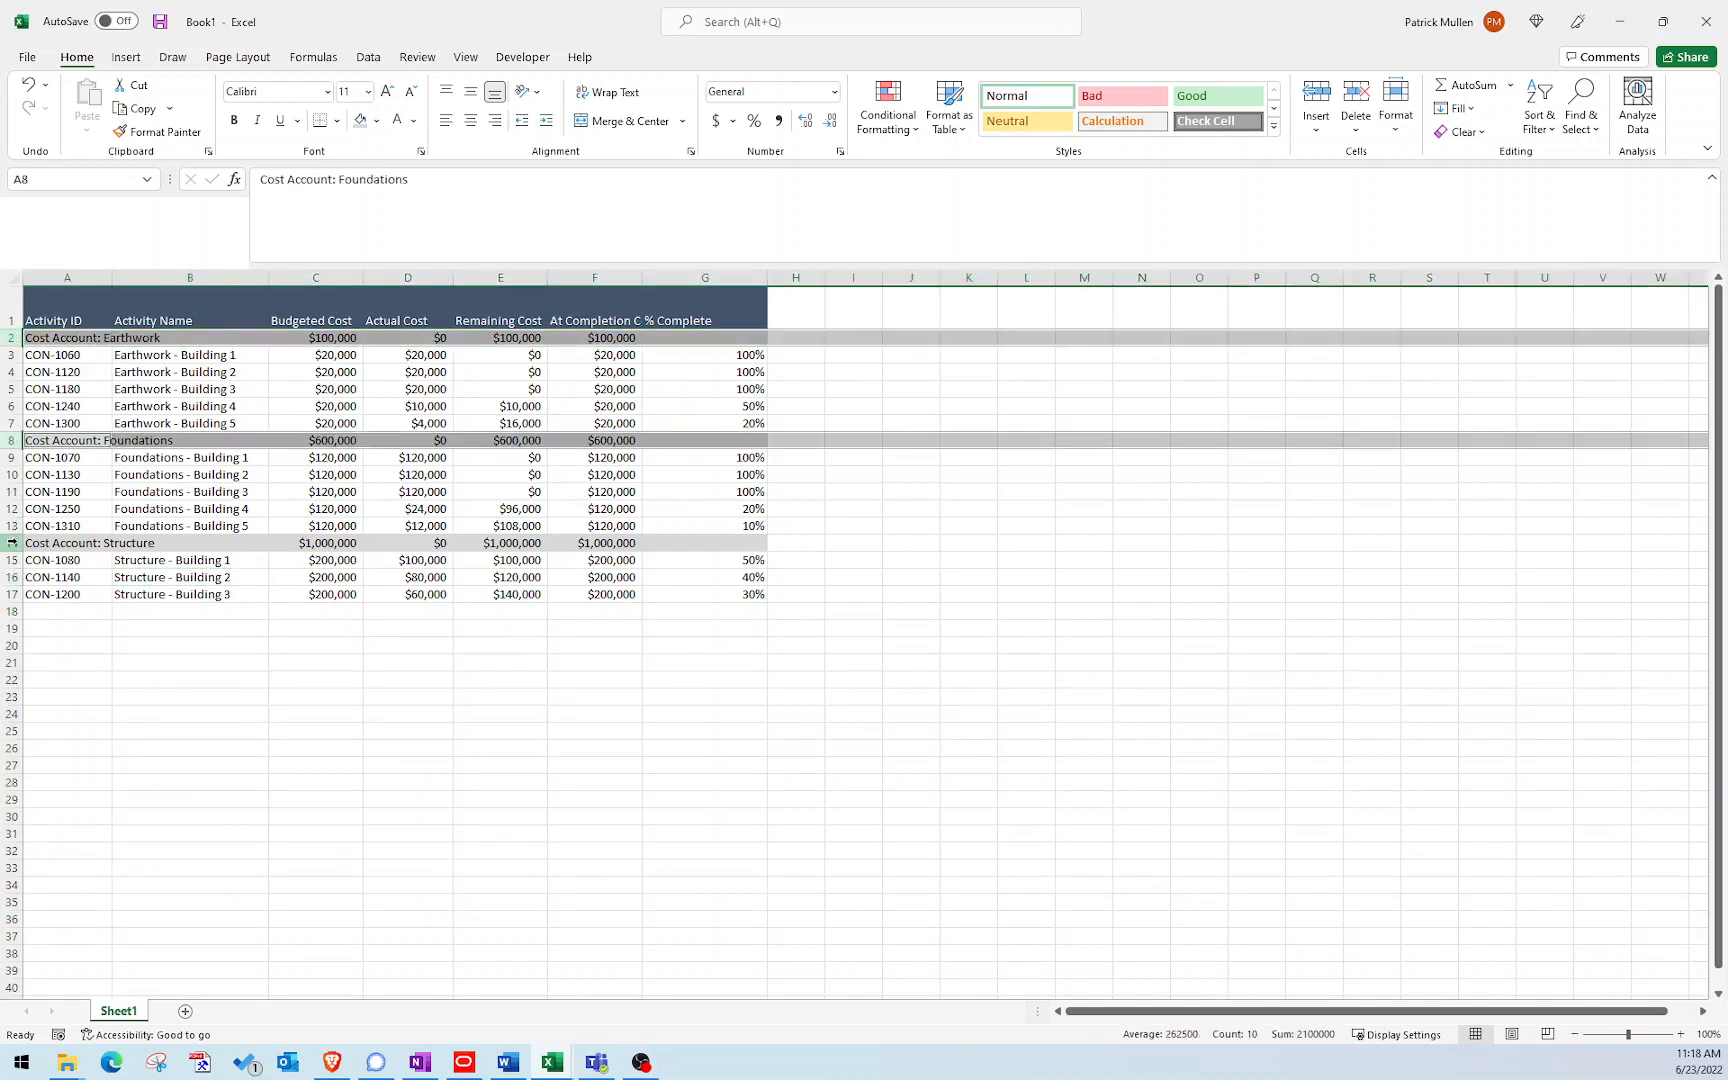
right_click(12, 542)
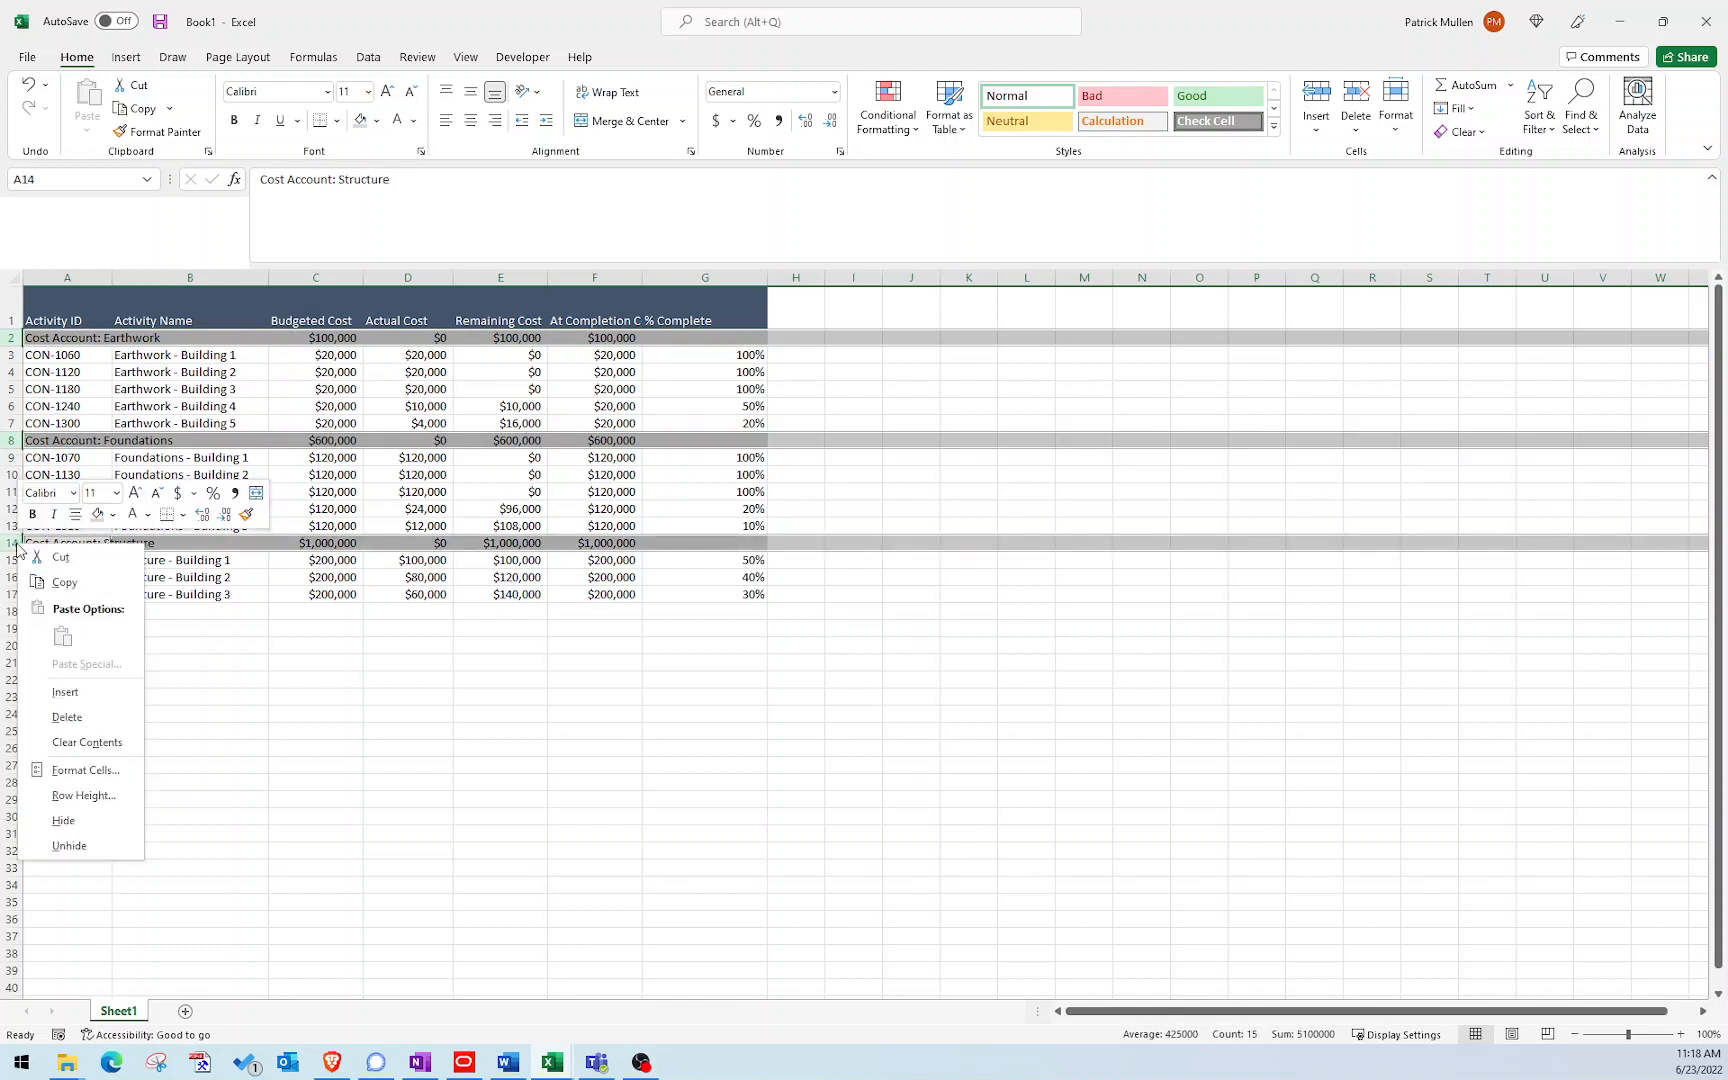
click(264, 722)
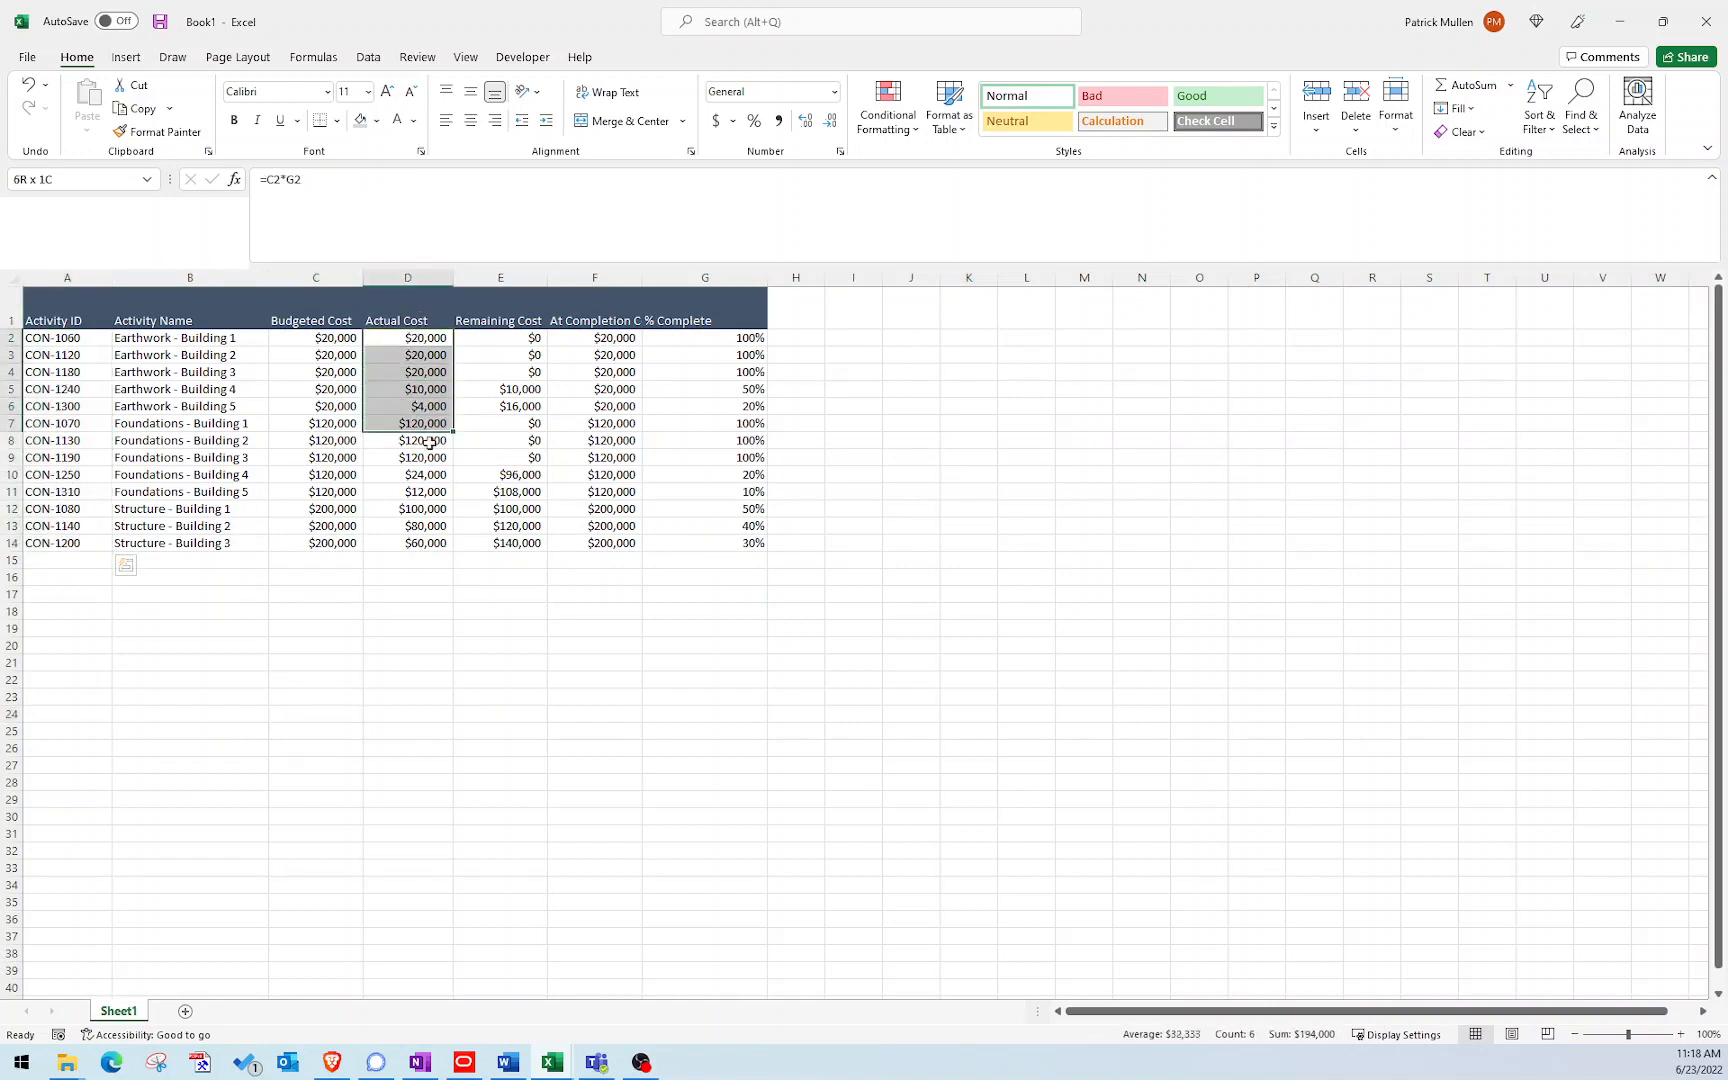
drag(406, 338, 406, 542)
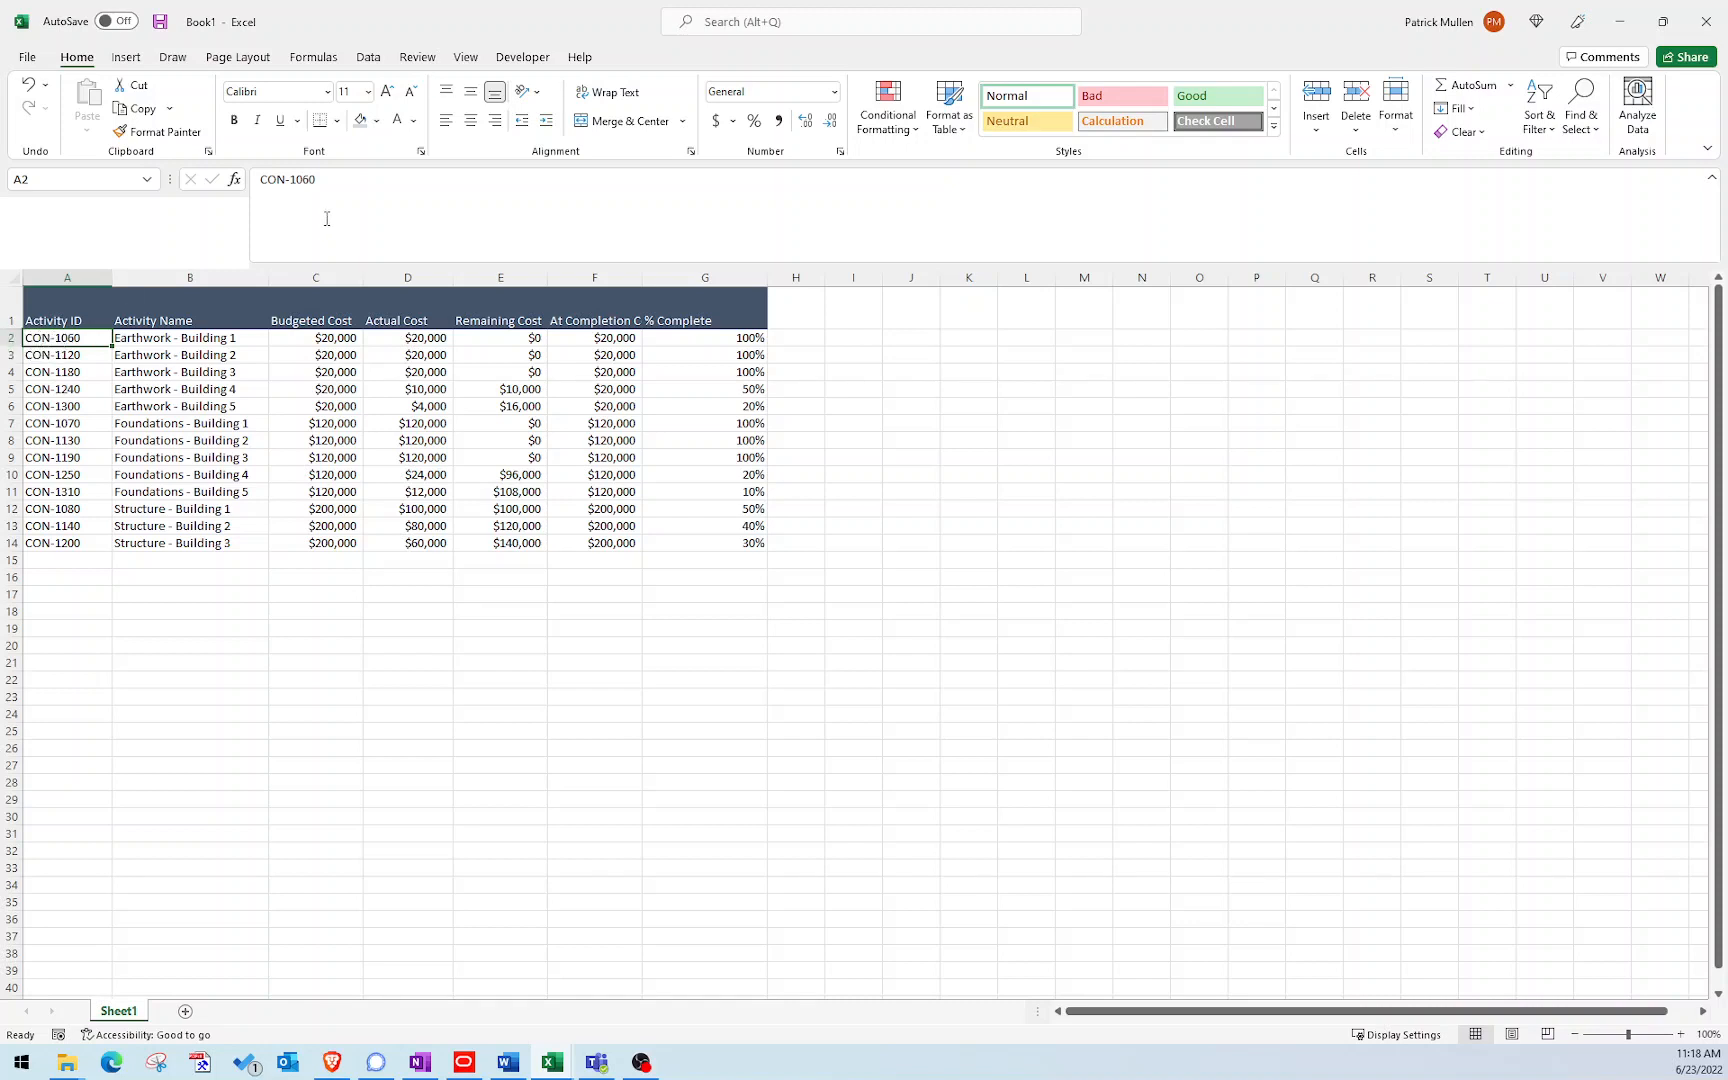
Fill B2:B14 with =TRIM(A2) formulas cleaning the 13 Activity IDs and copy them.
double_click(60, 338)
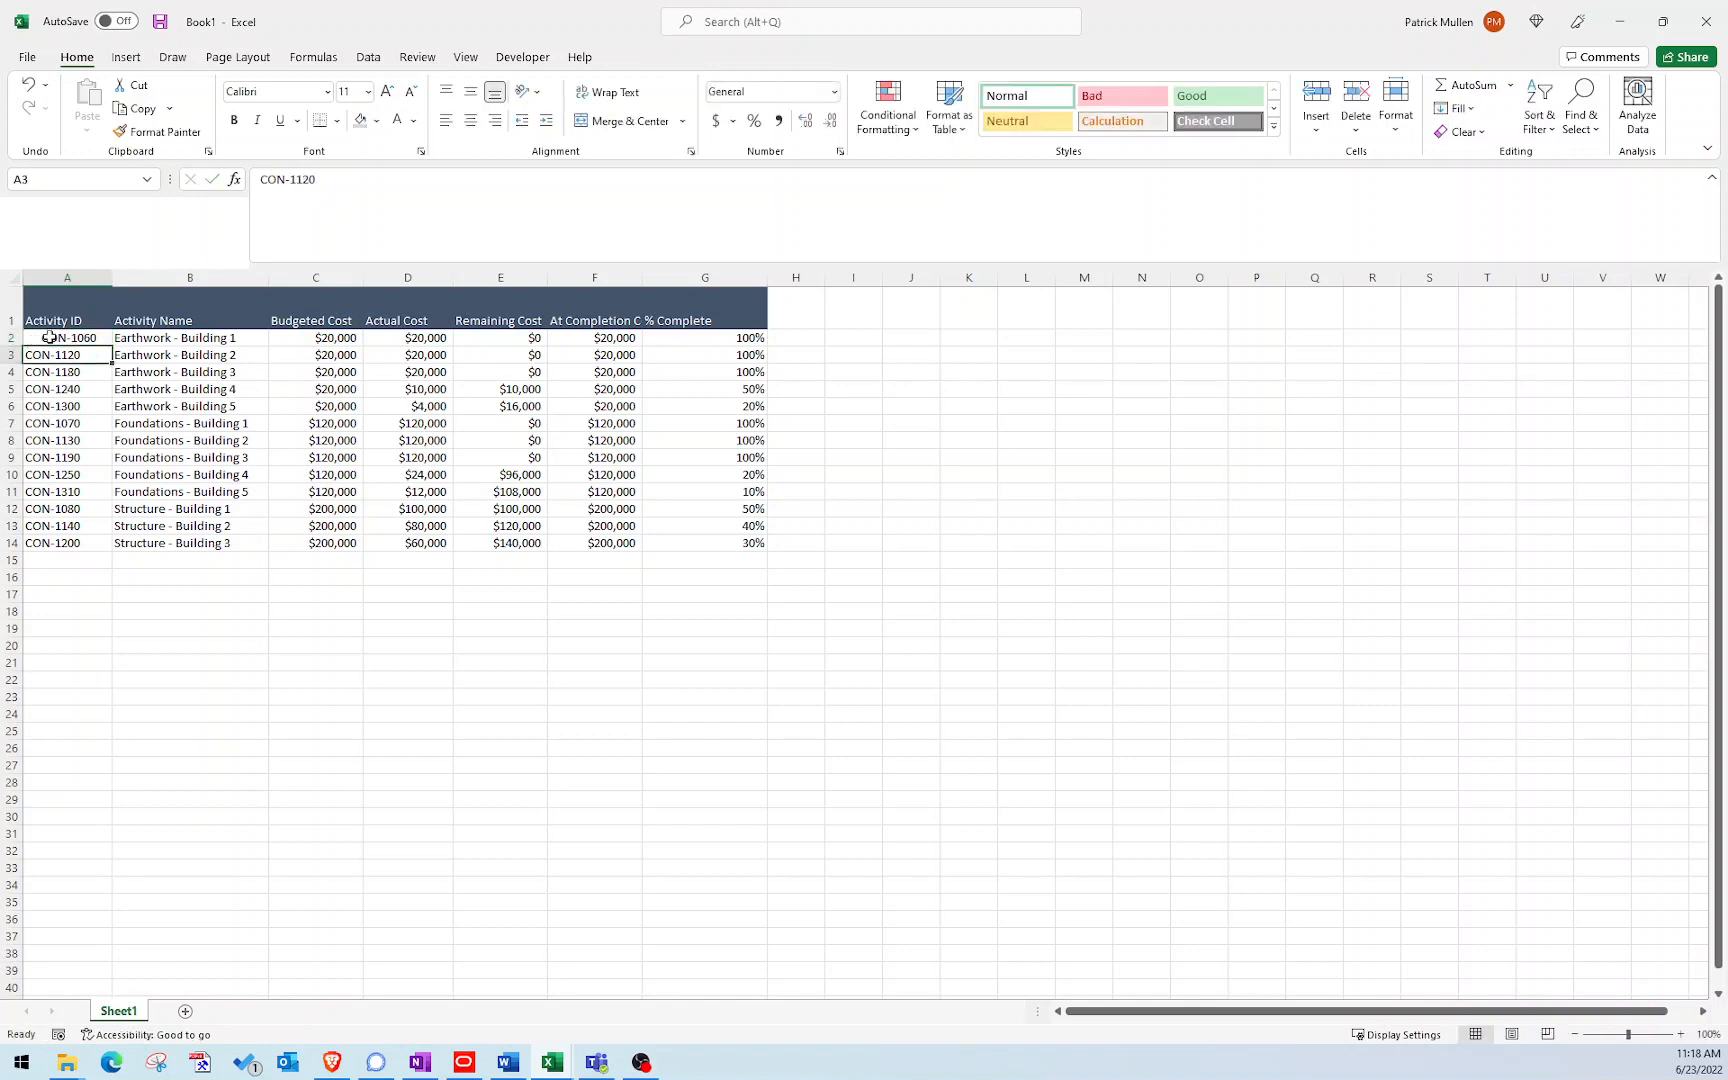
click(188, 276)
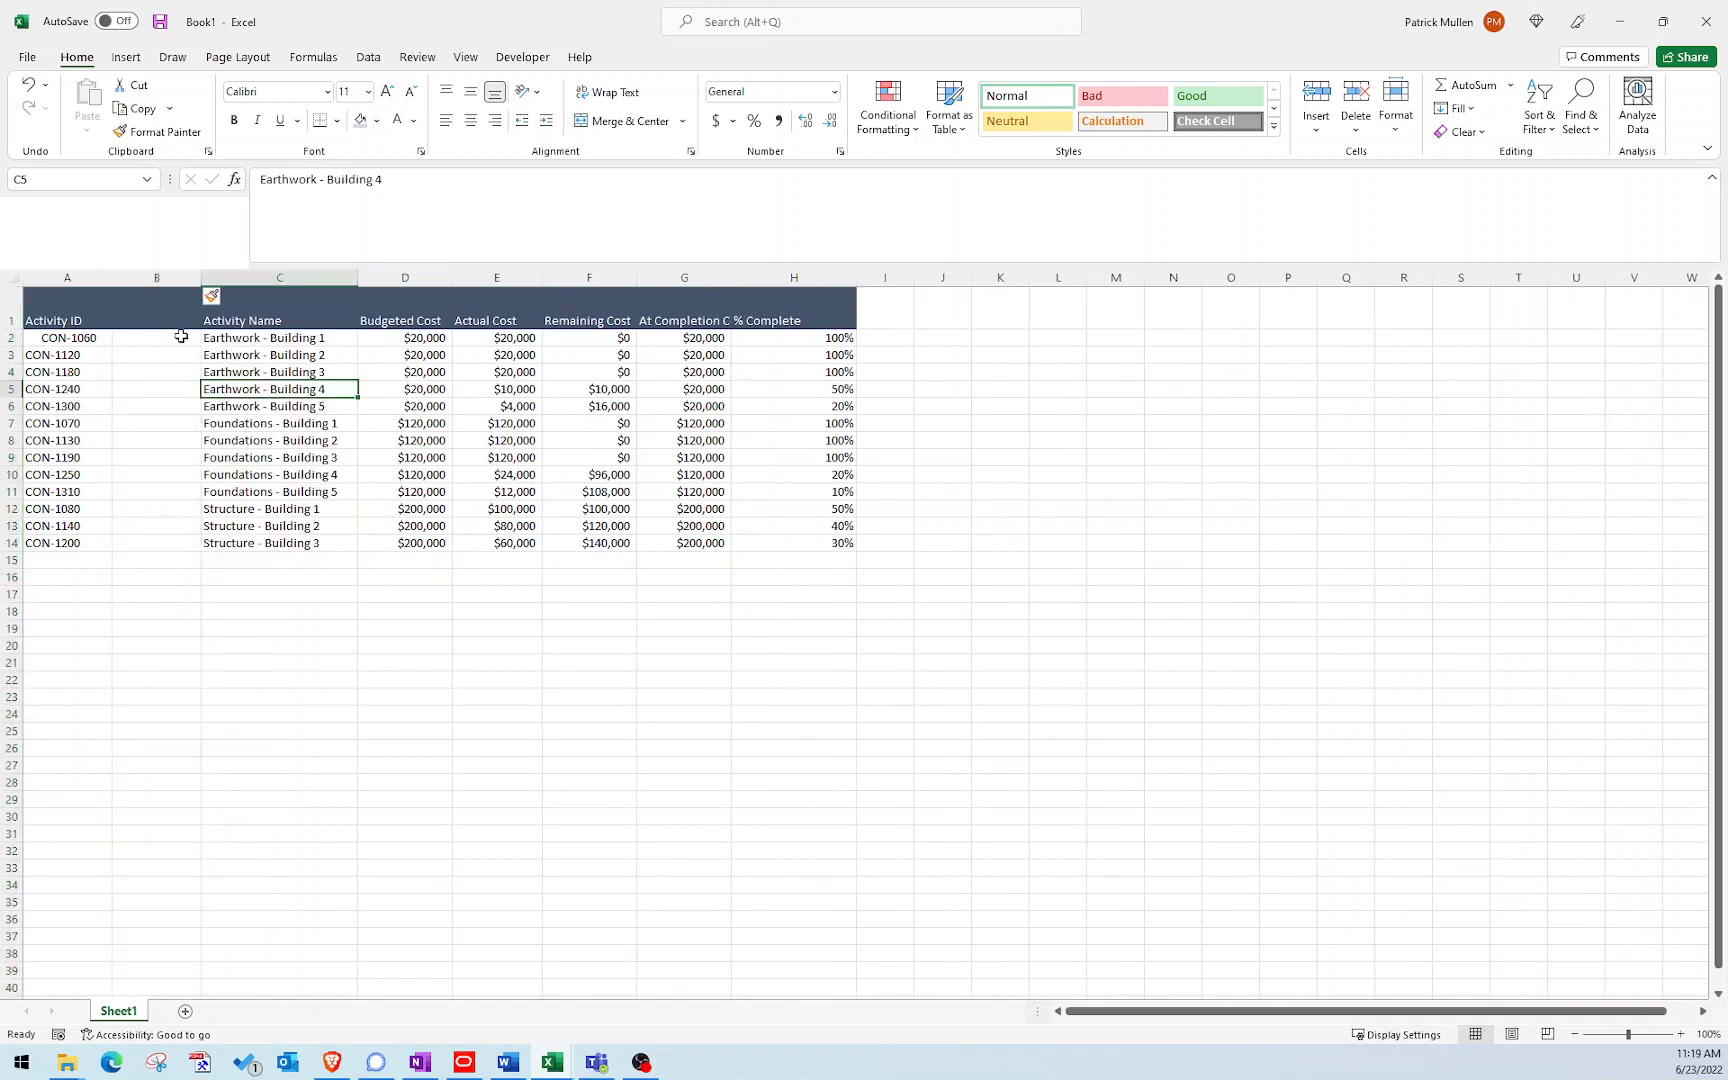
click(156, 338)
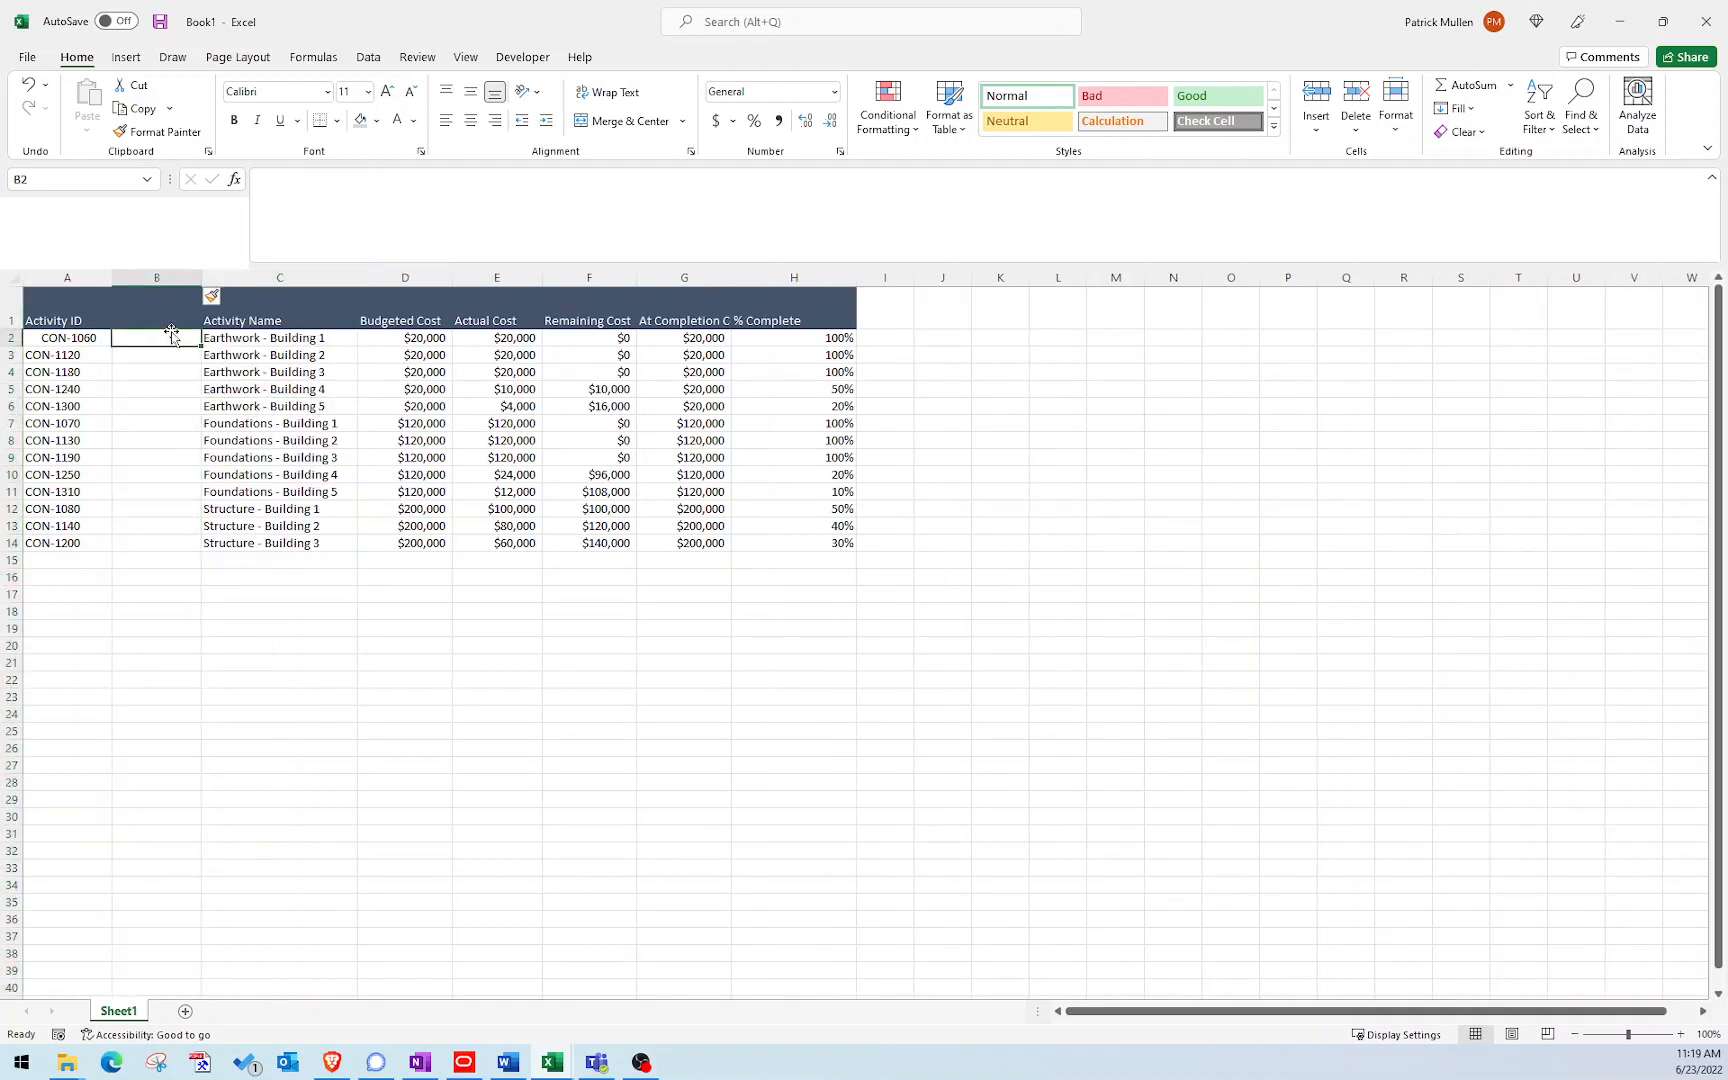
text(=TRIM(A2)
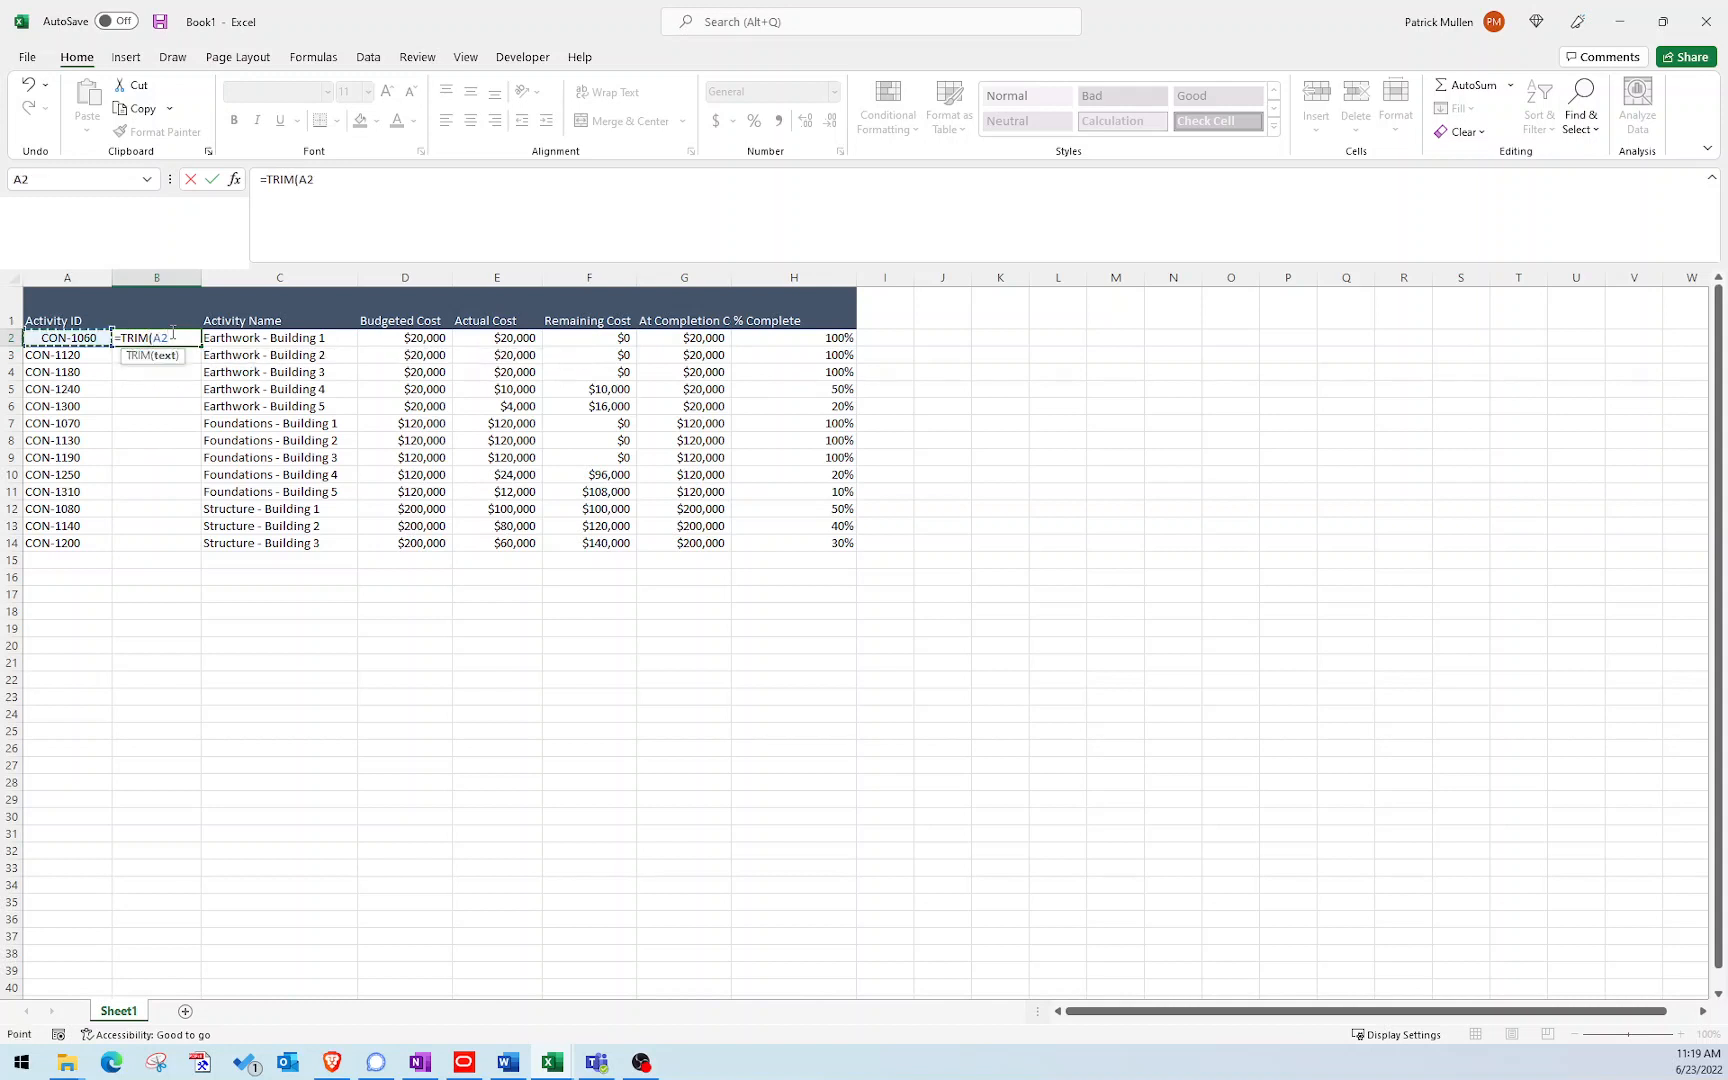
key(Enter)
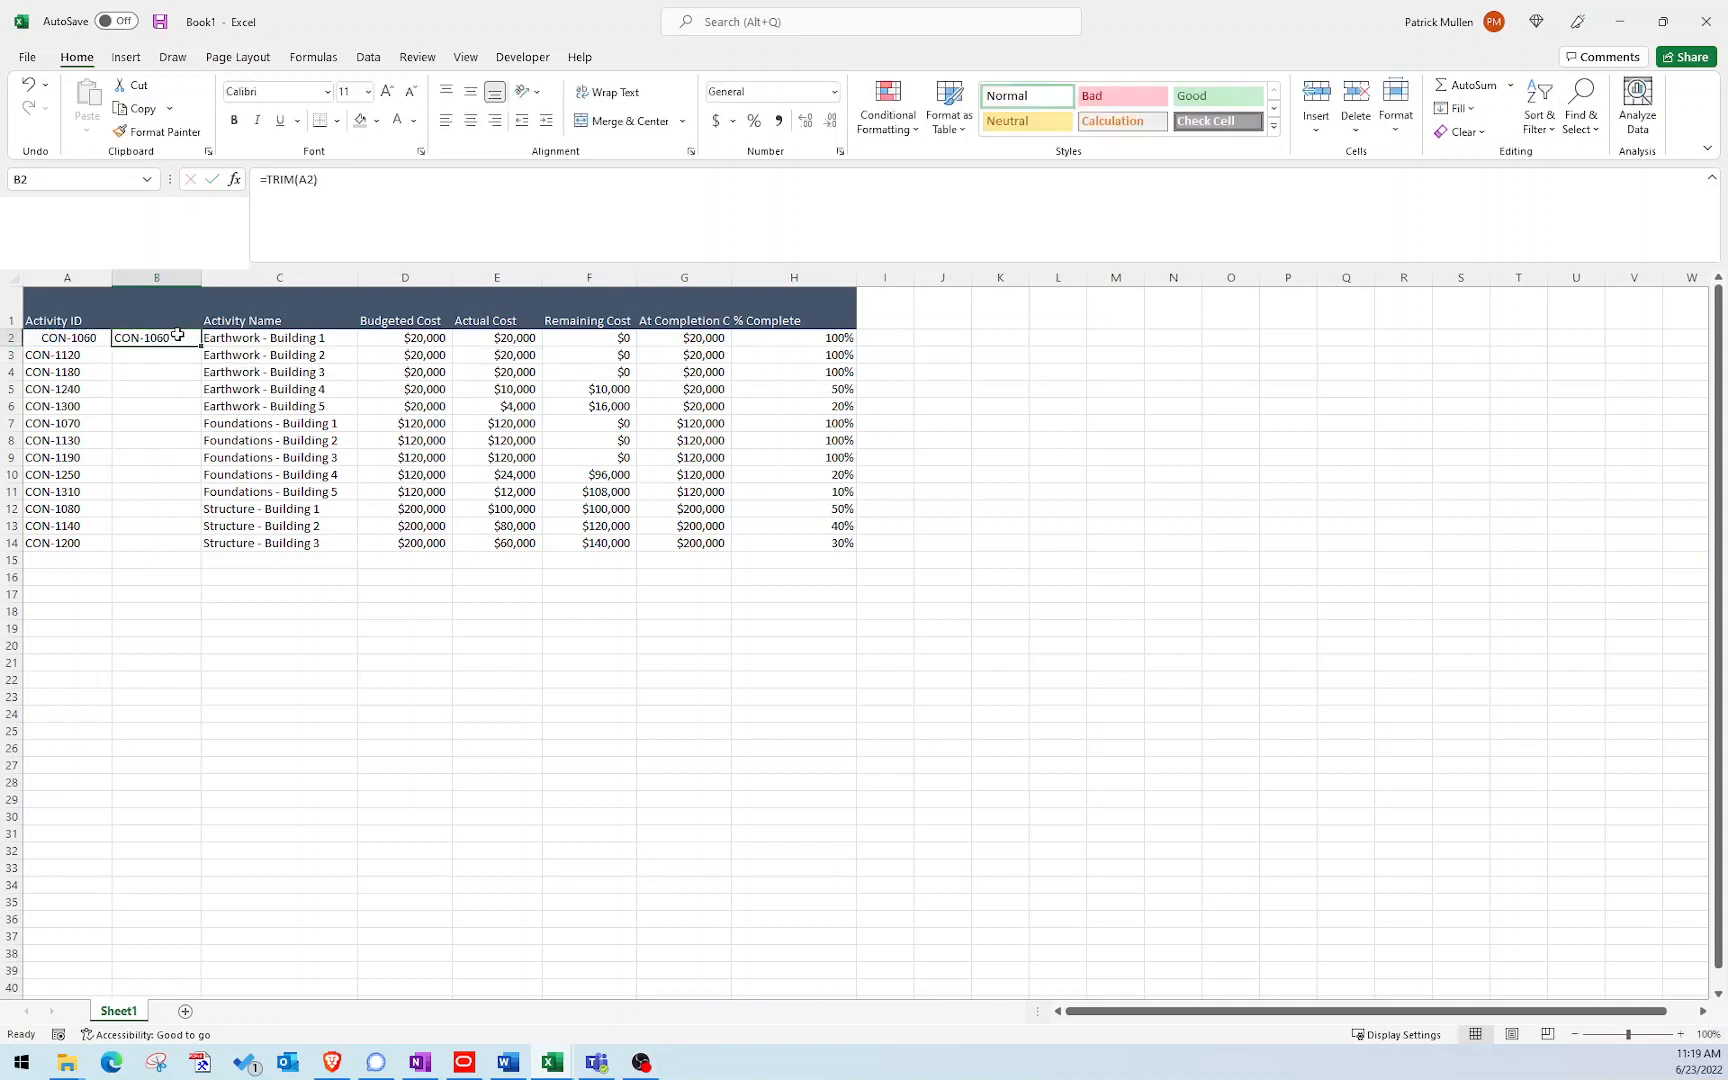
drag(176, 338, 150, 544)
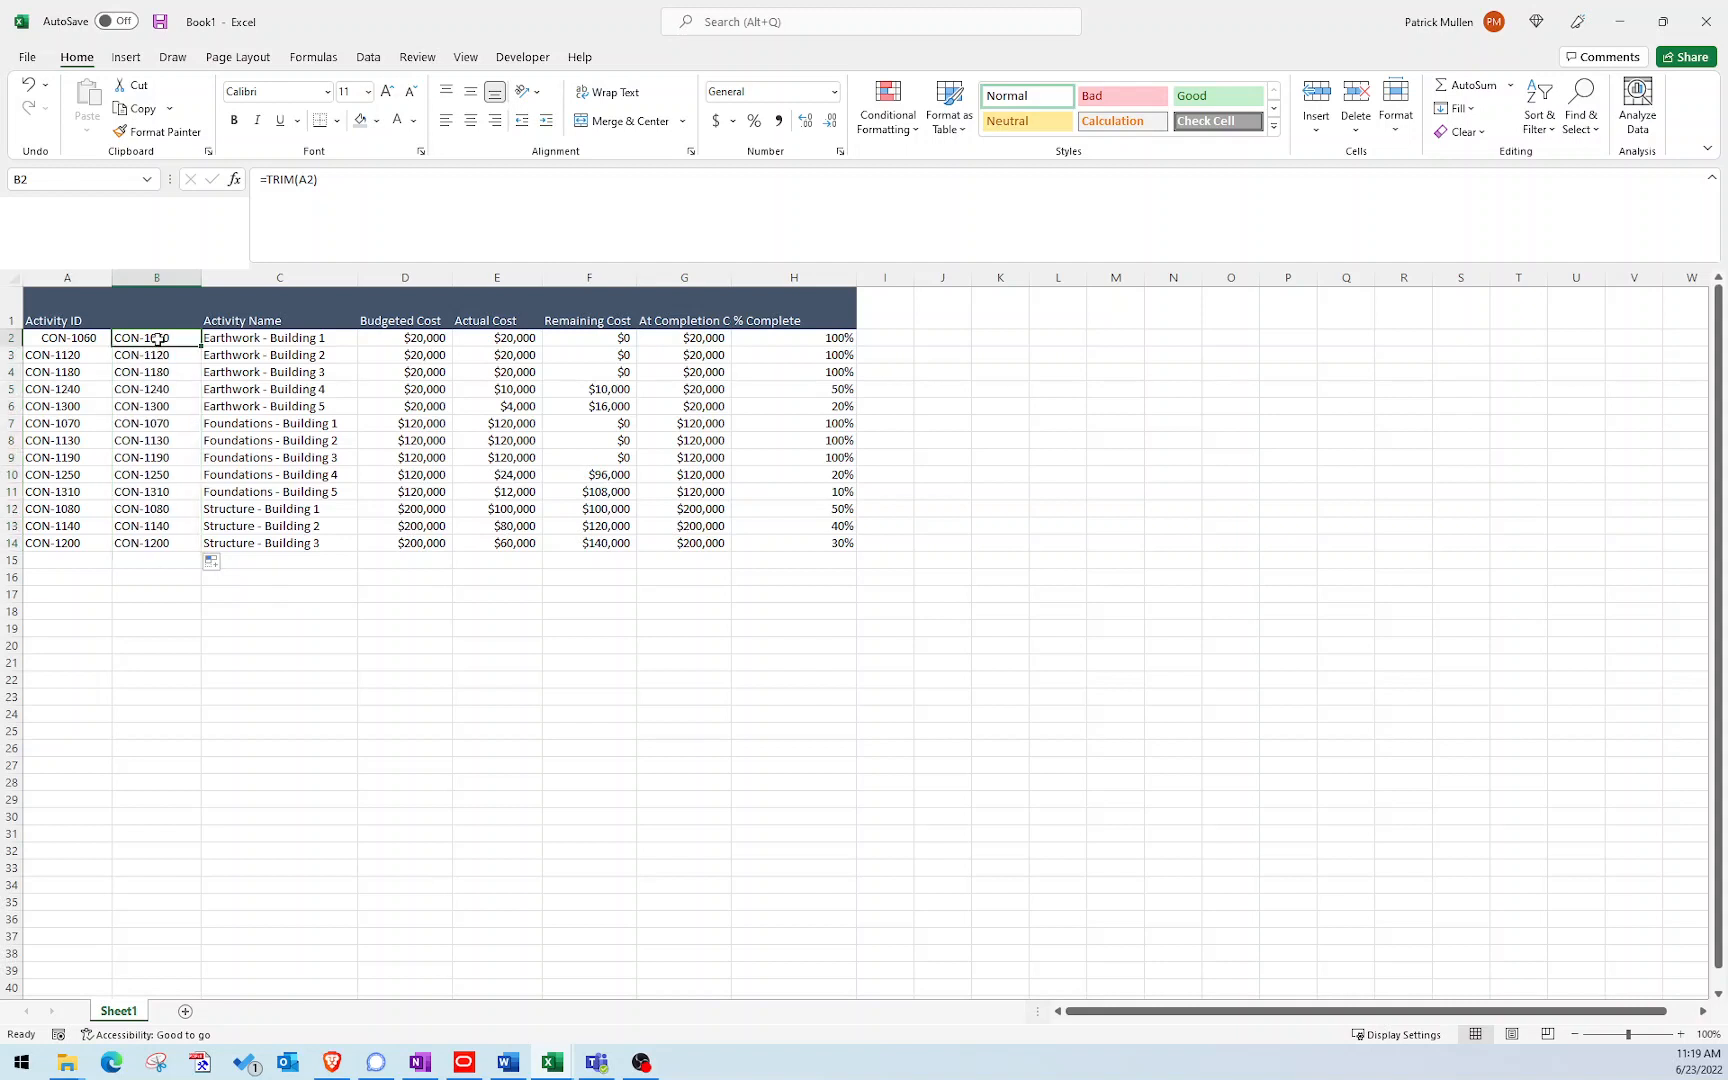
drag(156, 338, 156, 542)
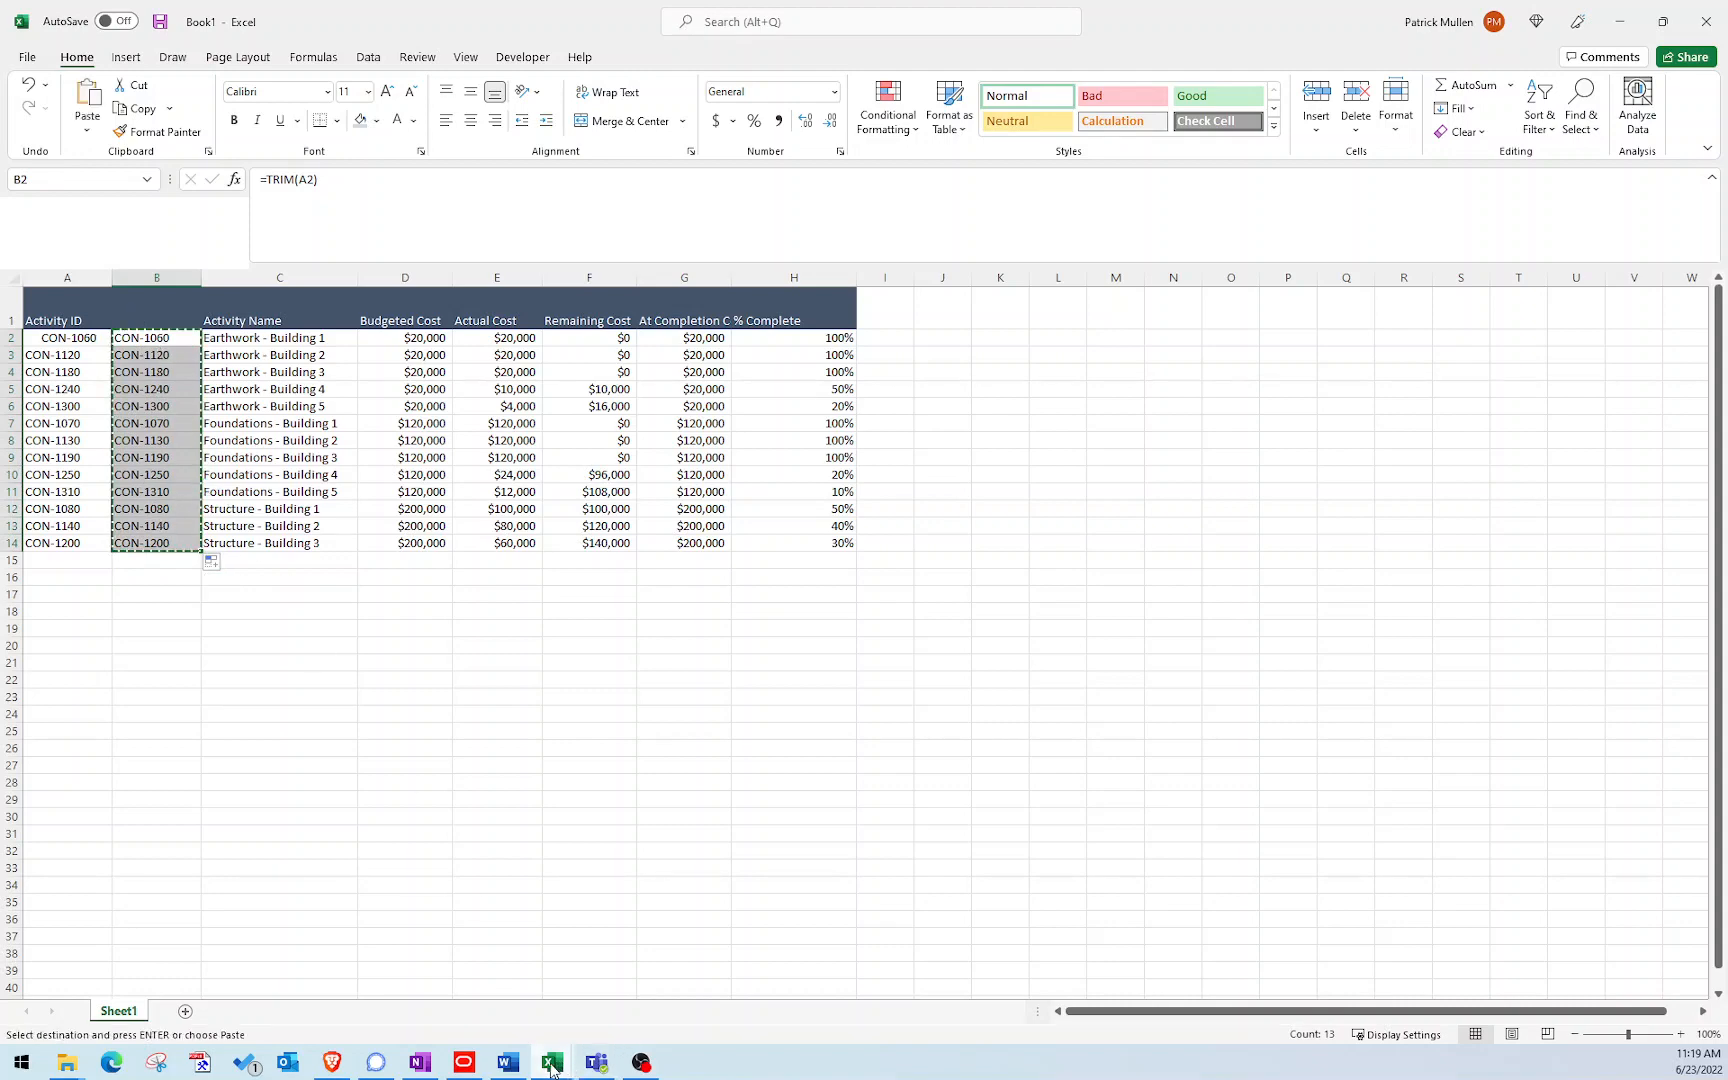
Clear the old activity rows from the Project Expenses template's PROJCOST sheet.
click(548, 1064)
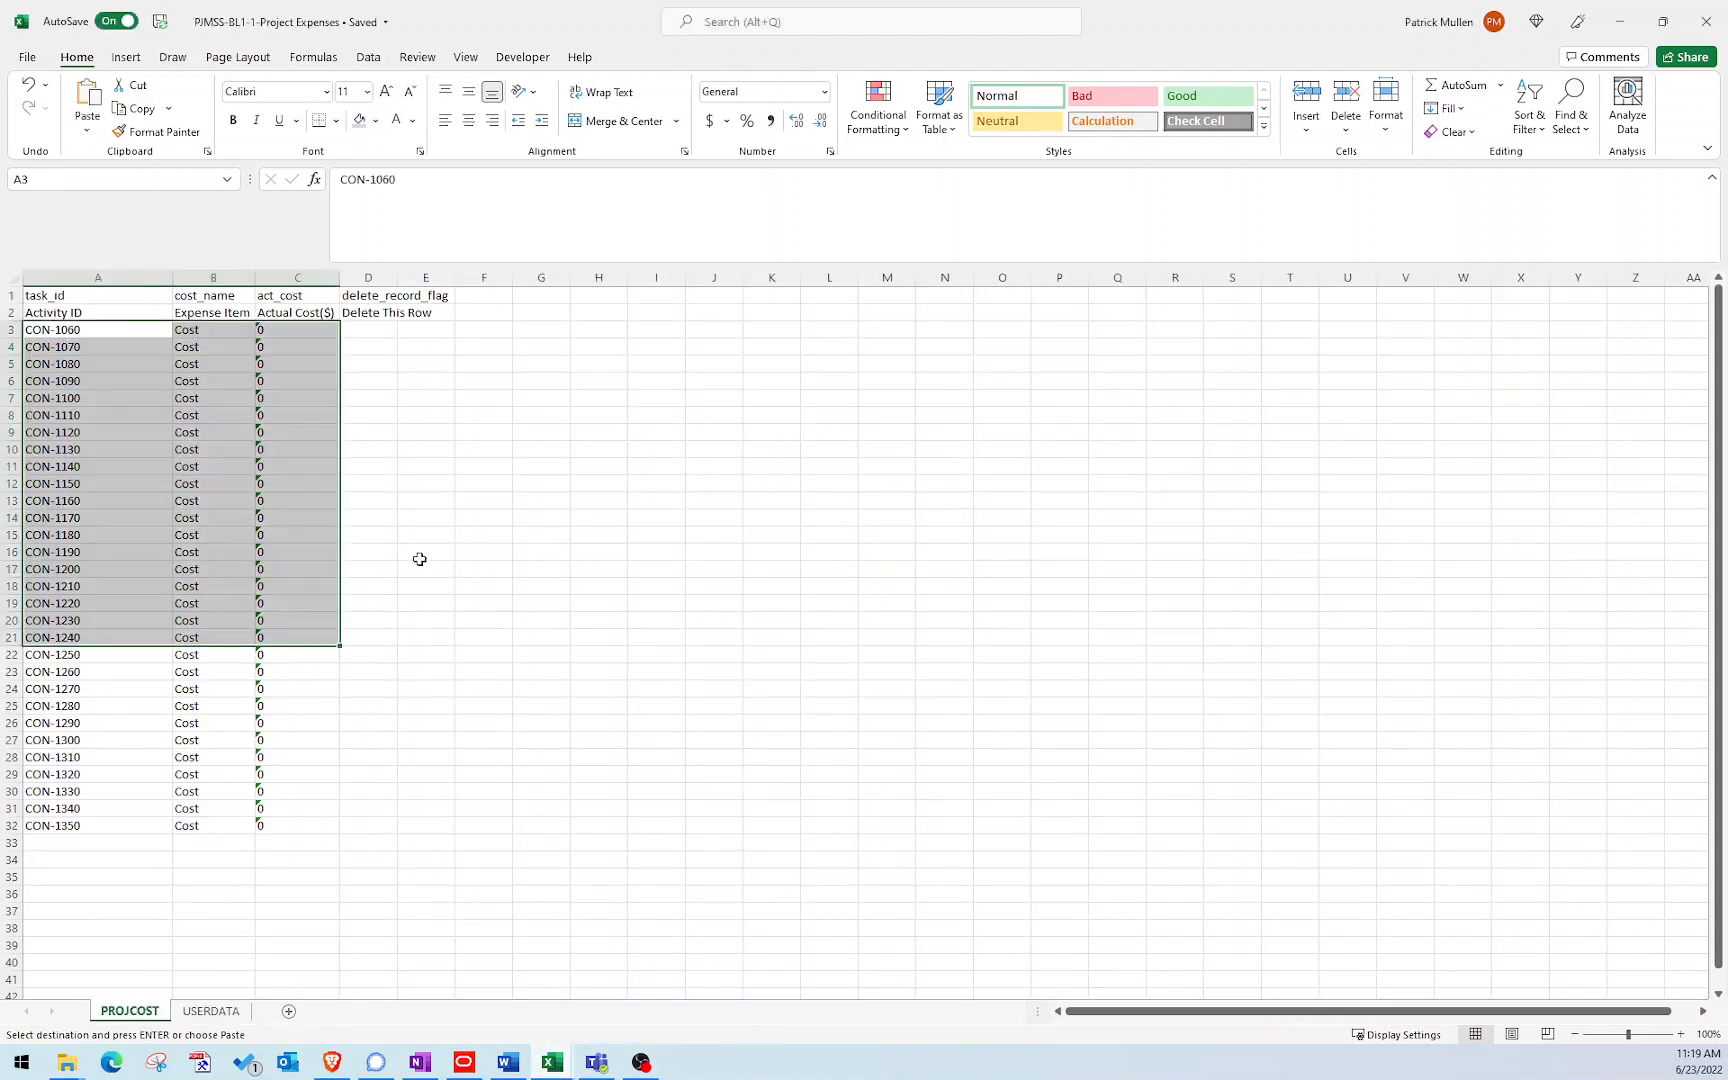
click(426, 552)
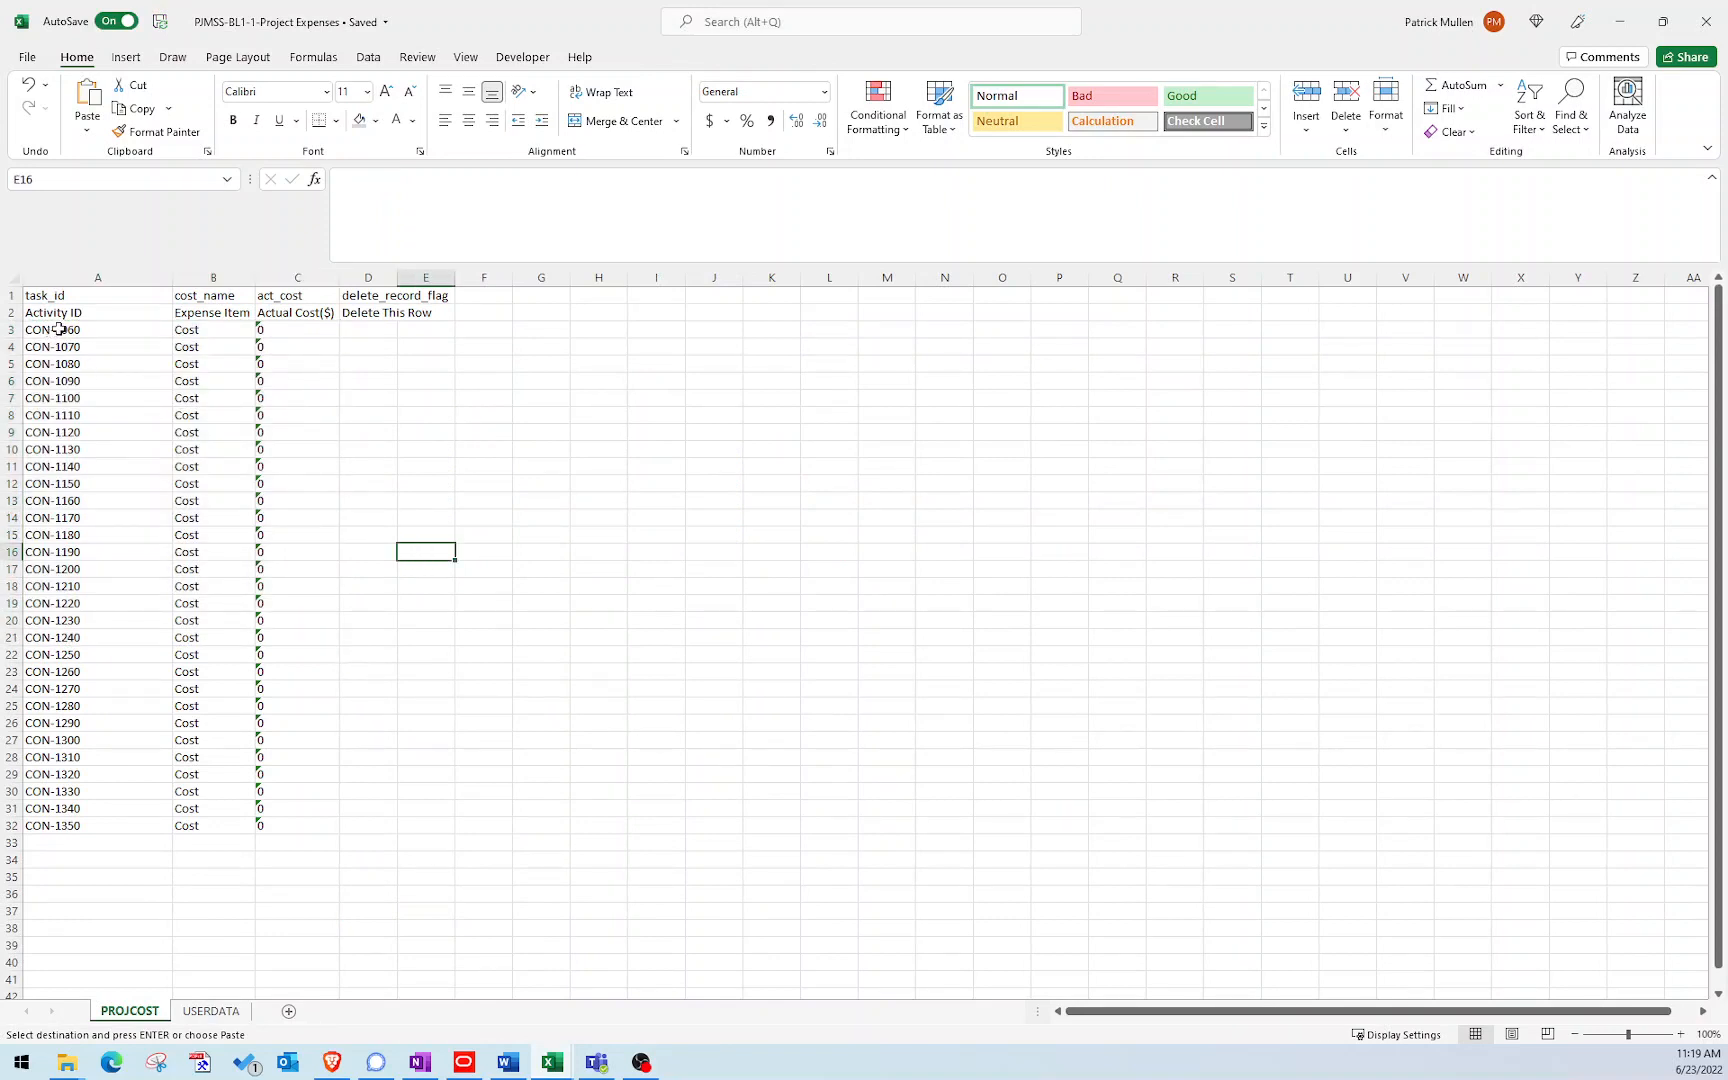
click(12, 346)
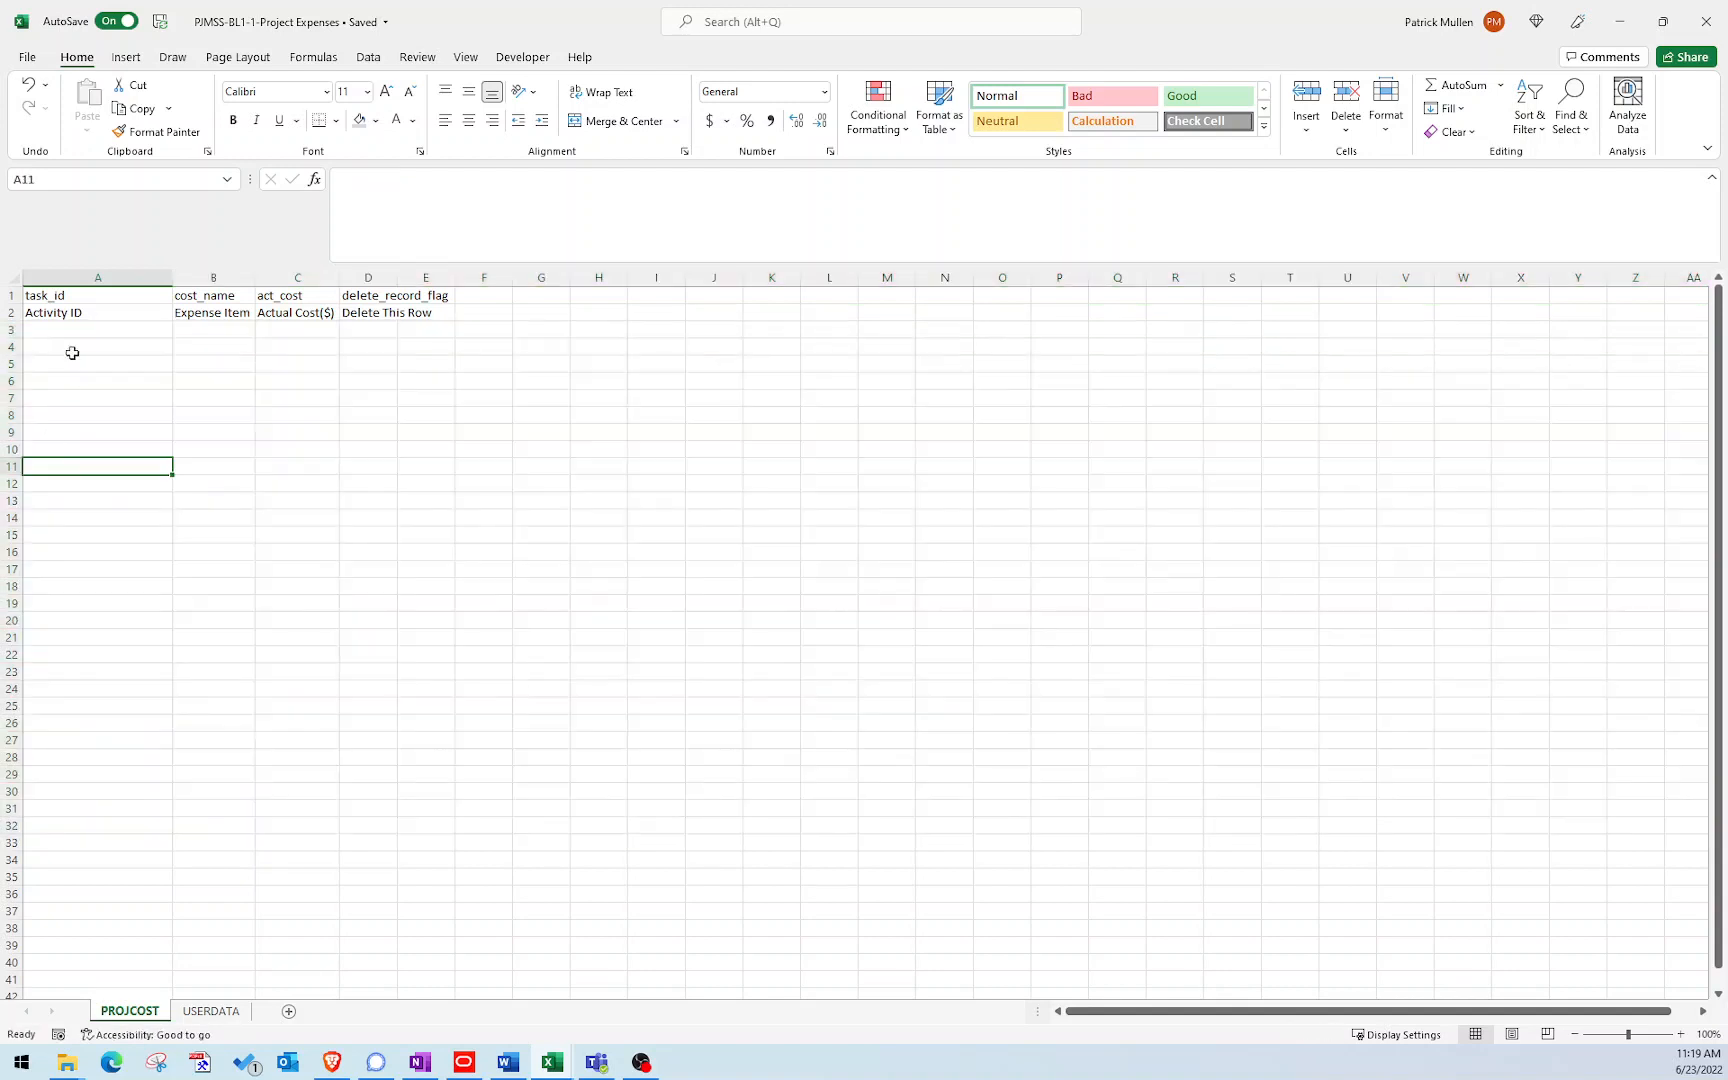
click(96, 328)
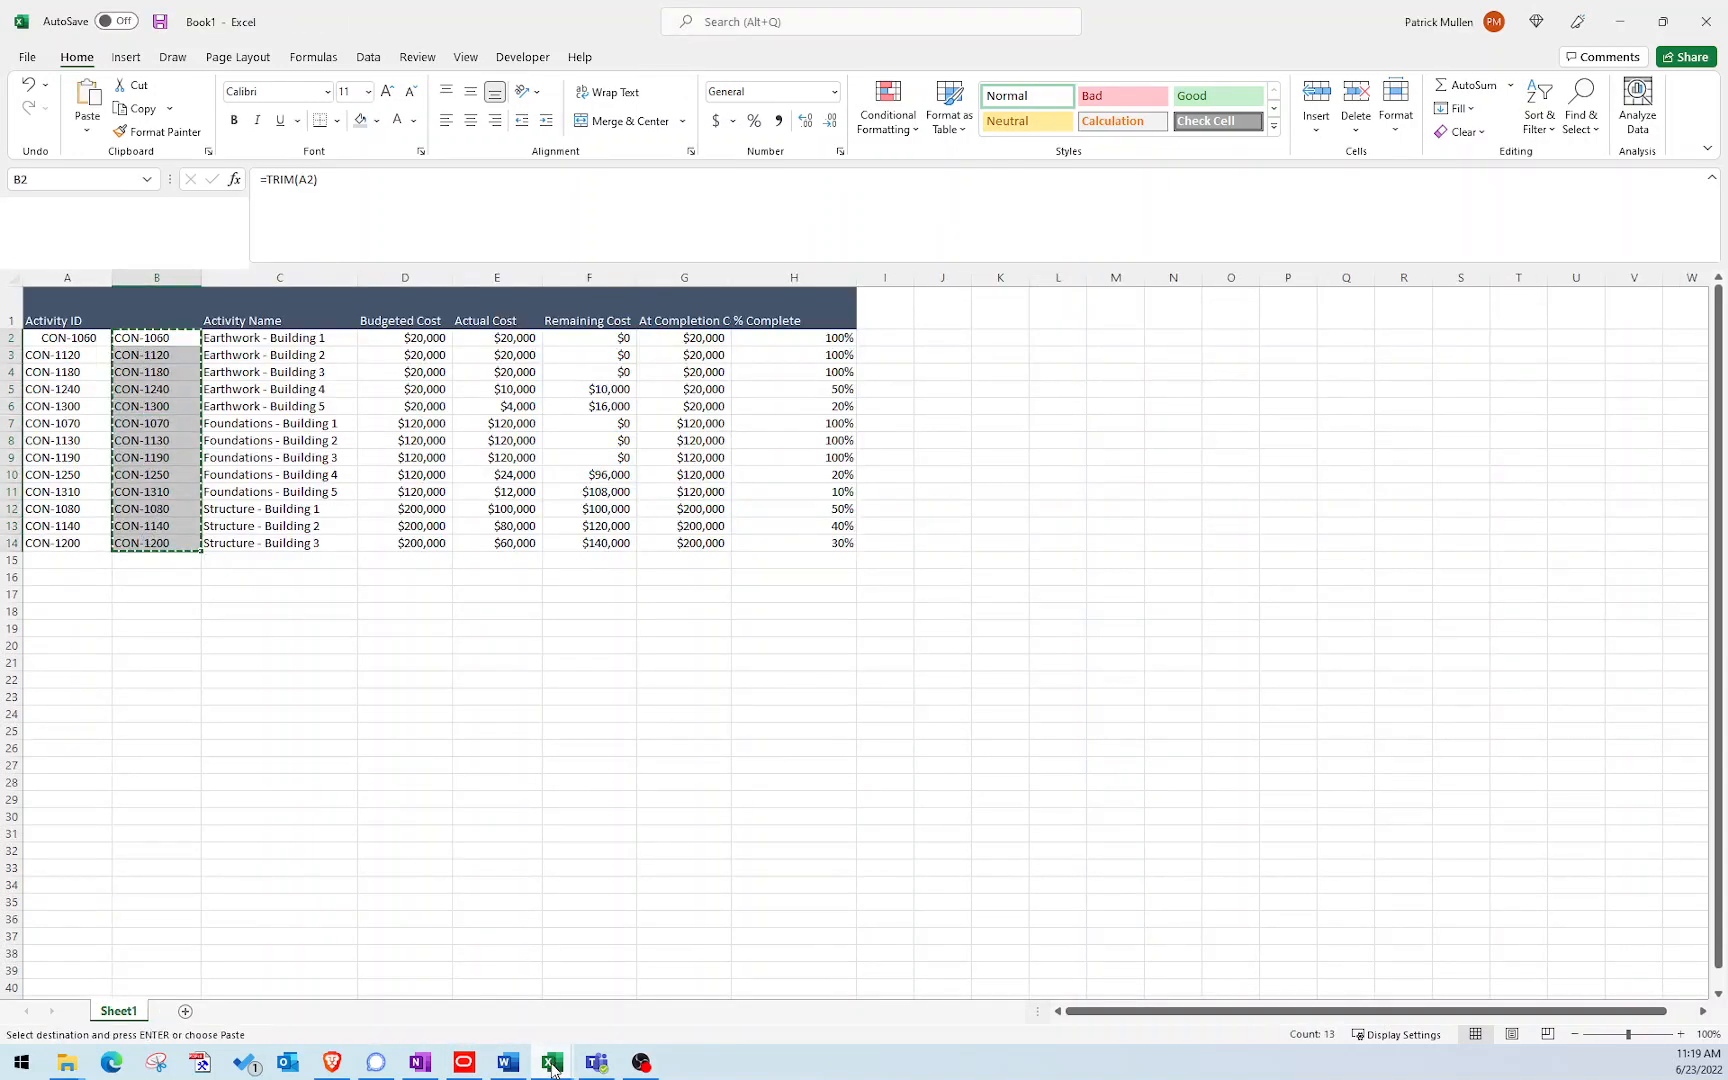
Paste the 13 trimmed Activity IDs into the template from A3 as plain values.
click(552, 1062)
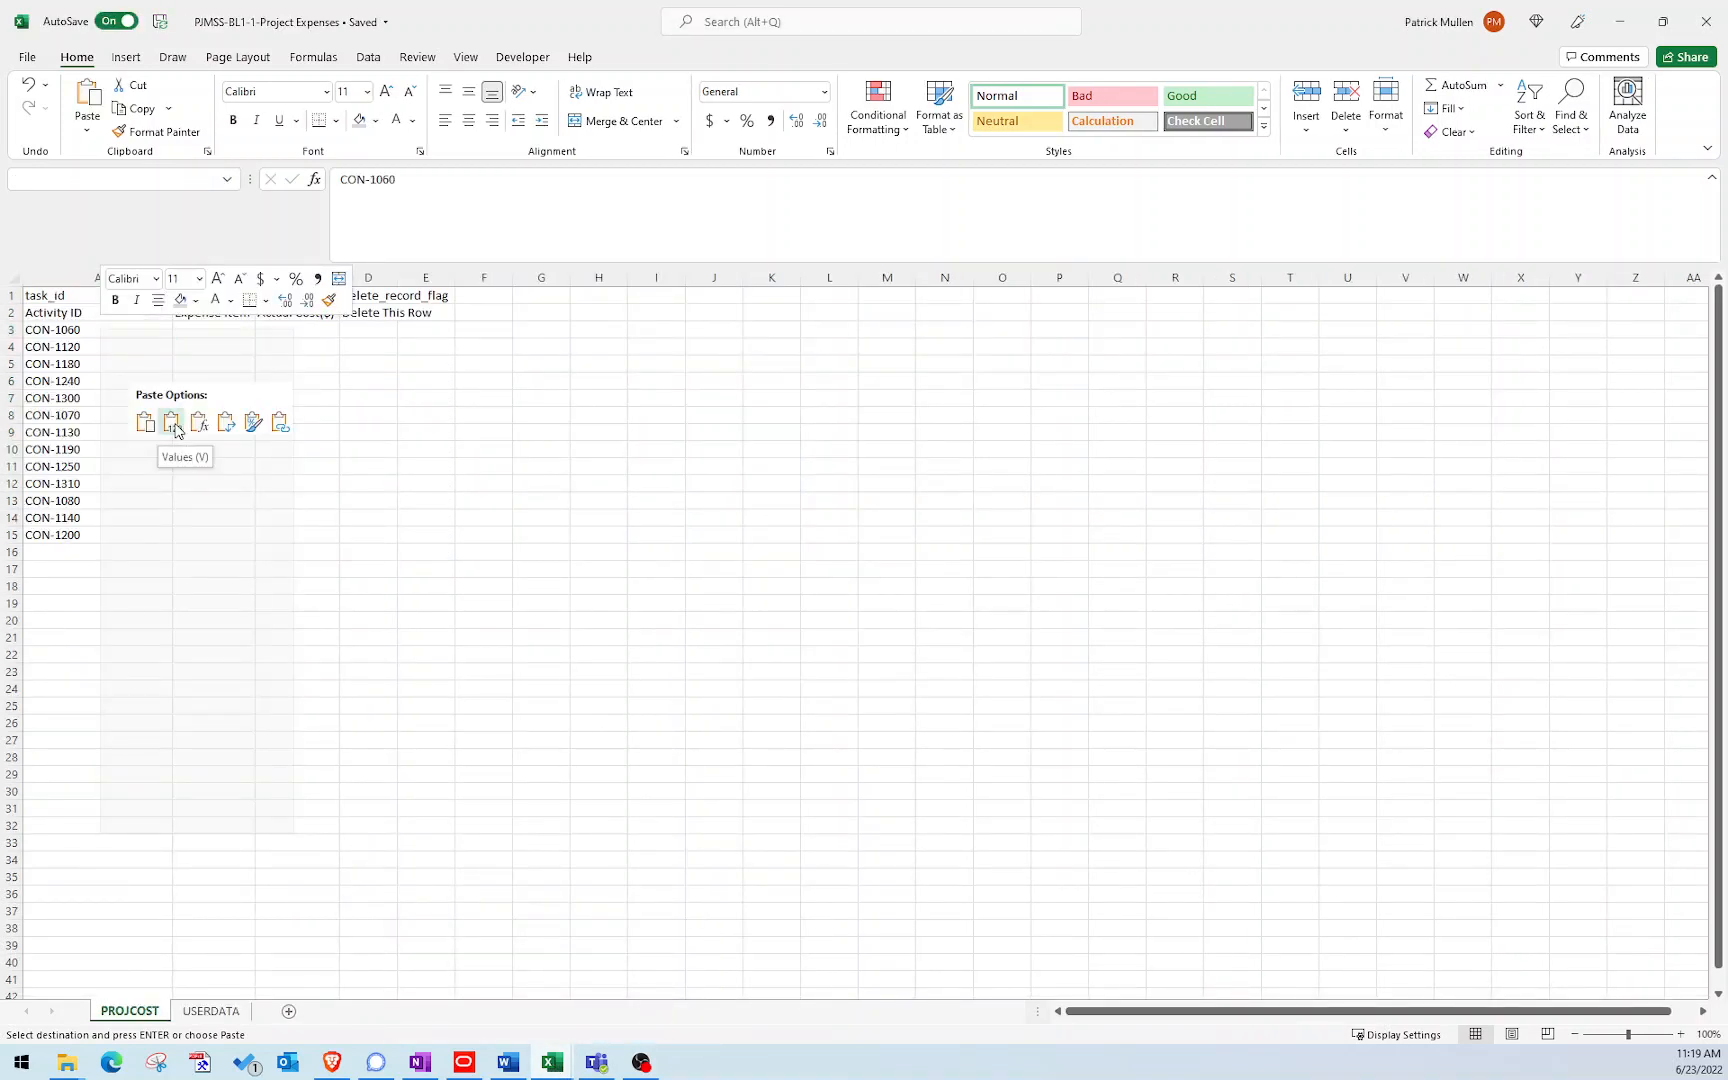
click(172, 422)
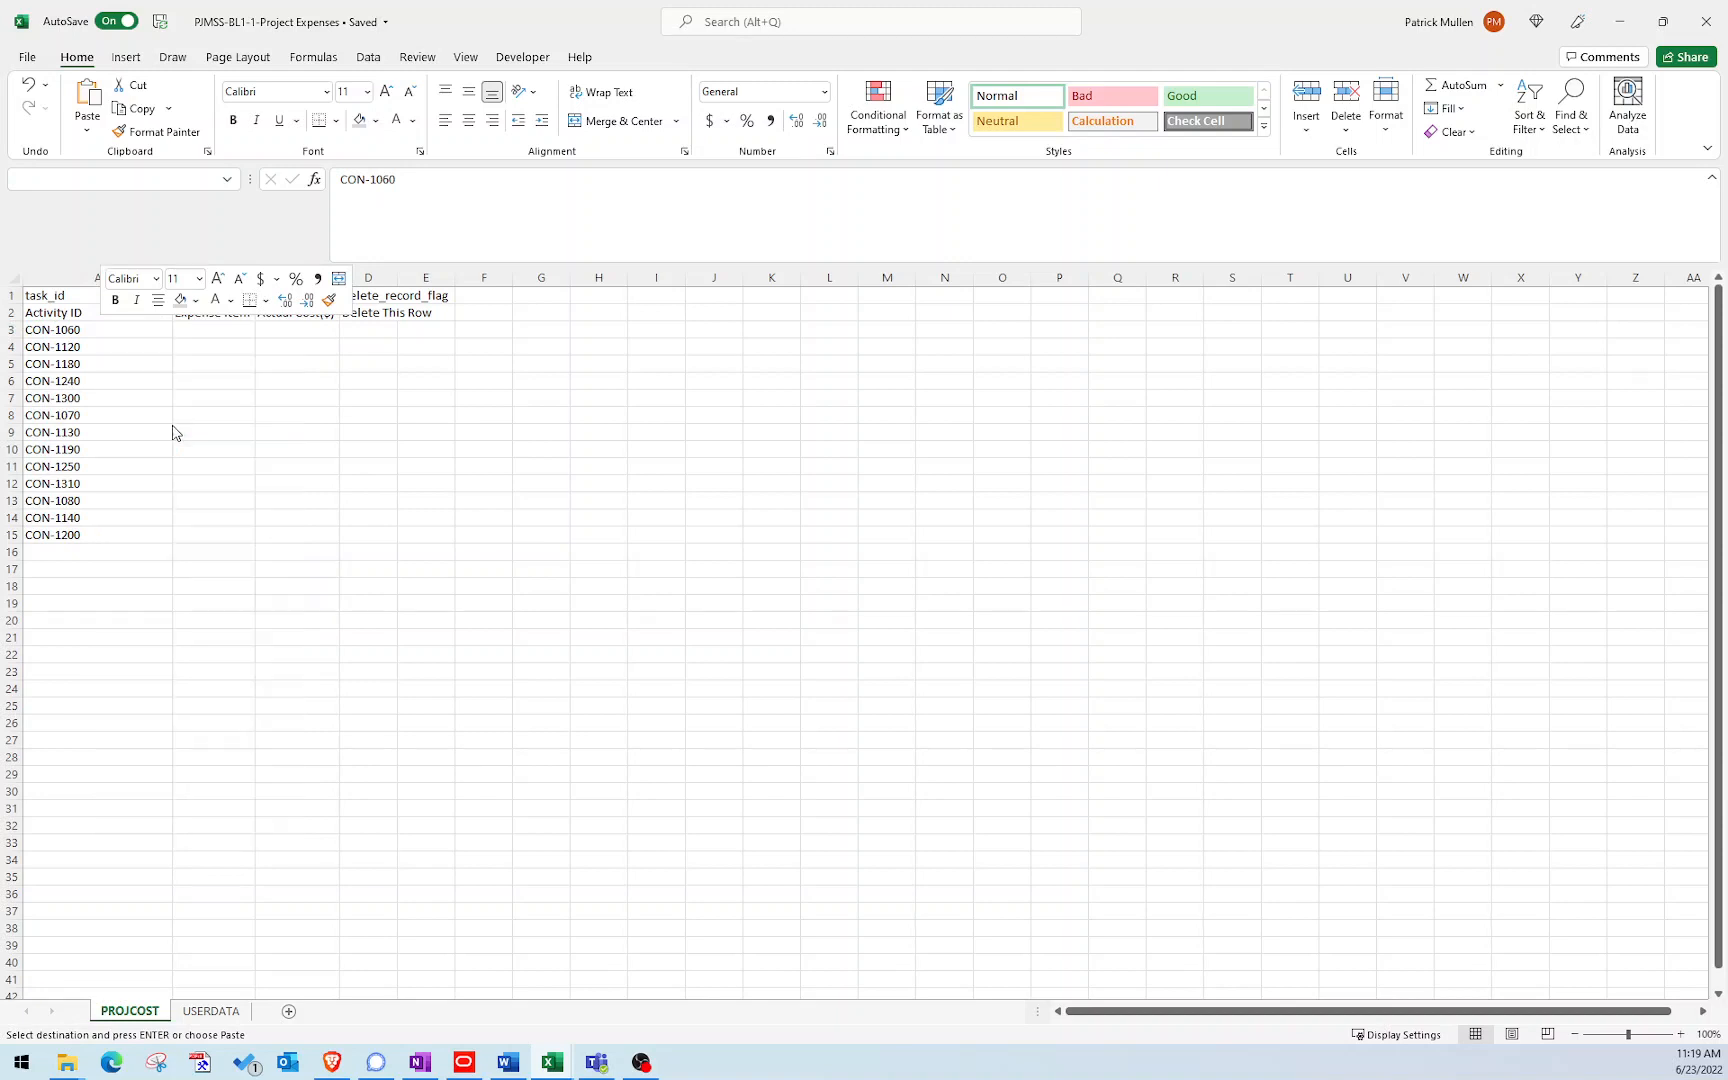
click(96, 330)
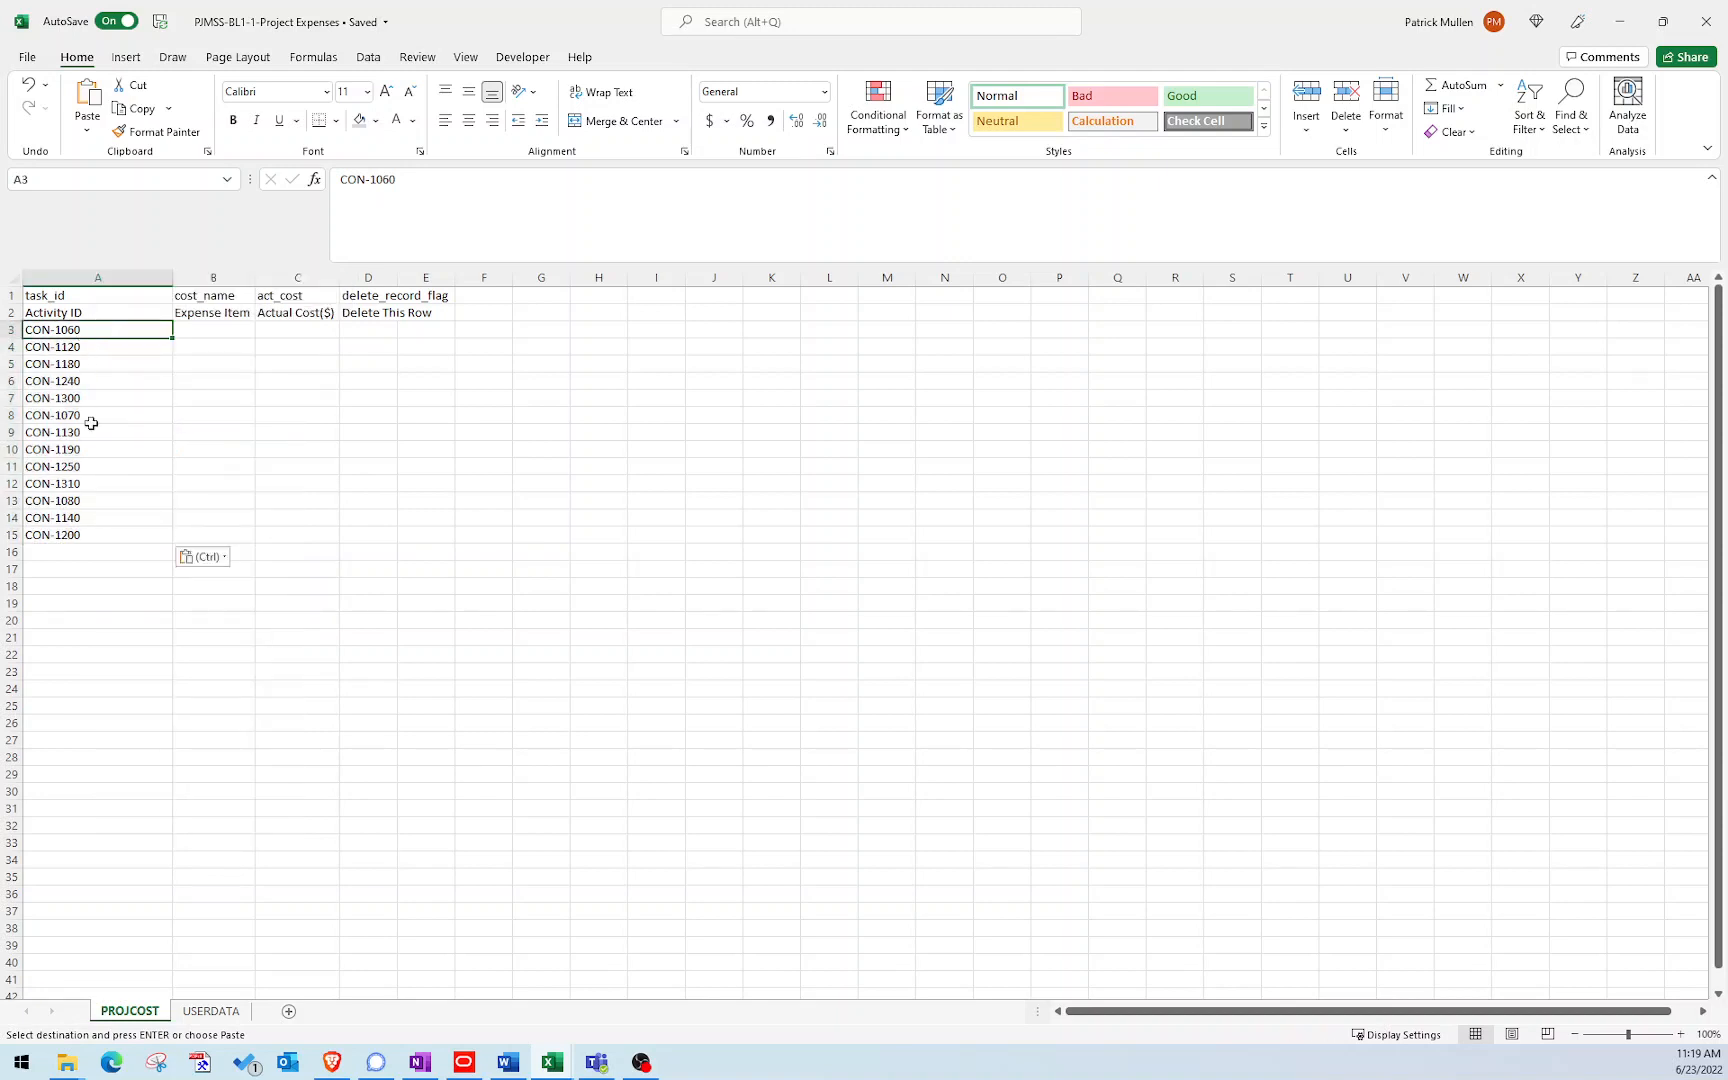
mouse_move(152, 506)
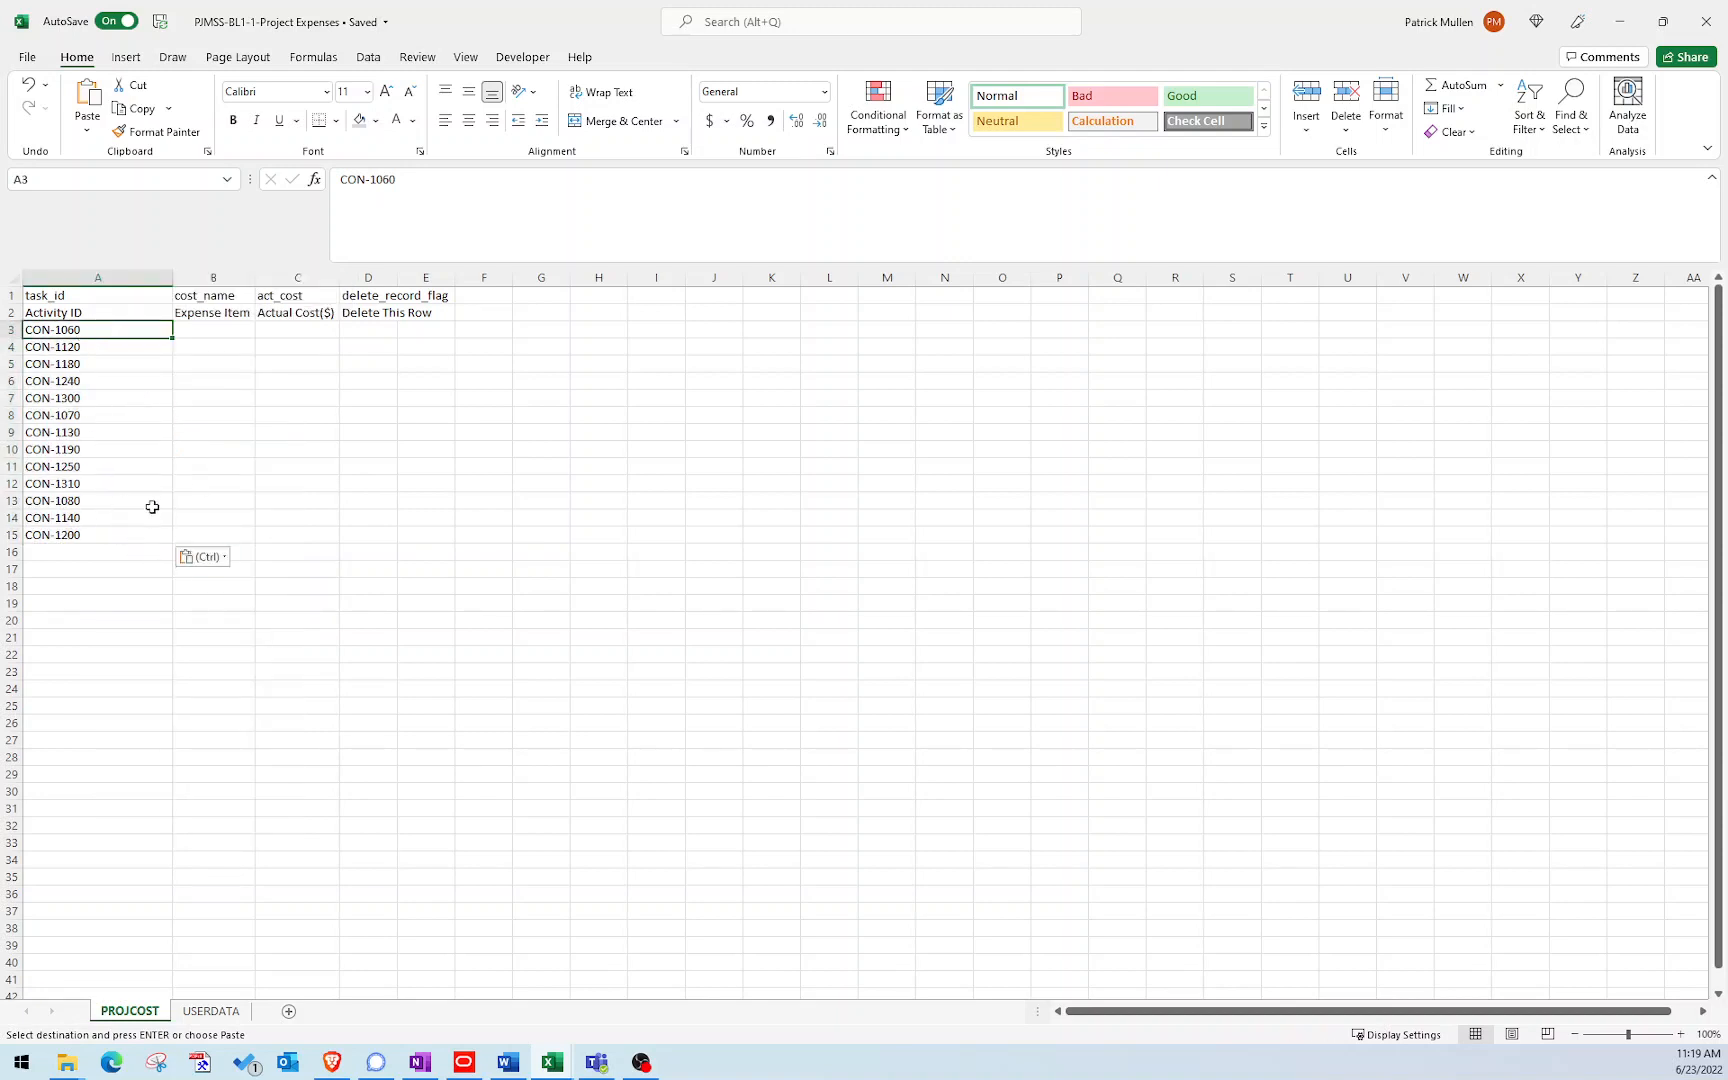
mouse_move(164, 440)
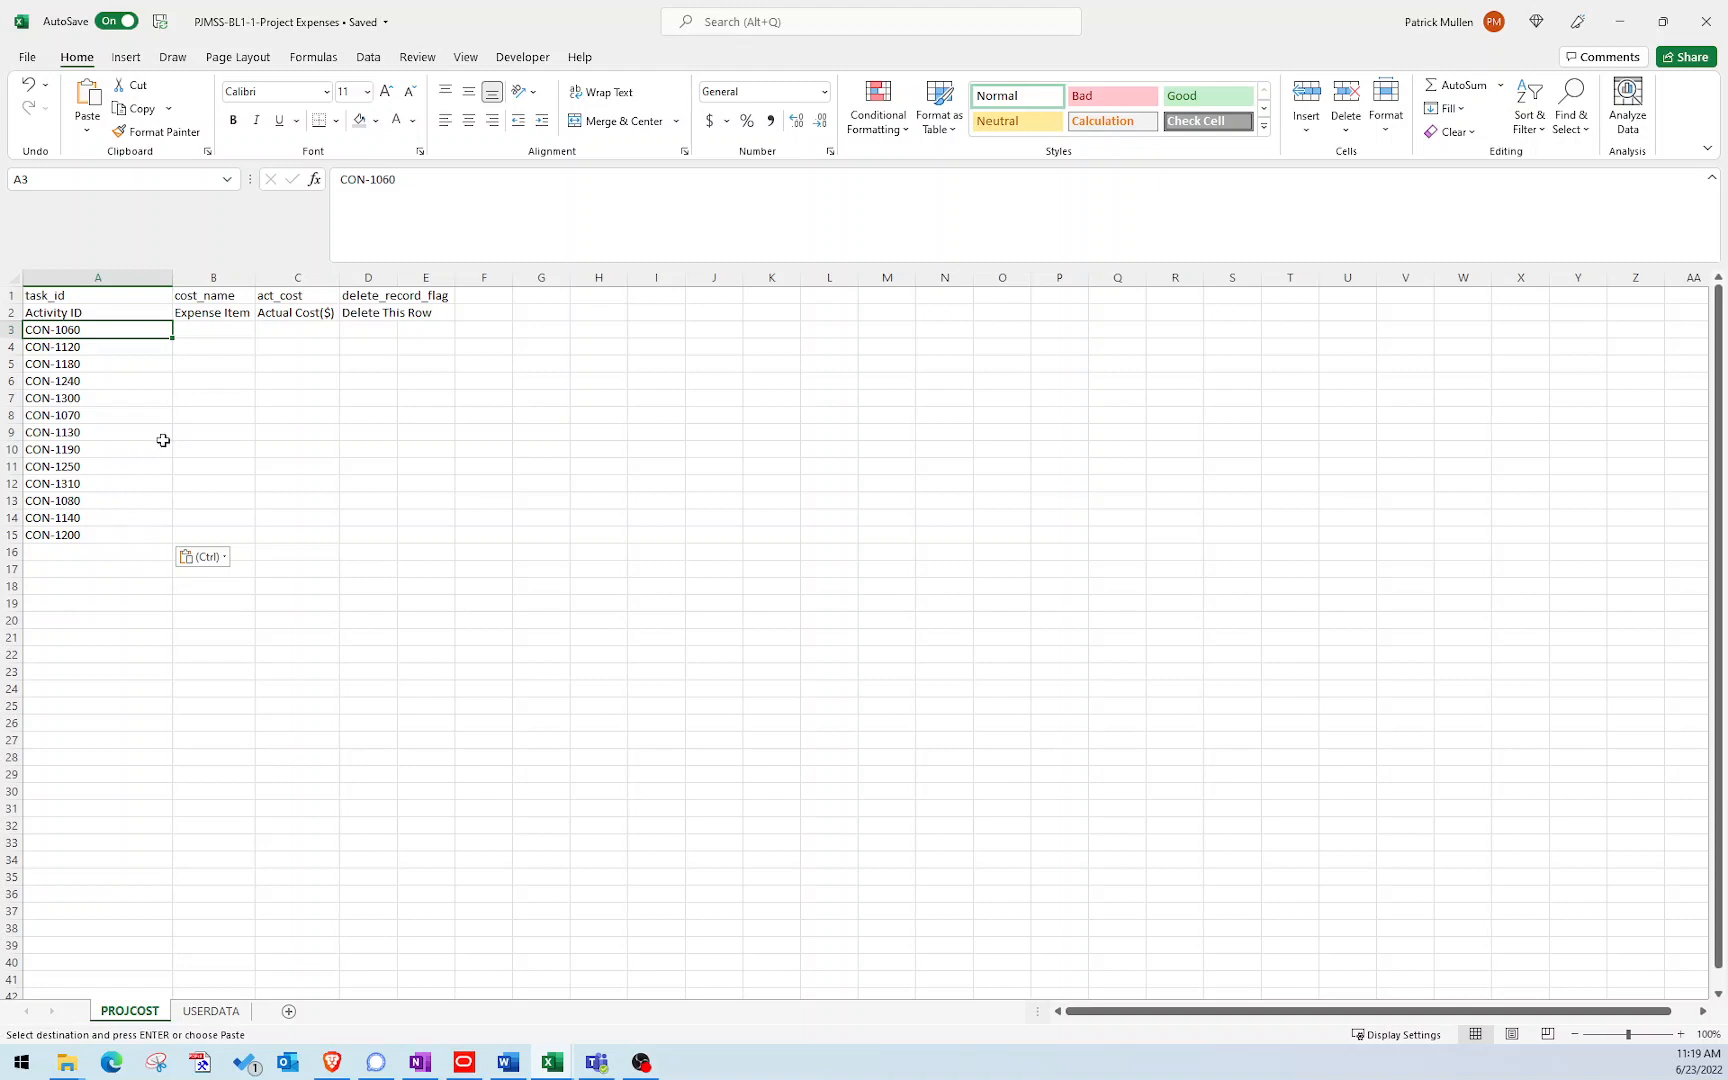
mouse_move(278, 456)
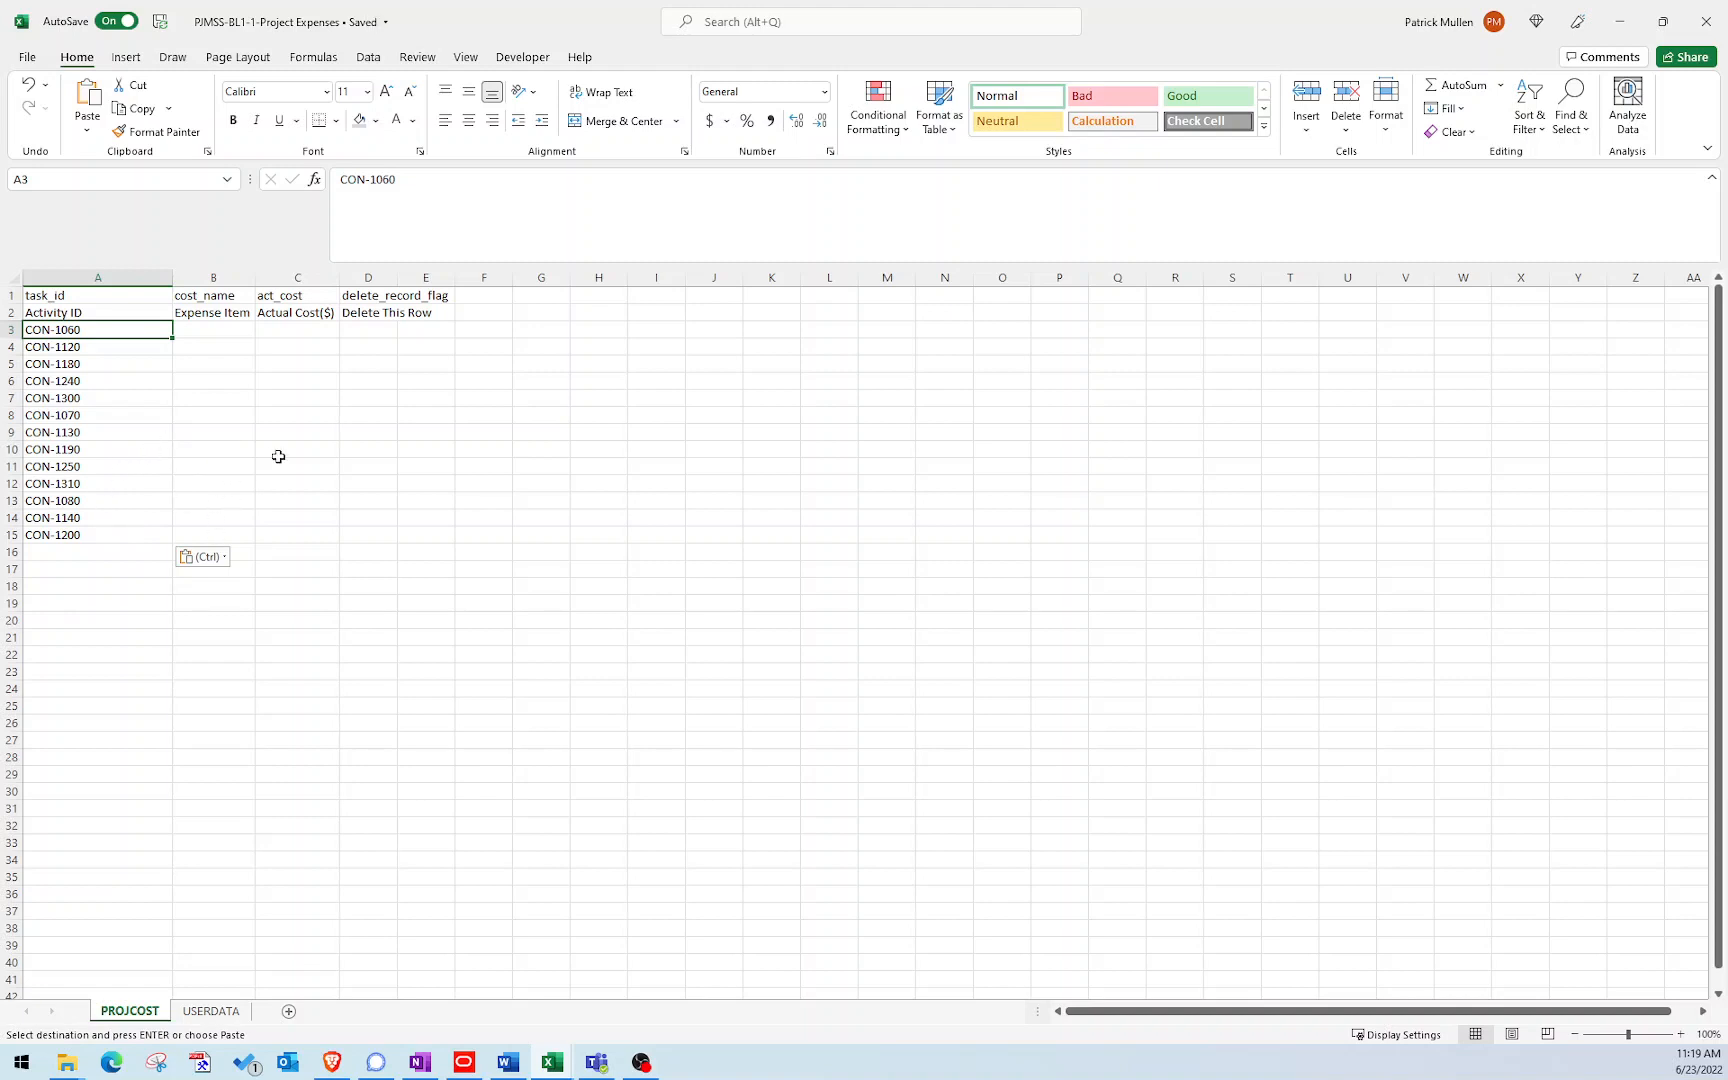
click(212, 328)
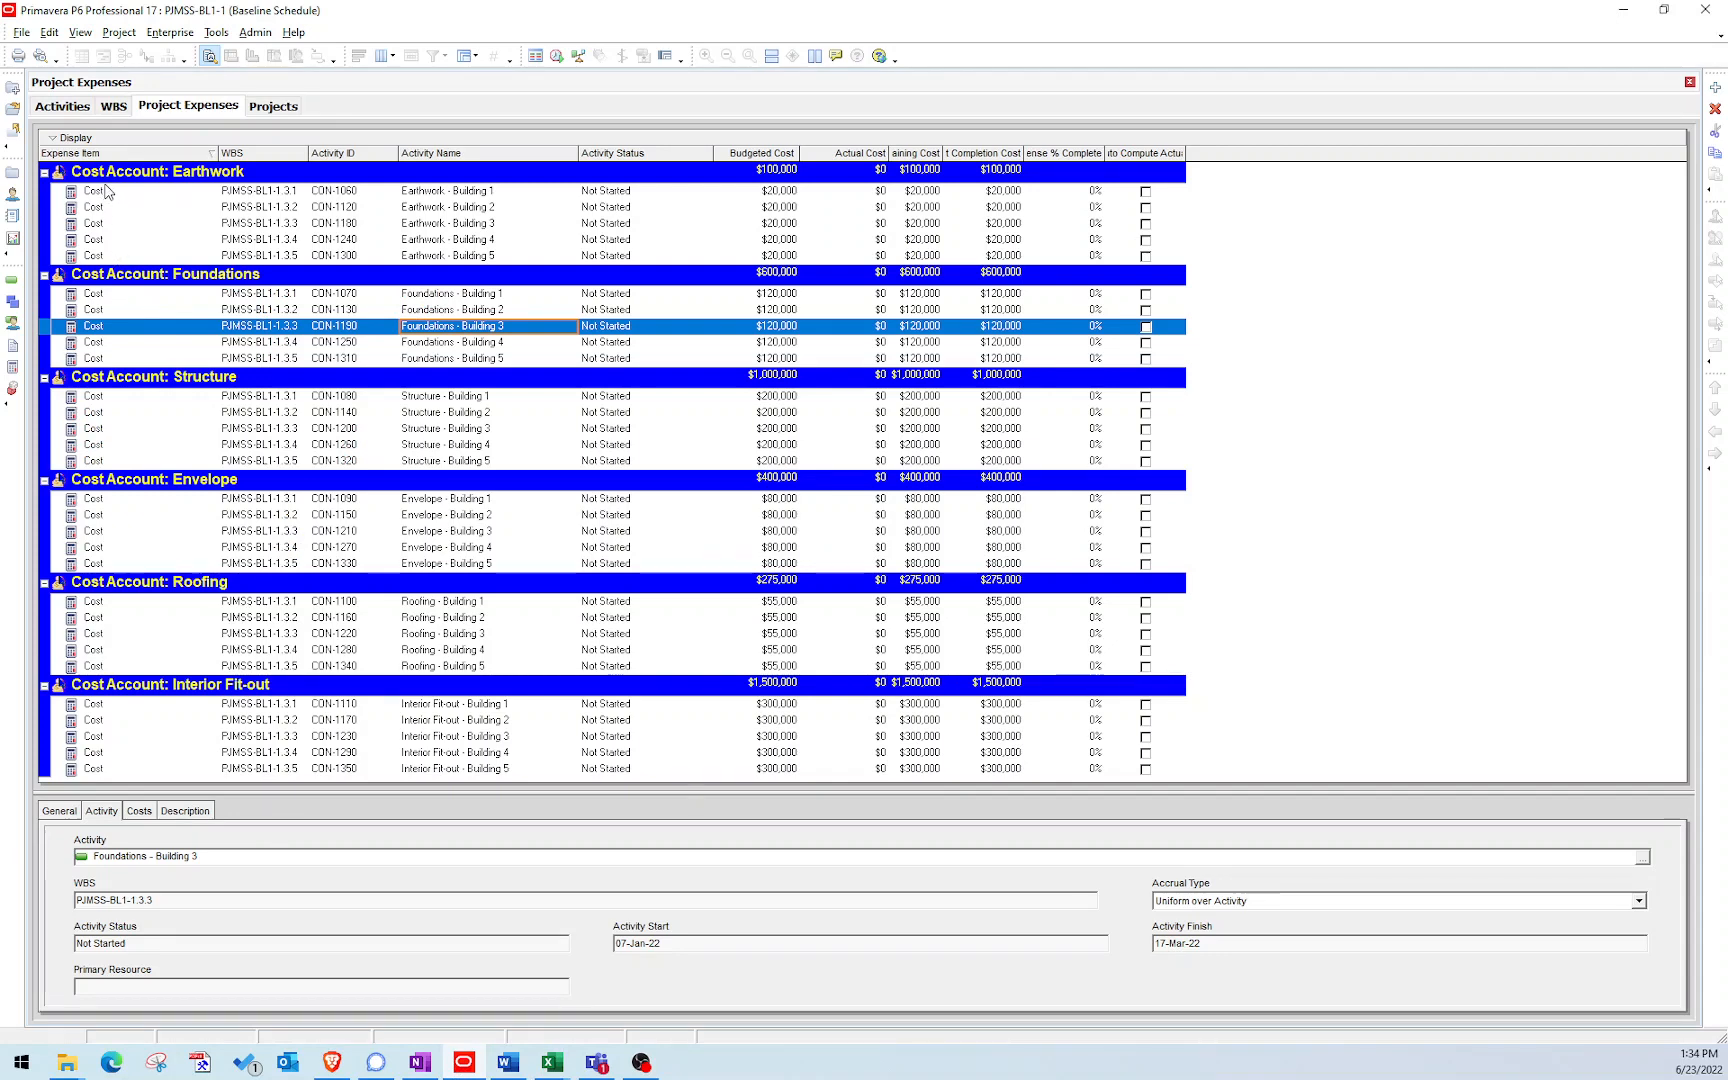
Enter Cost as the expense item in B3 and fill it down for all 13 activities.
click(94, 190)
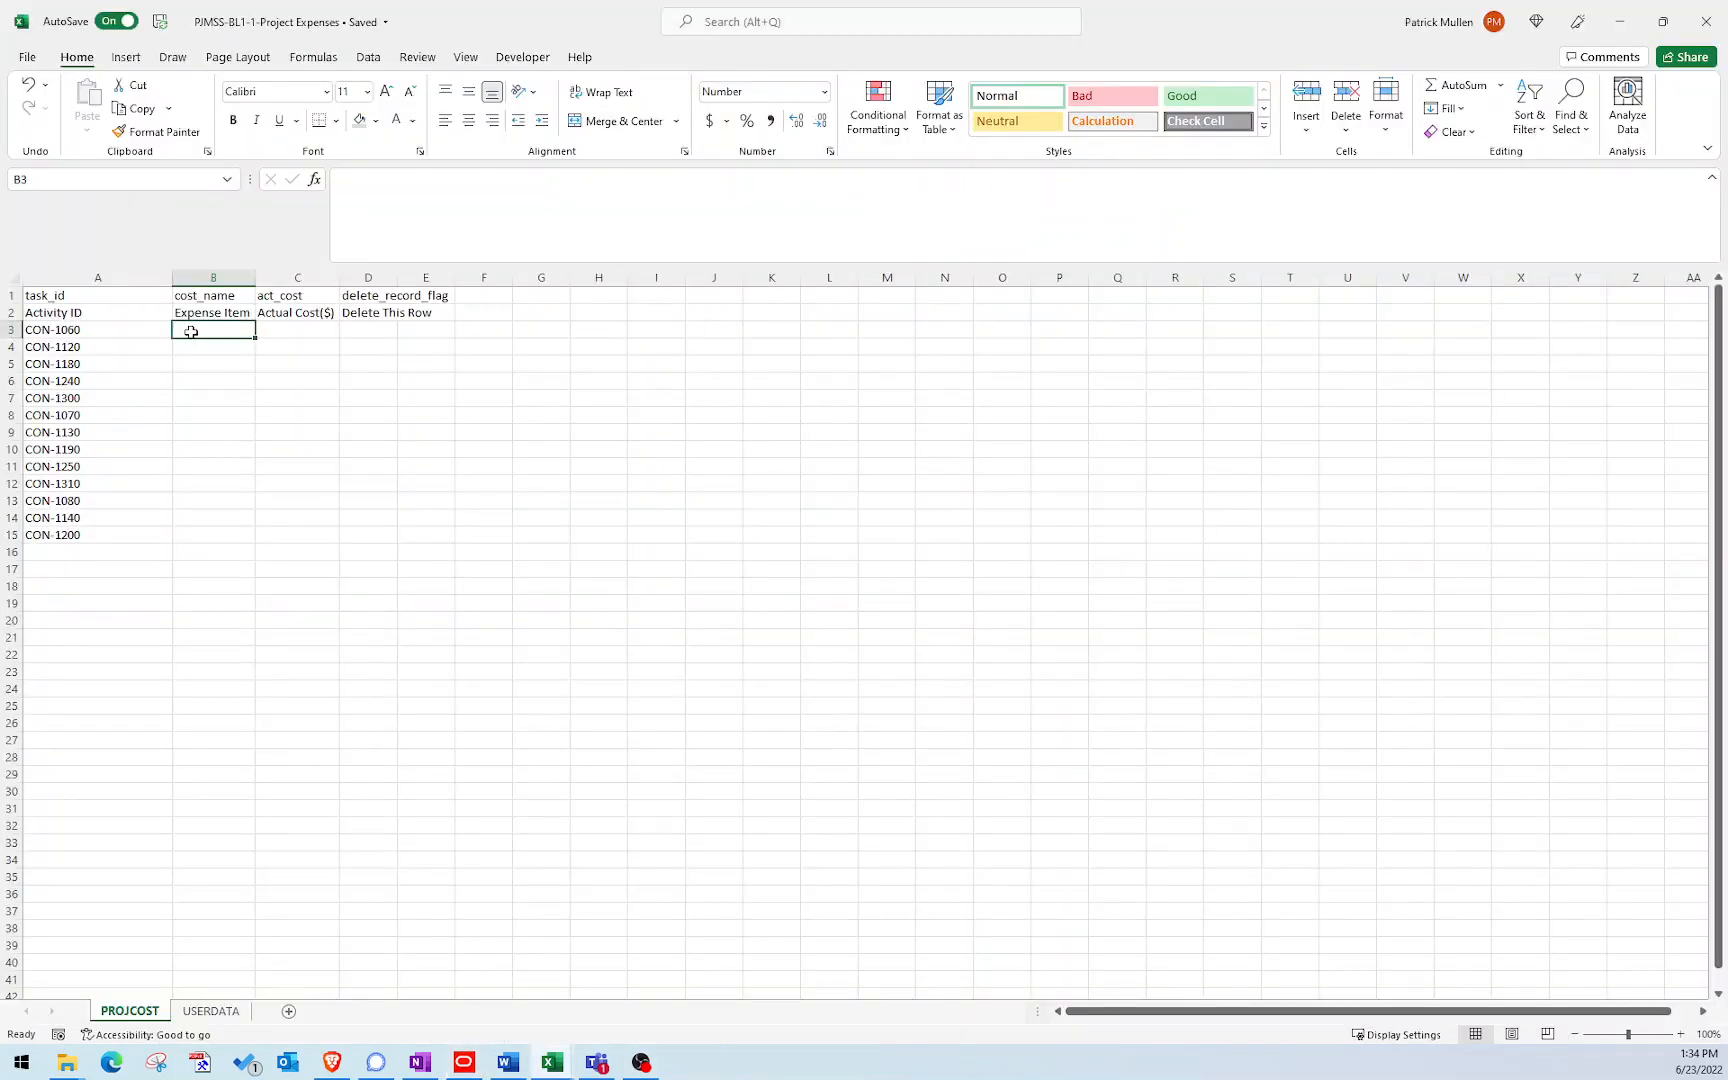
text(Cost_name)
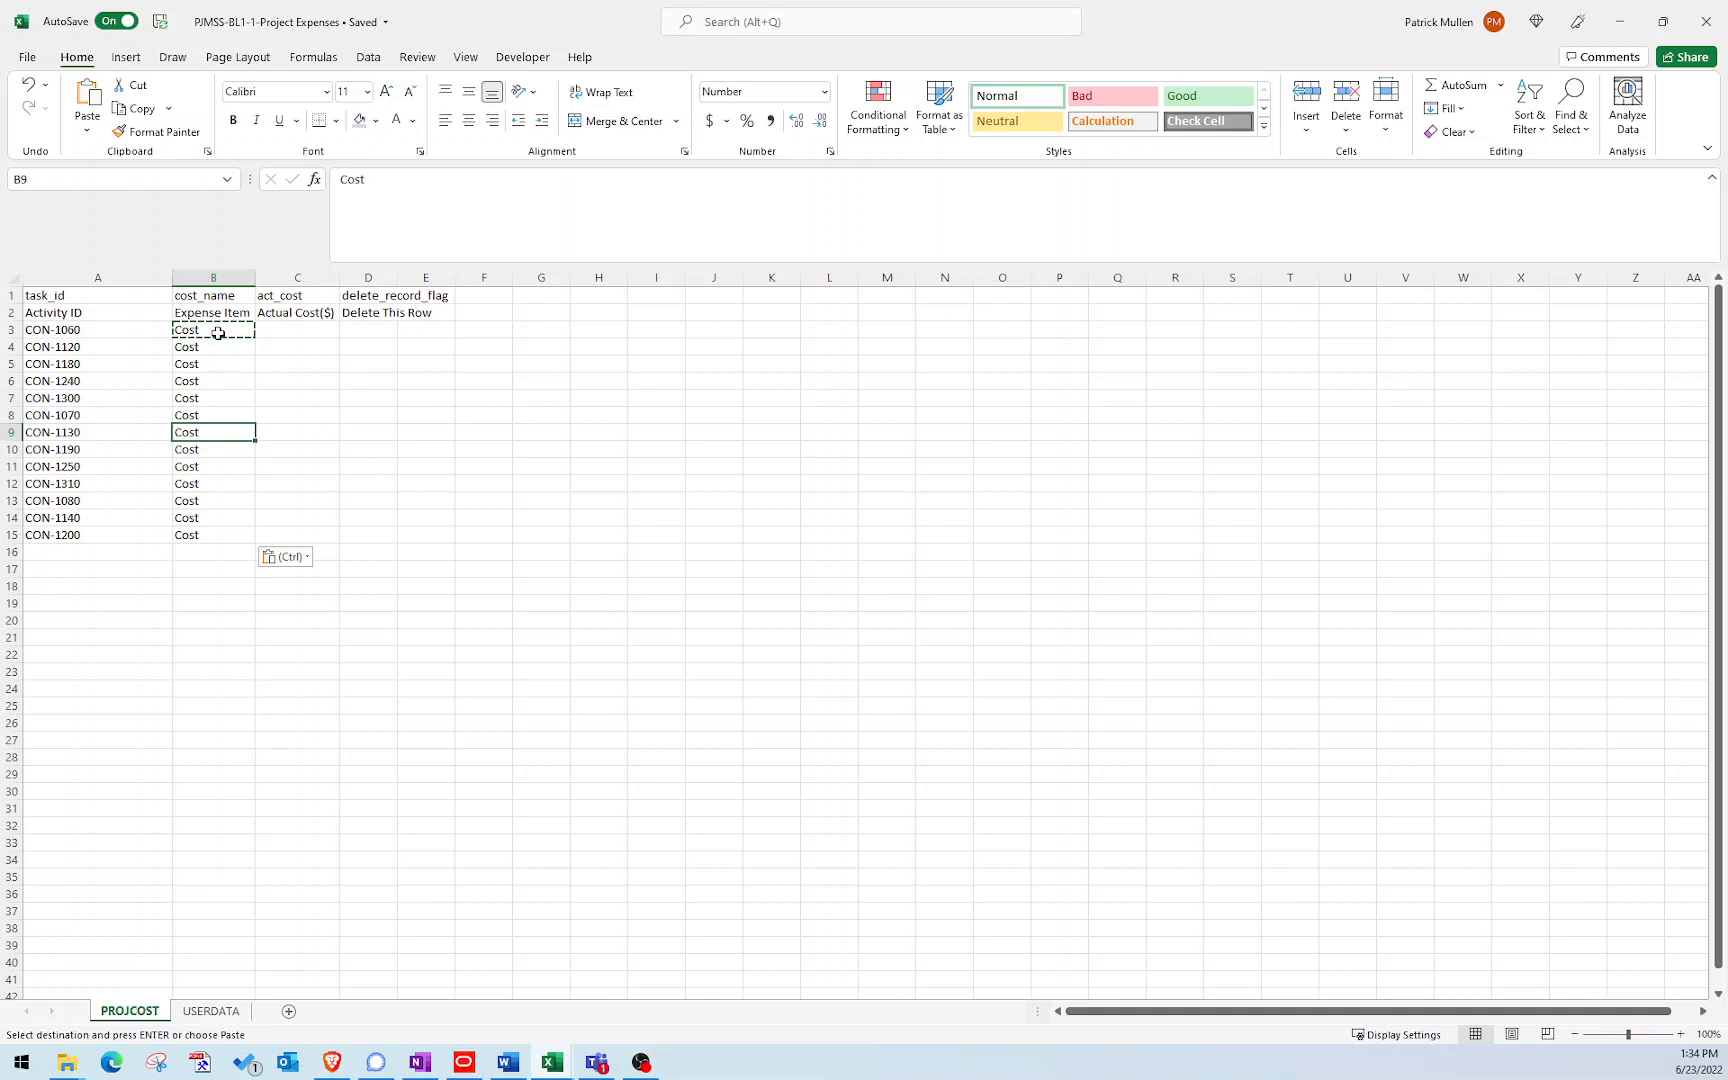
drag(212, 330, 212, 500)
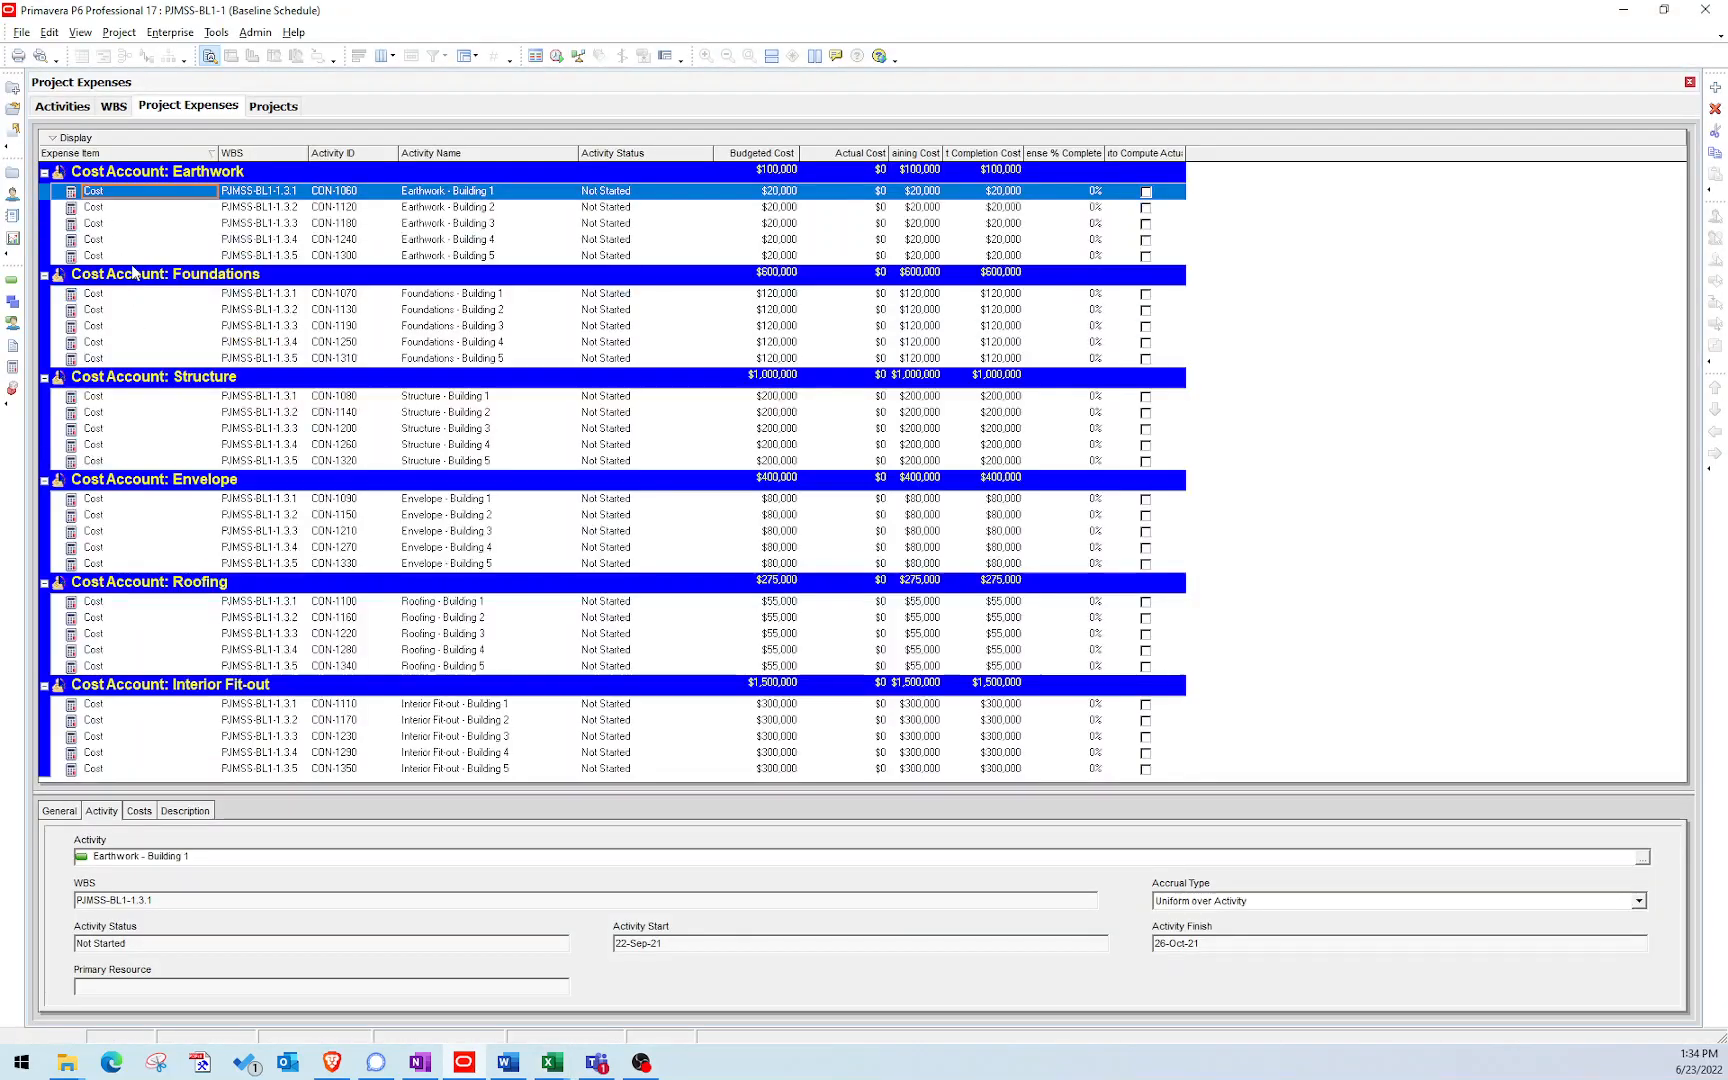
click(94, 222)
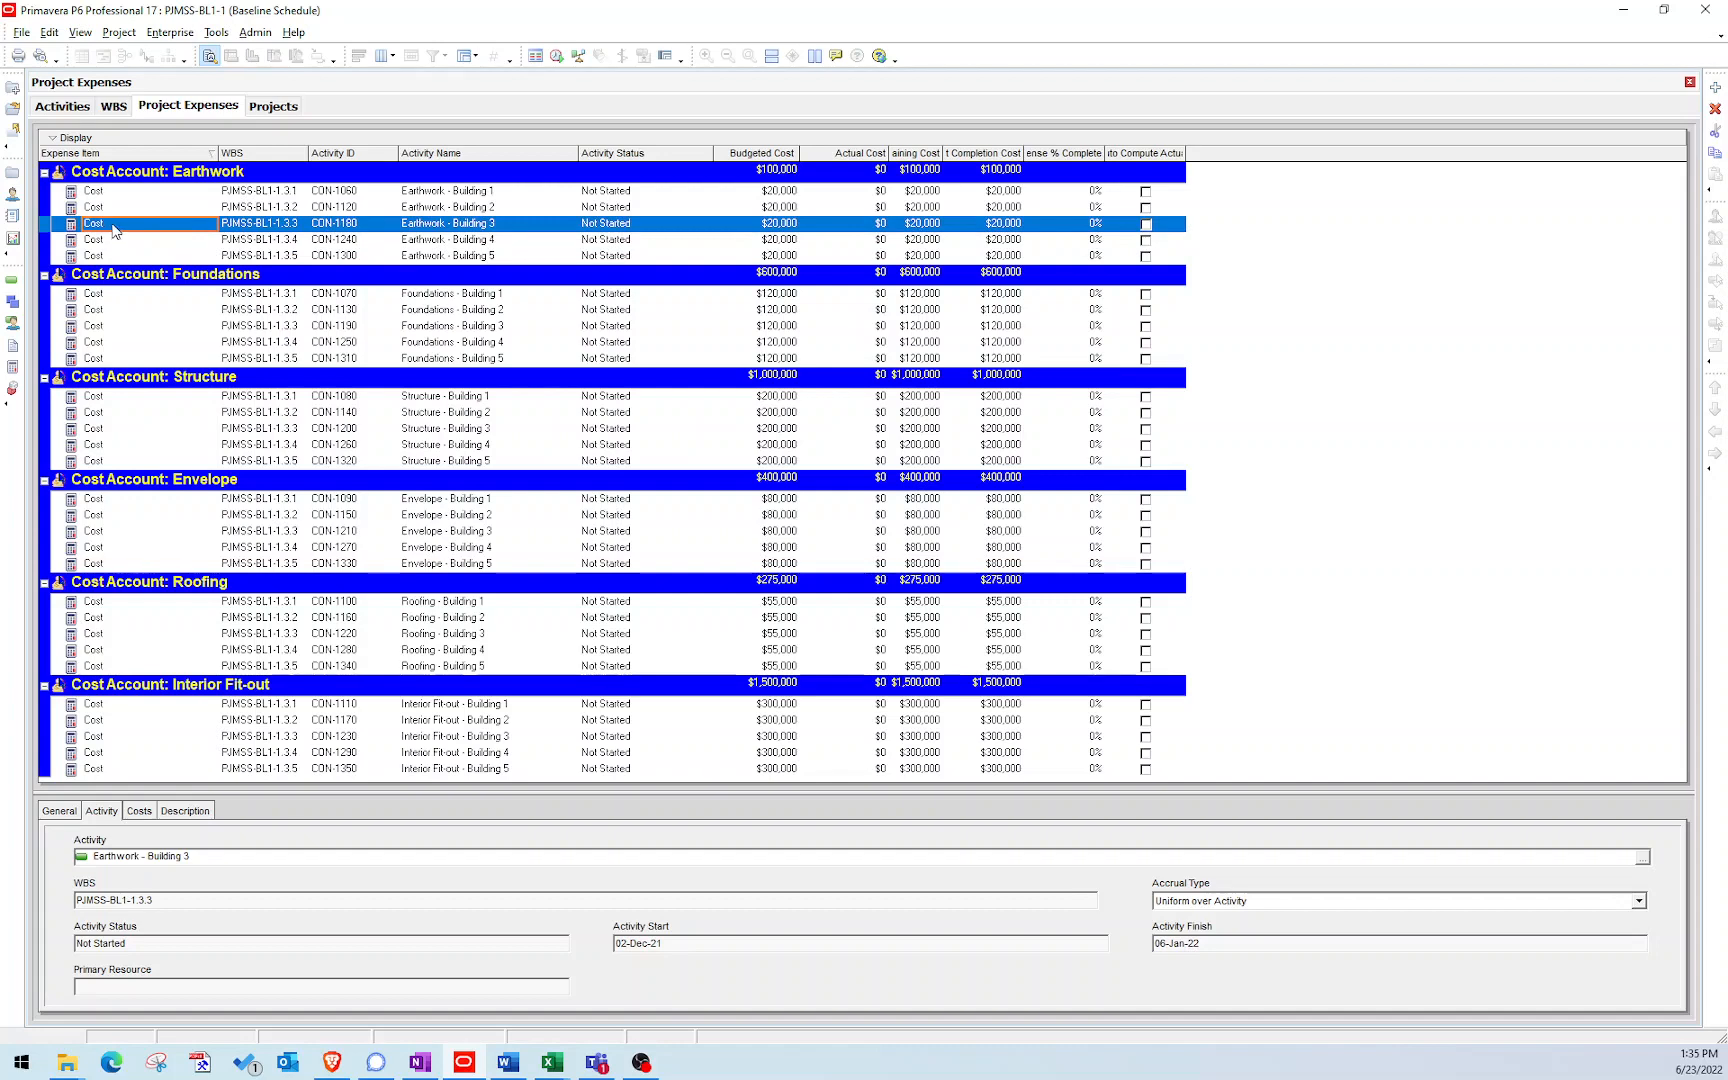
mouse_move(1474, 16)
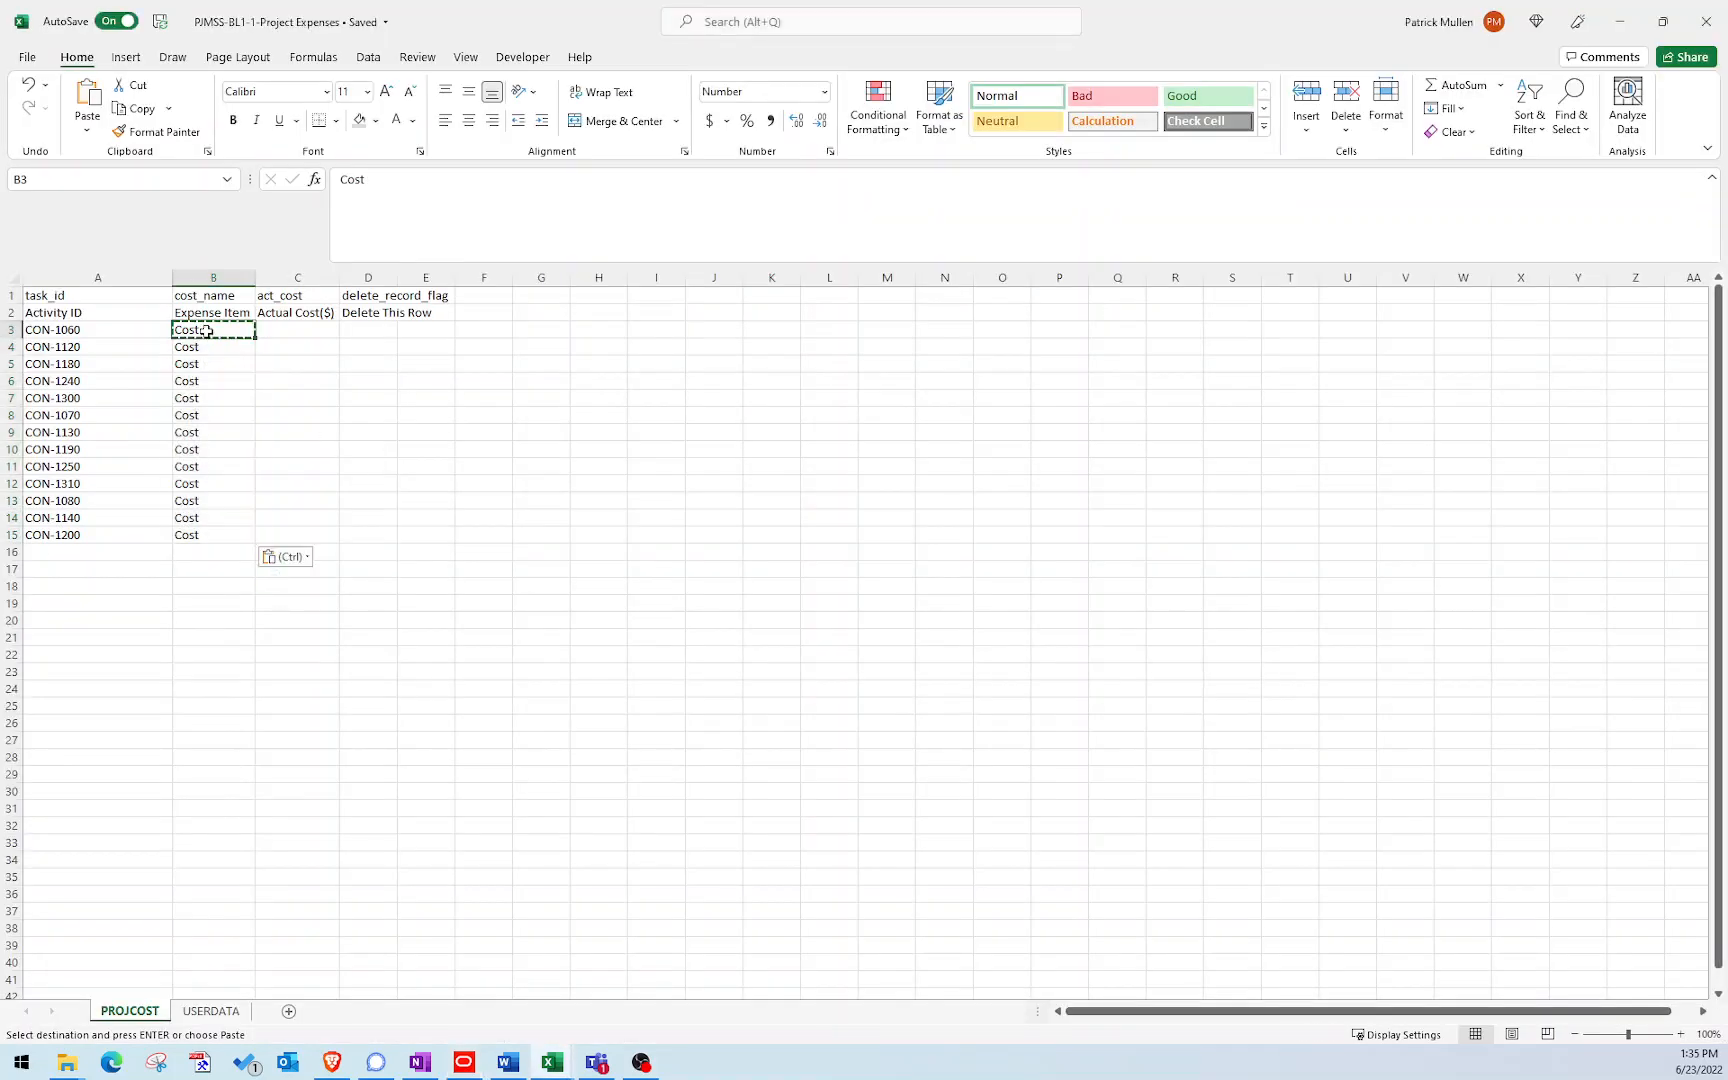
drag(296, 330, 296, 518)
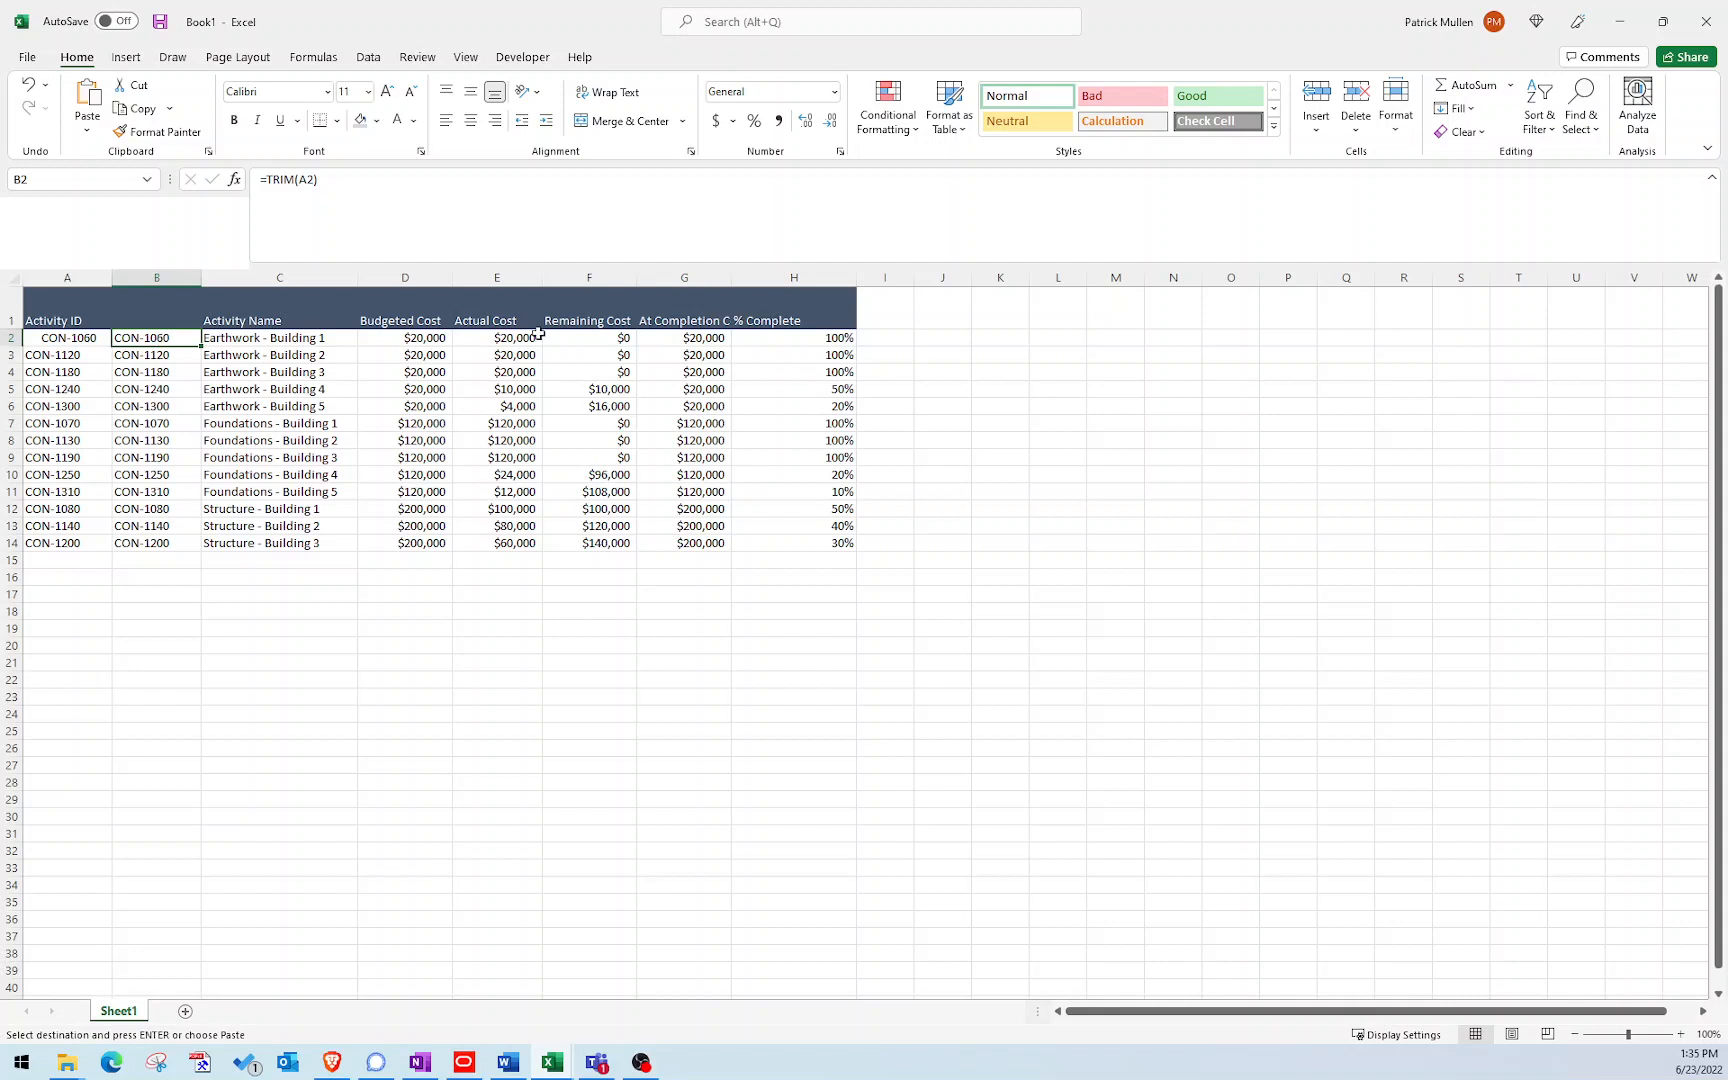
Copy Book1's Actual Cost values E2:E14 and paste them as values into the template from C3.
click(496, 338)
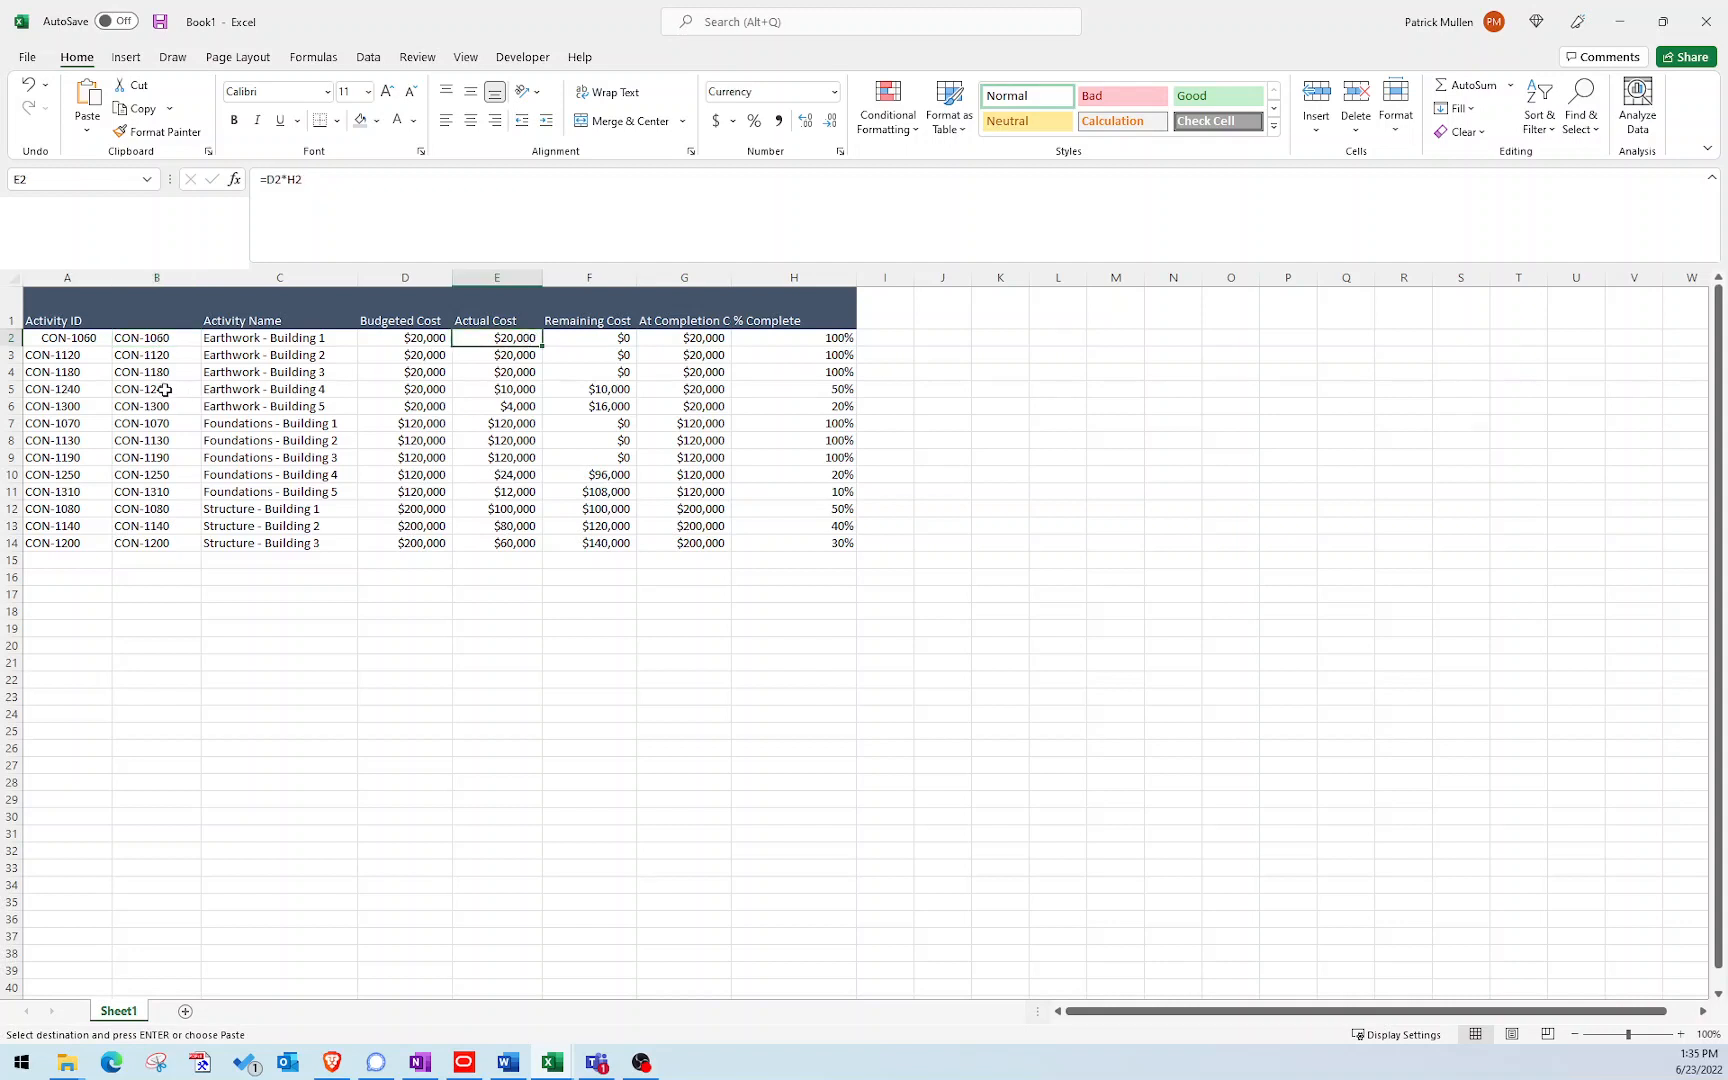
click(496, 388)
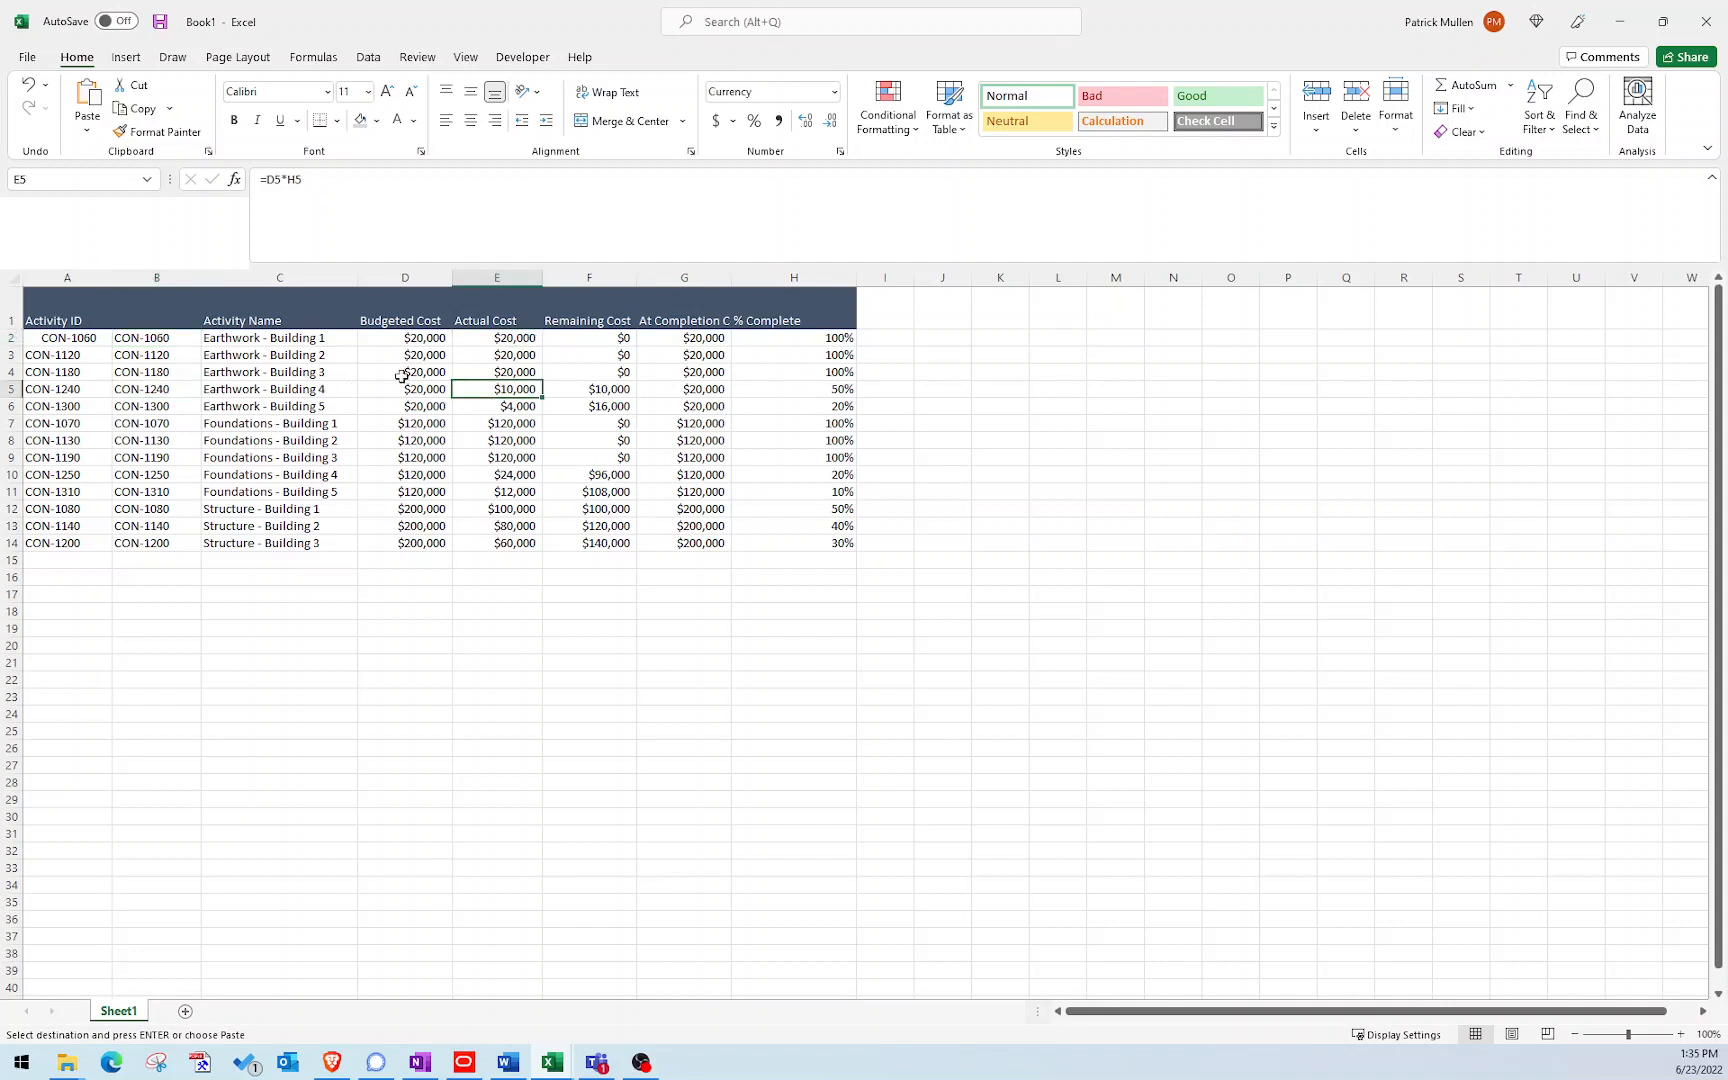
drag(496, 338, 496, 542)
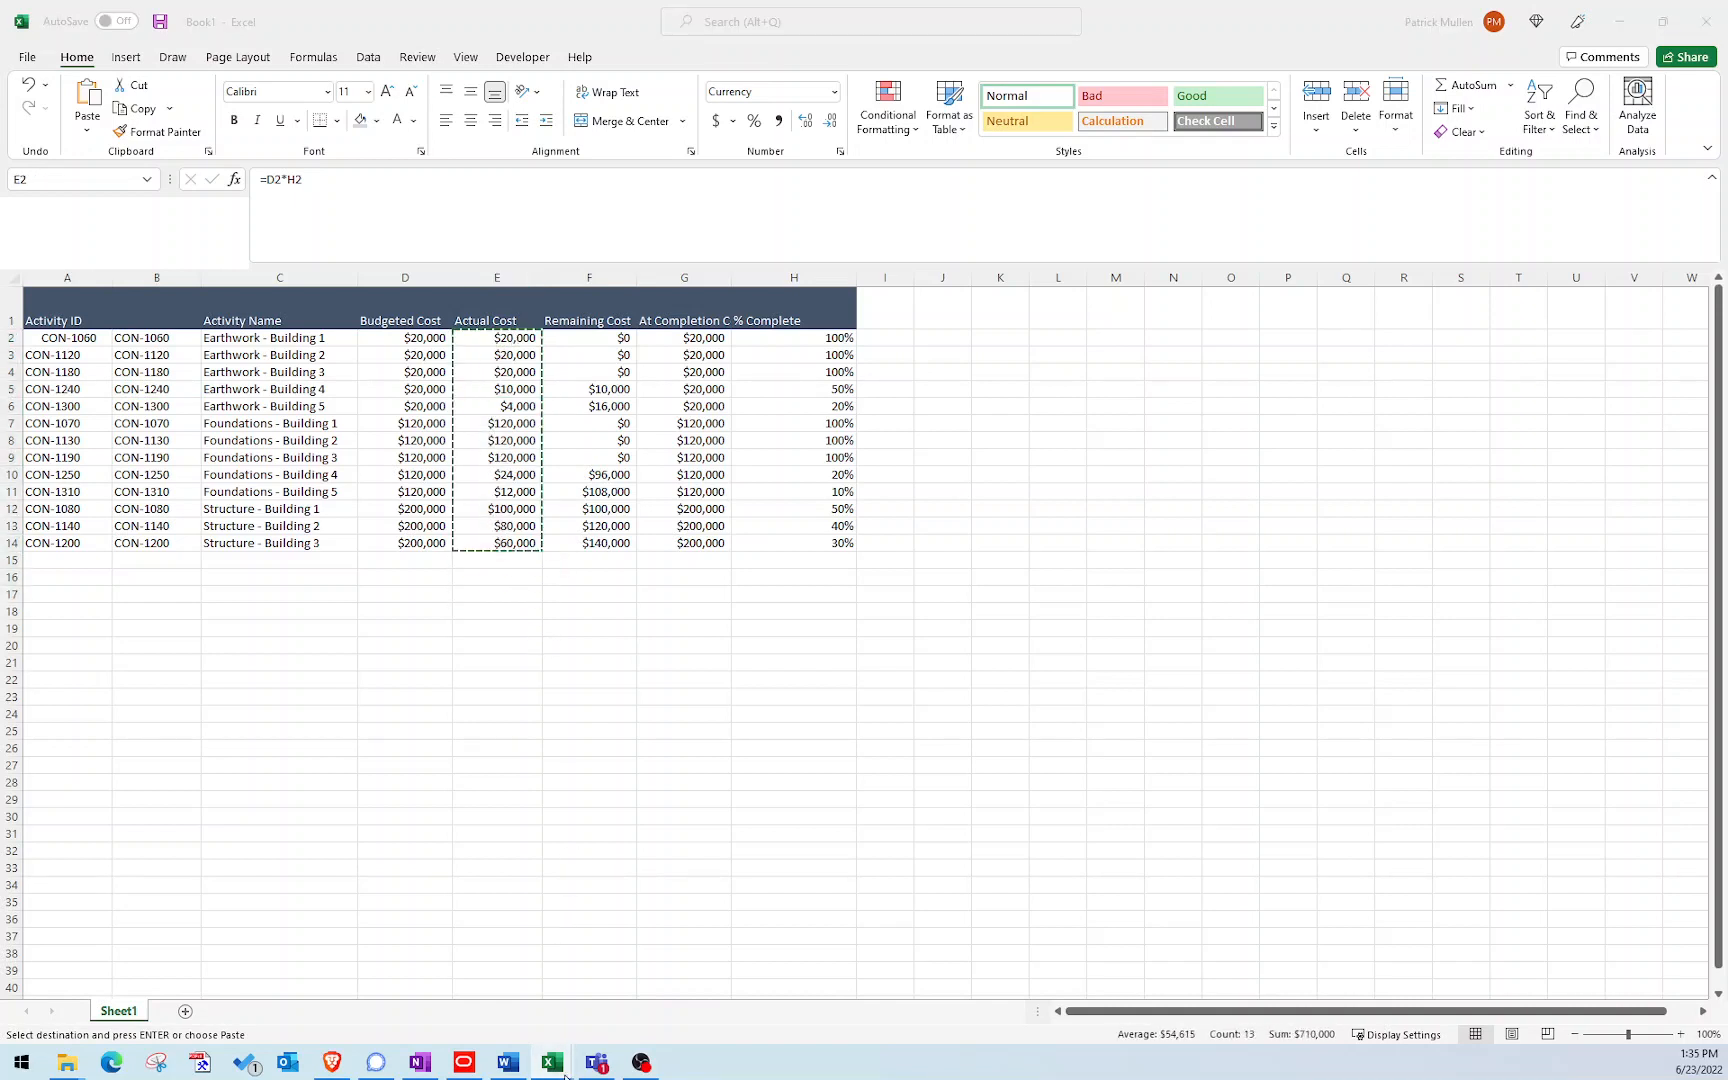
mouse_move(552, 1062)
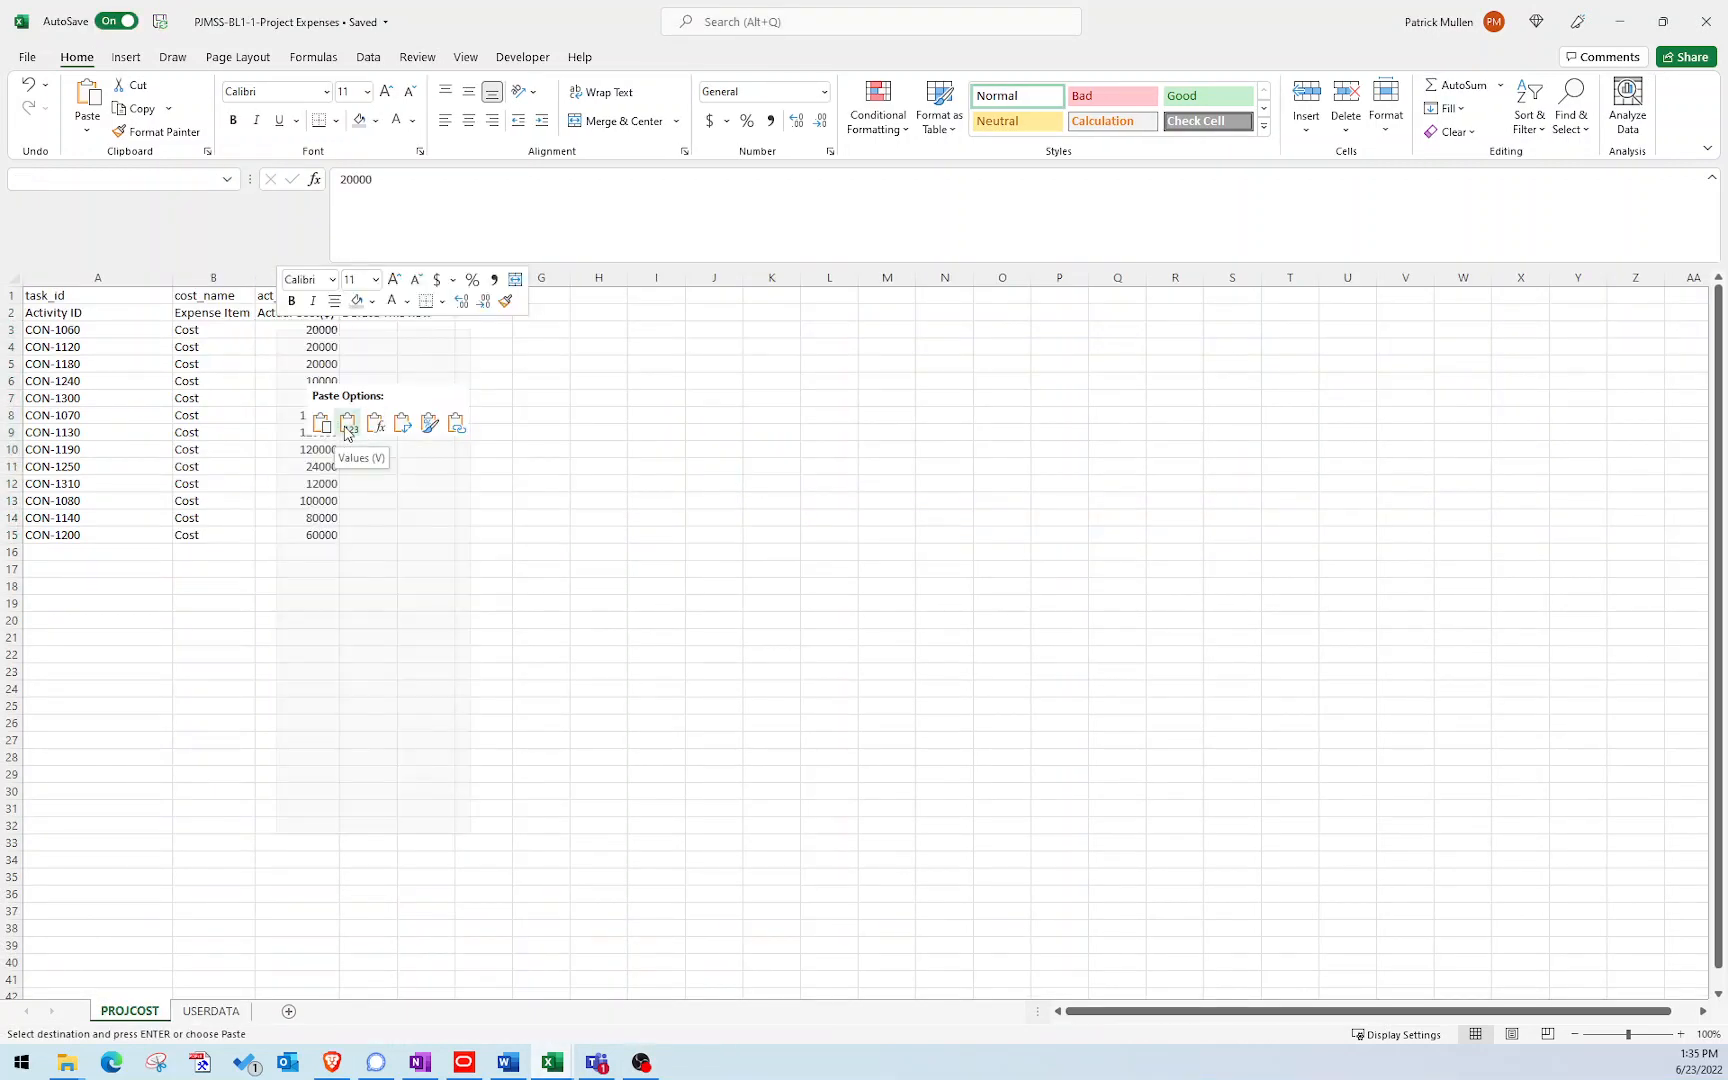
click(348, 422)
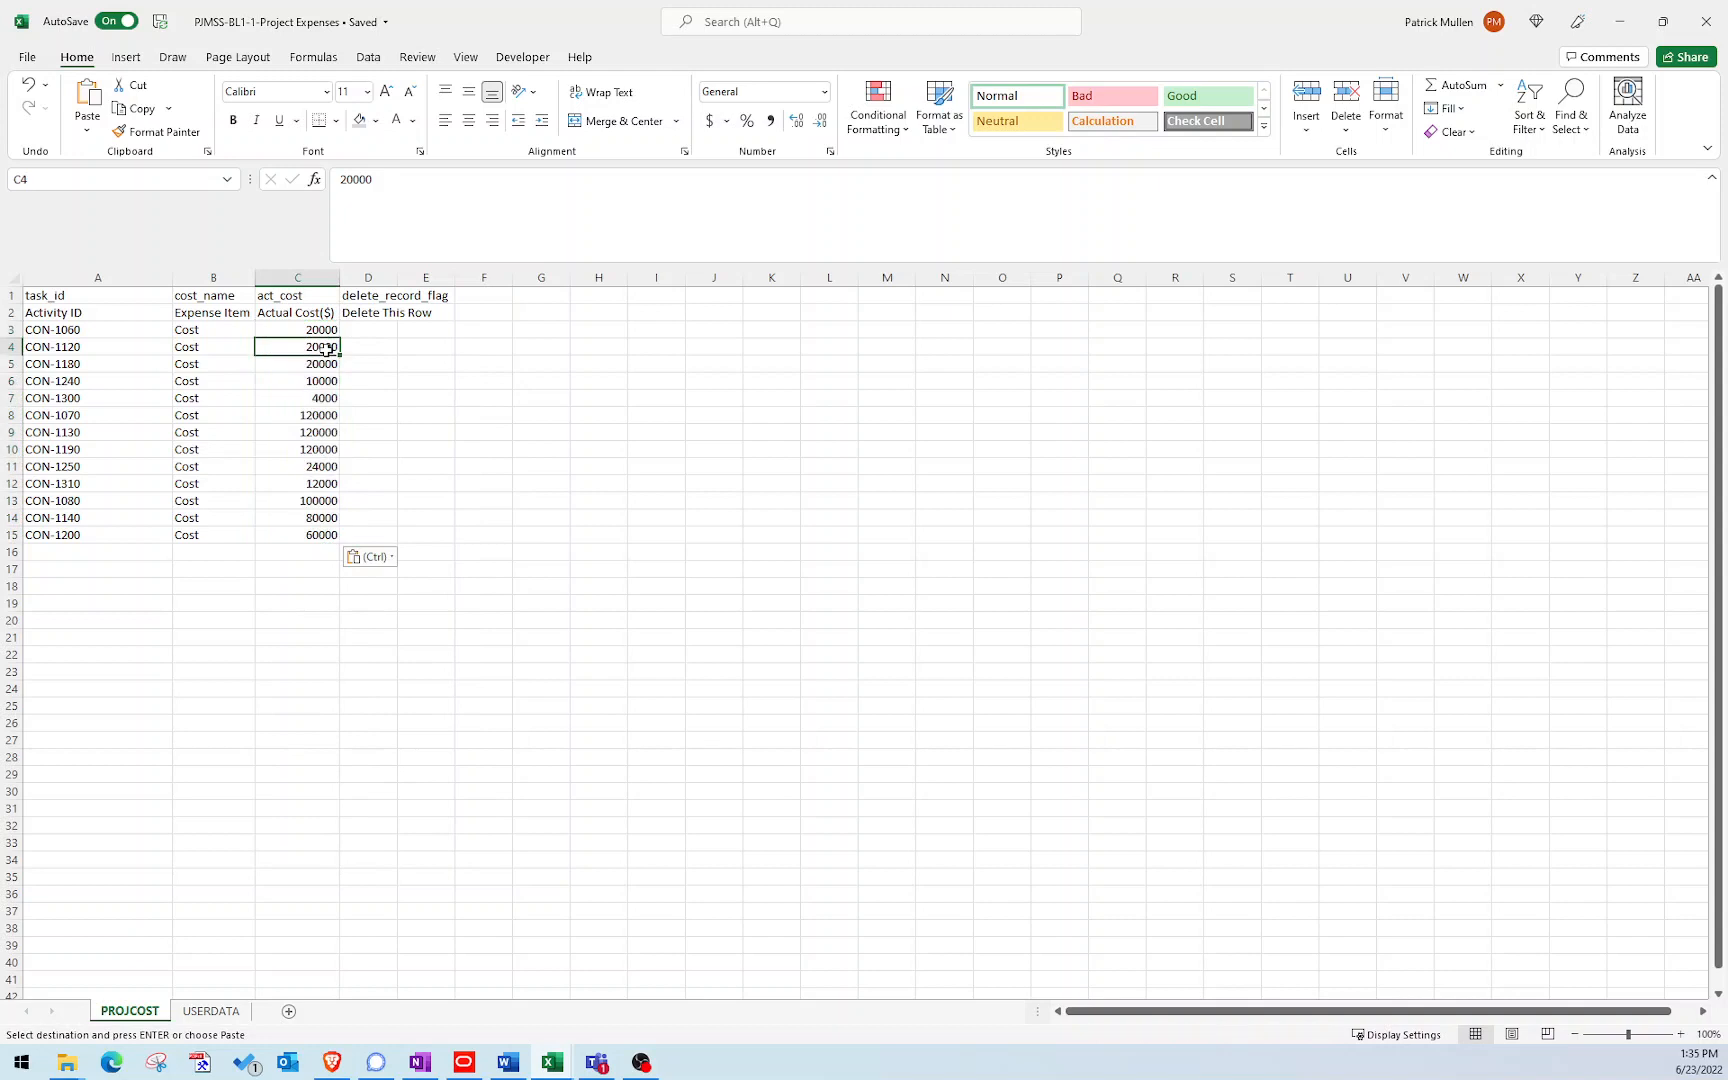
click(298, 398)
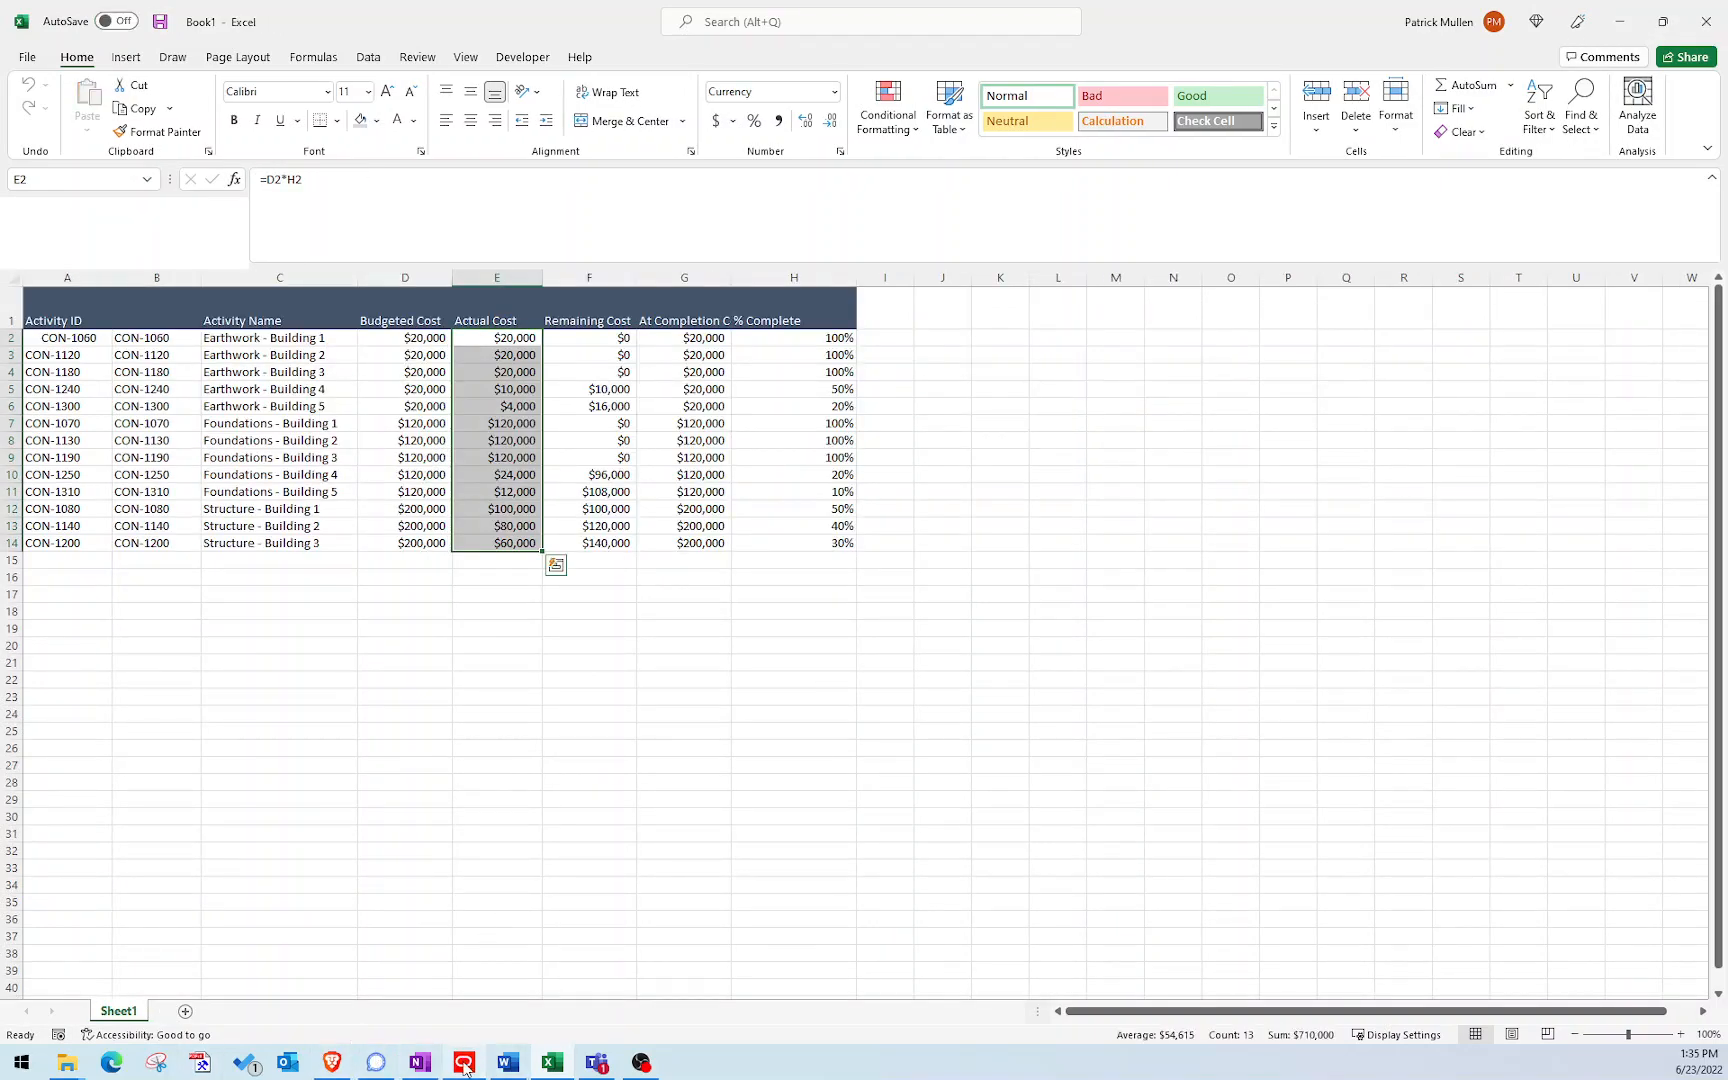
Review the Earthwork and Foundations expense lines, then return to the activity schedule with the Expenses detail pane.
click(462, 1064)
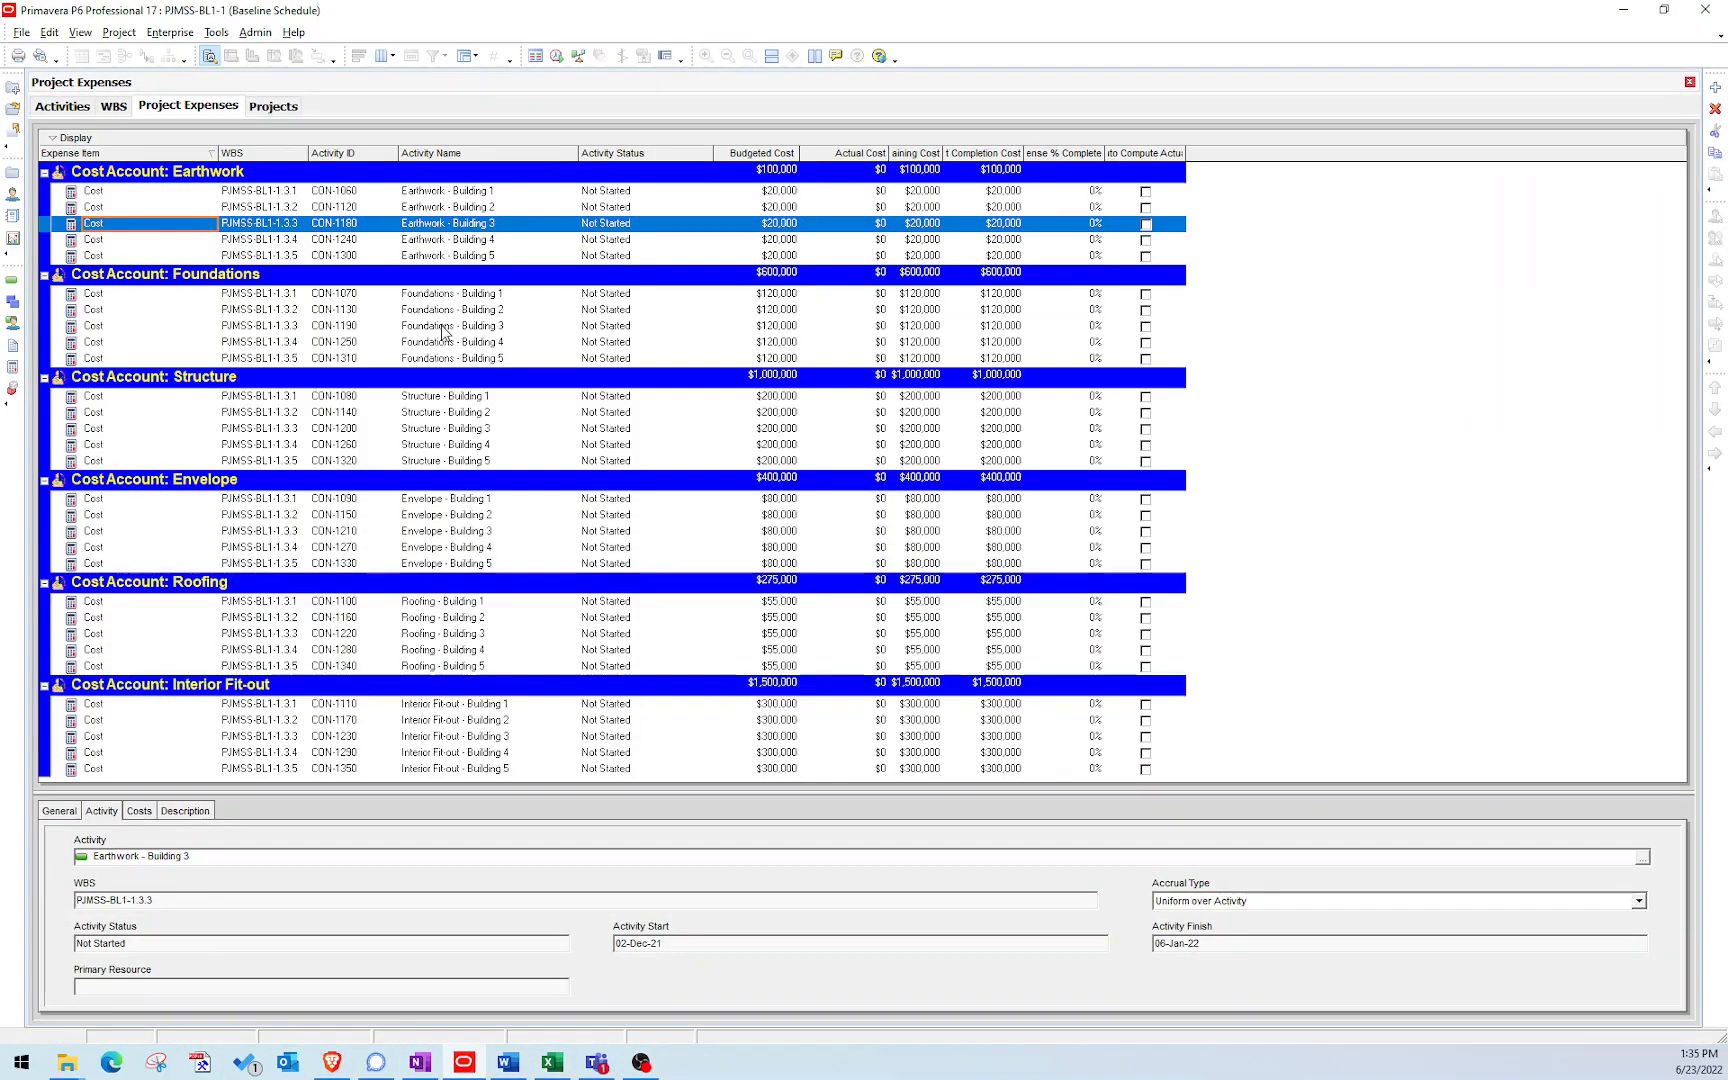
click(484, 308)
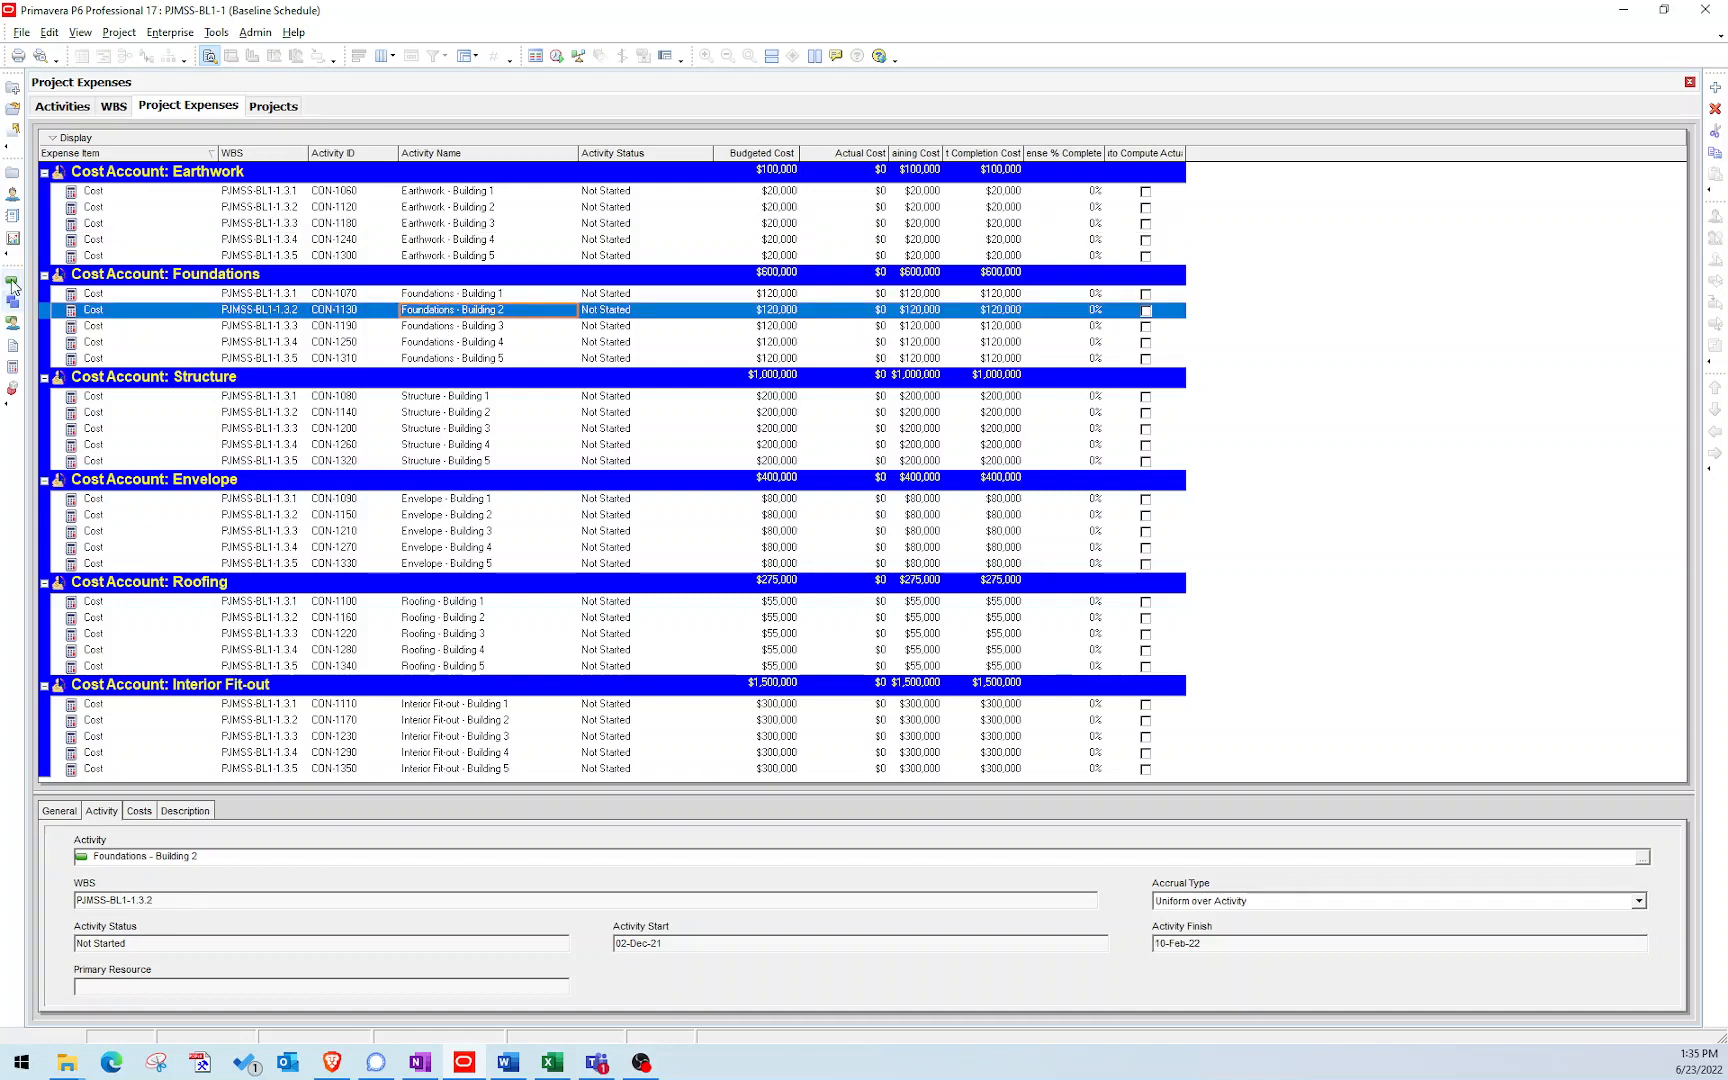
click(62, 106)
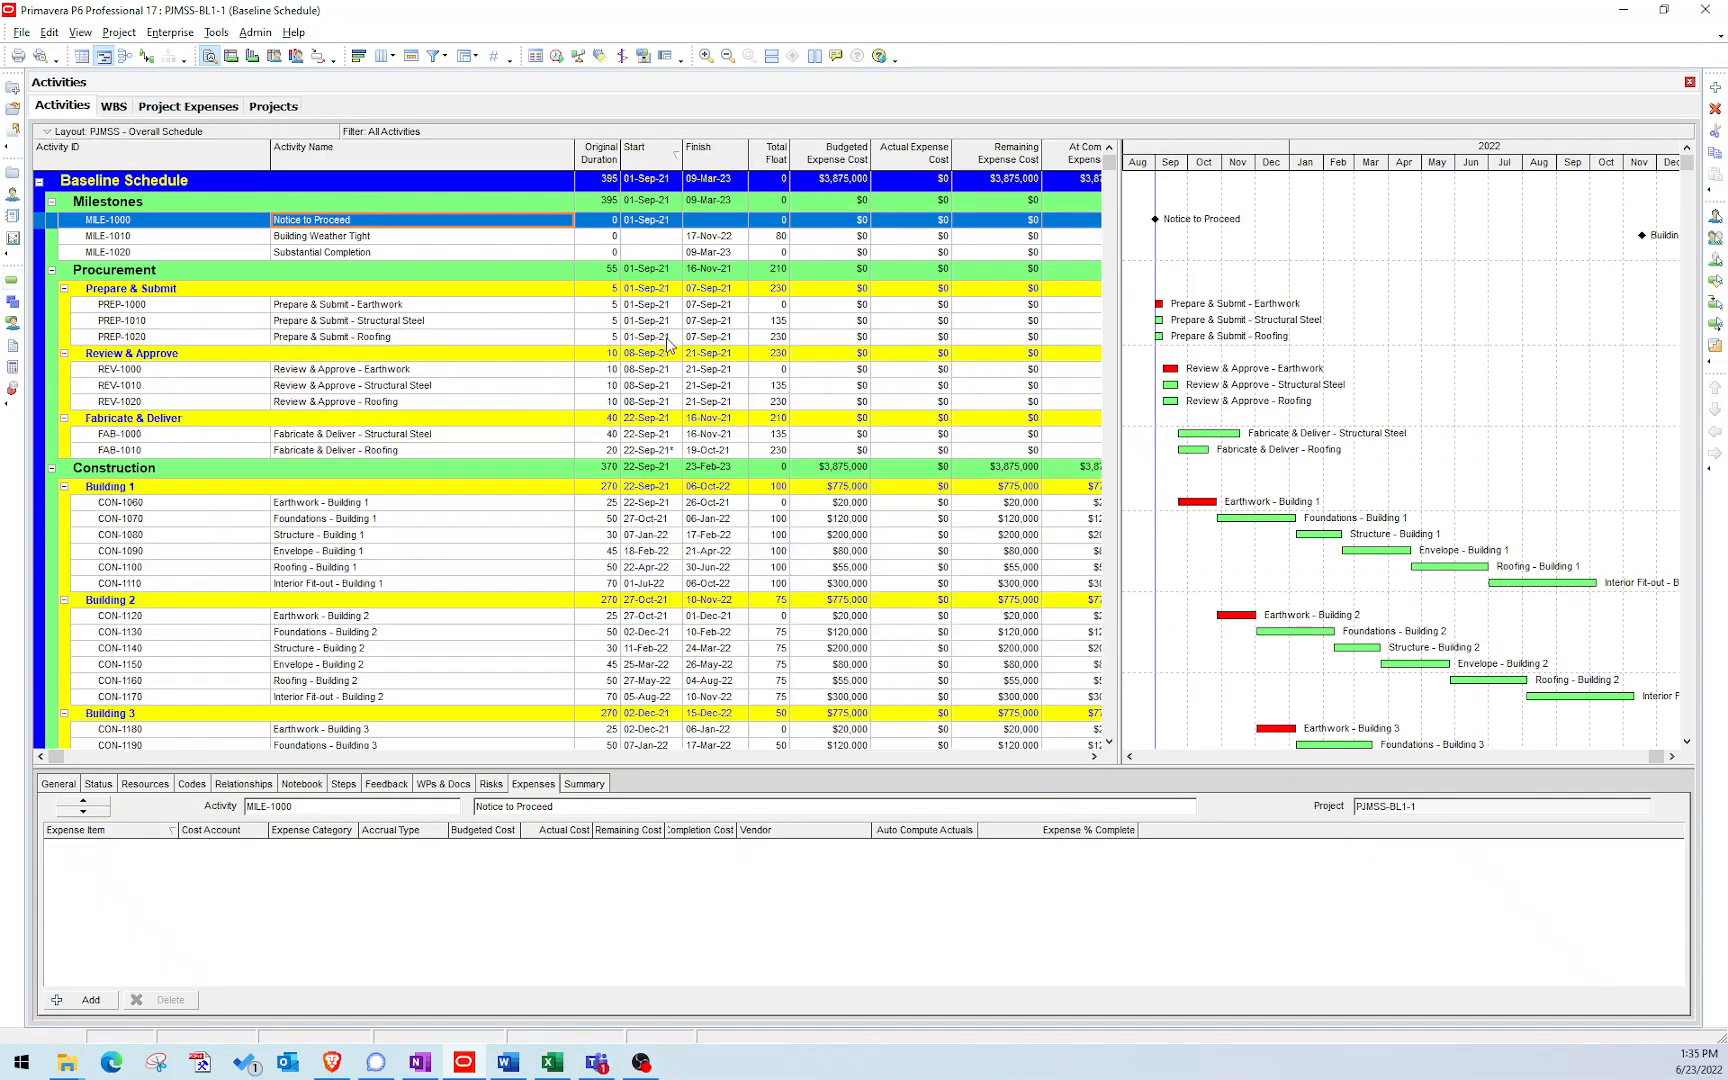
mouse_move(990, 584)
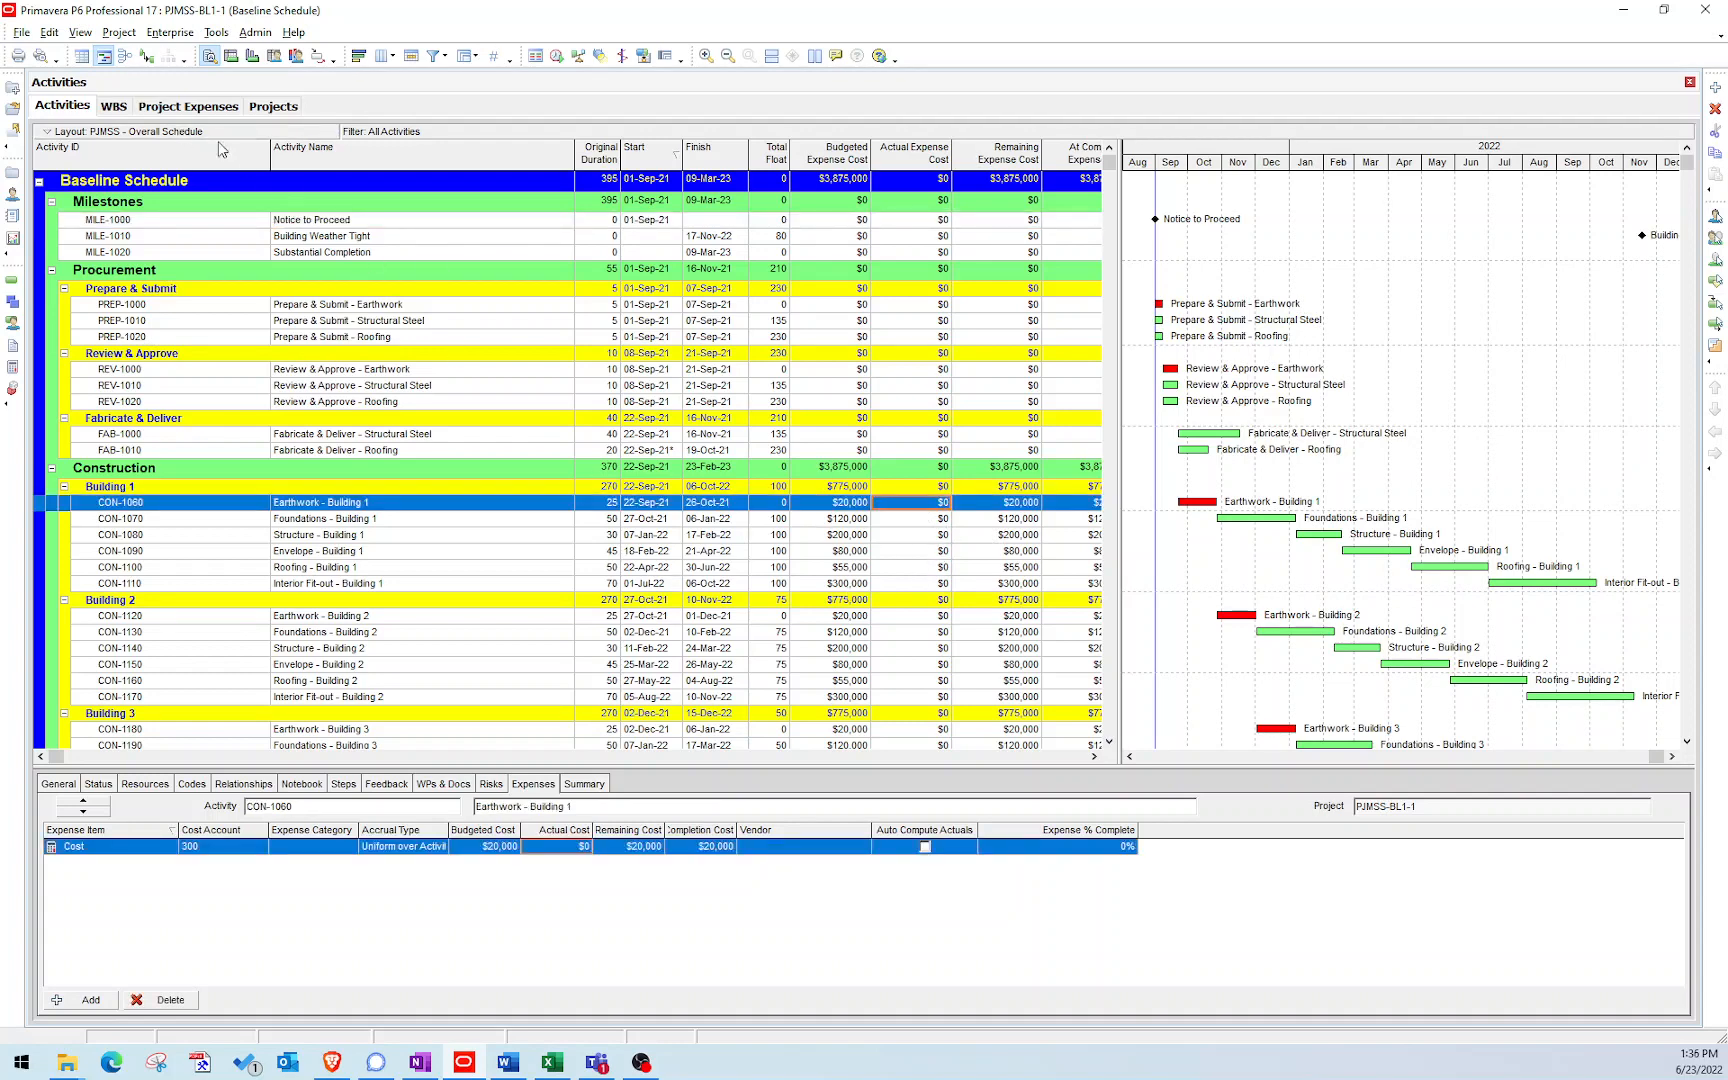
Start a Spreadsheet (XLSX) import and choose the PJMSS-BL1-1-Project Expenses workbook.
click(20, 32)
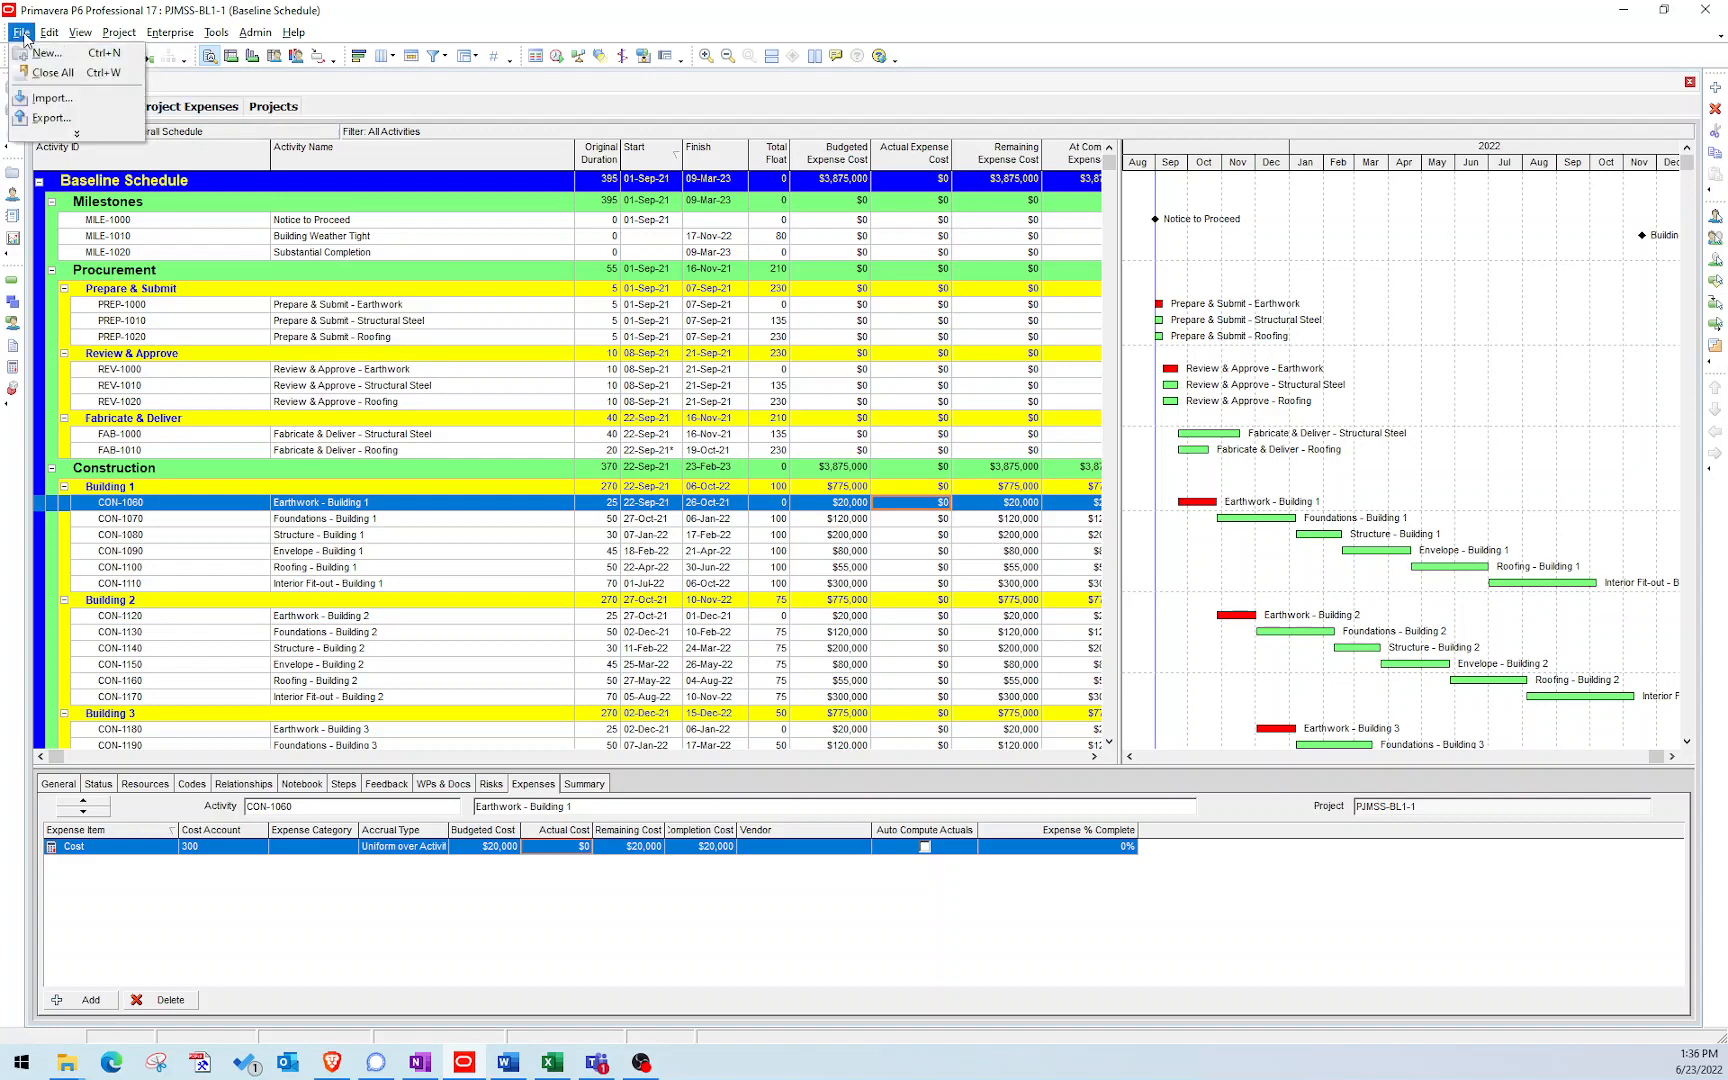
click(22, 30)
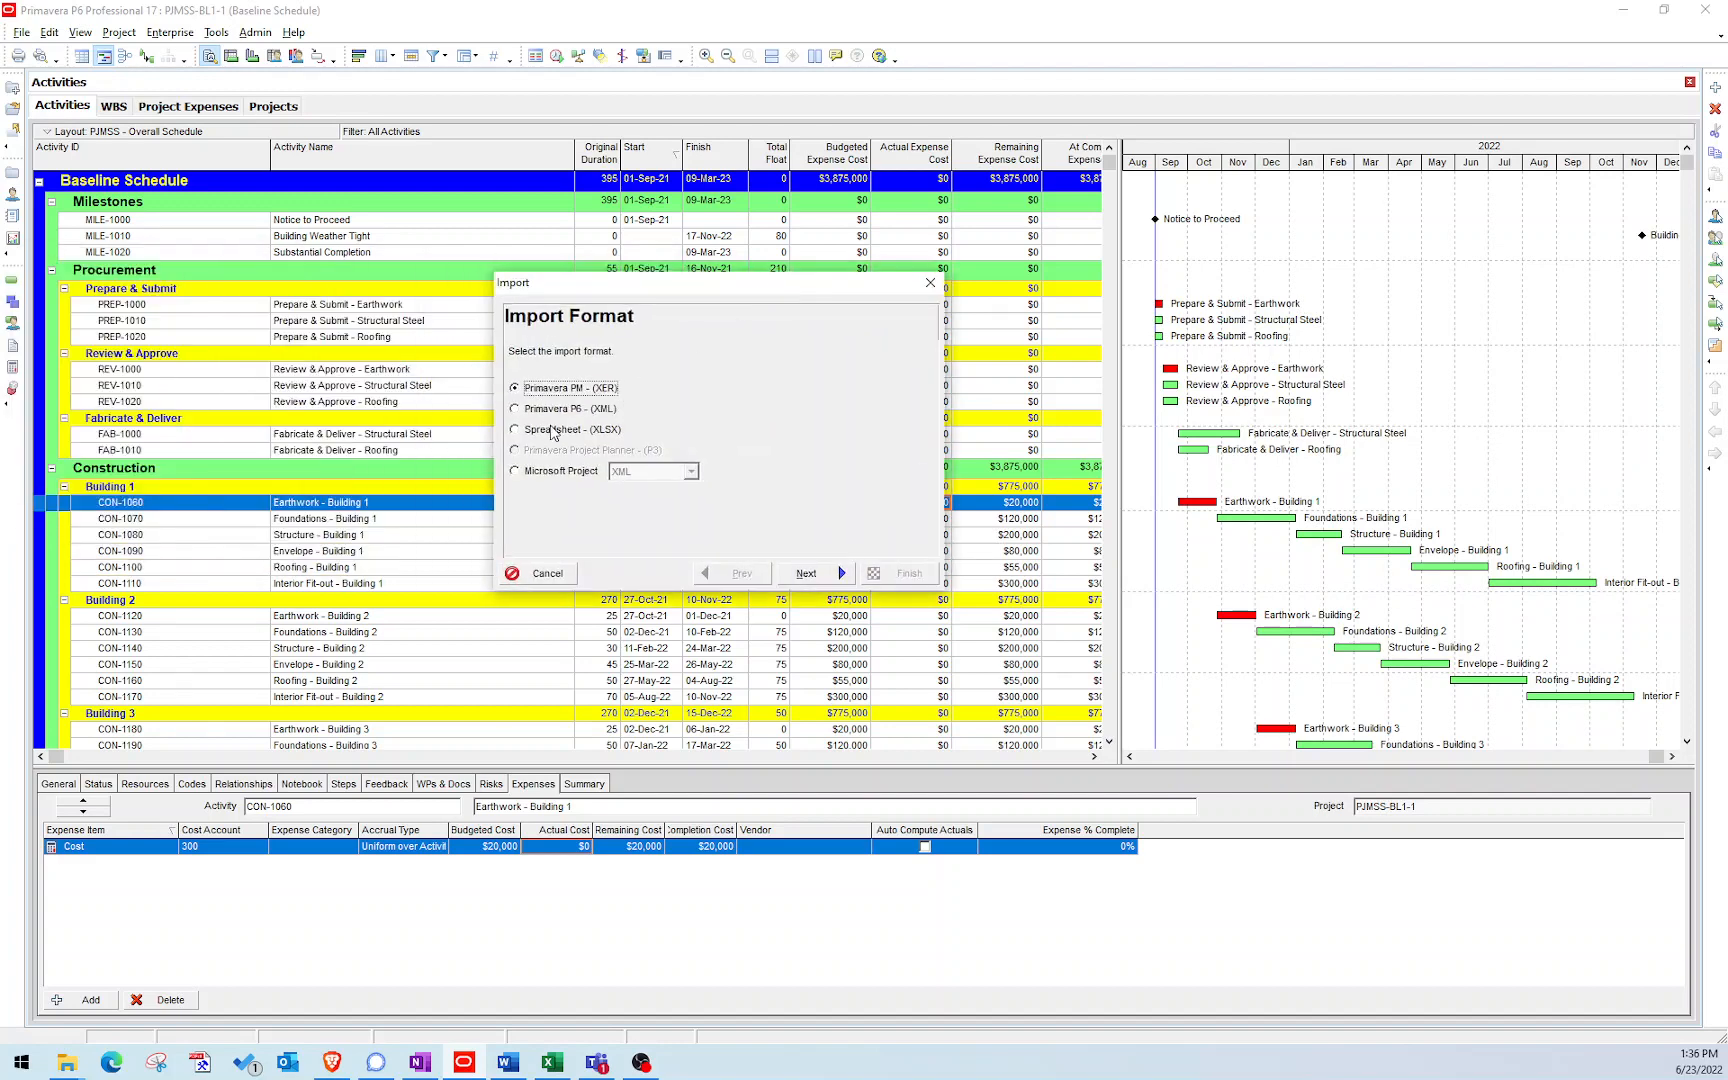
click(514, 428)
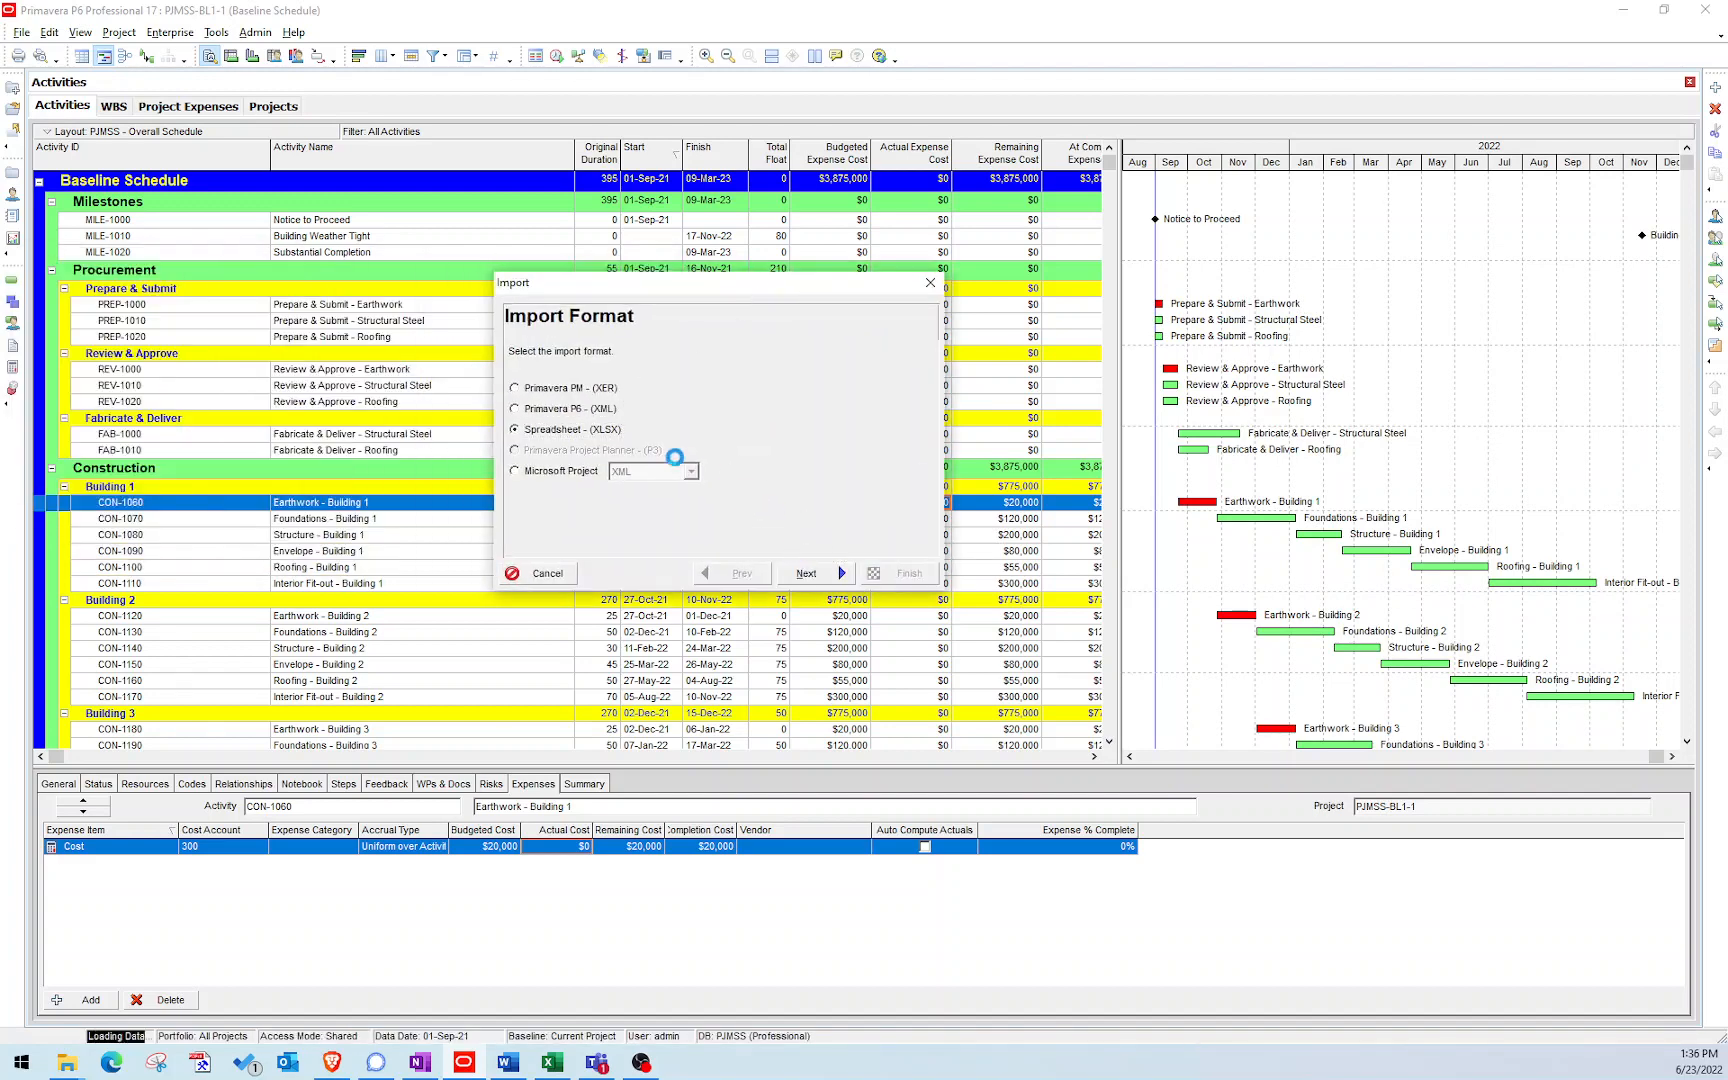
click(806, 574)
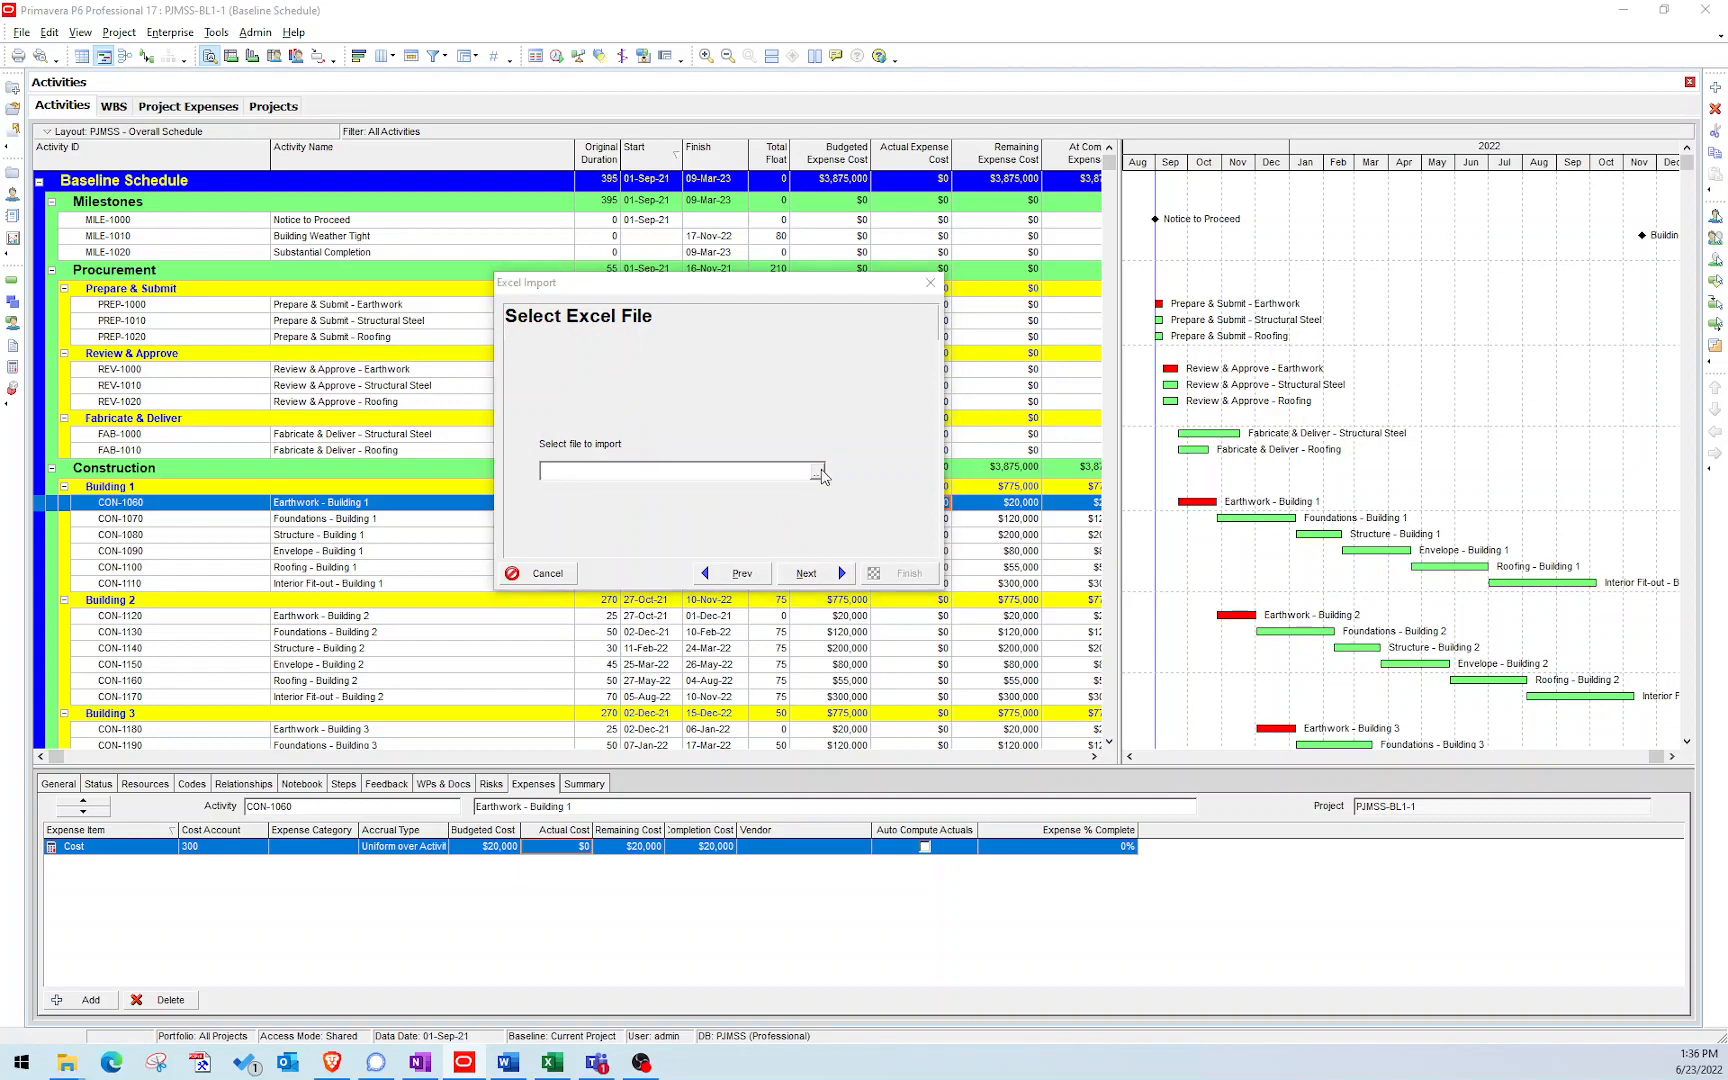
click(820, 470)
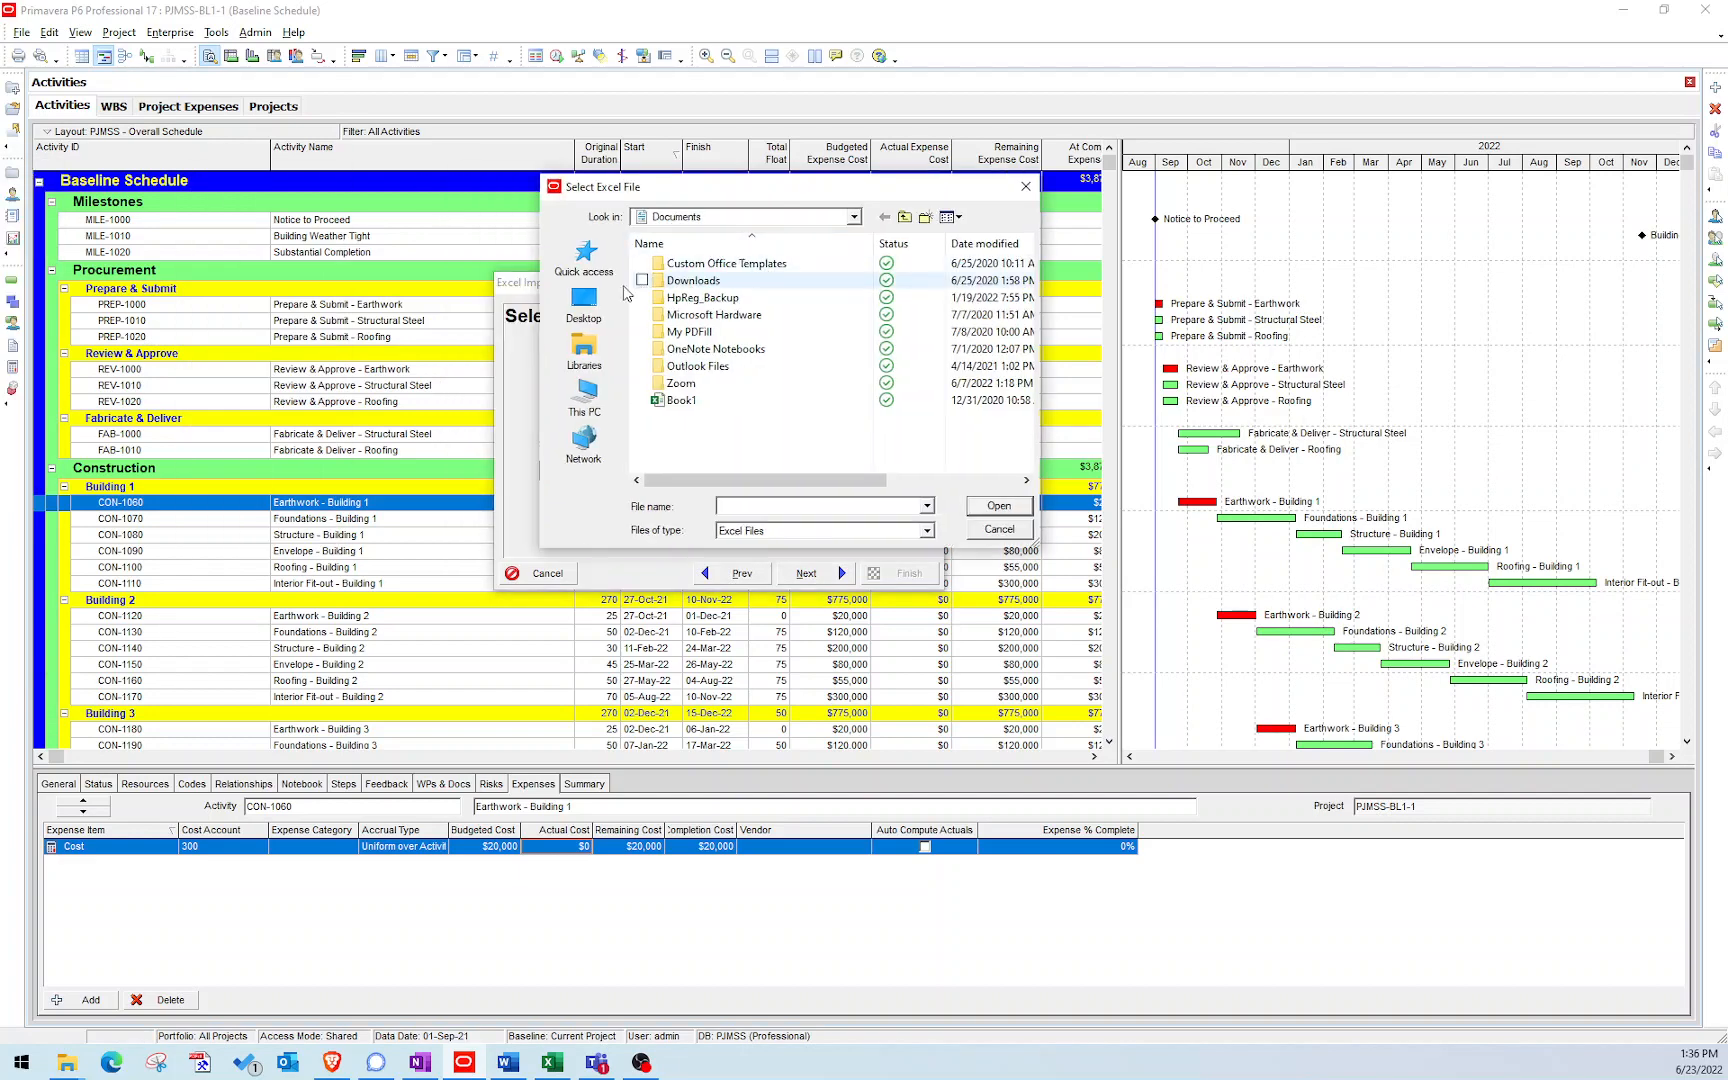
click(582, 304)
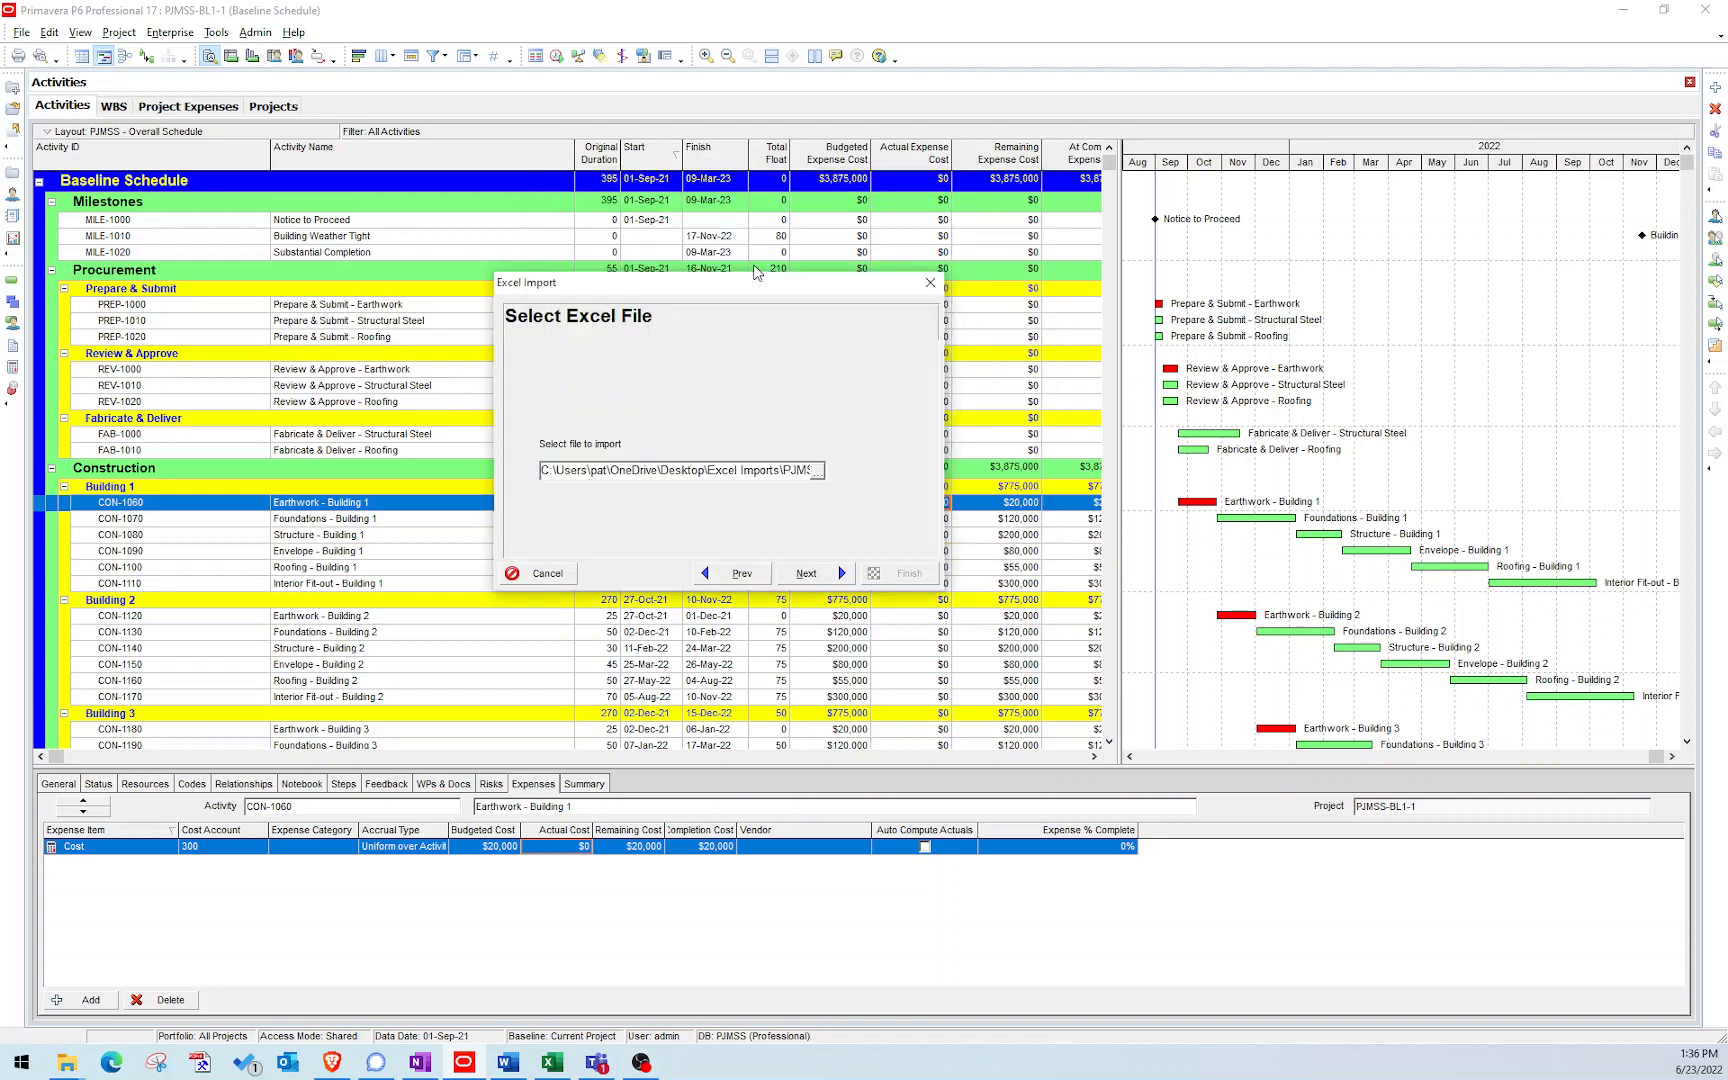
Import Expenses data into the existing project, reaching the wizard's Summary page.
click(804, 574)
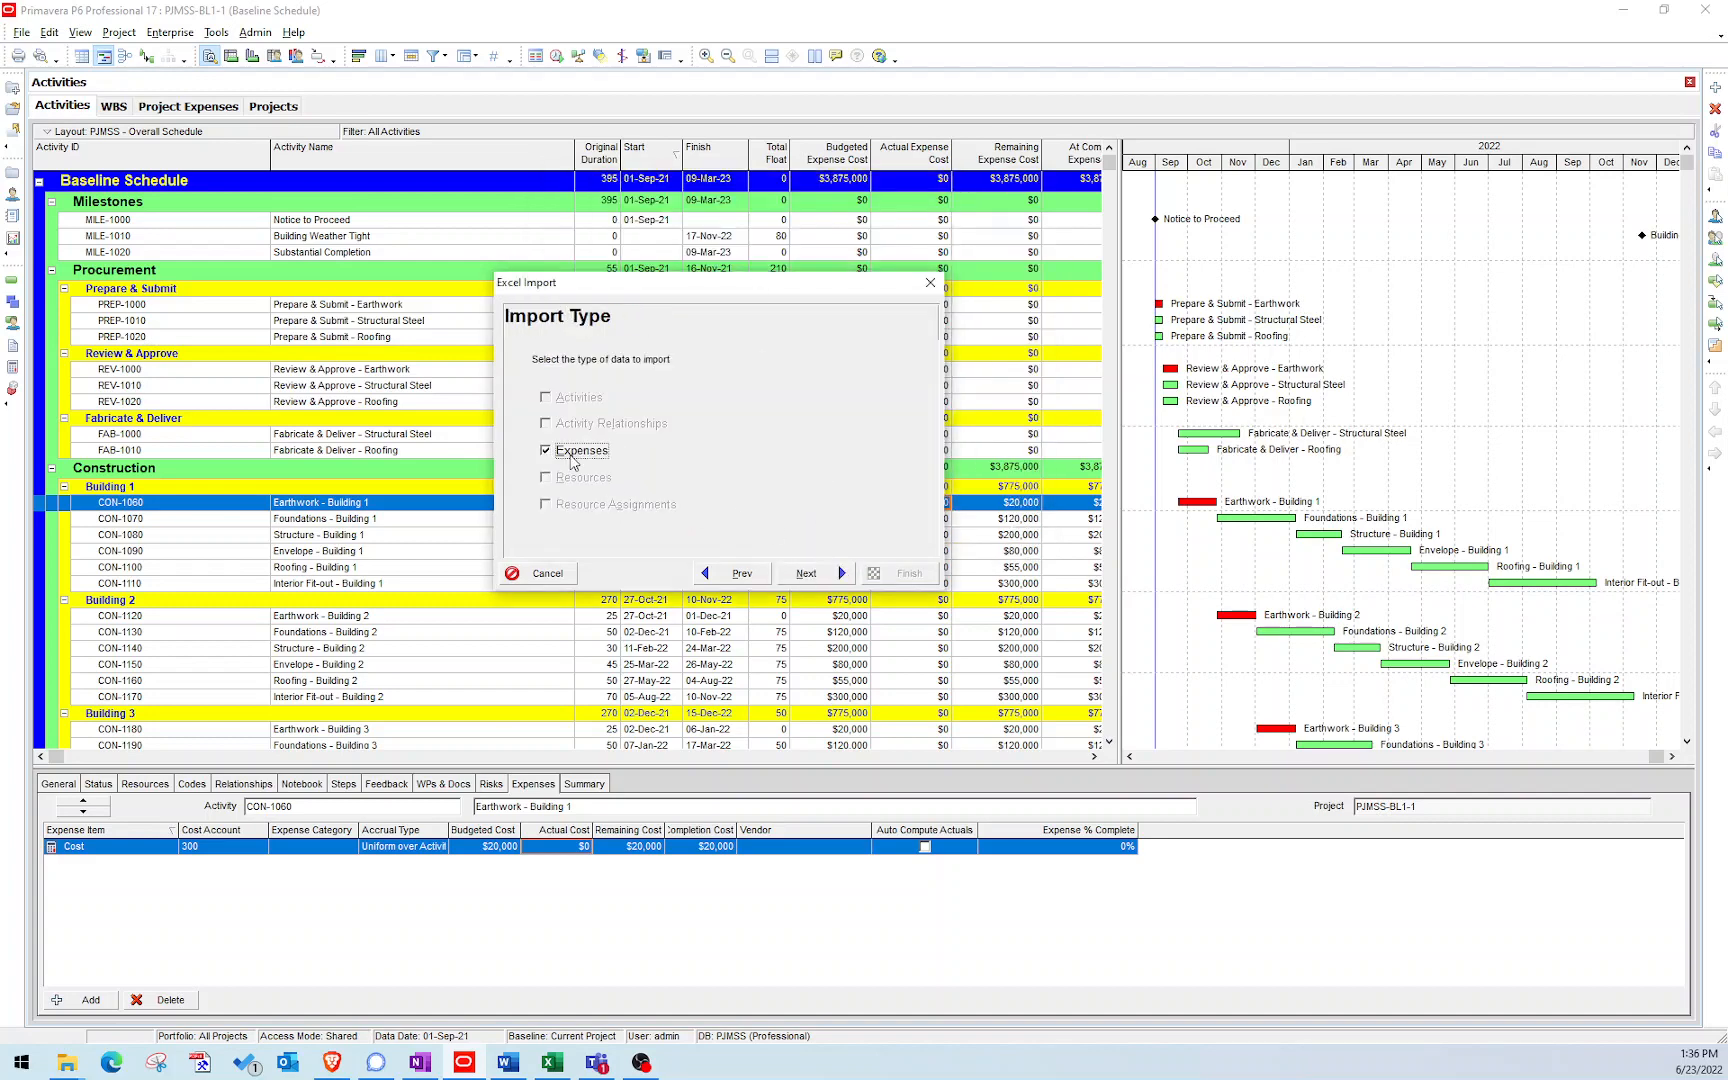
click(806, 572)
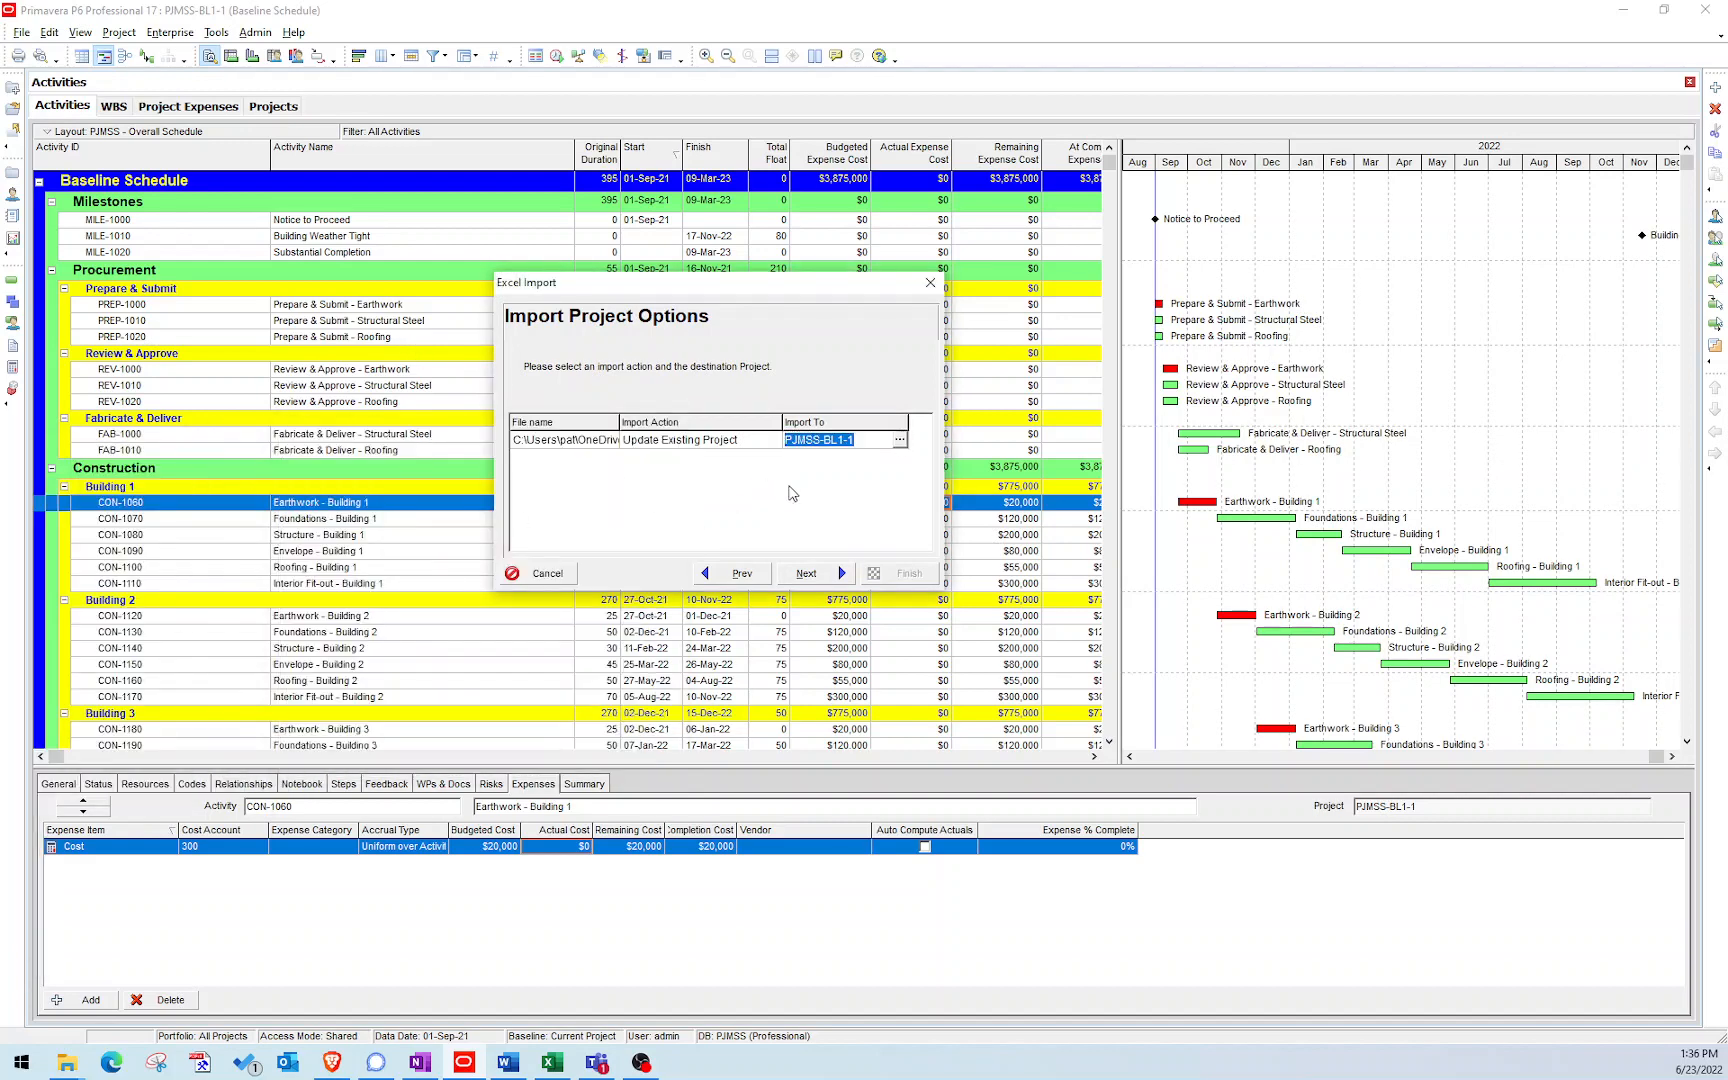
click(804, 574)
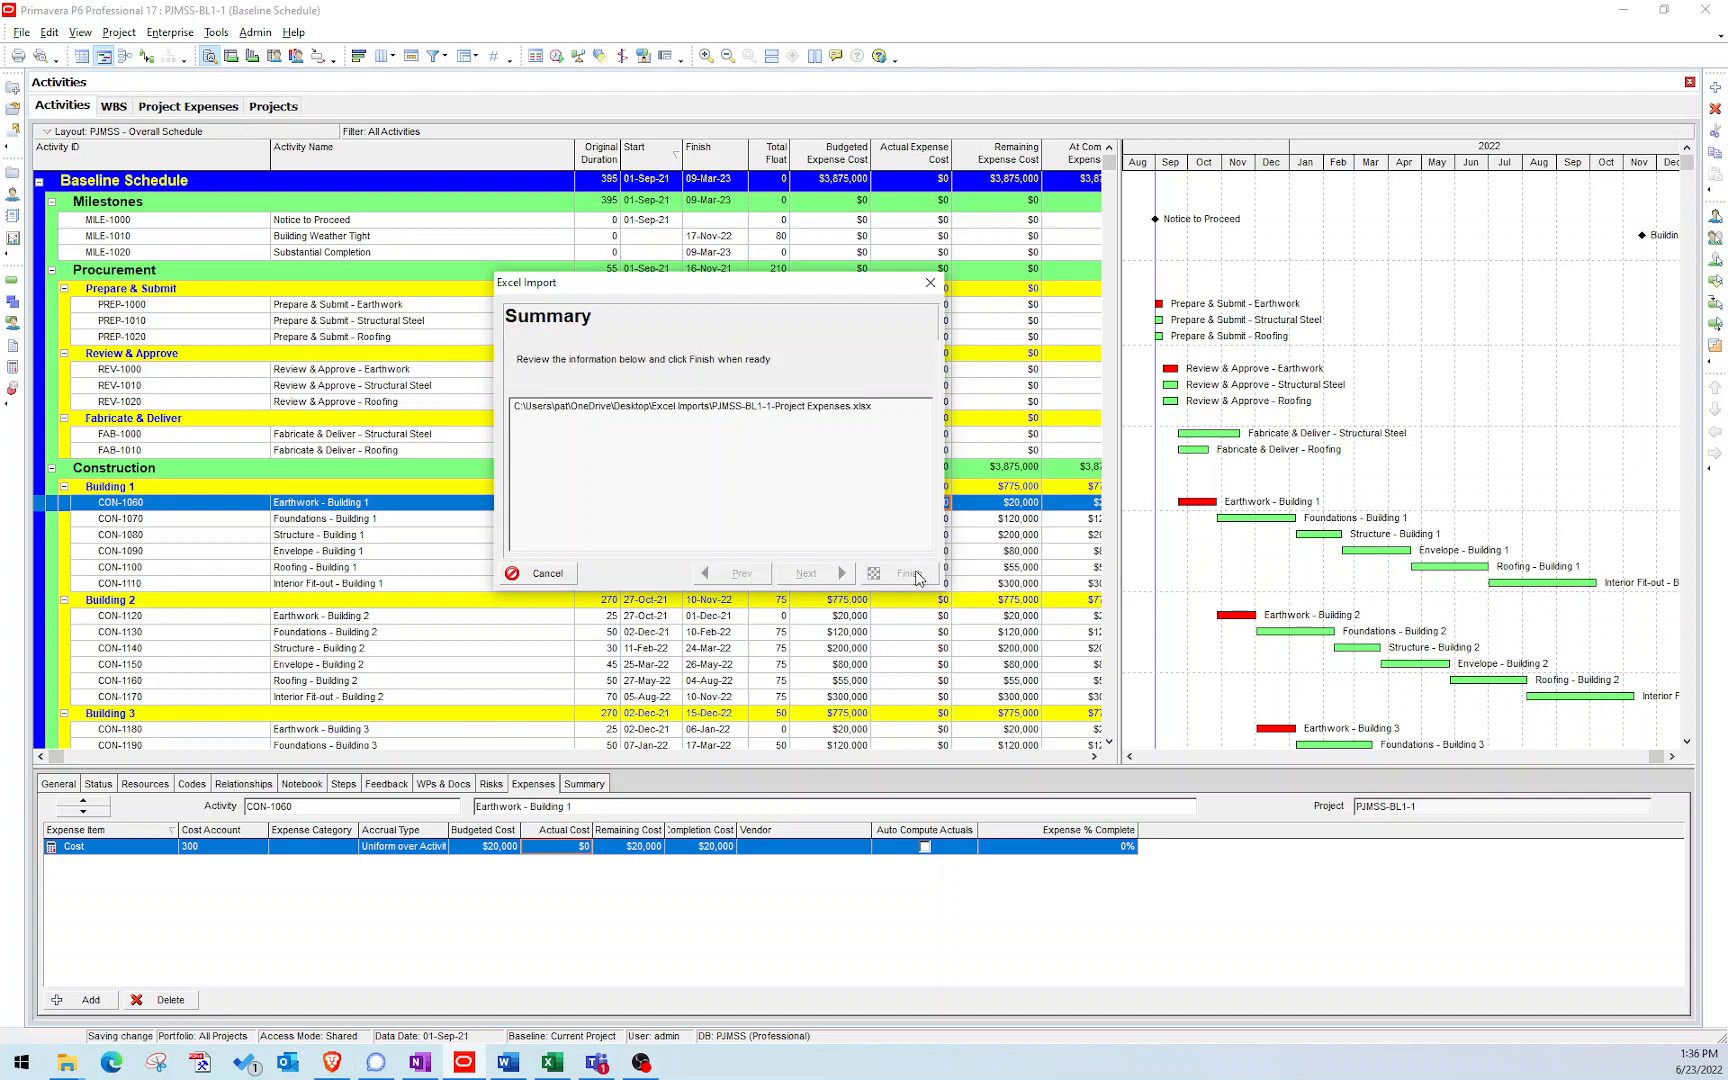
Finish the import so Earthwork - Building 1 and the schedule show $710,000 actual and $3,165,000 remaining expense.
click(904, 572)
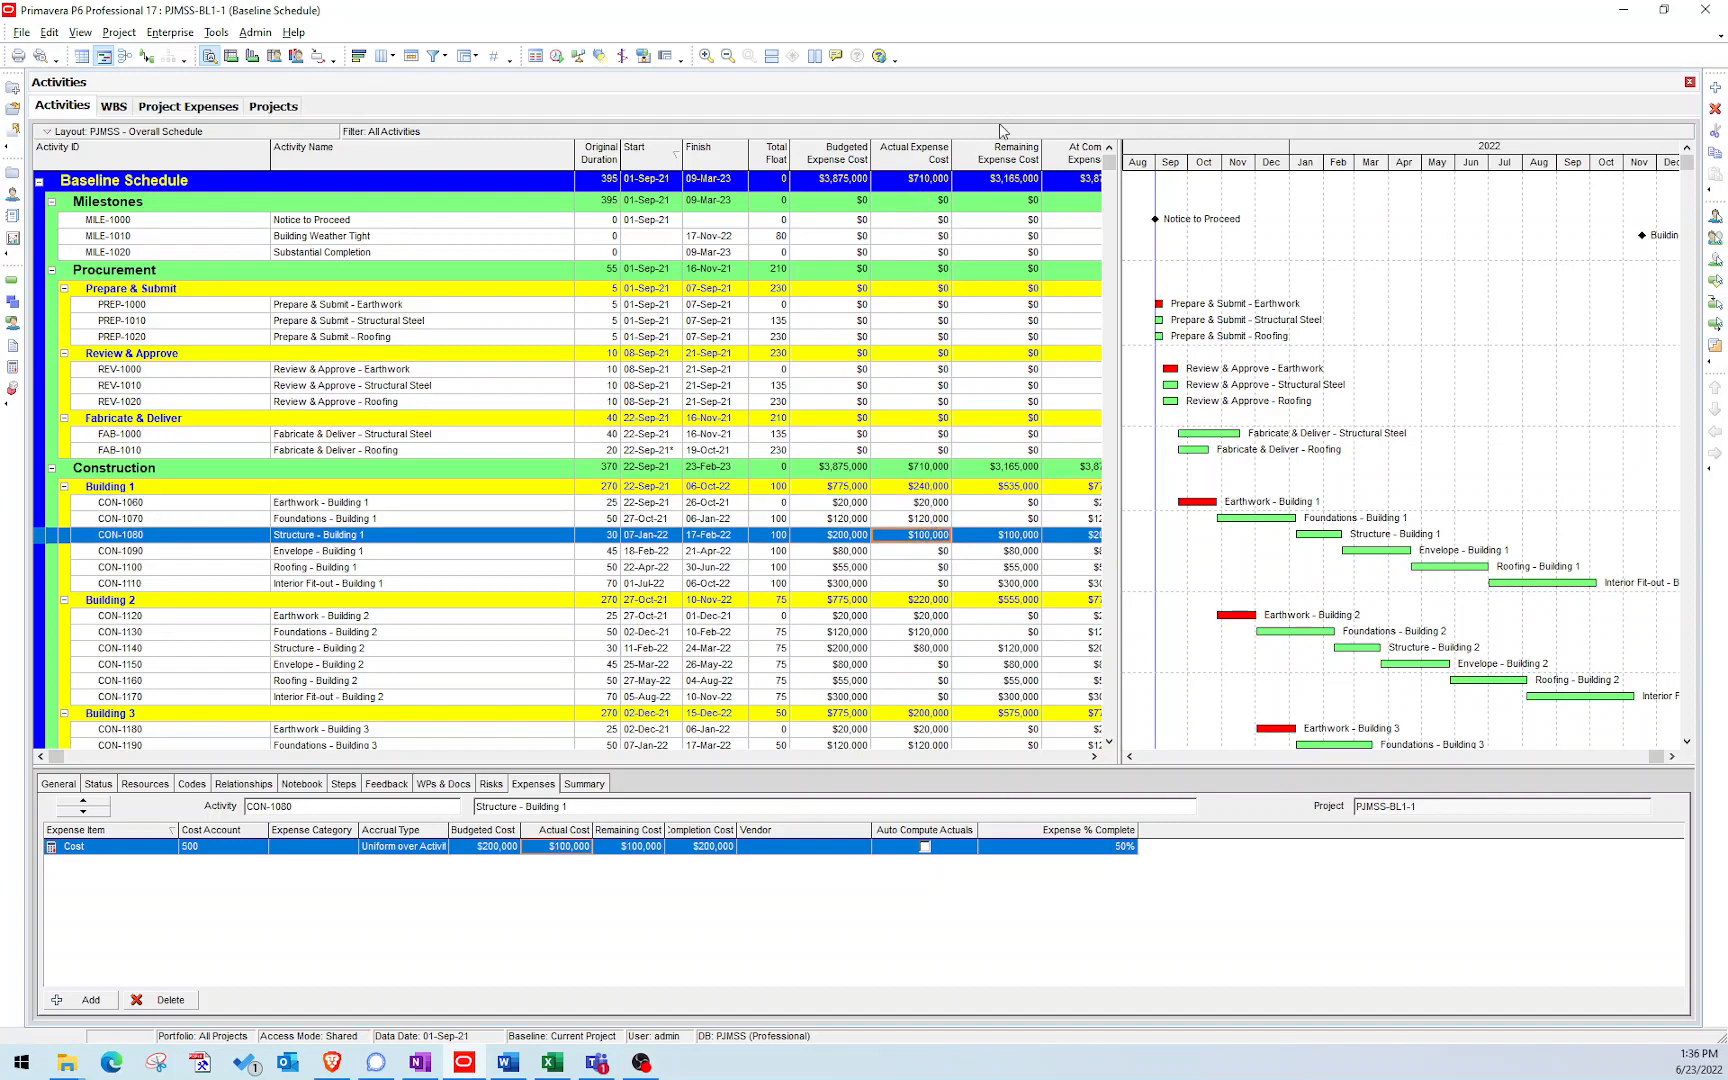
mouse_move(1002, 522)
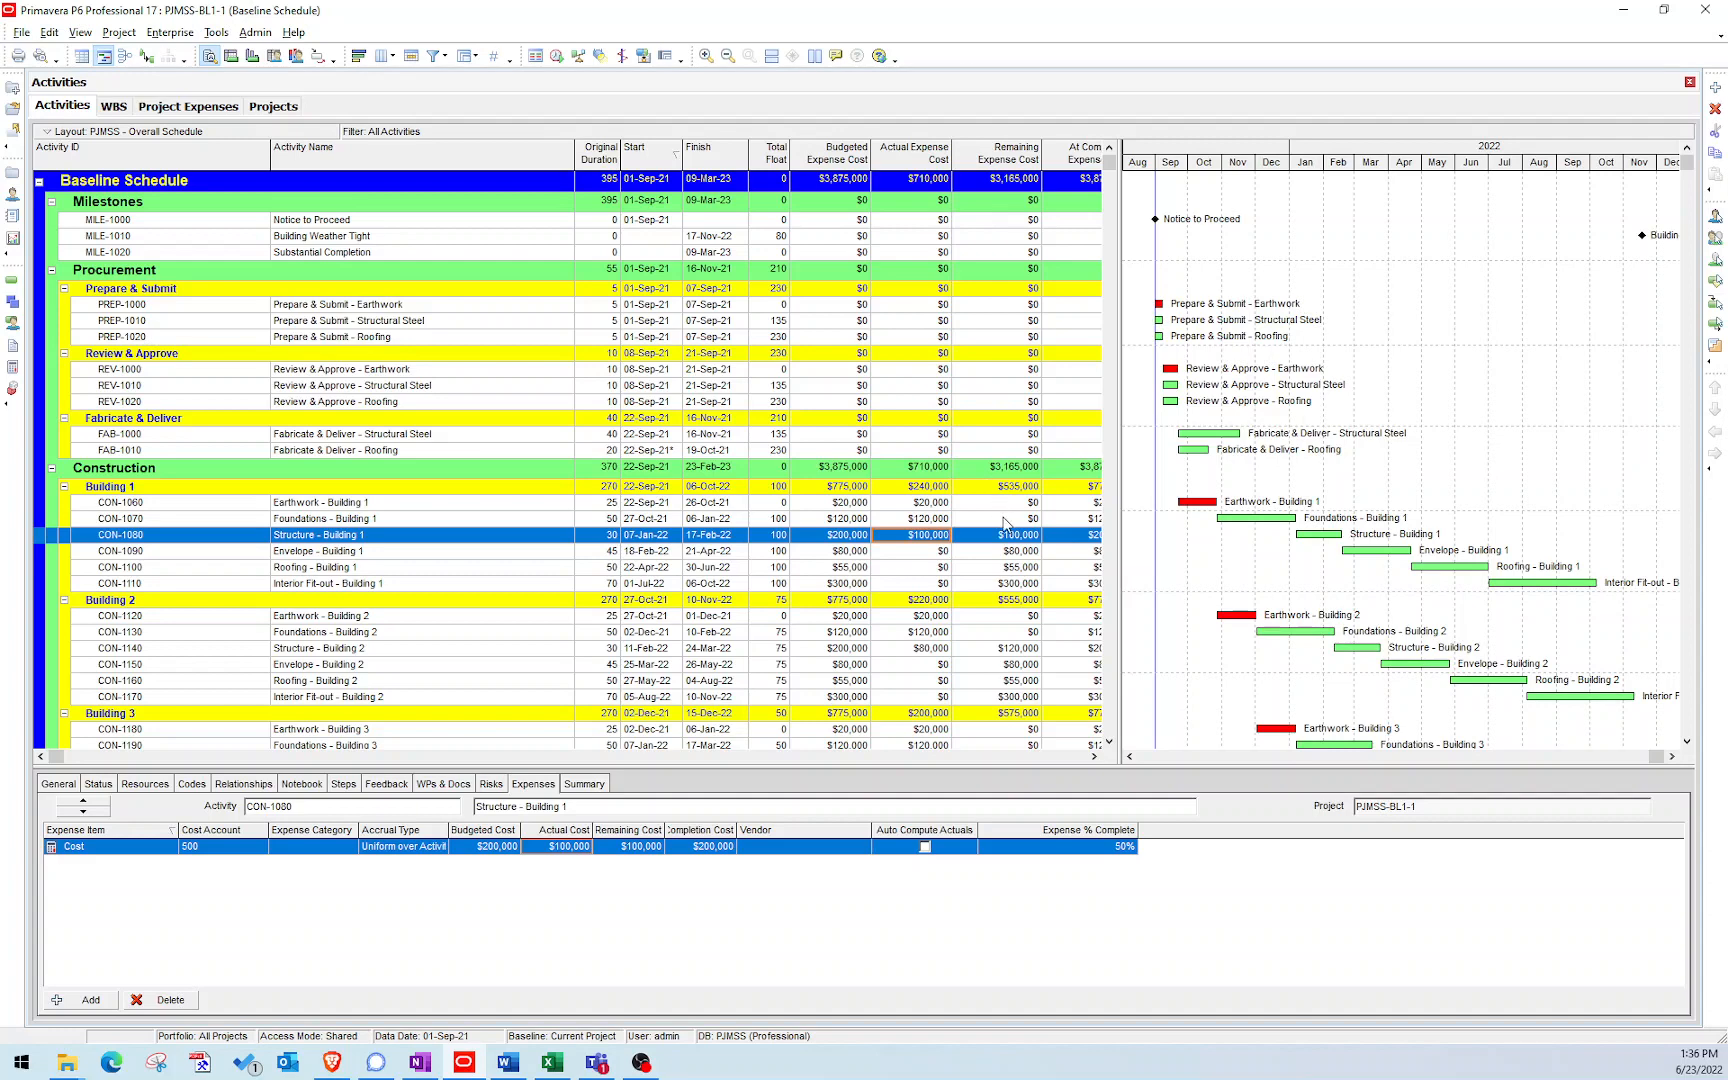
click(320, 502)
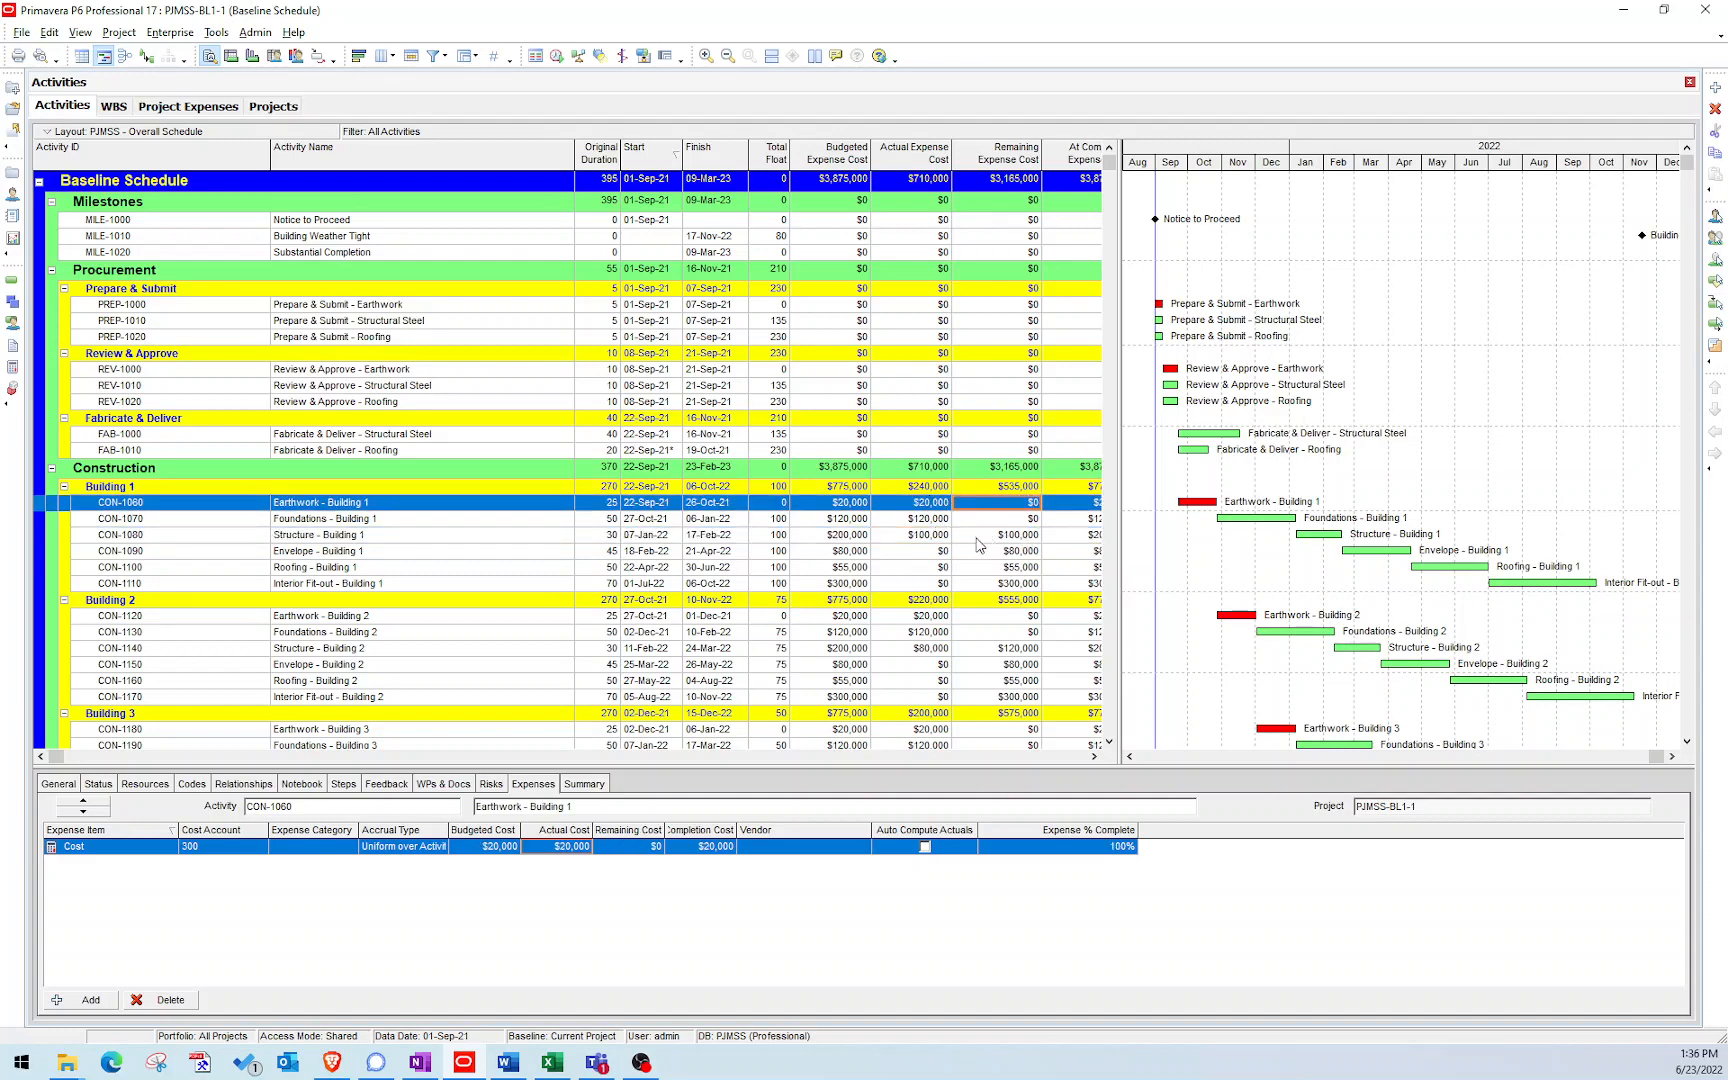
mouse_move(1206, 420)
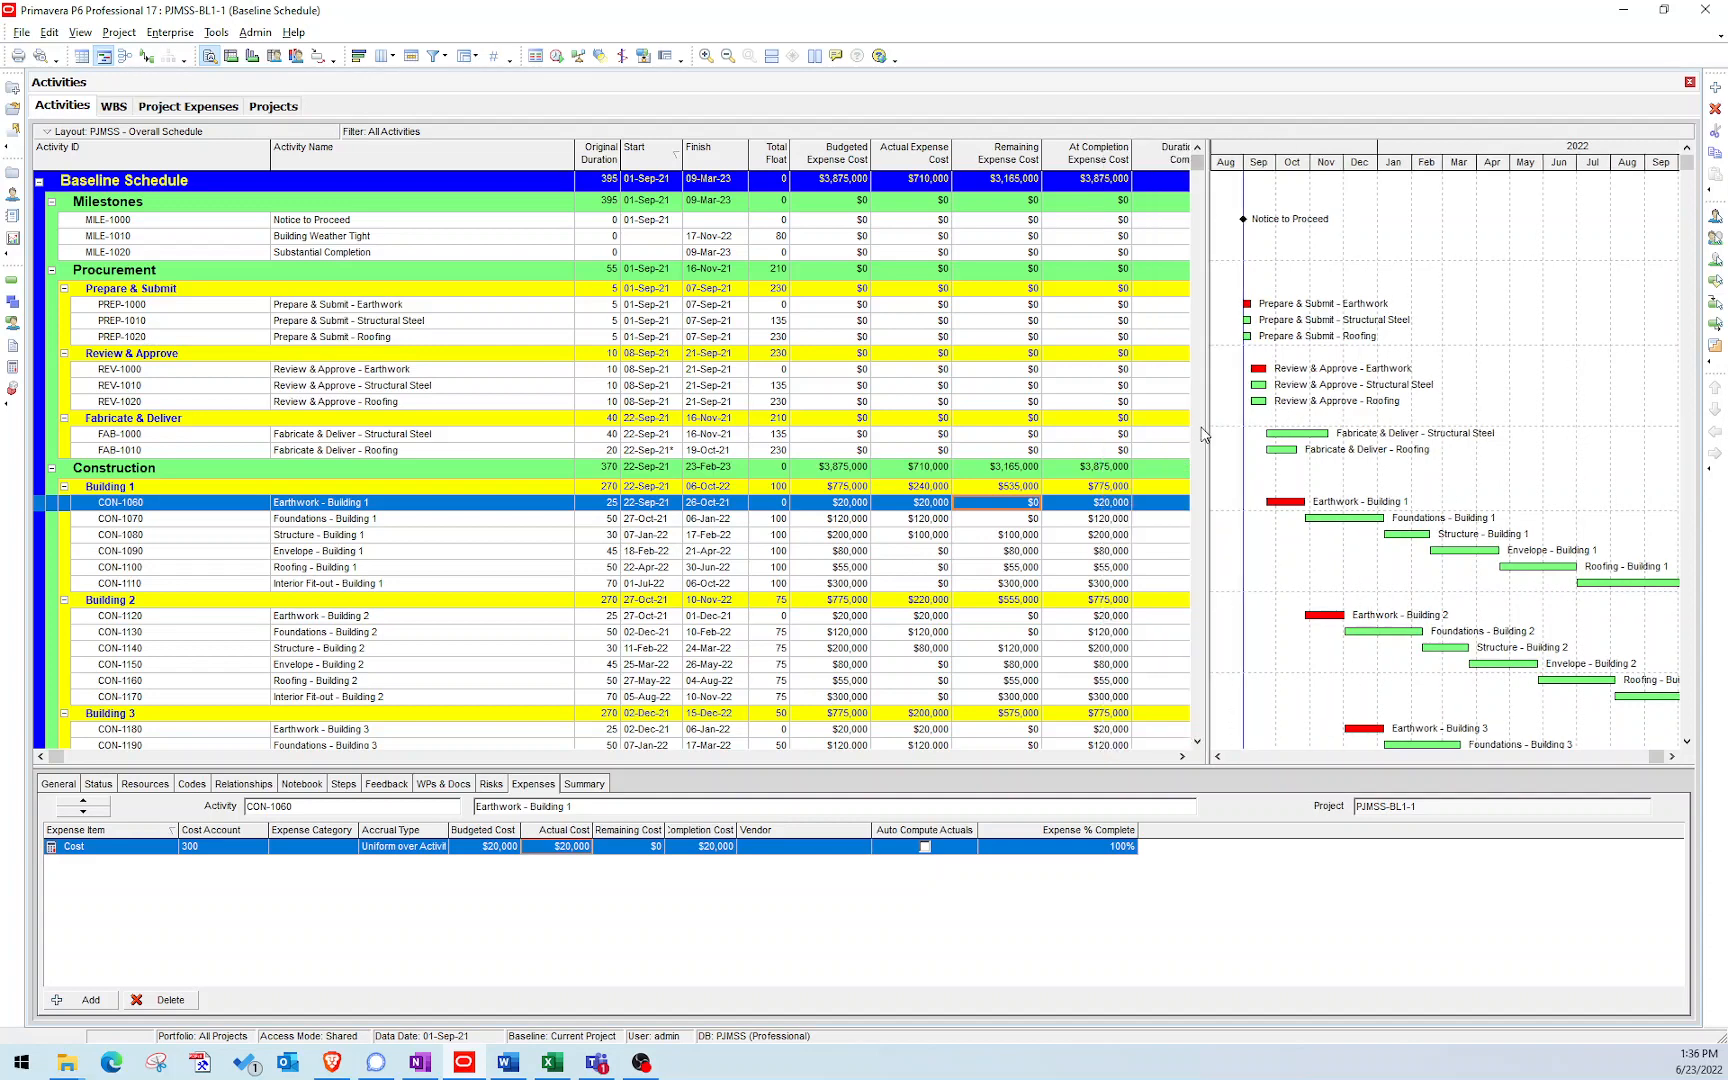
mouse_move(1158, 476)
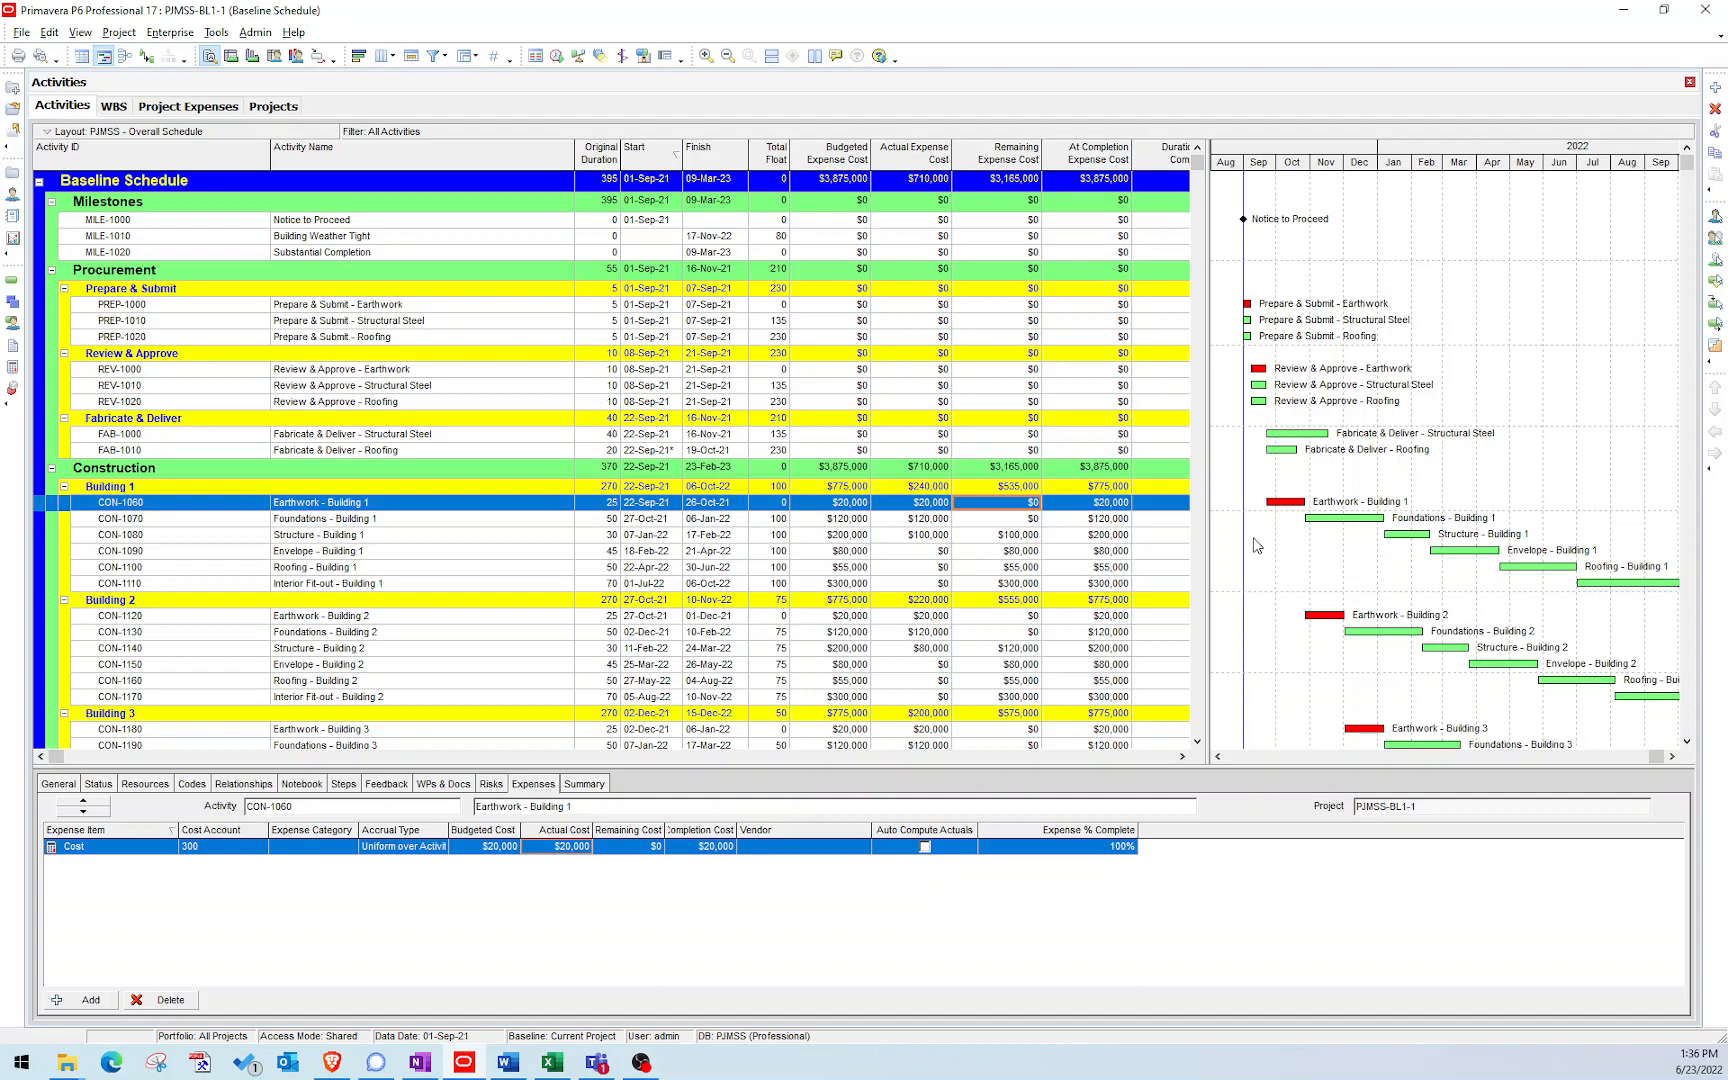
mouse_move(1118, 548)
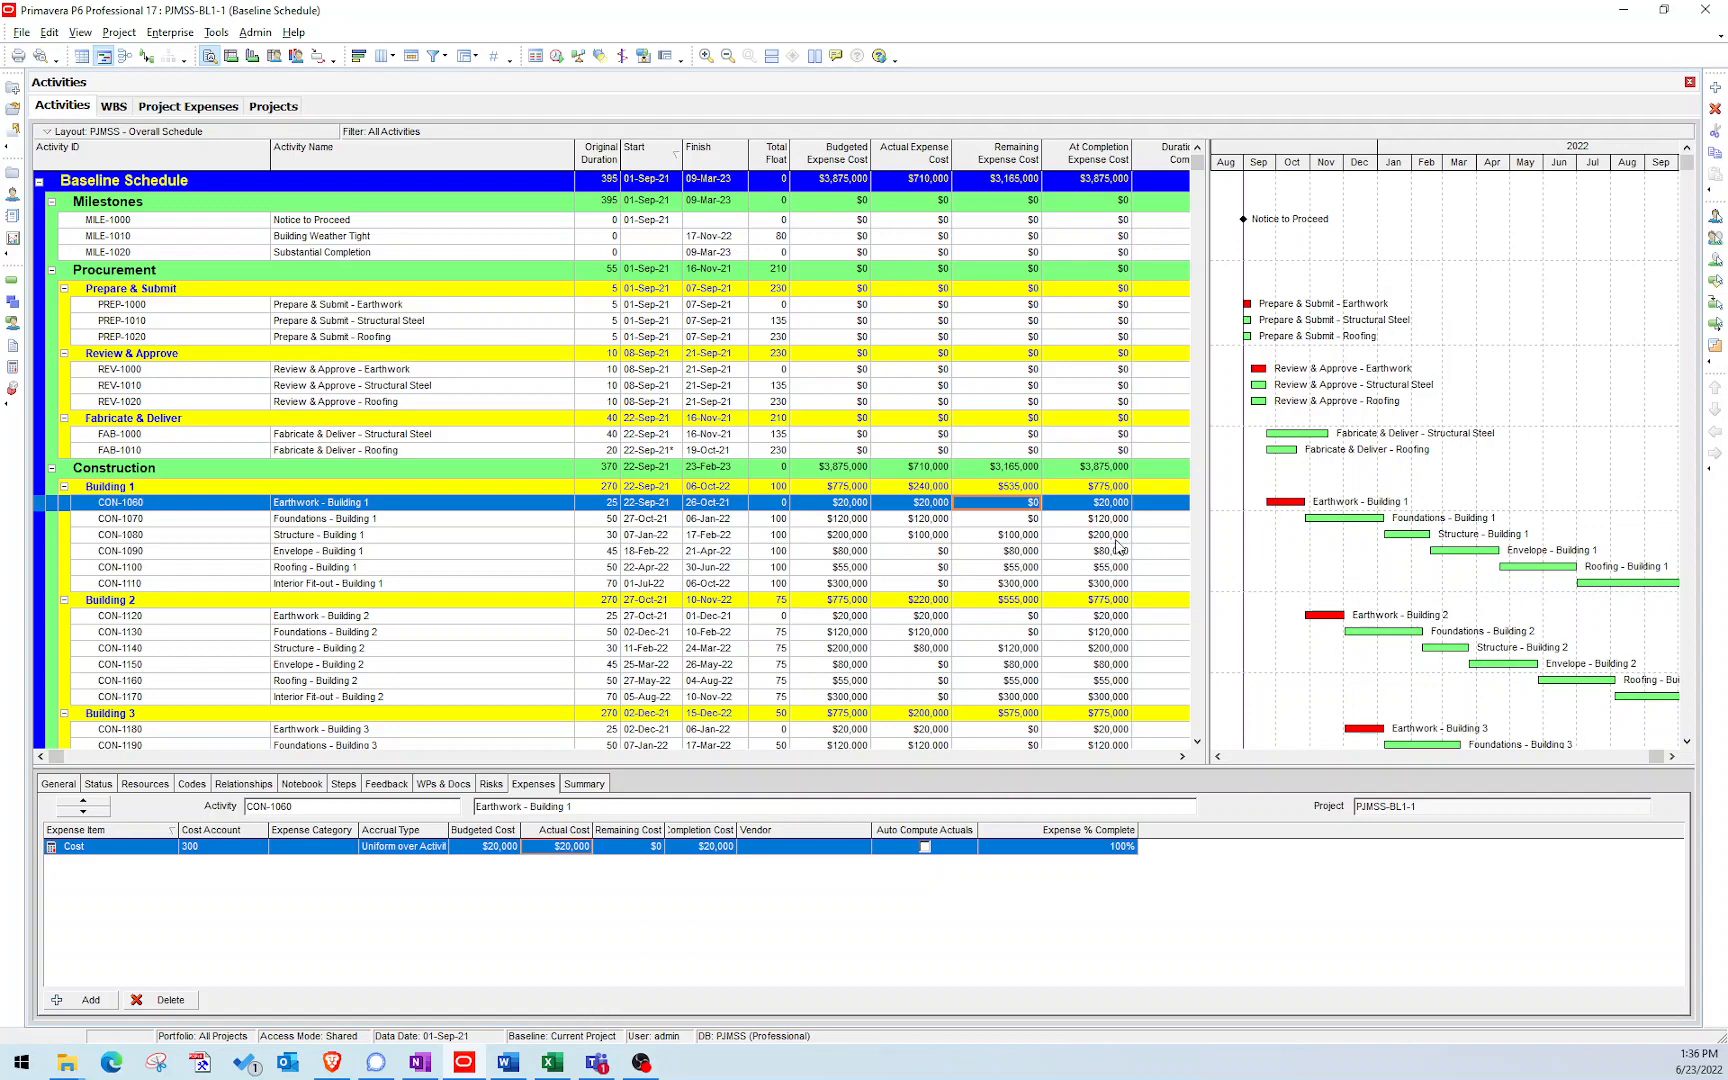
mouse_move(1120, 548)
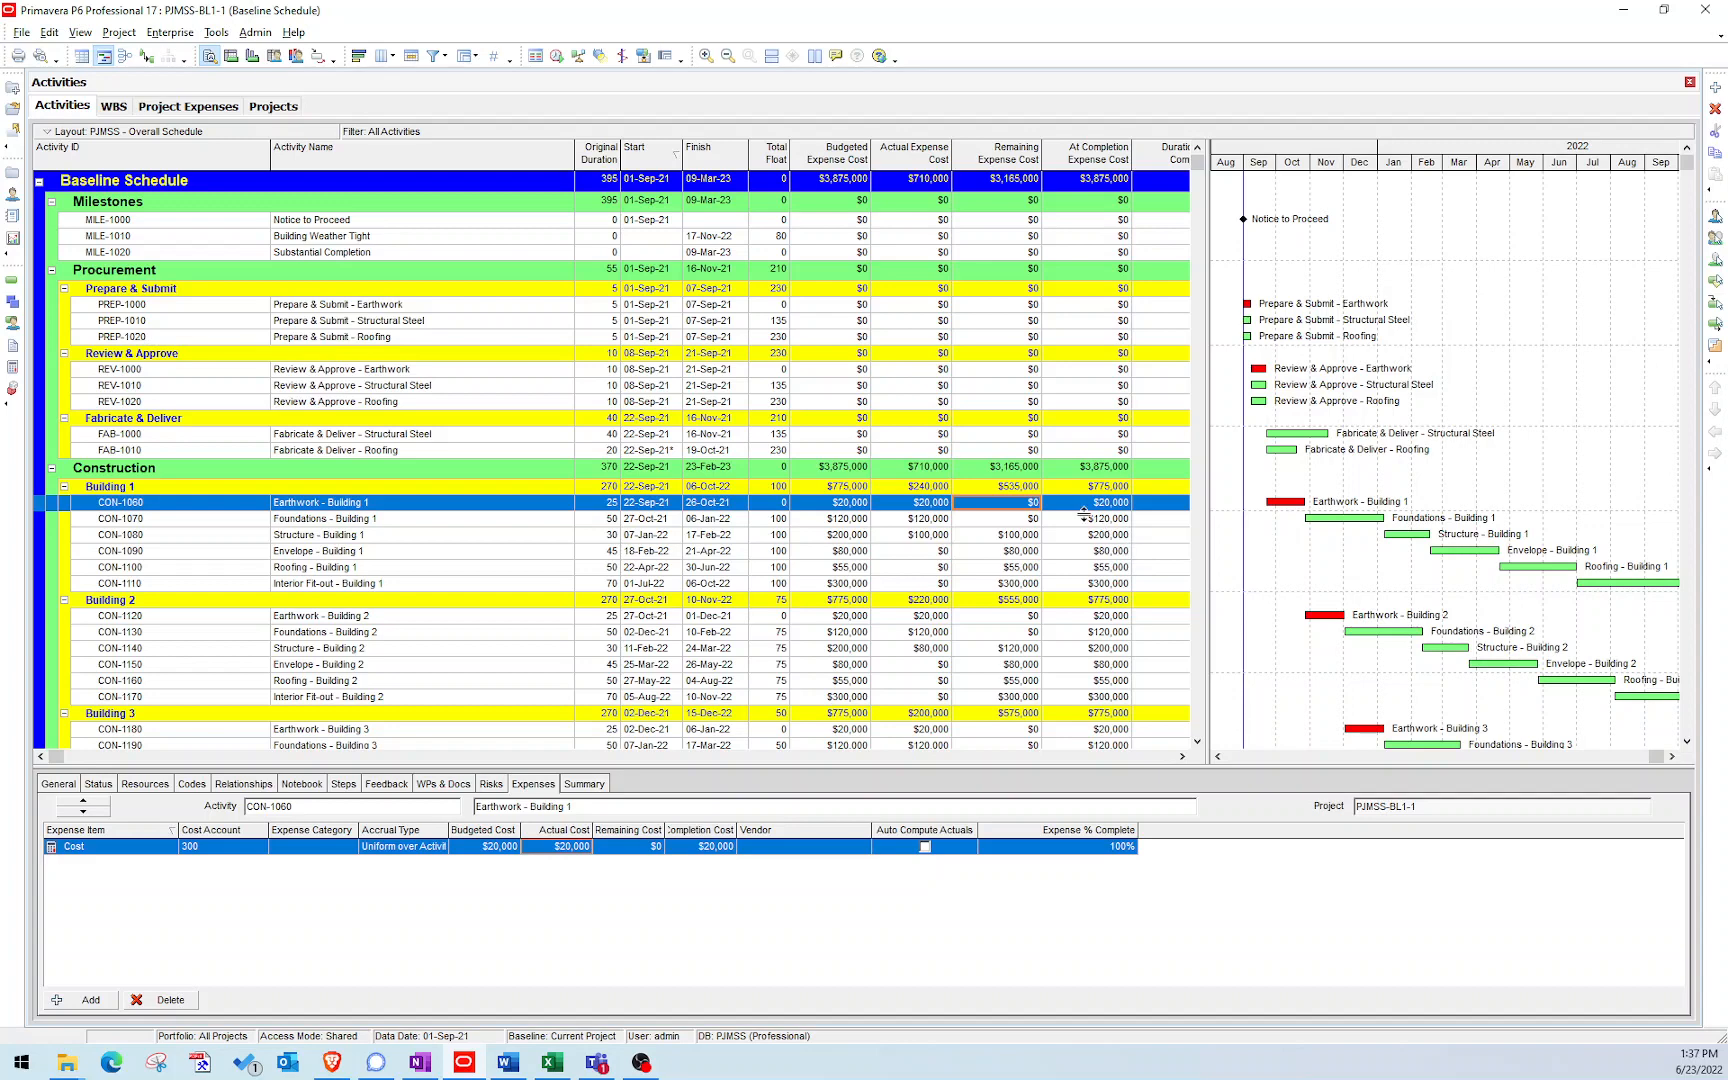
Select the template's Actual Cost values E2:E14 to confirm they sum to $710,000.
click(552, 1062)
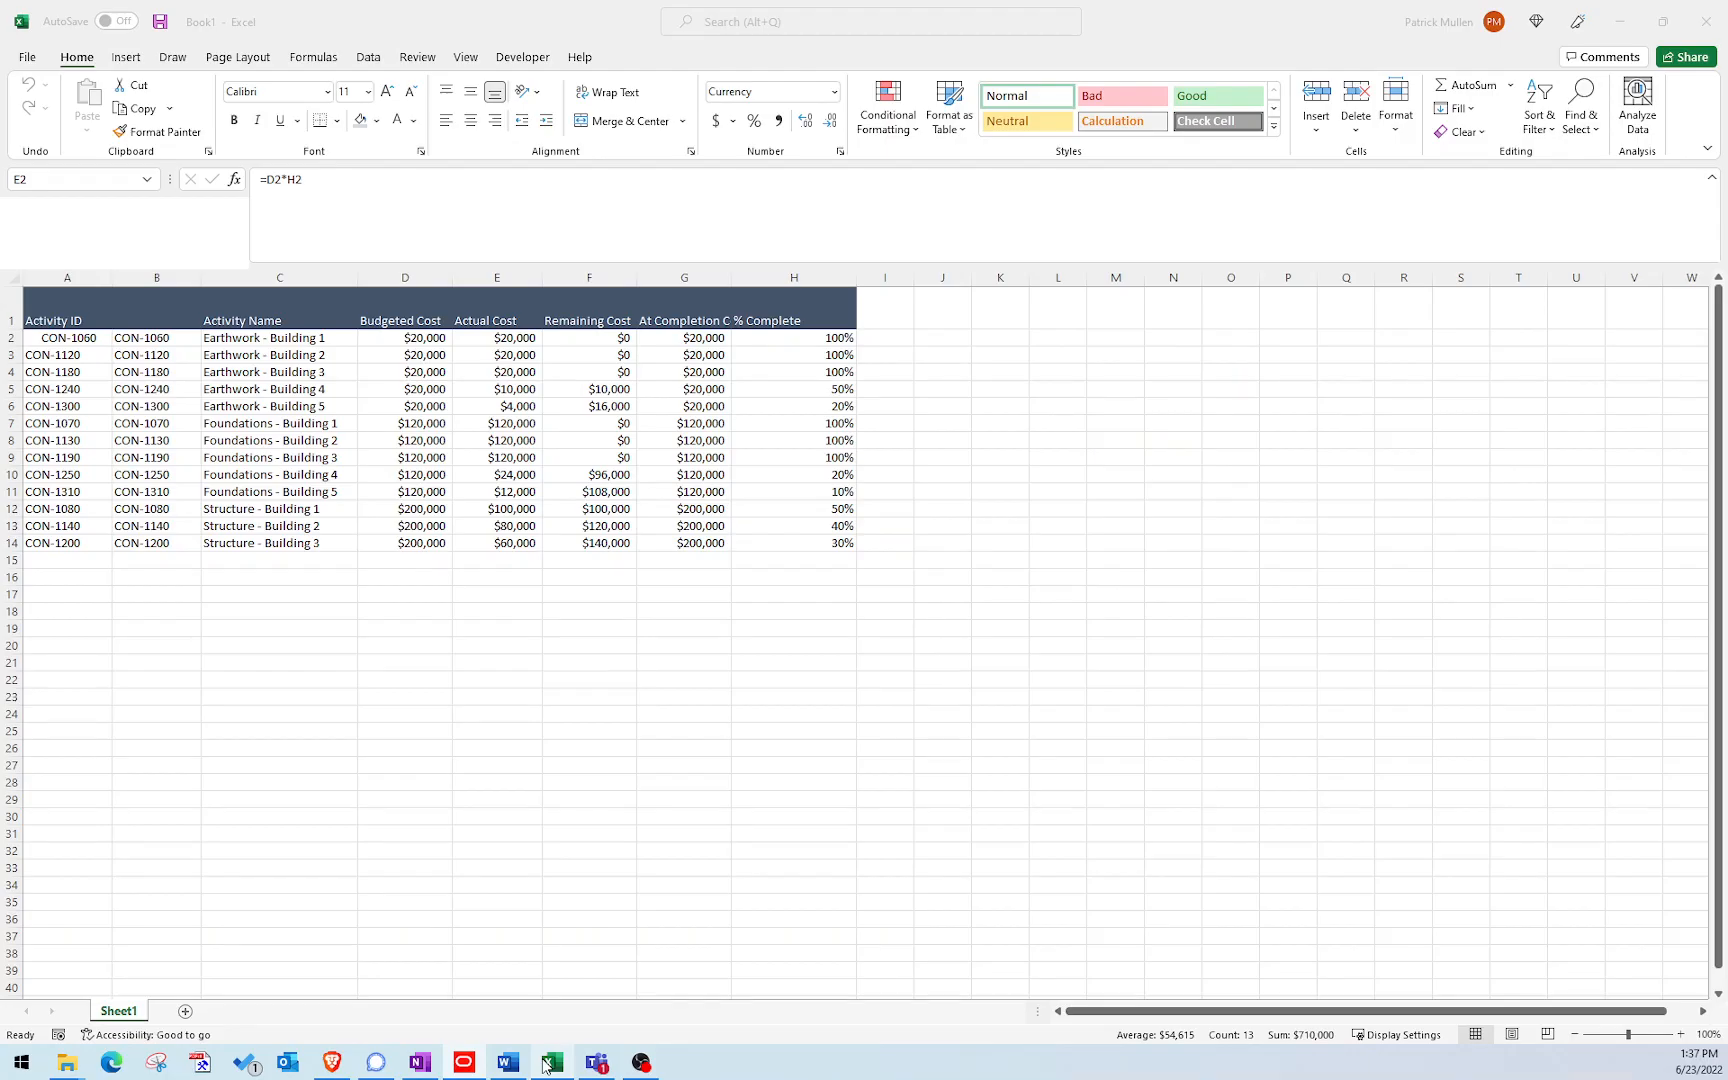
click(496, 320)
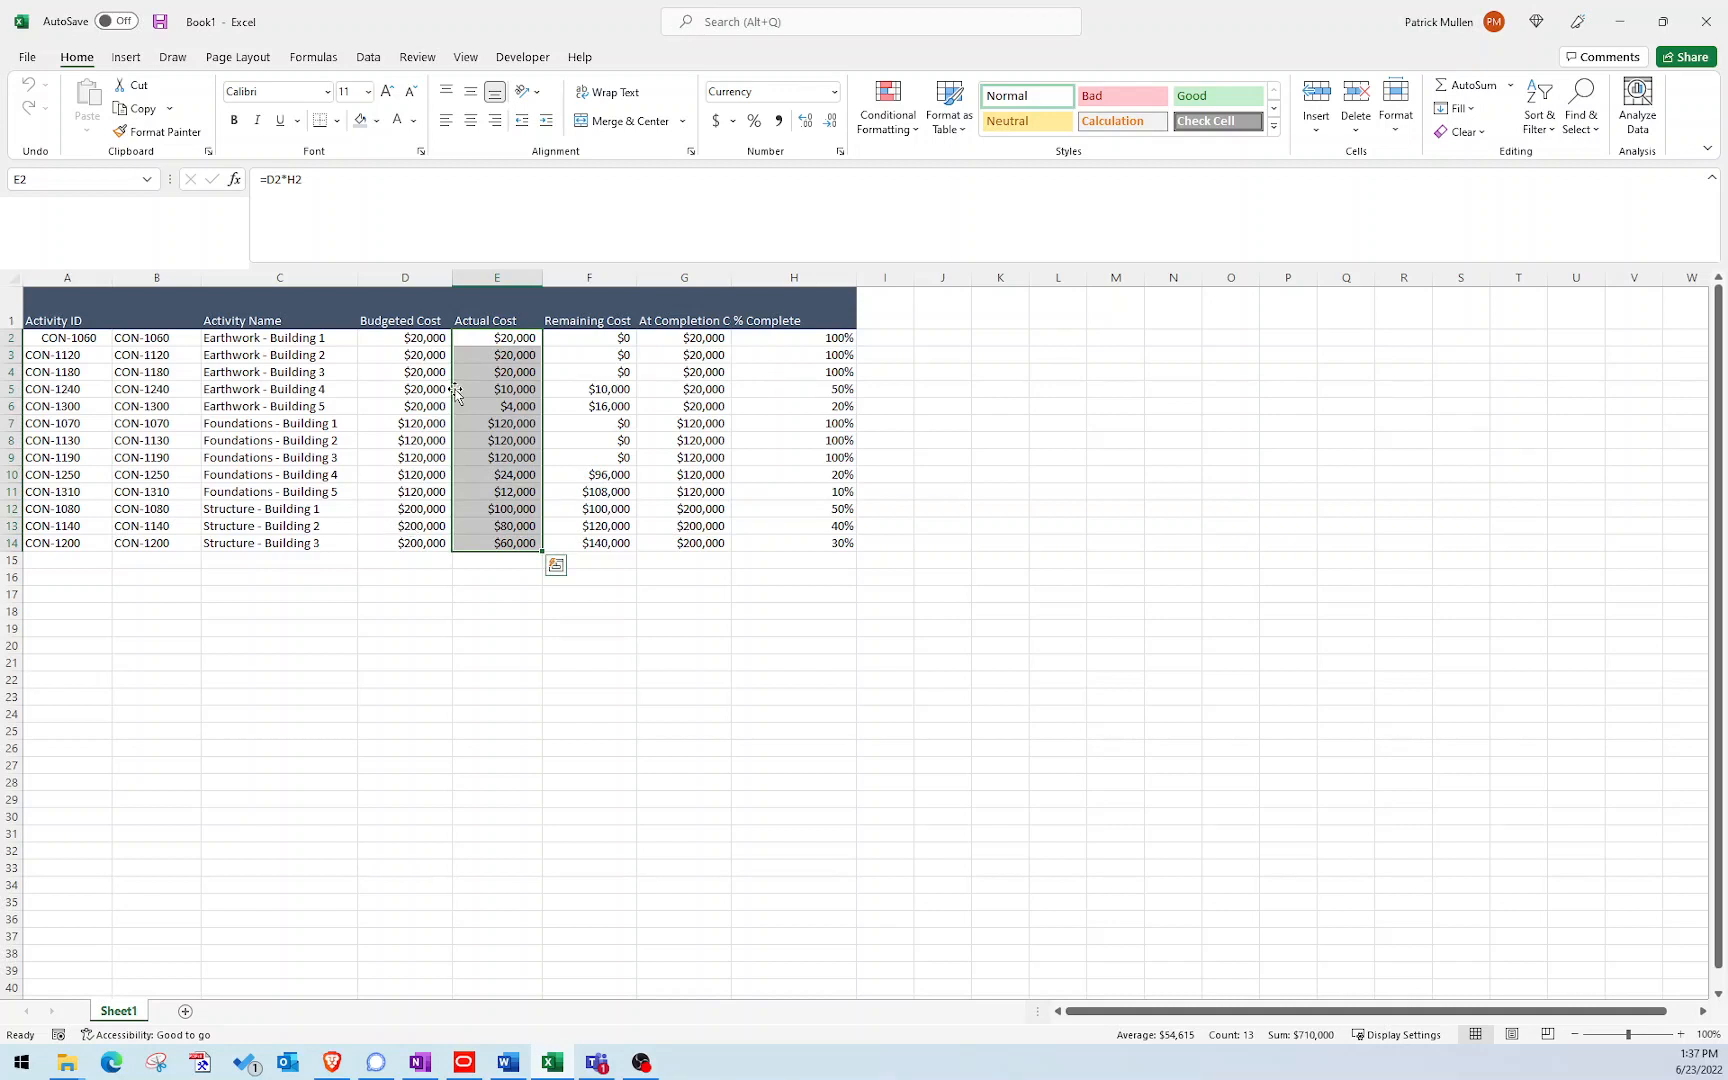
mouse_move(582, 674)
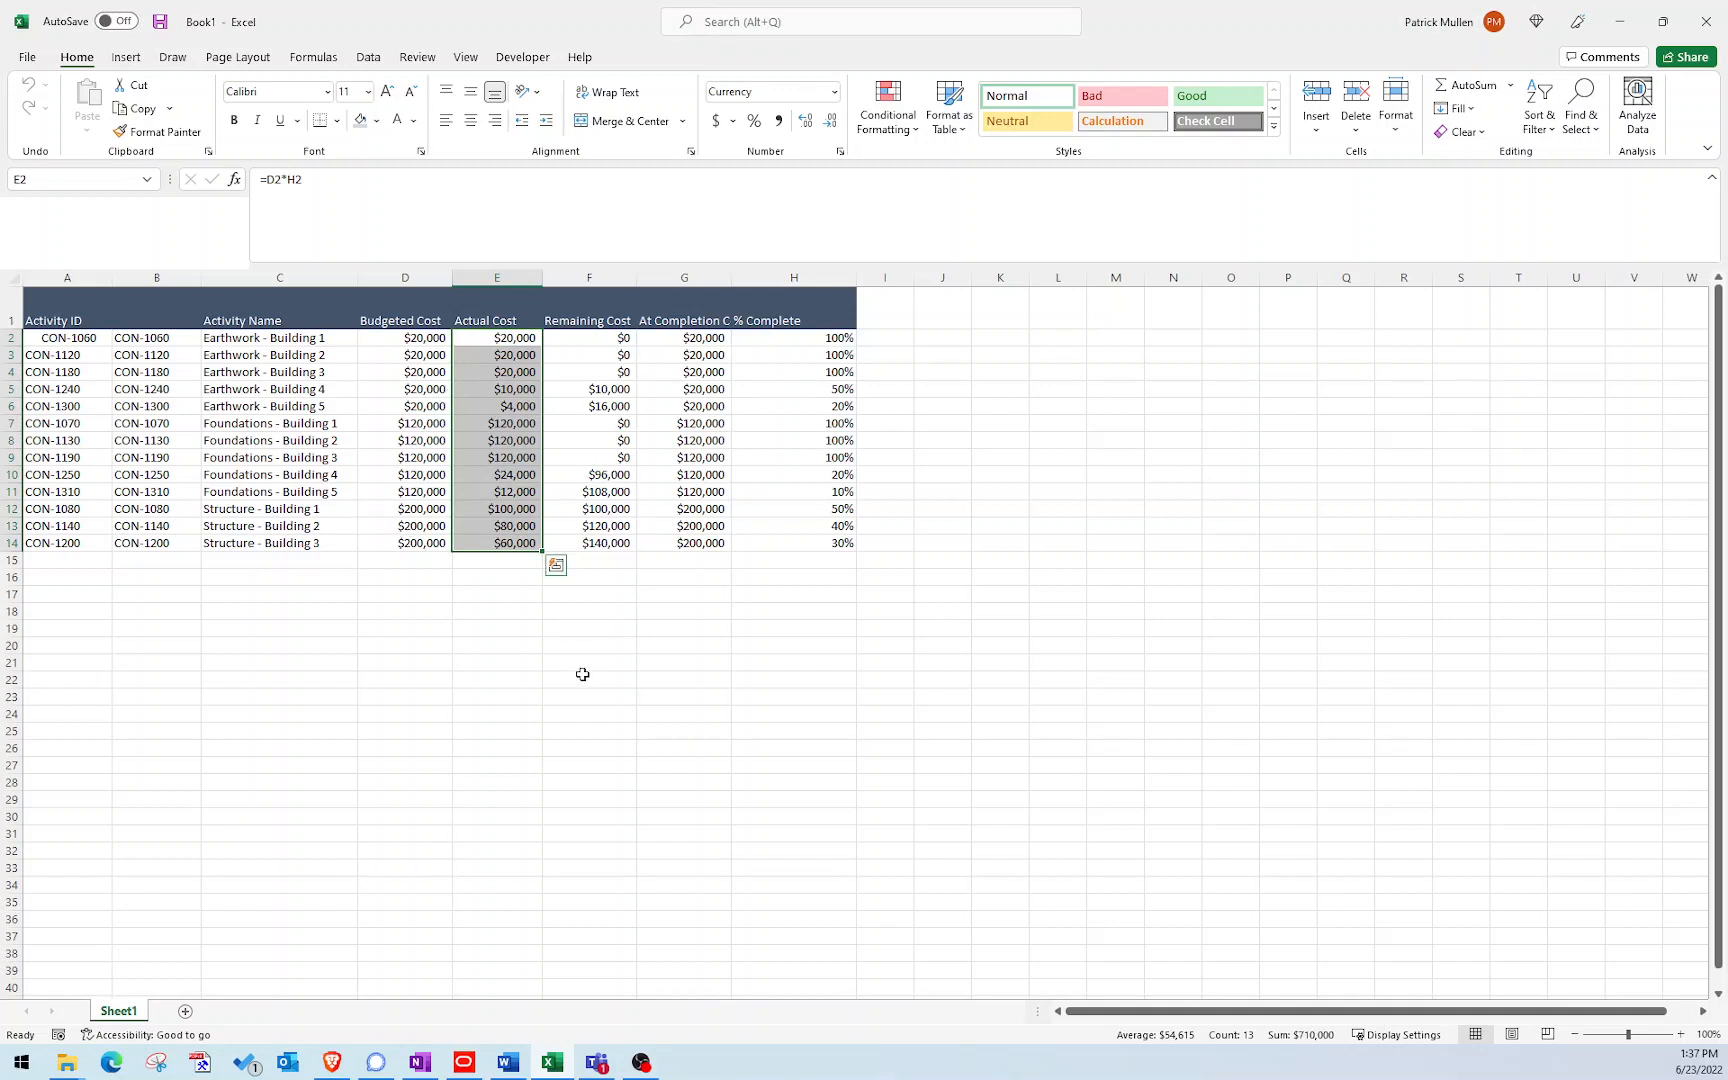
mouse_move(582, 670)
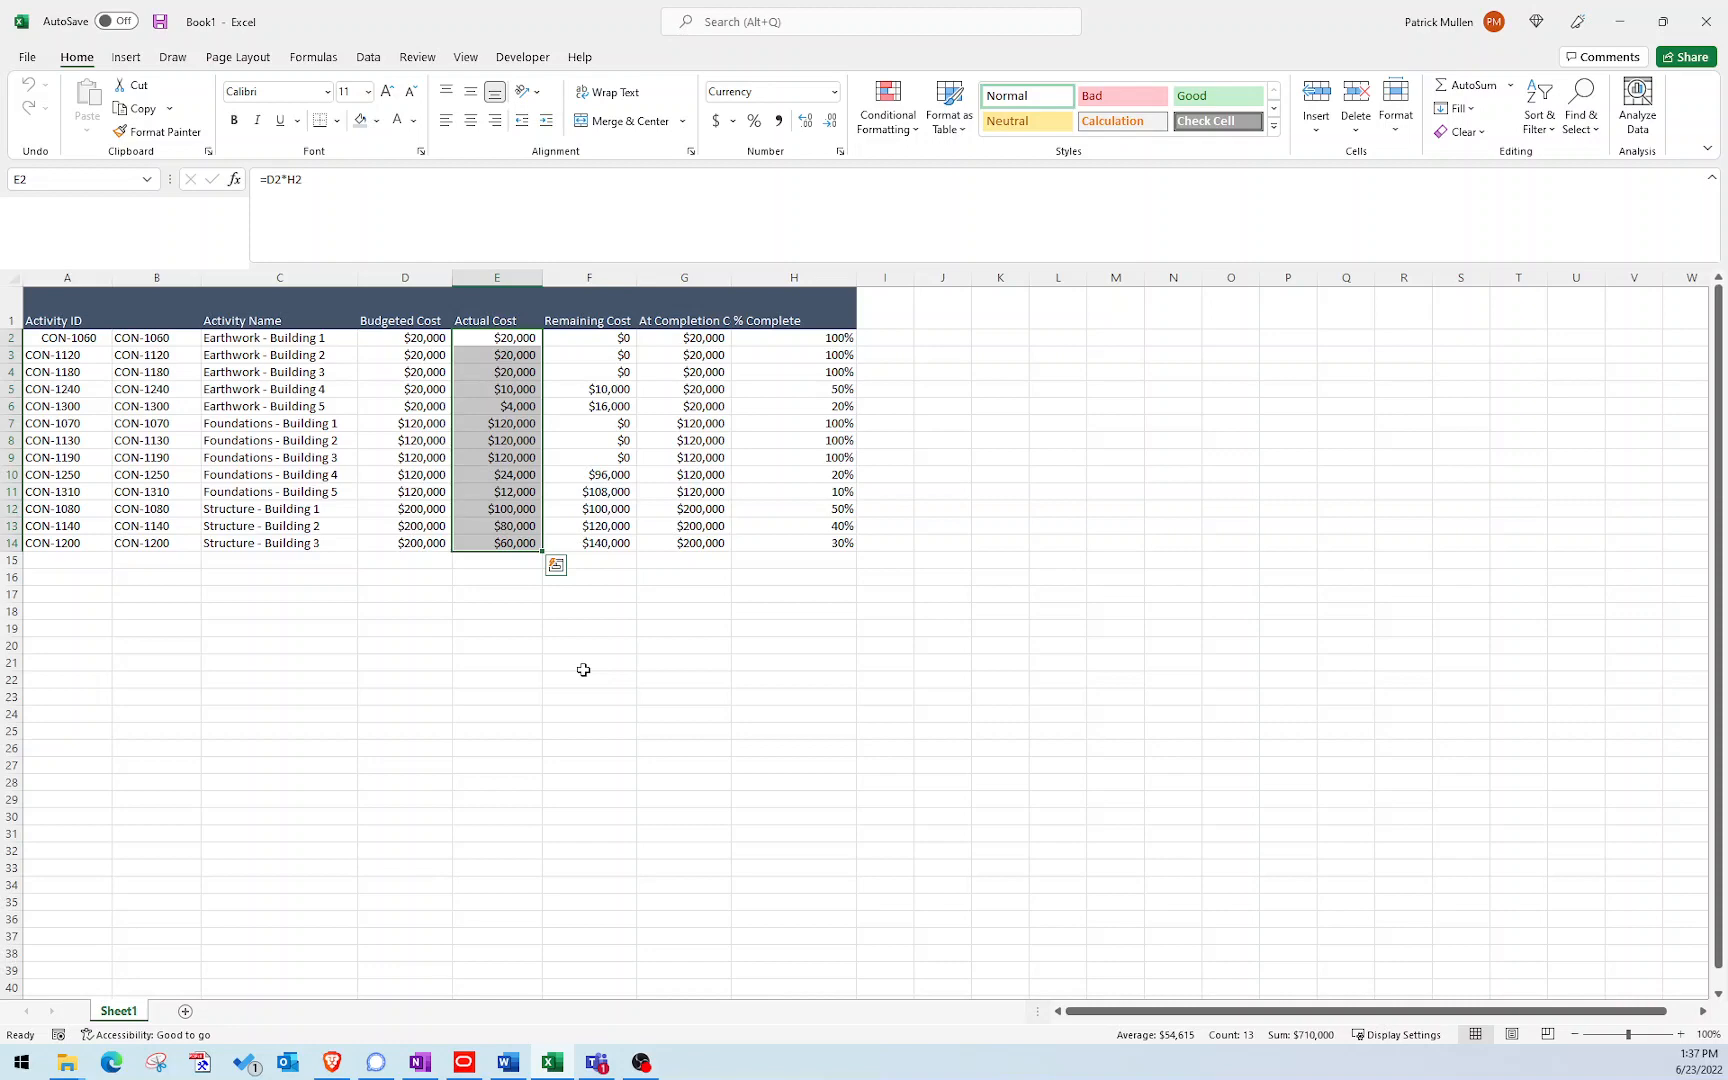
mouse_move(546, 808)
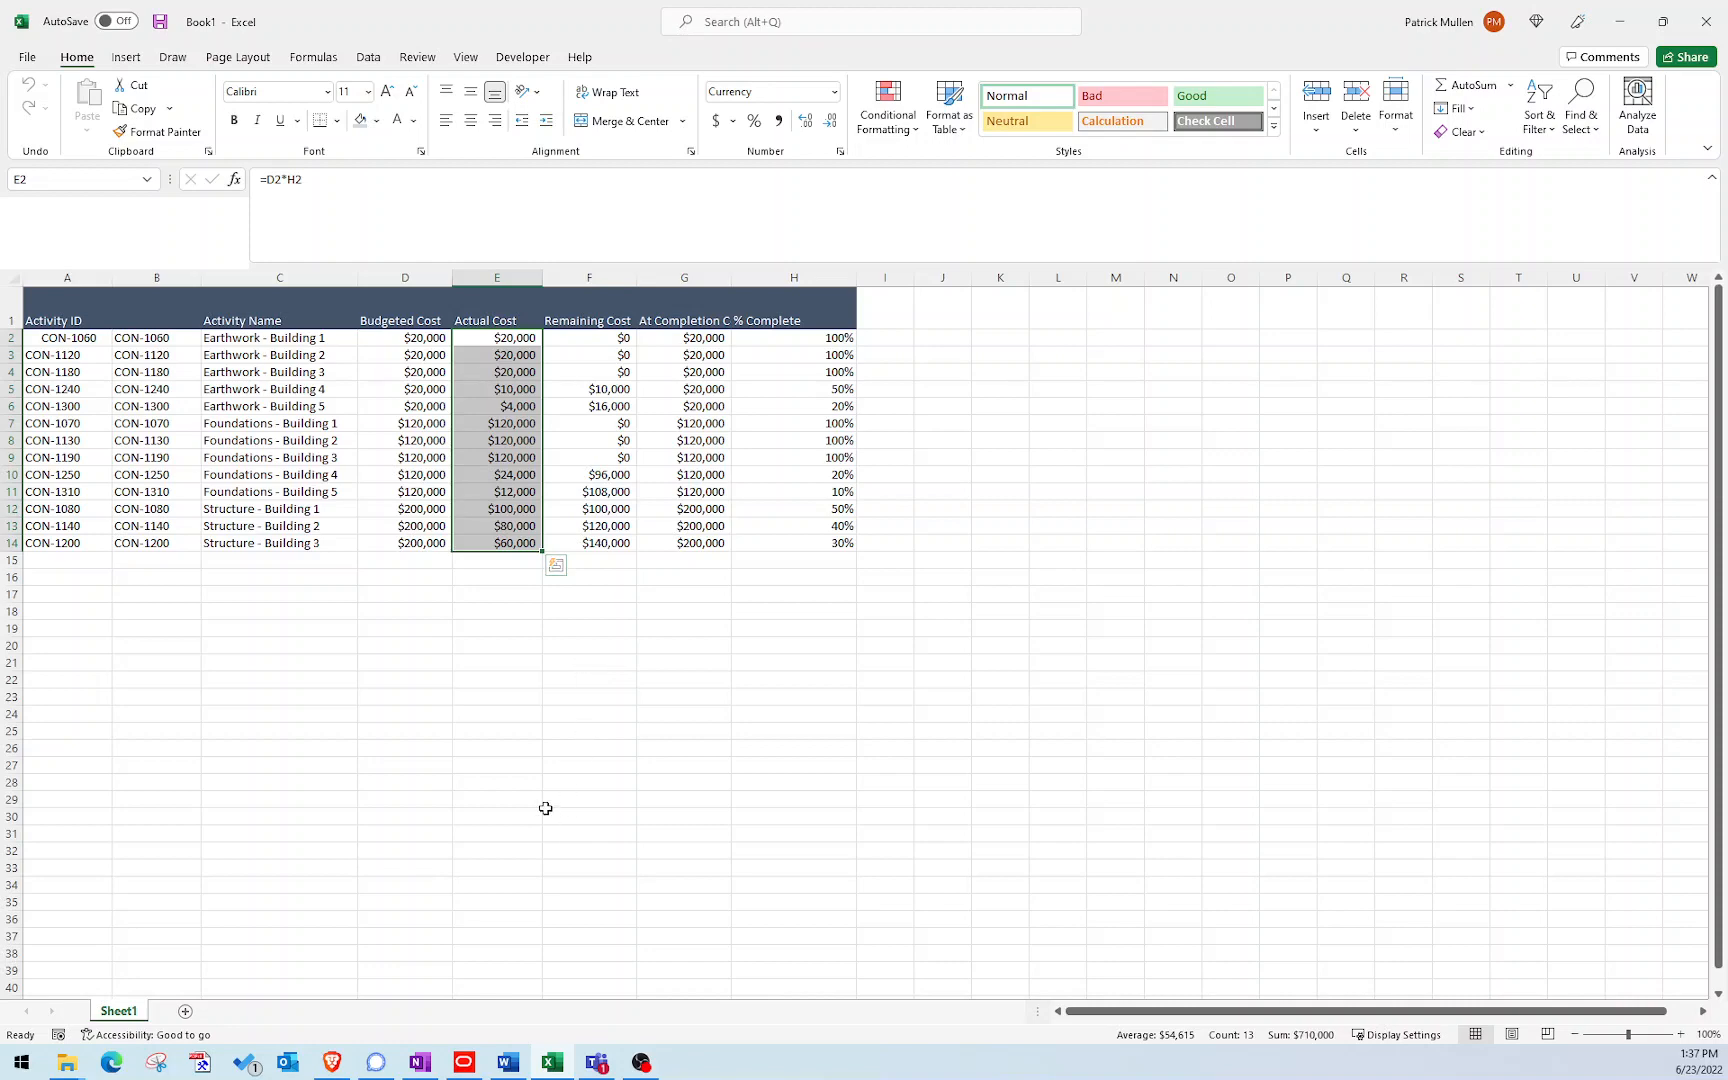